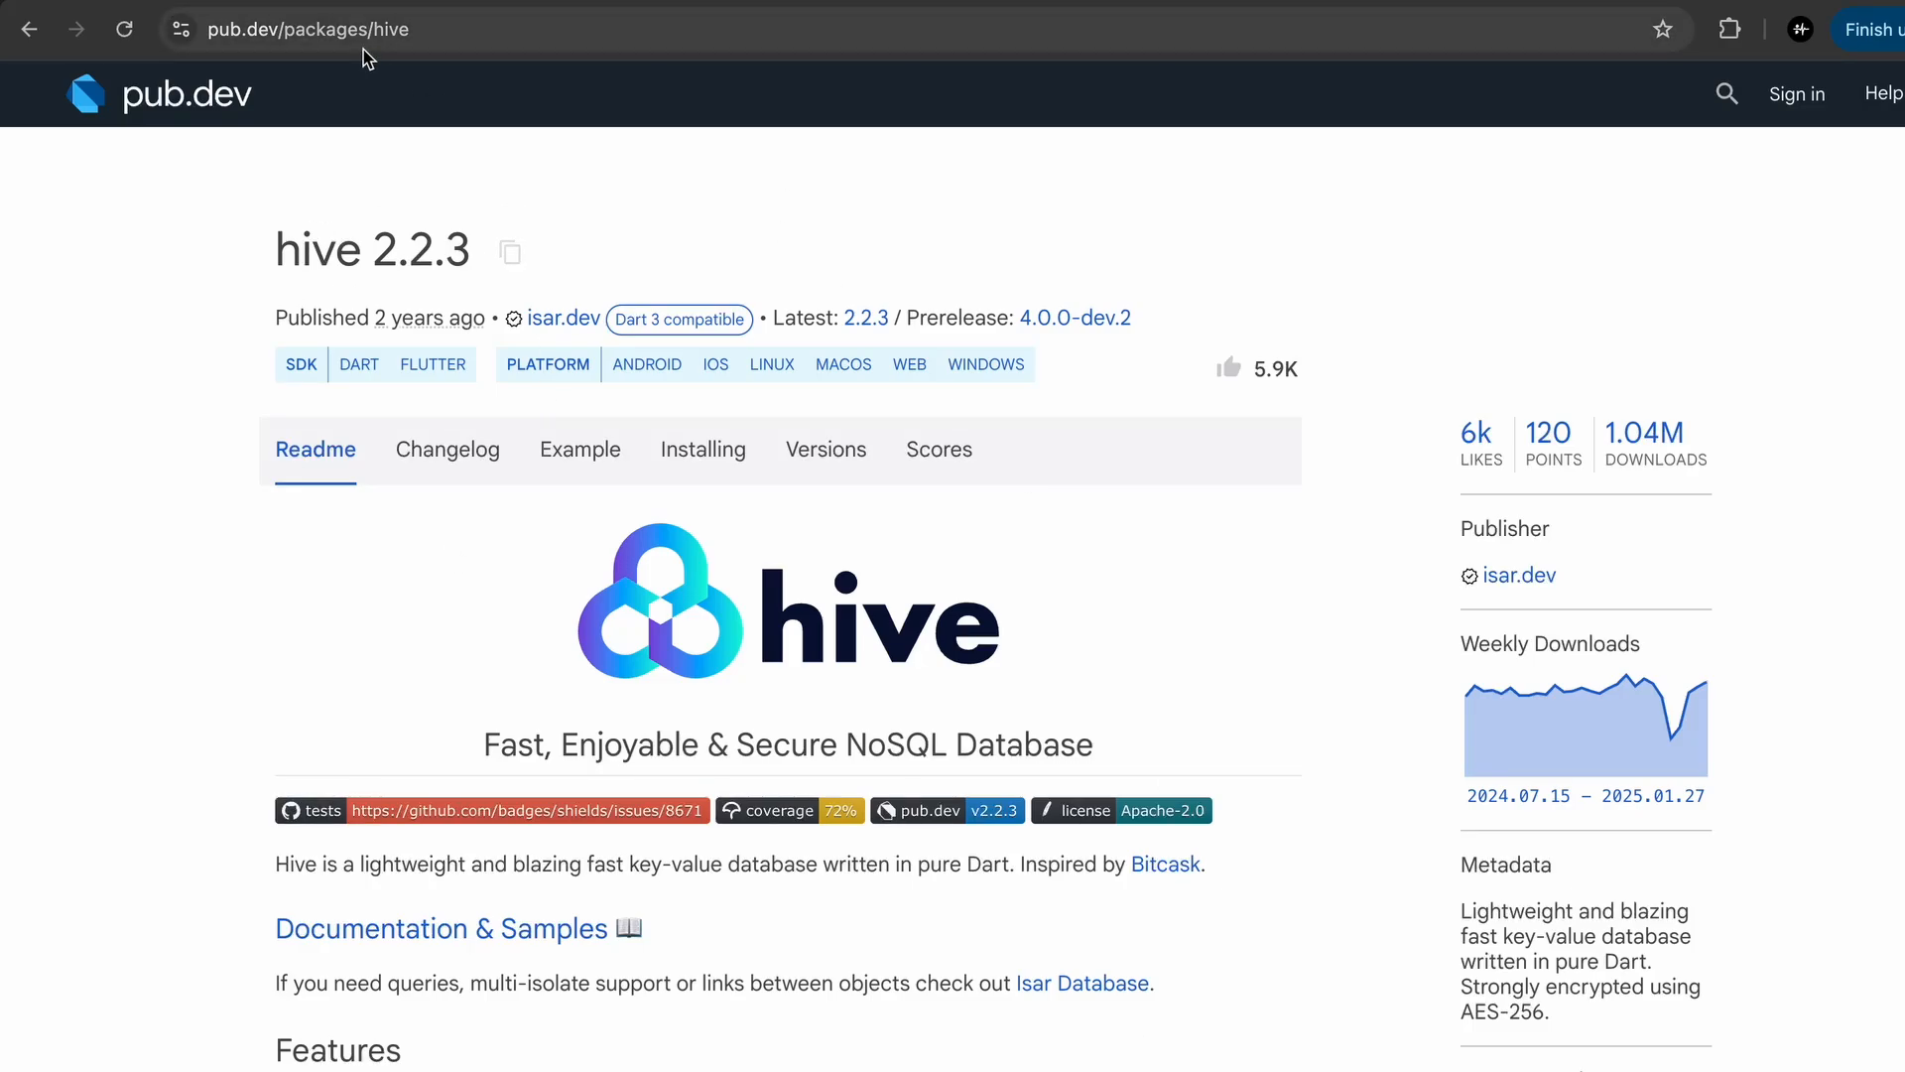
Change the pub.dev URL from packages/hive to packages/hive_ce and browse the hive_ce 2.9.0 page.
double_click(317, 250)
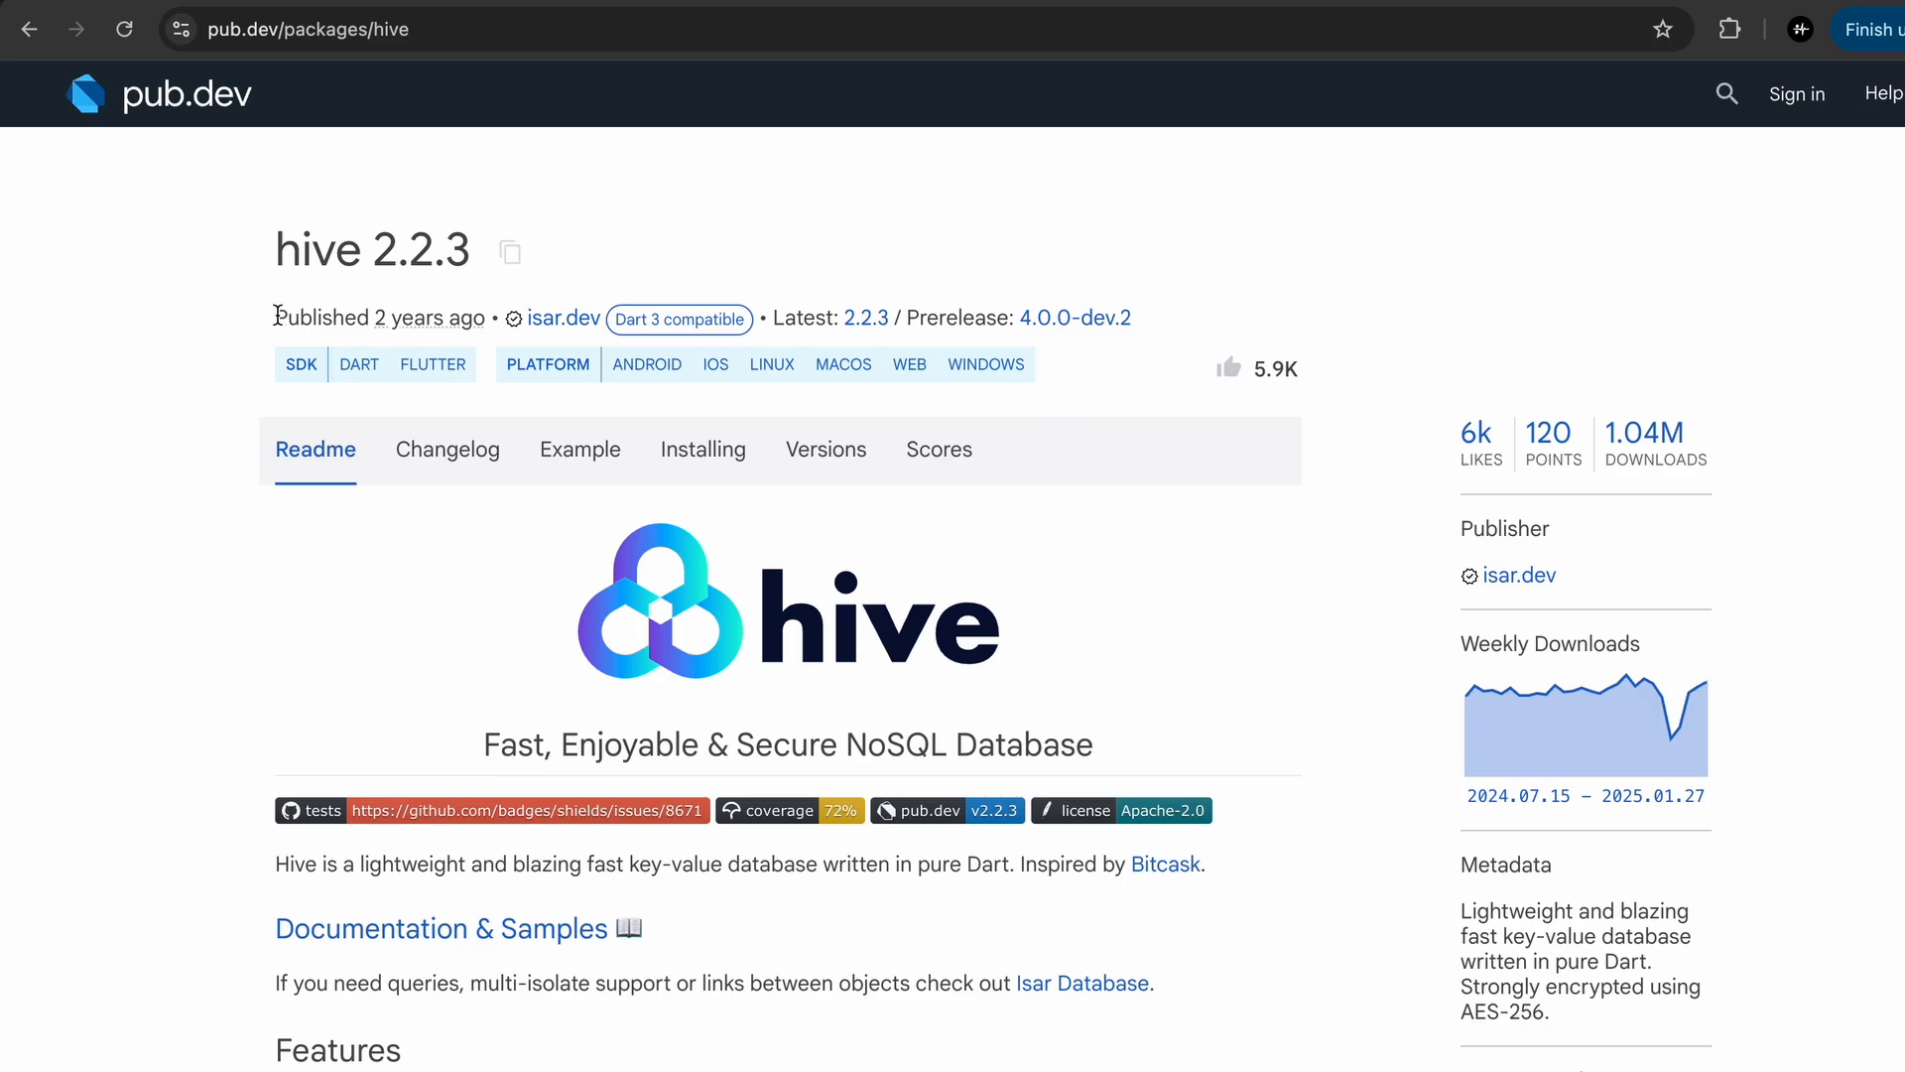
left_click_drag(276, 317, 484, 318)
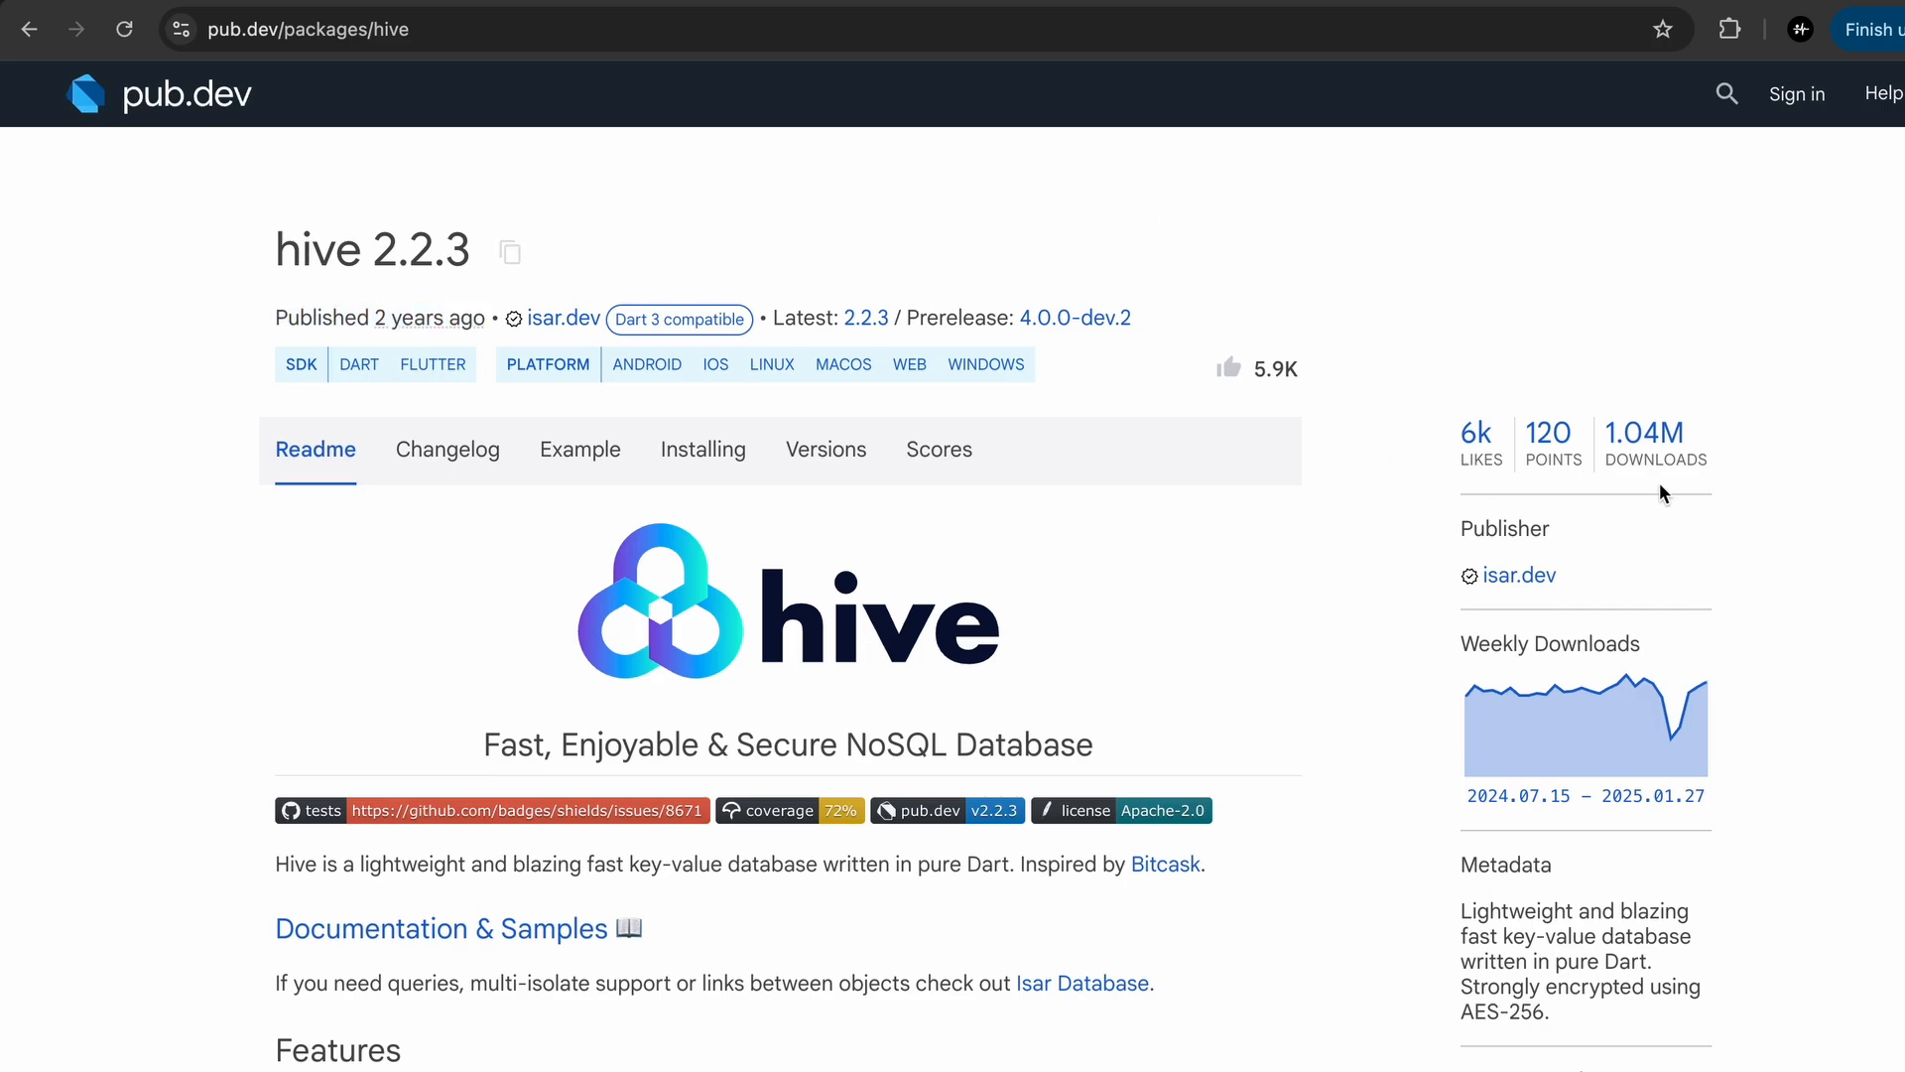
mouse_move(1711, 433)
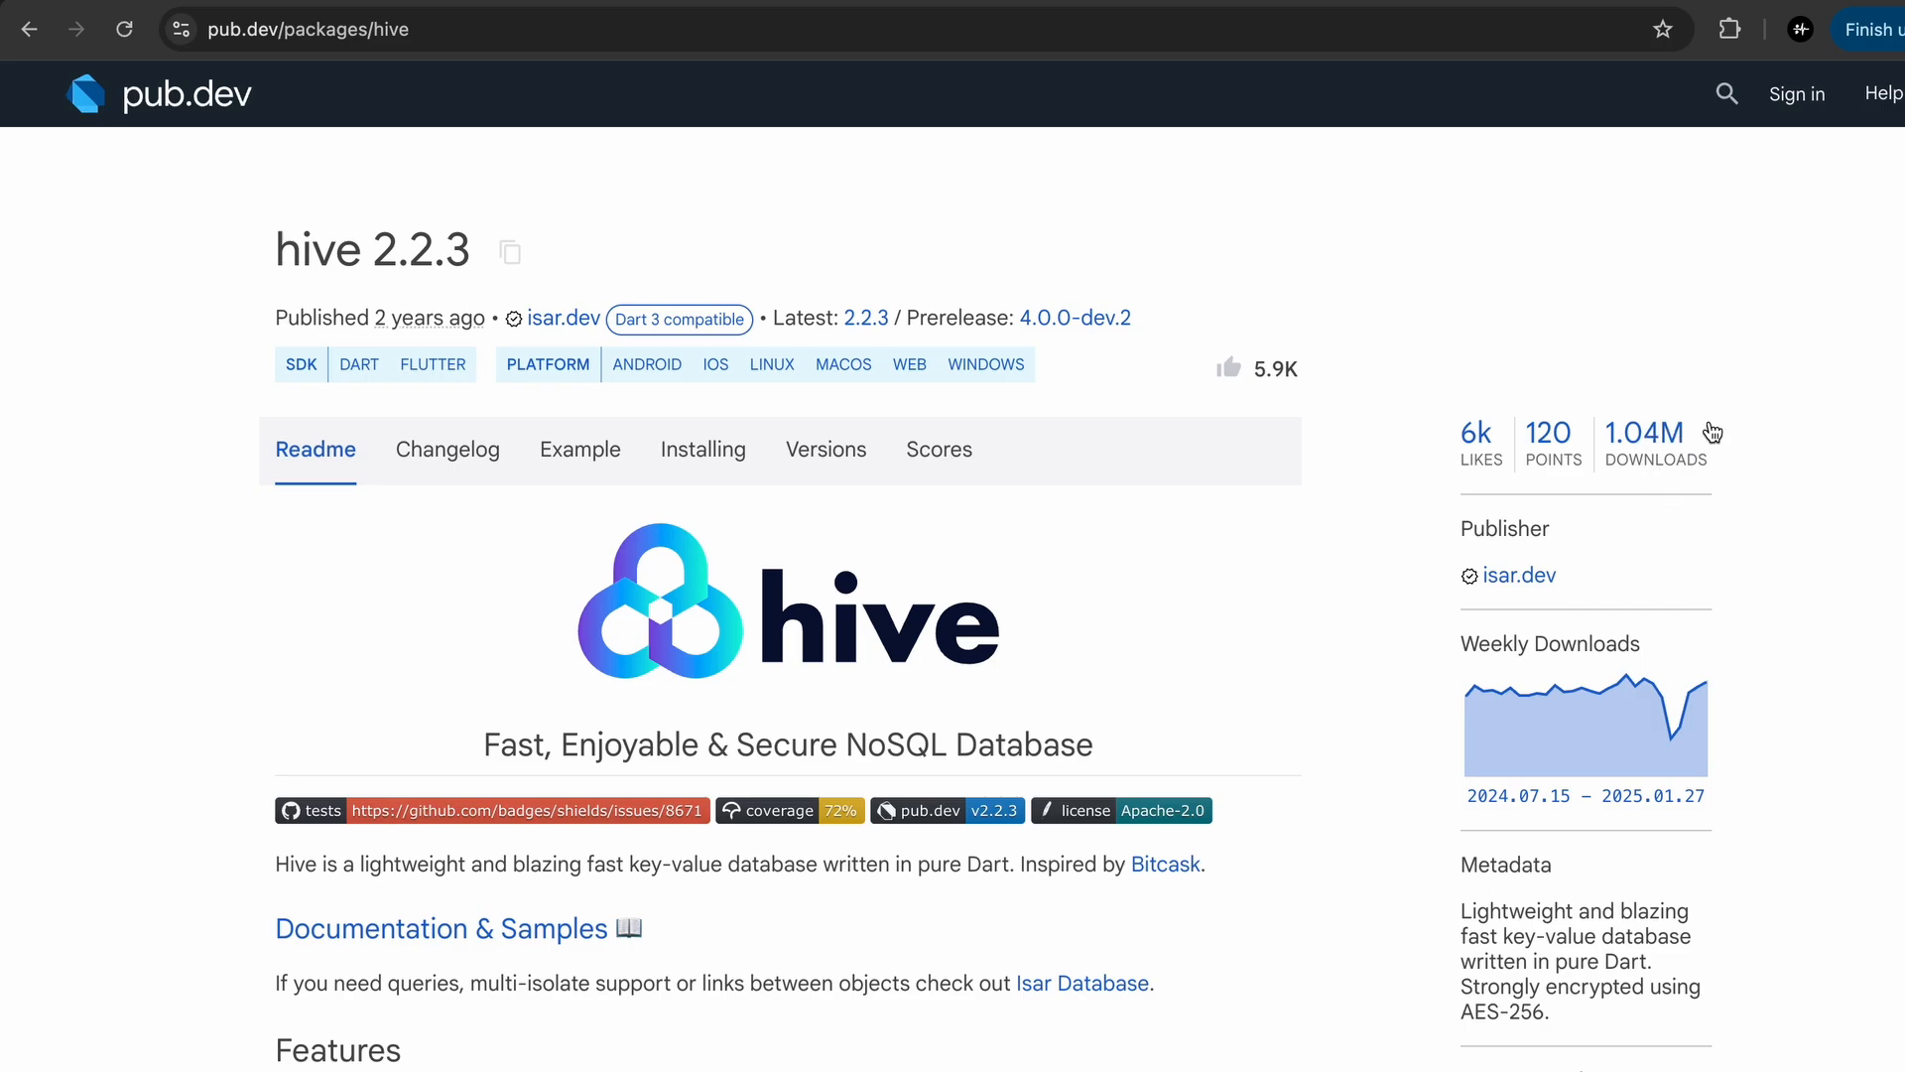
mouse_move(1645, 463)
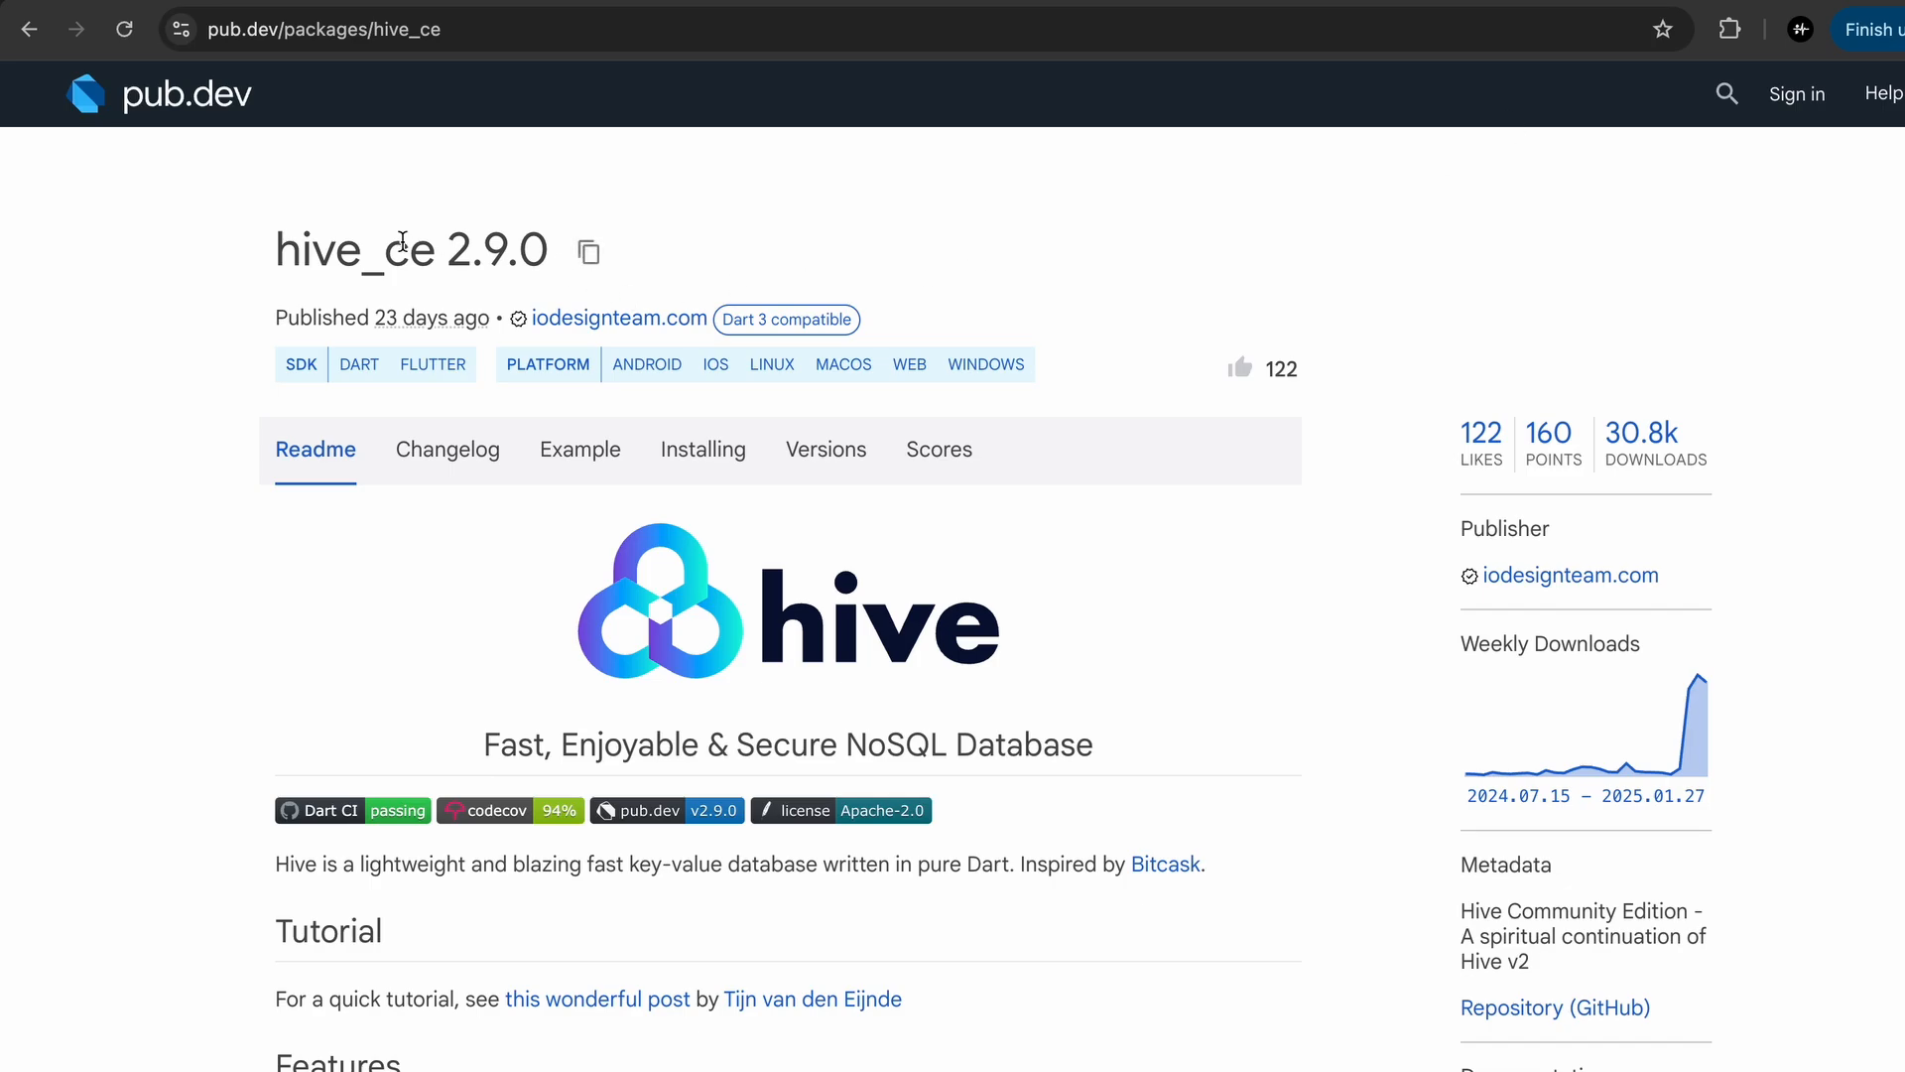
left_click_drag(401, 250, 486, 328)
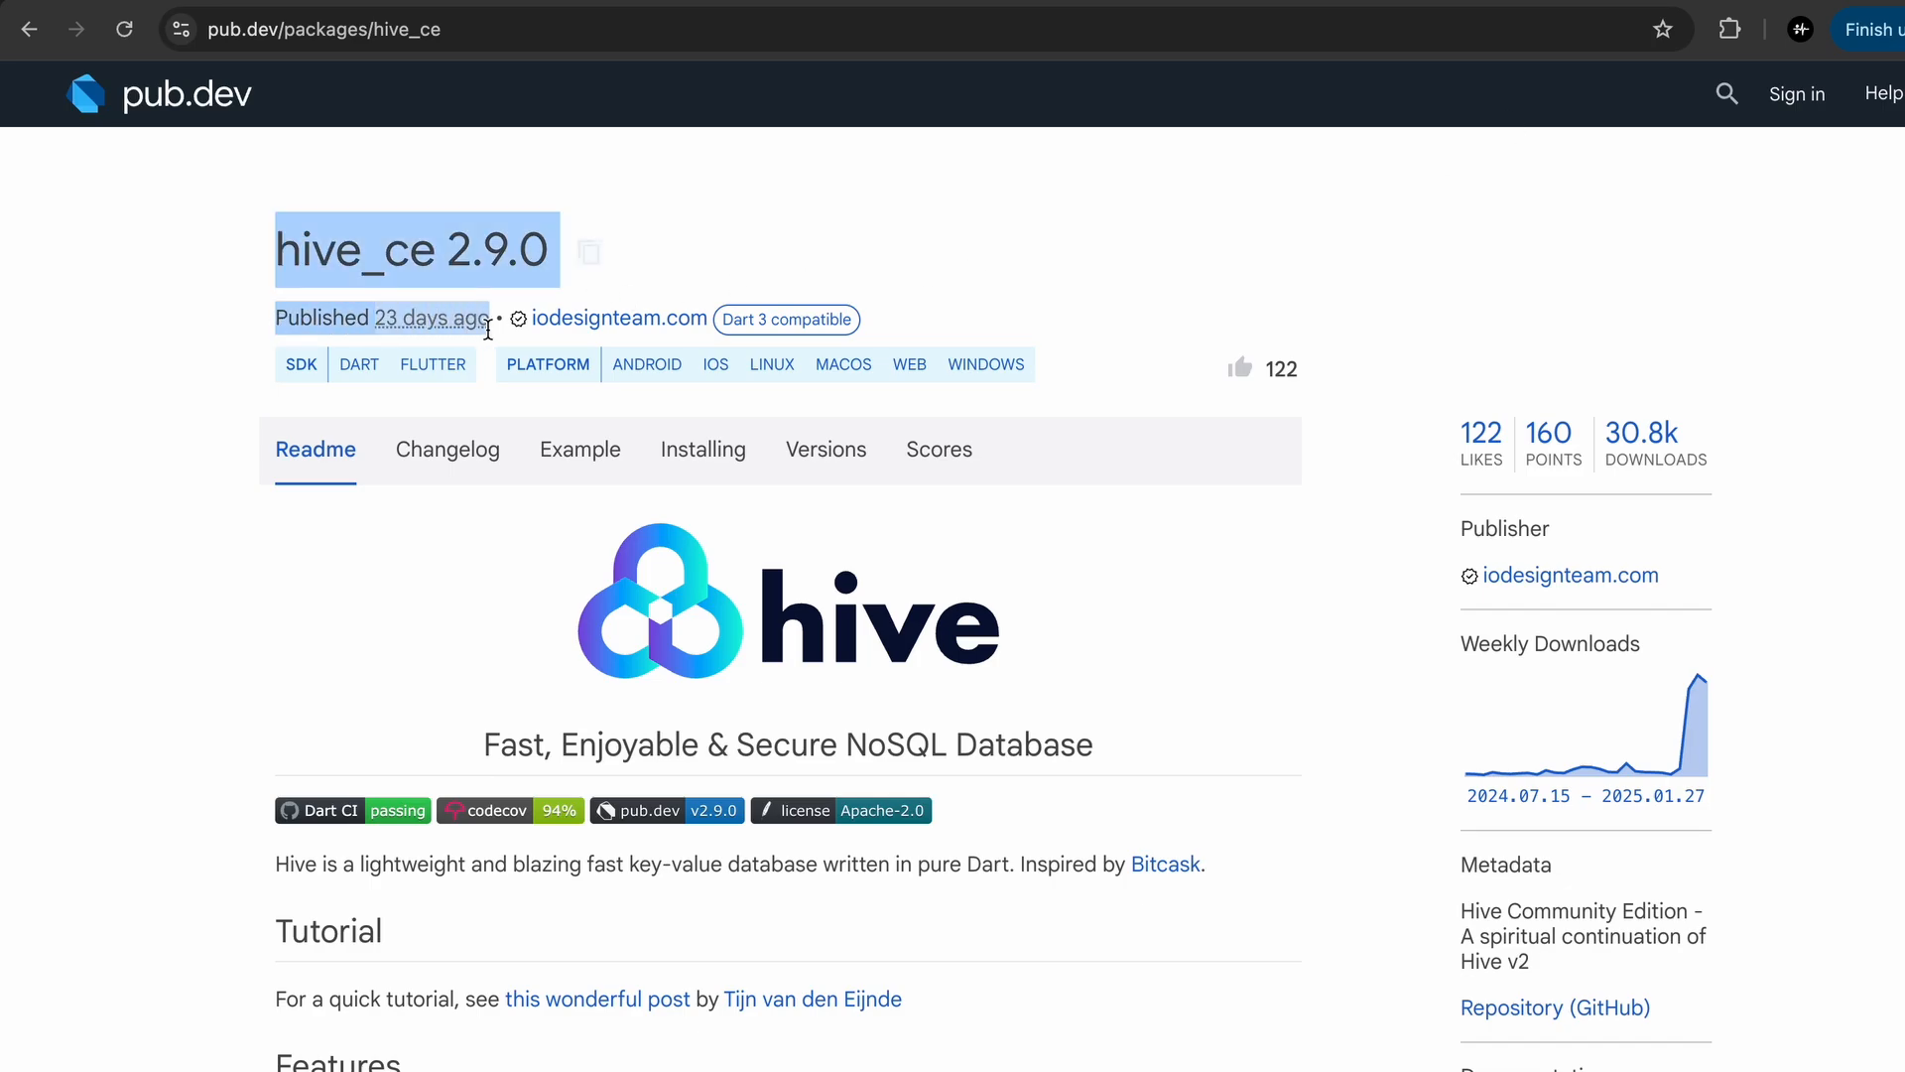
left_click(1718, 491)
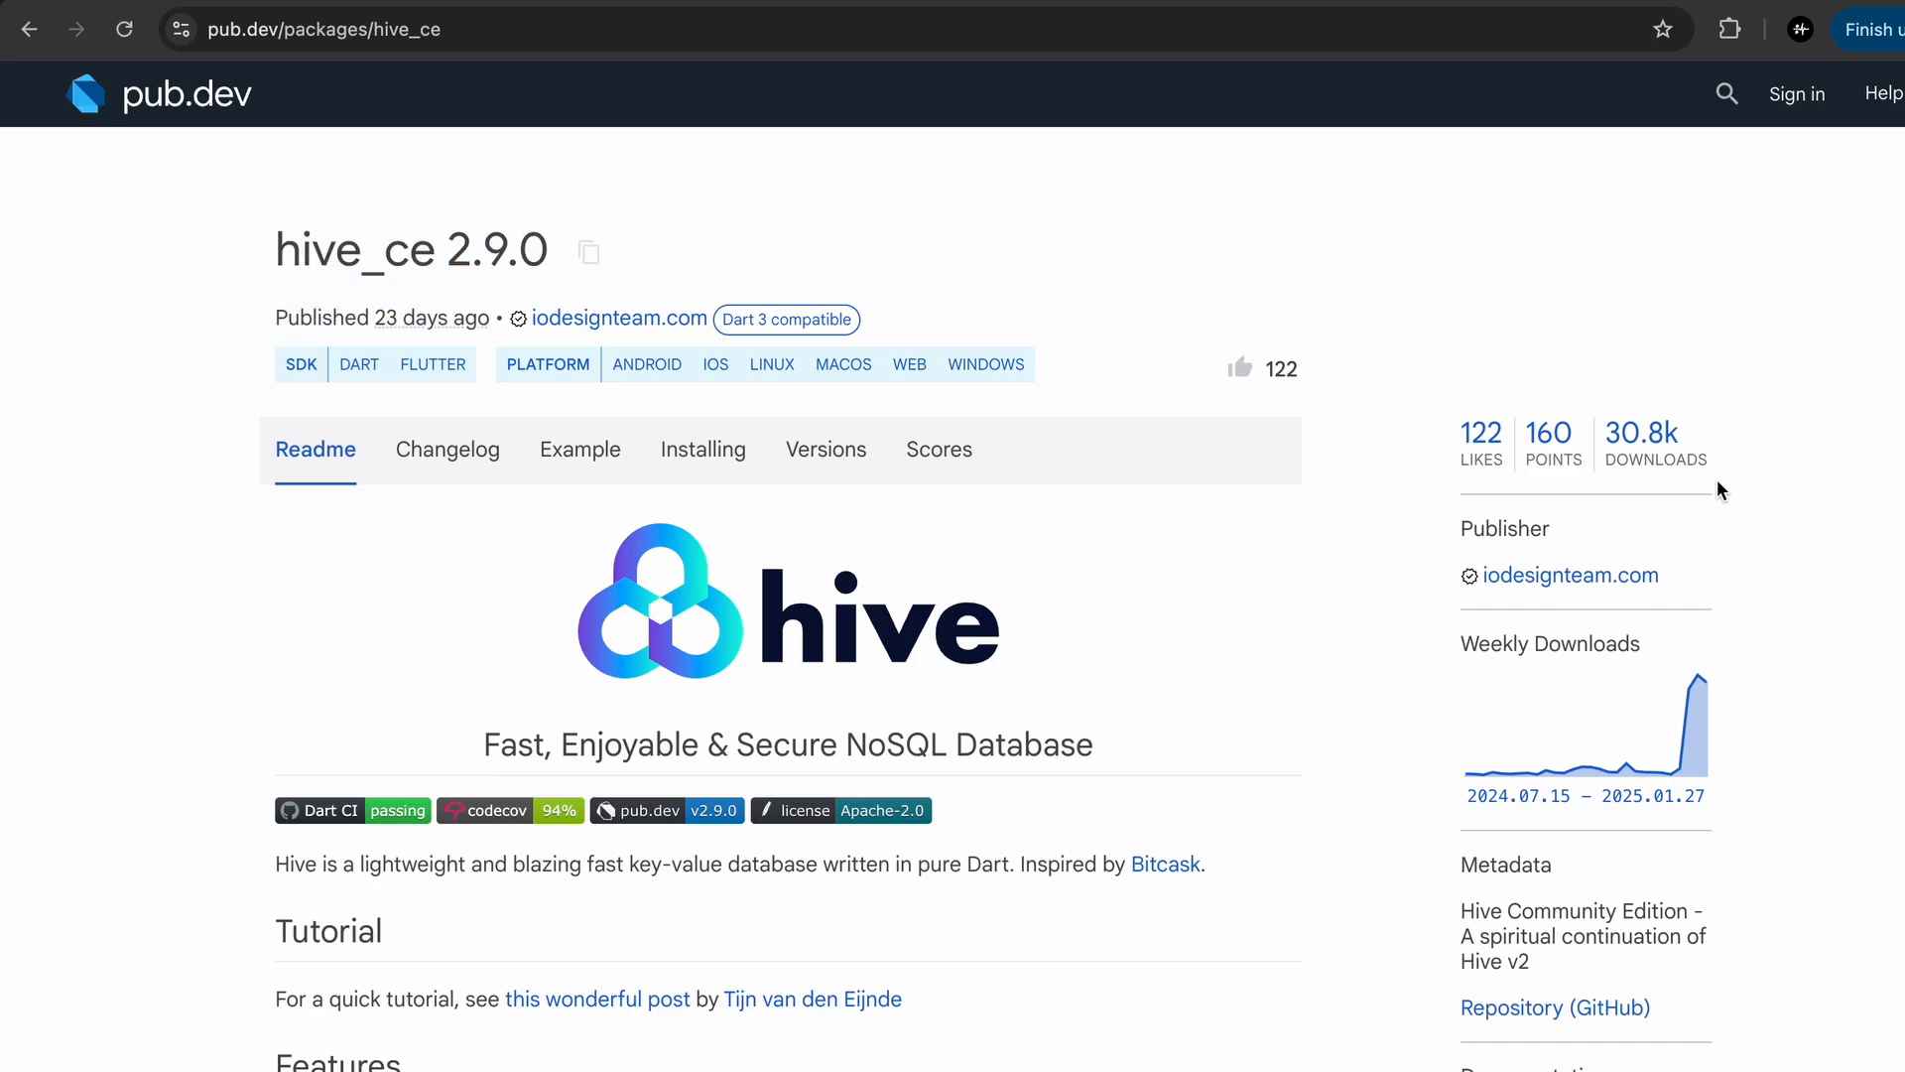
scroll("down", 3)
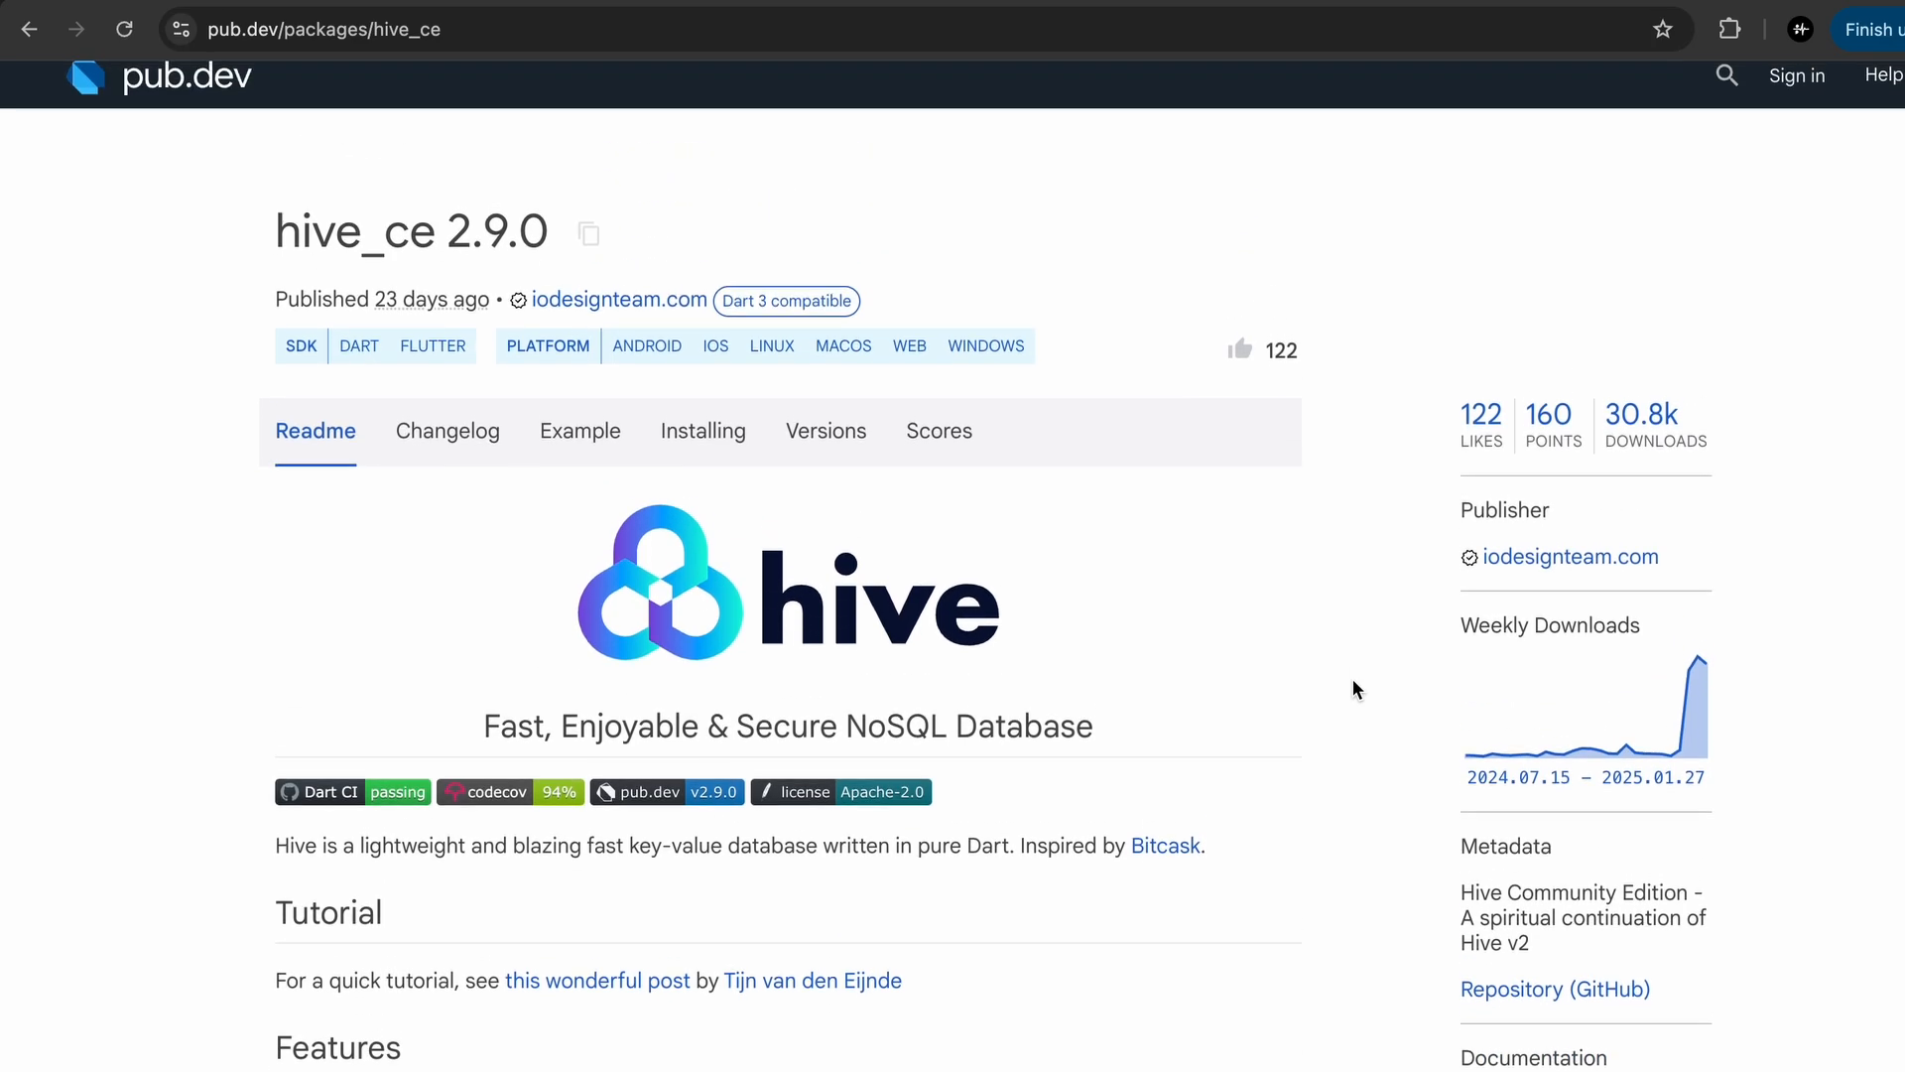
scroll("down", 3)
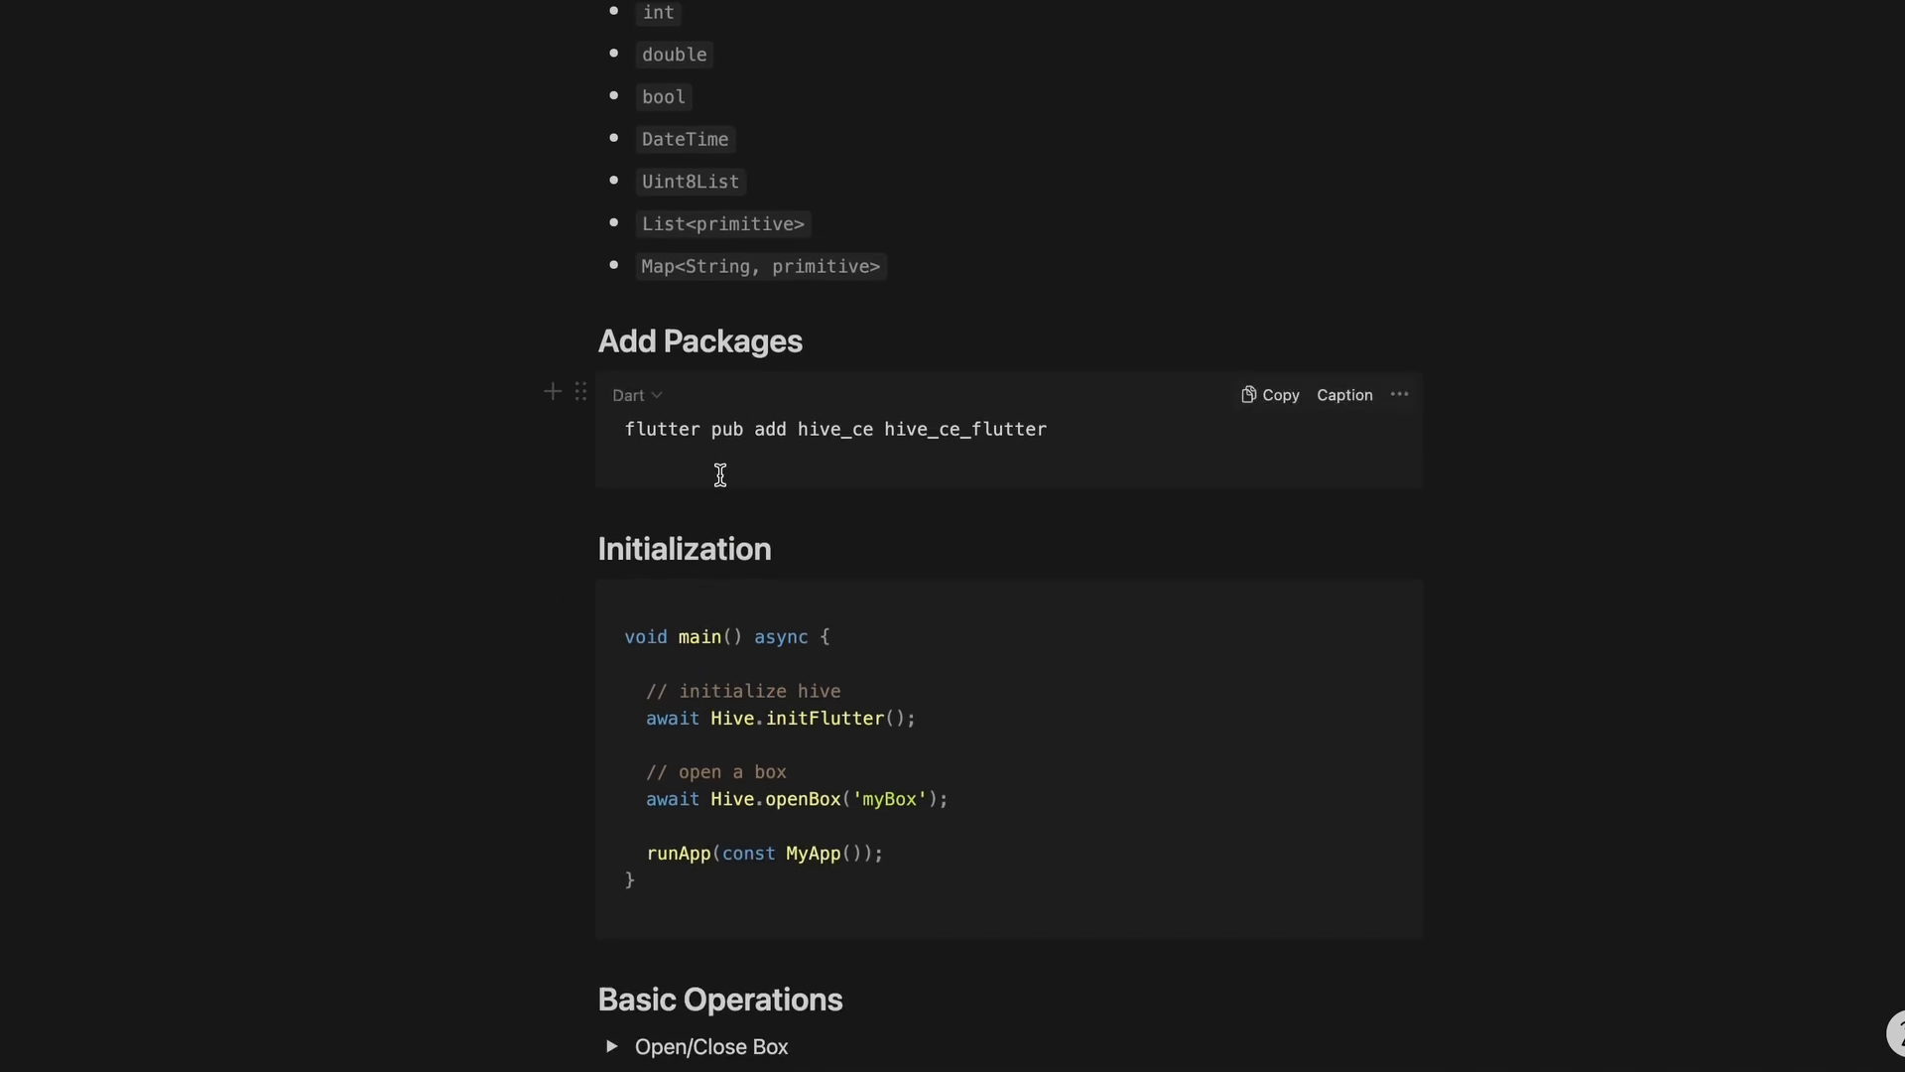
Expand the Open/Close Box and Write/Read/Delete sections and review the delete and put examples.
scroll("down", 3)
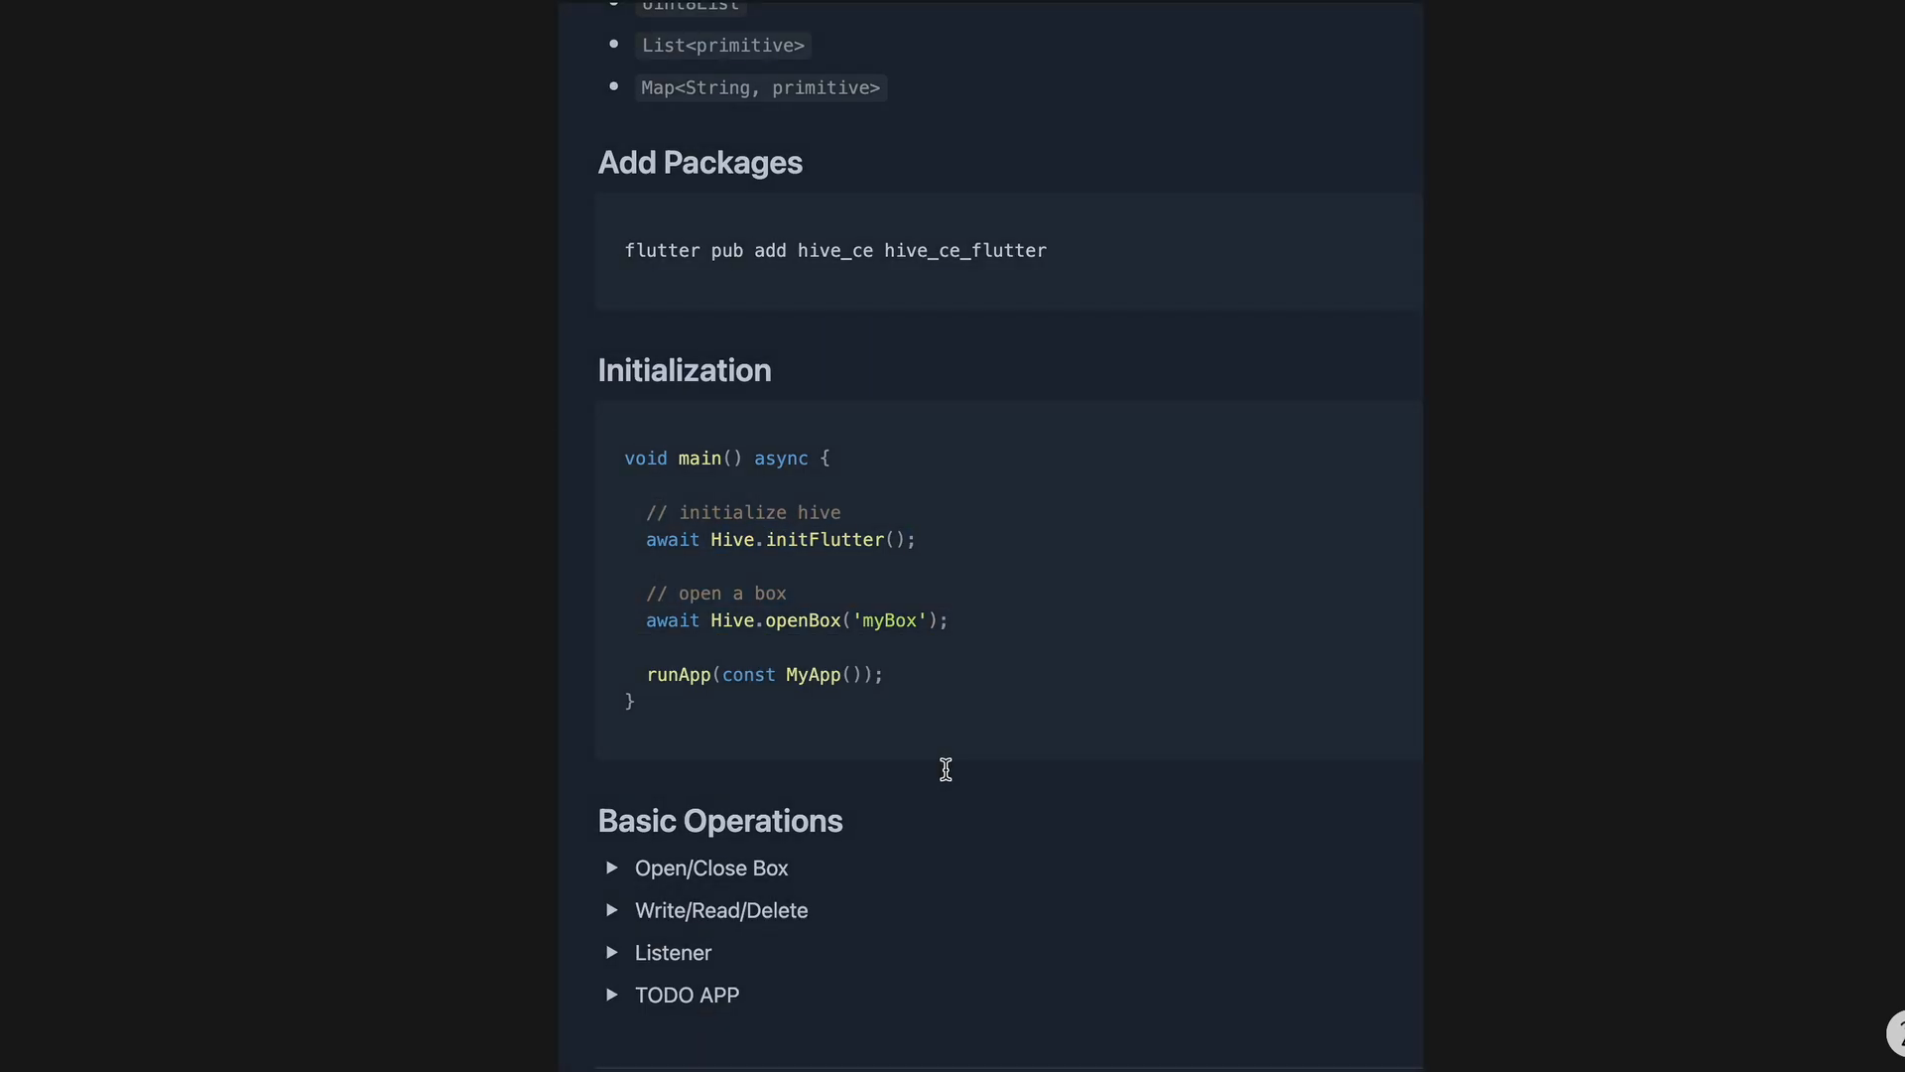
scroll("down", 3)
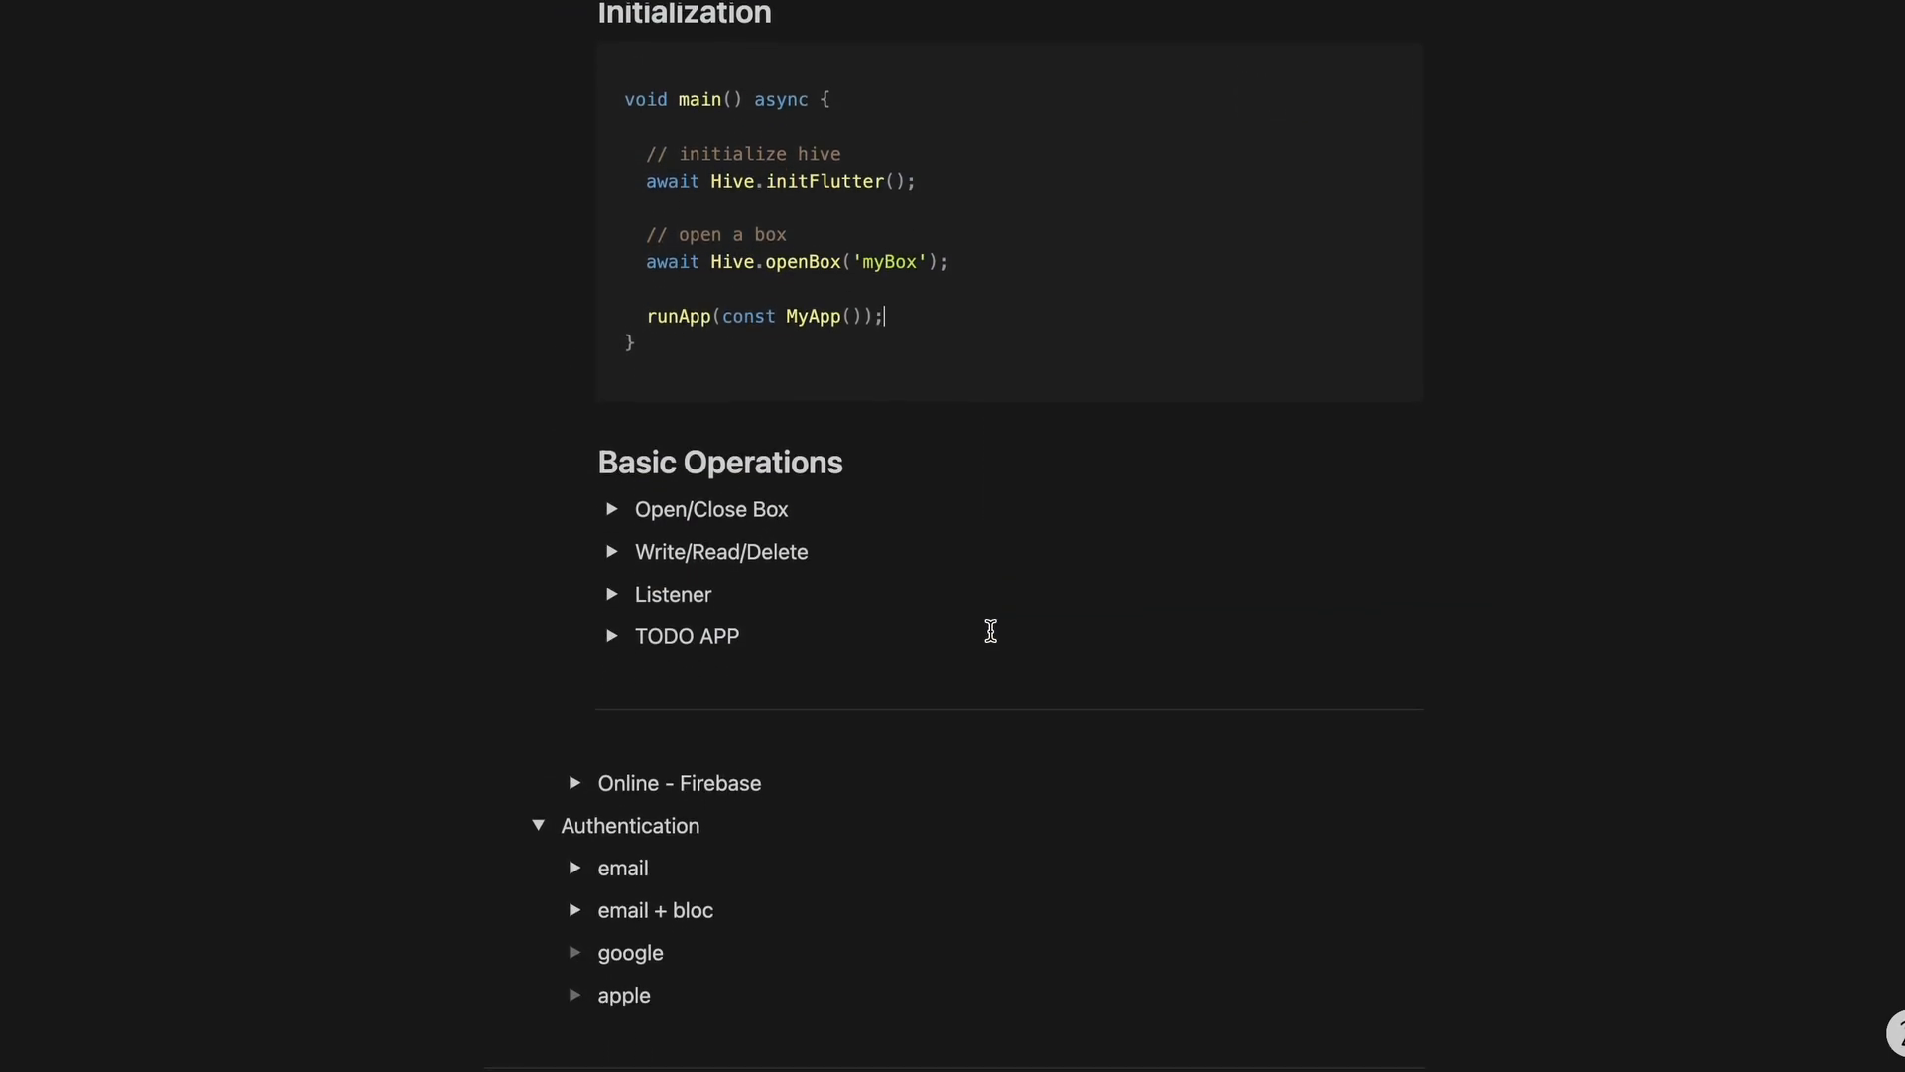
scroll("up", 3)
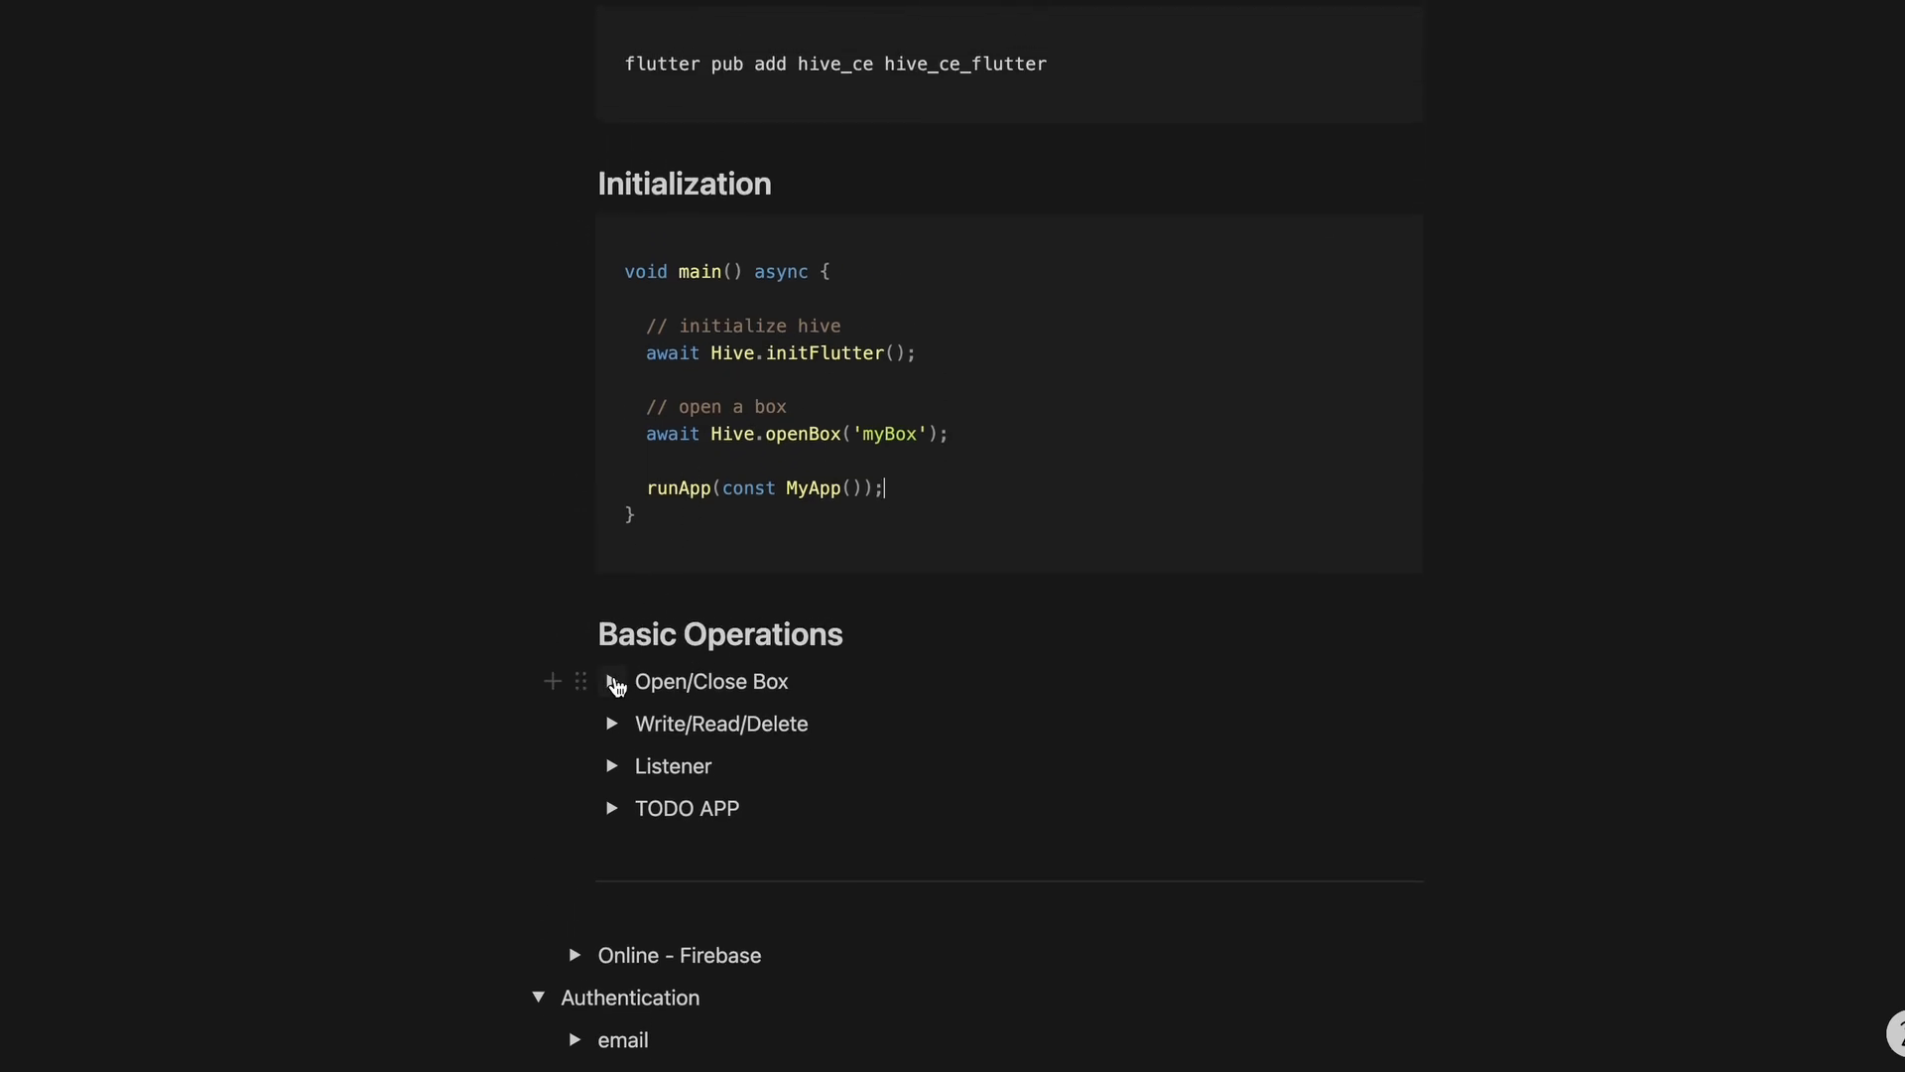
left_click(613, 680)
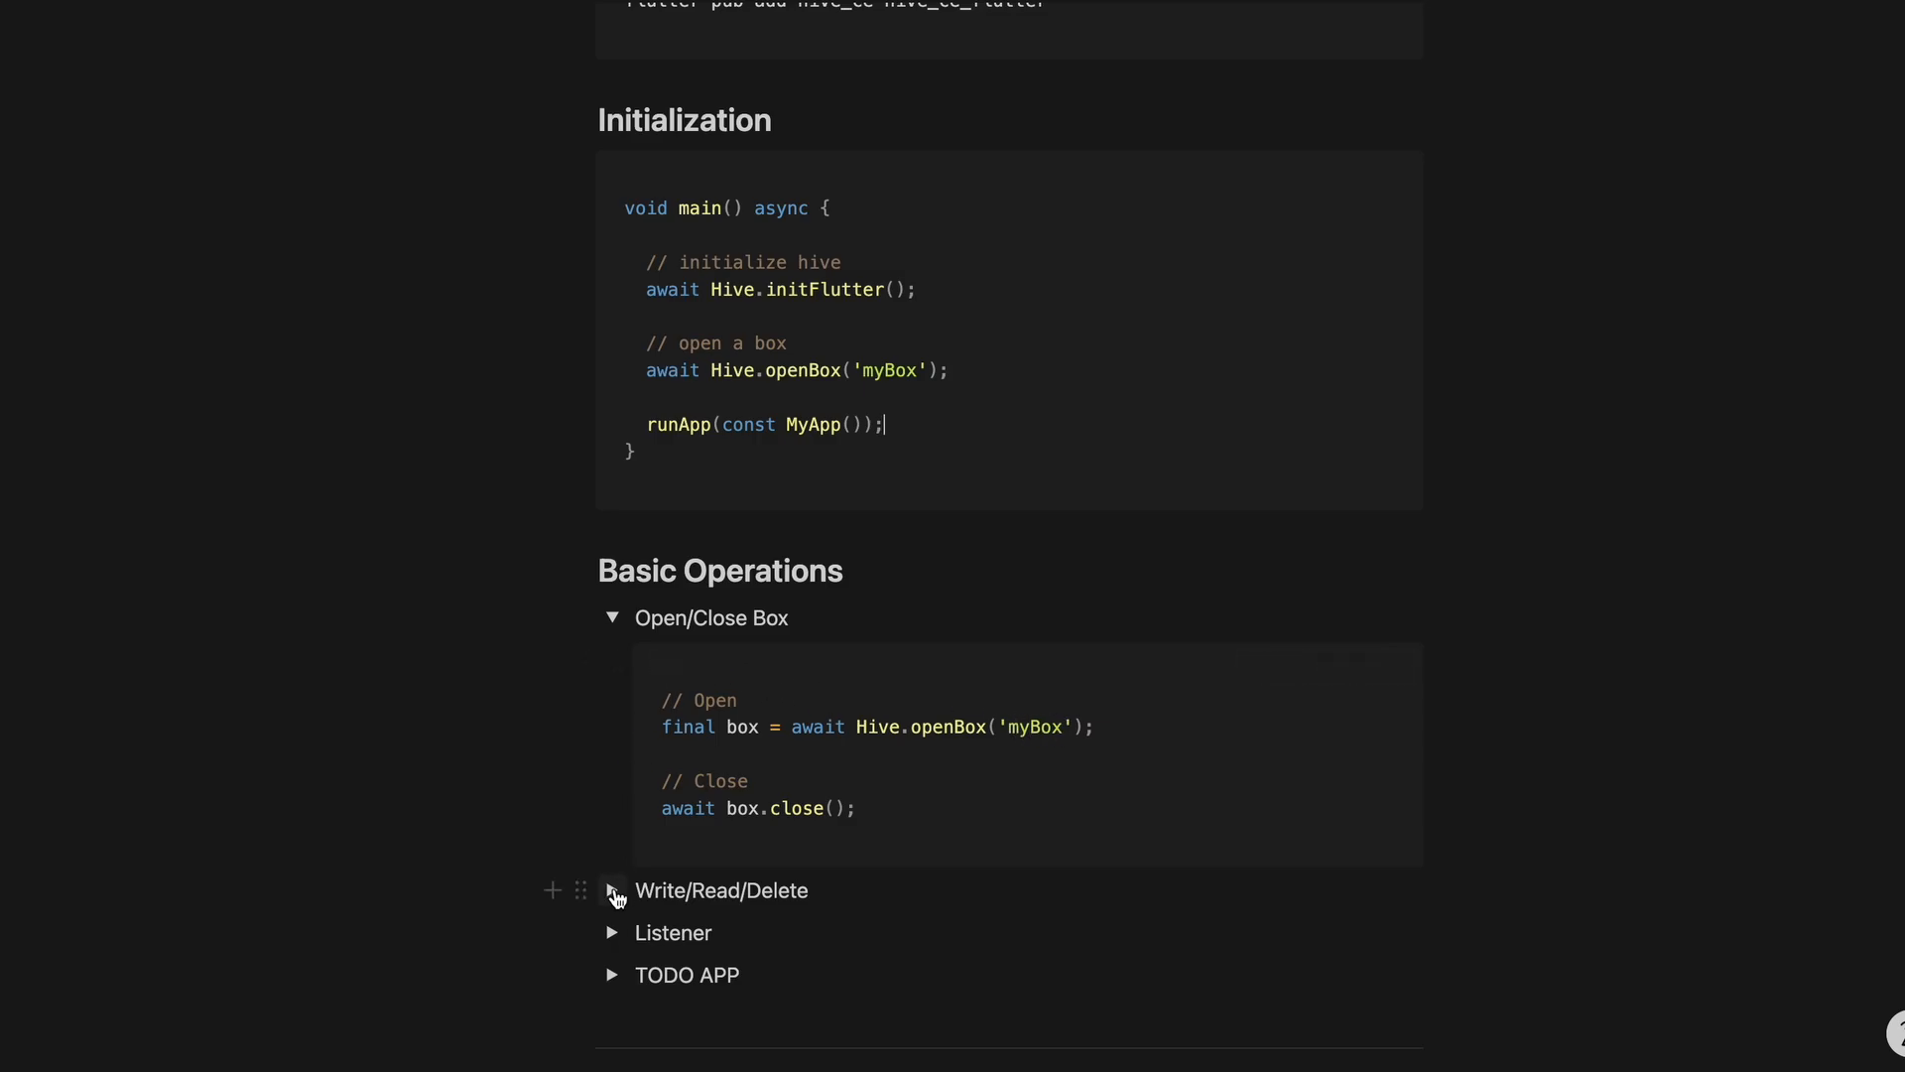
left_click(613, 889)
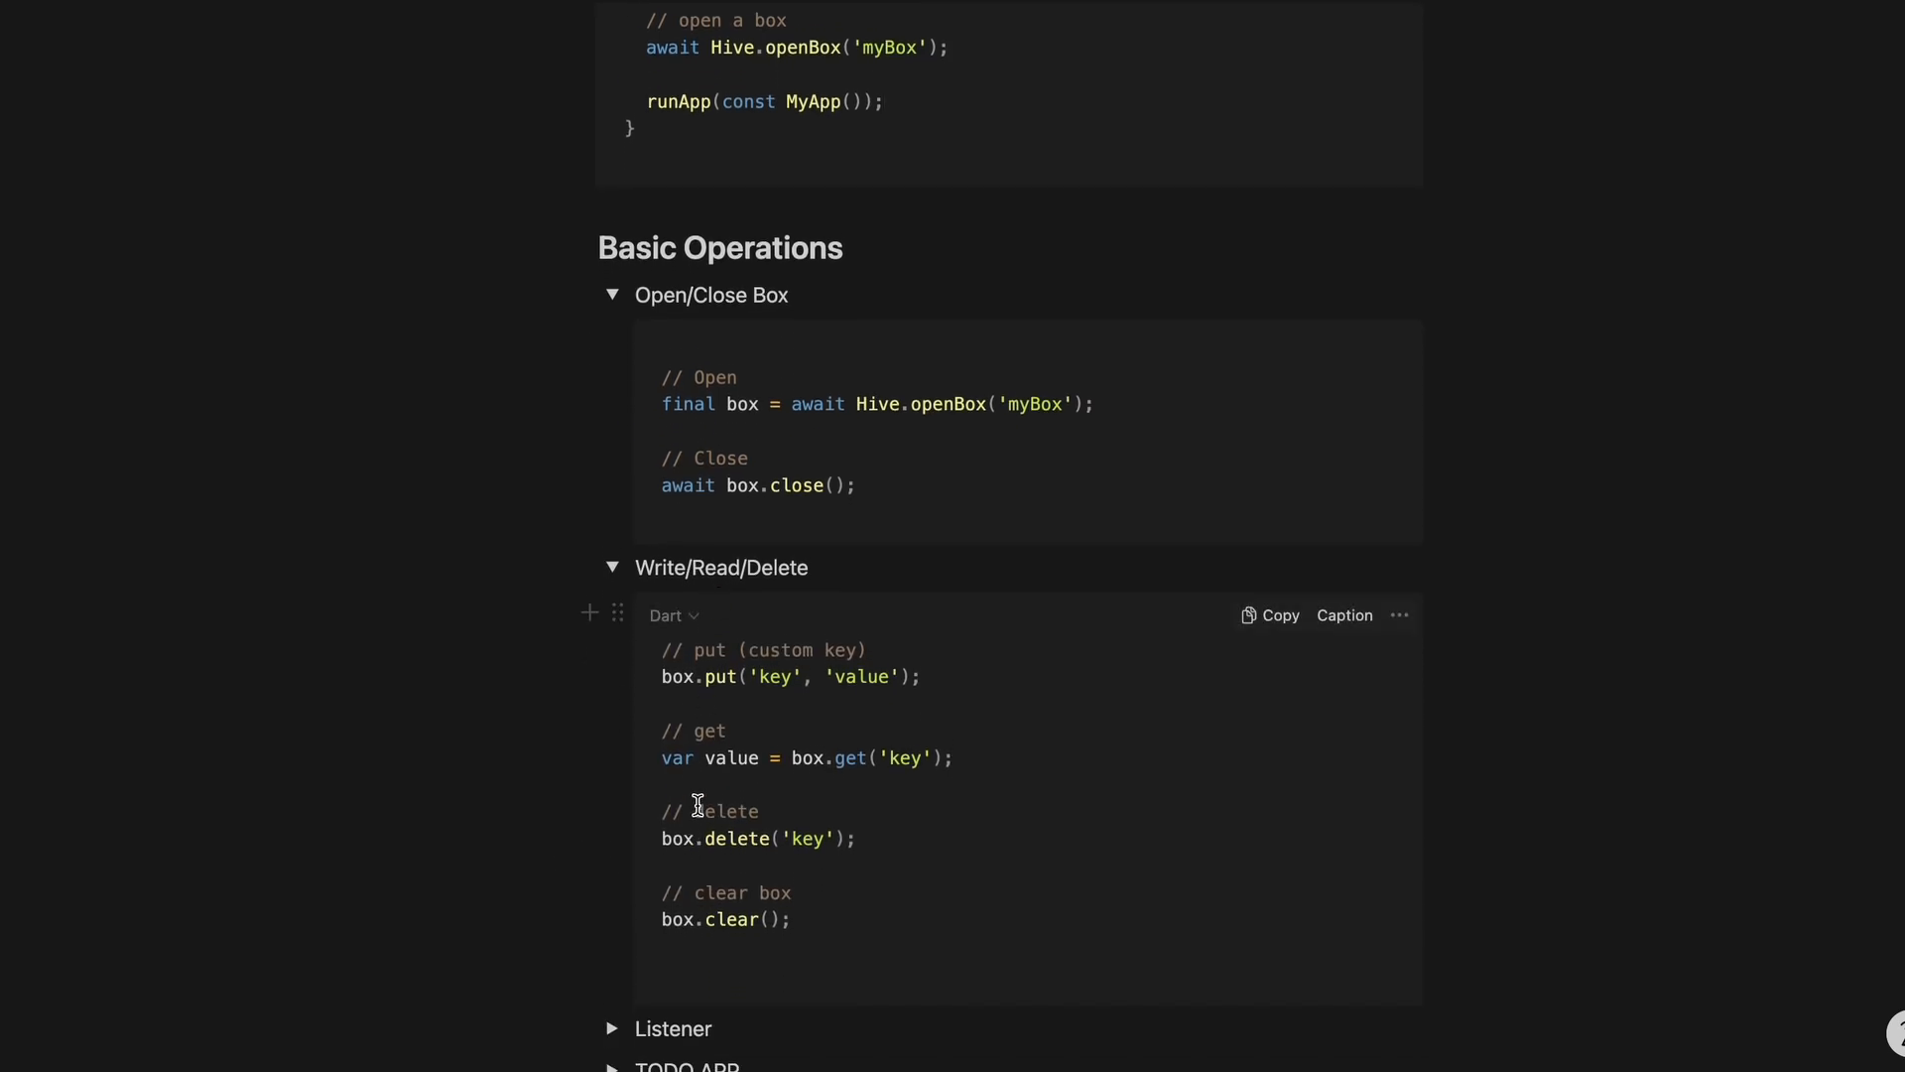
double_click(723, 676)
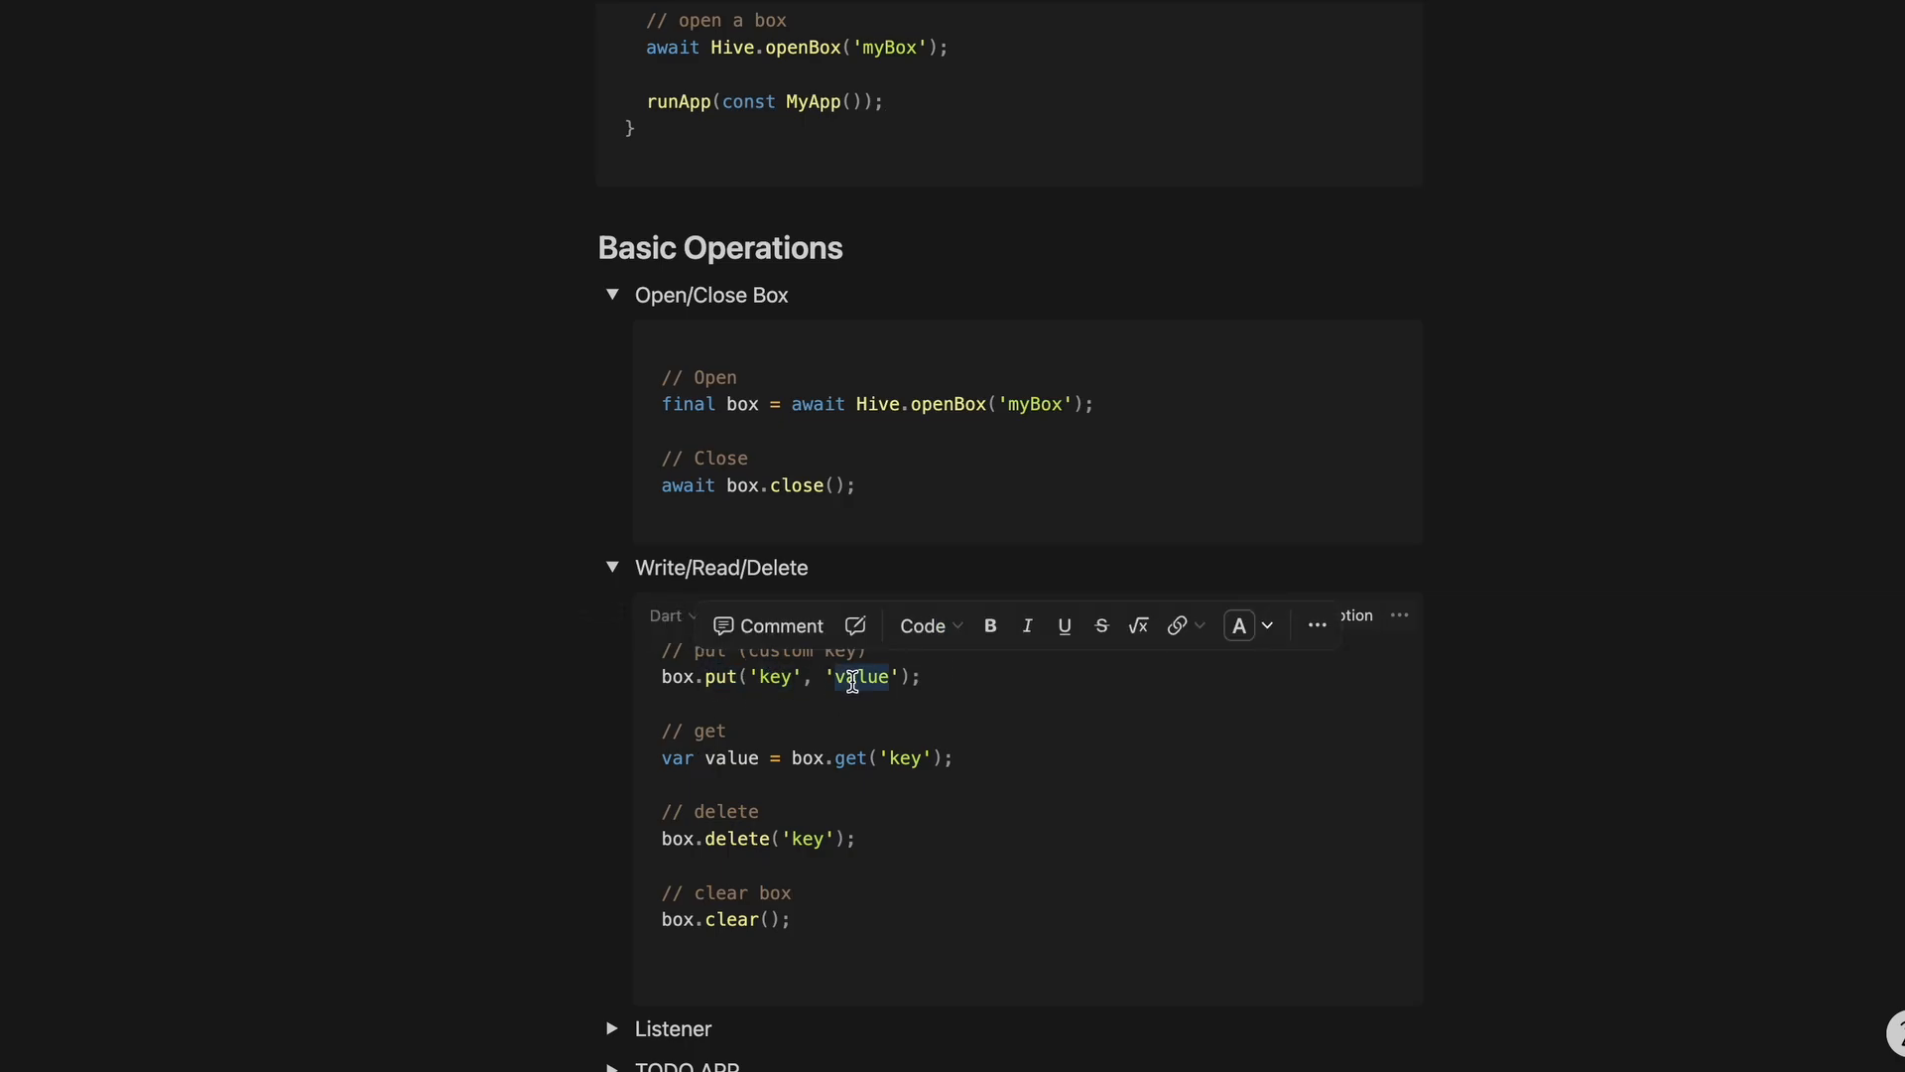
double_click(707, 731)
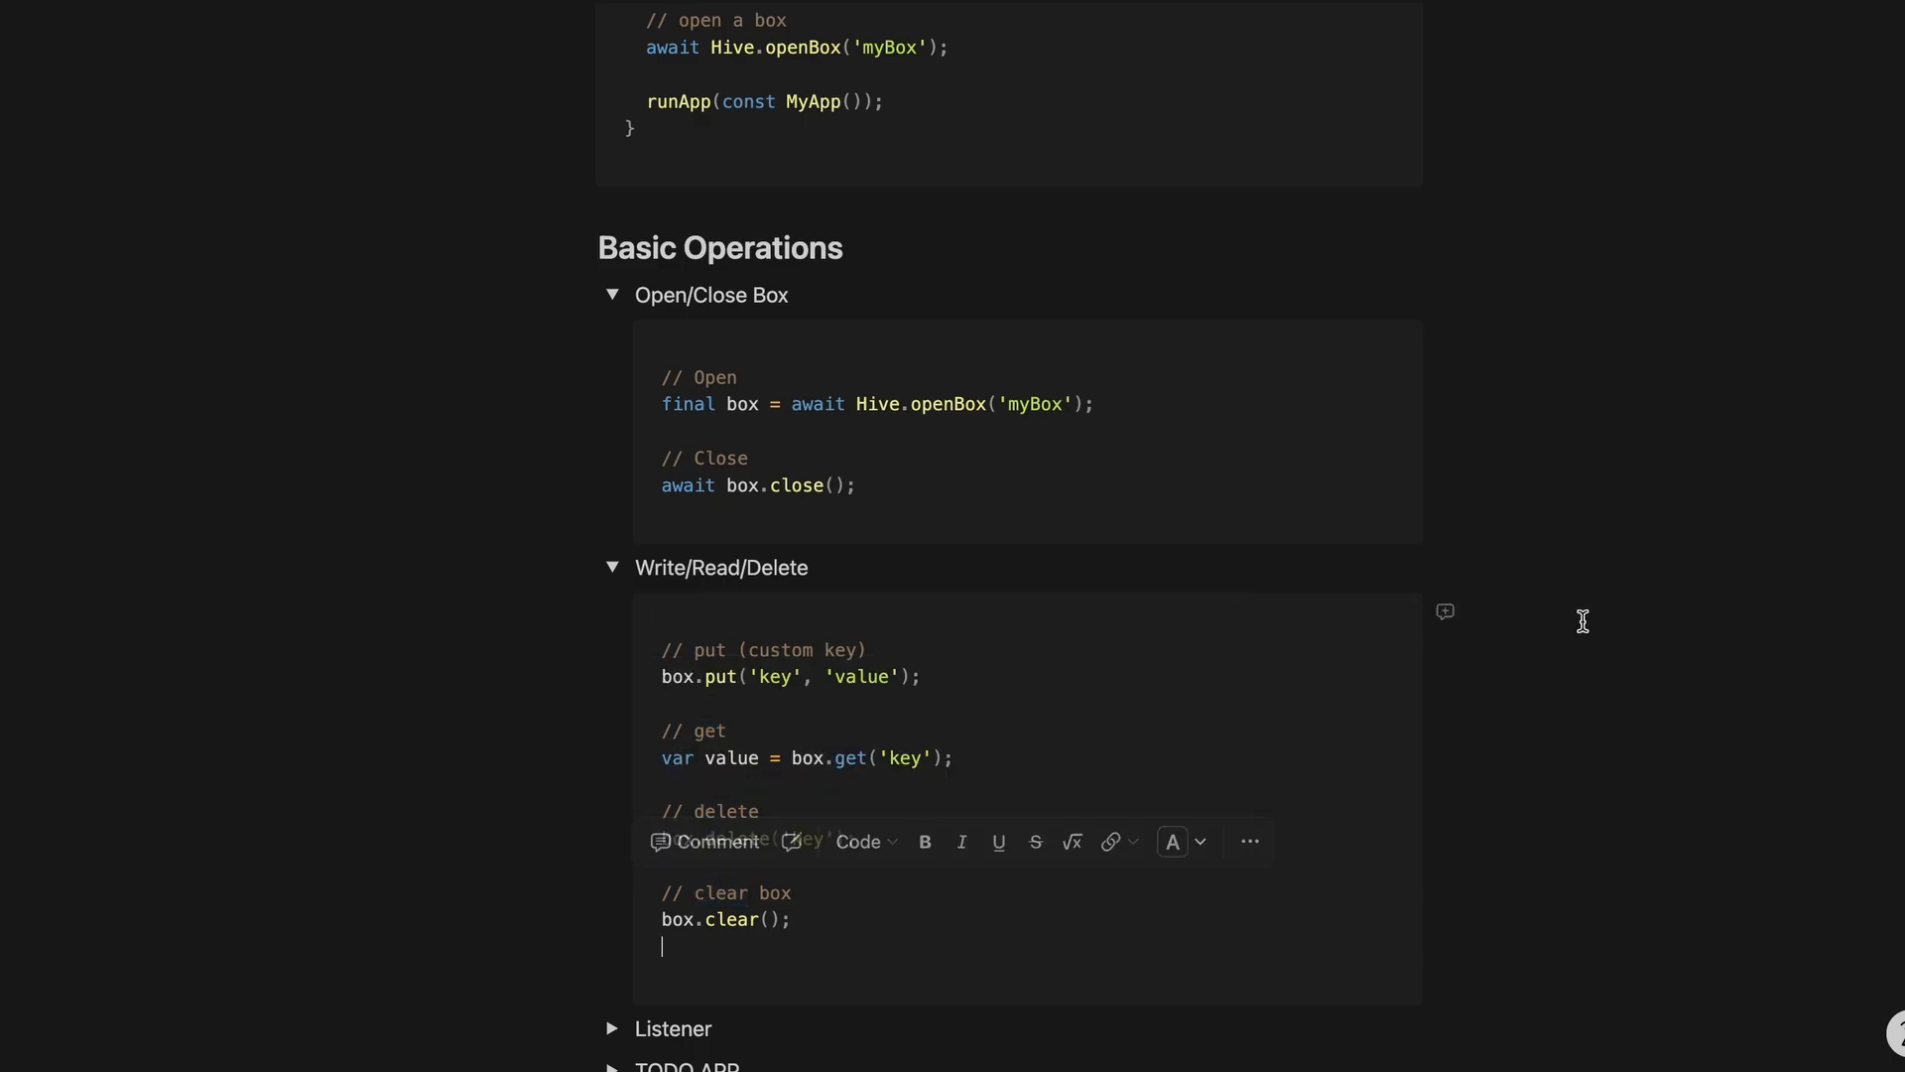
Expand the Listener section and review its Hive code sample.
scroll("down", 3)
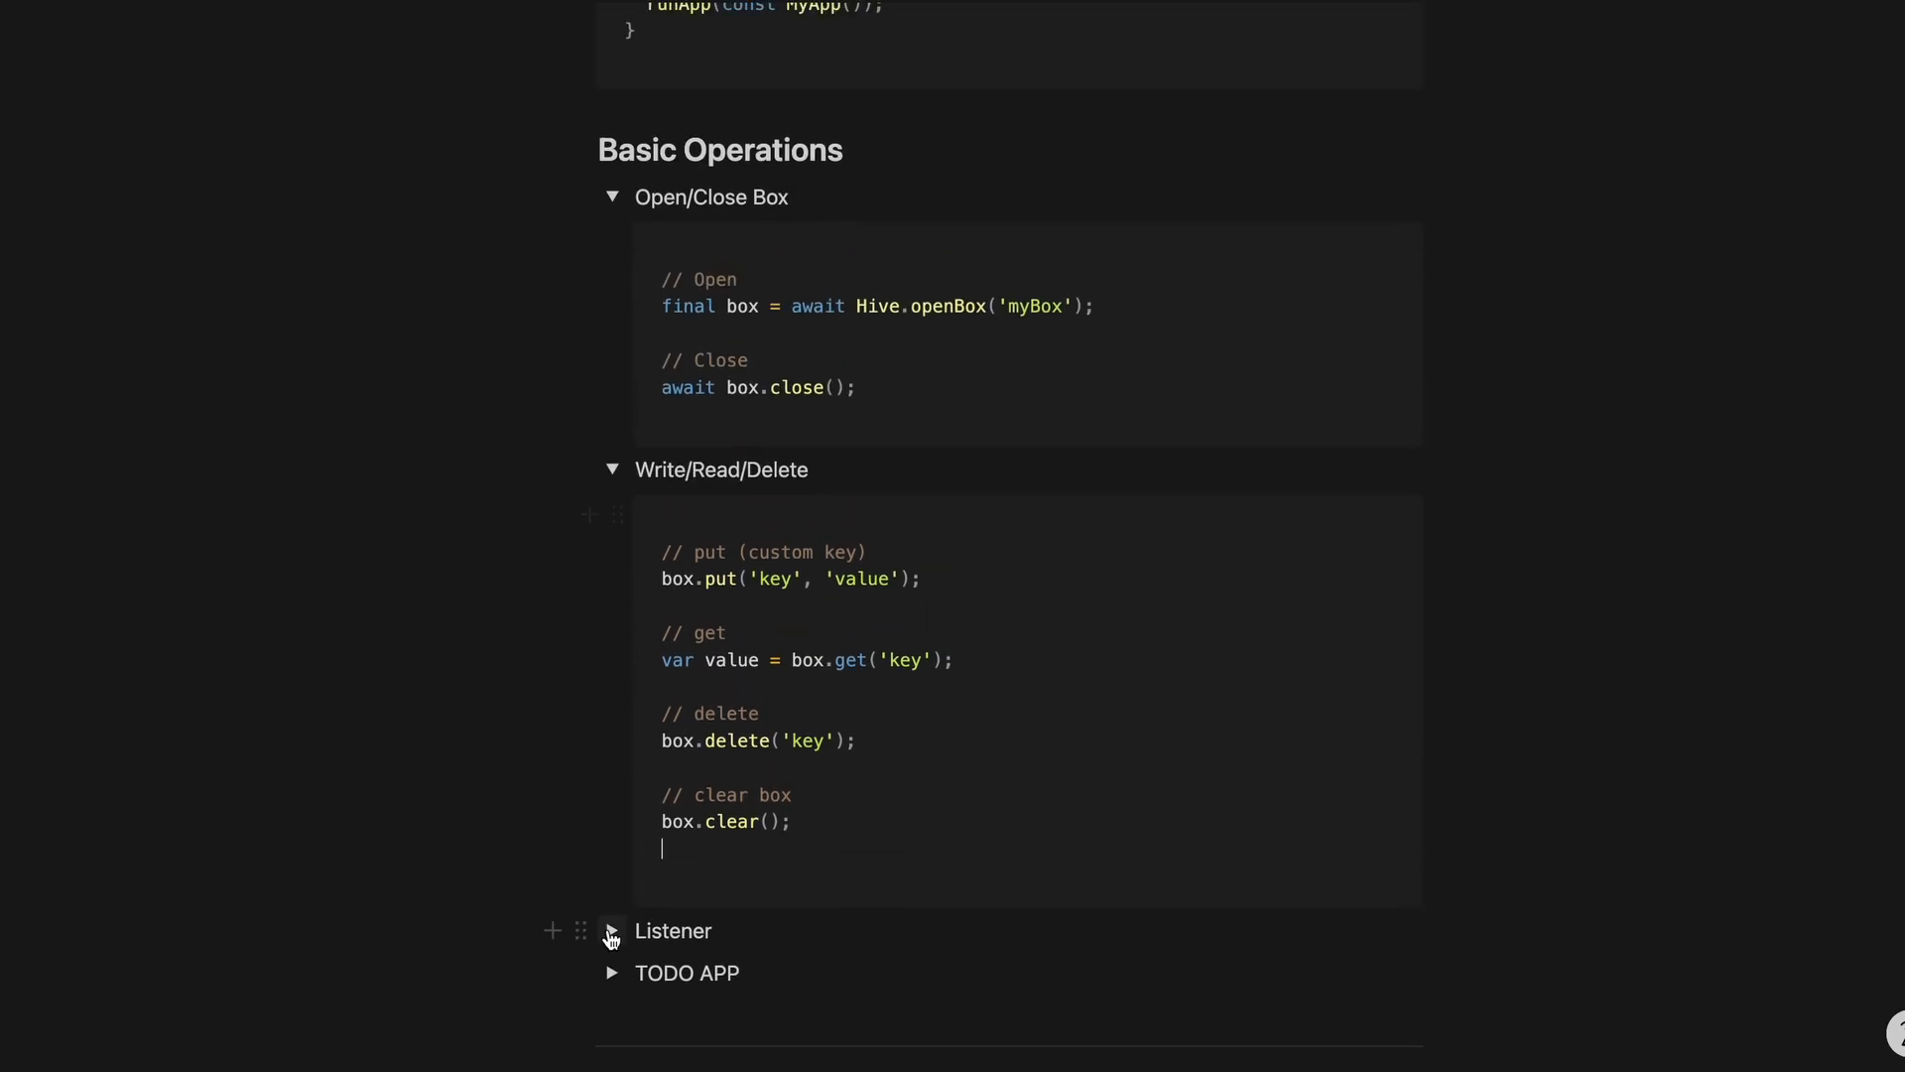
left_click(614, 931)
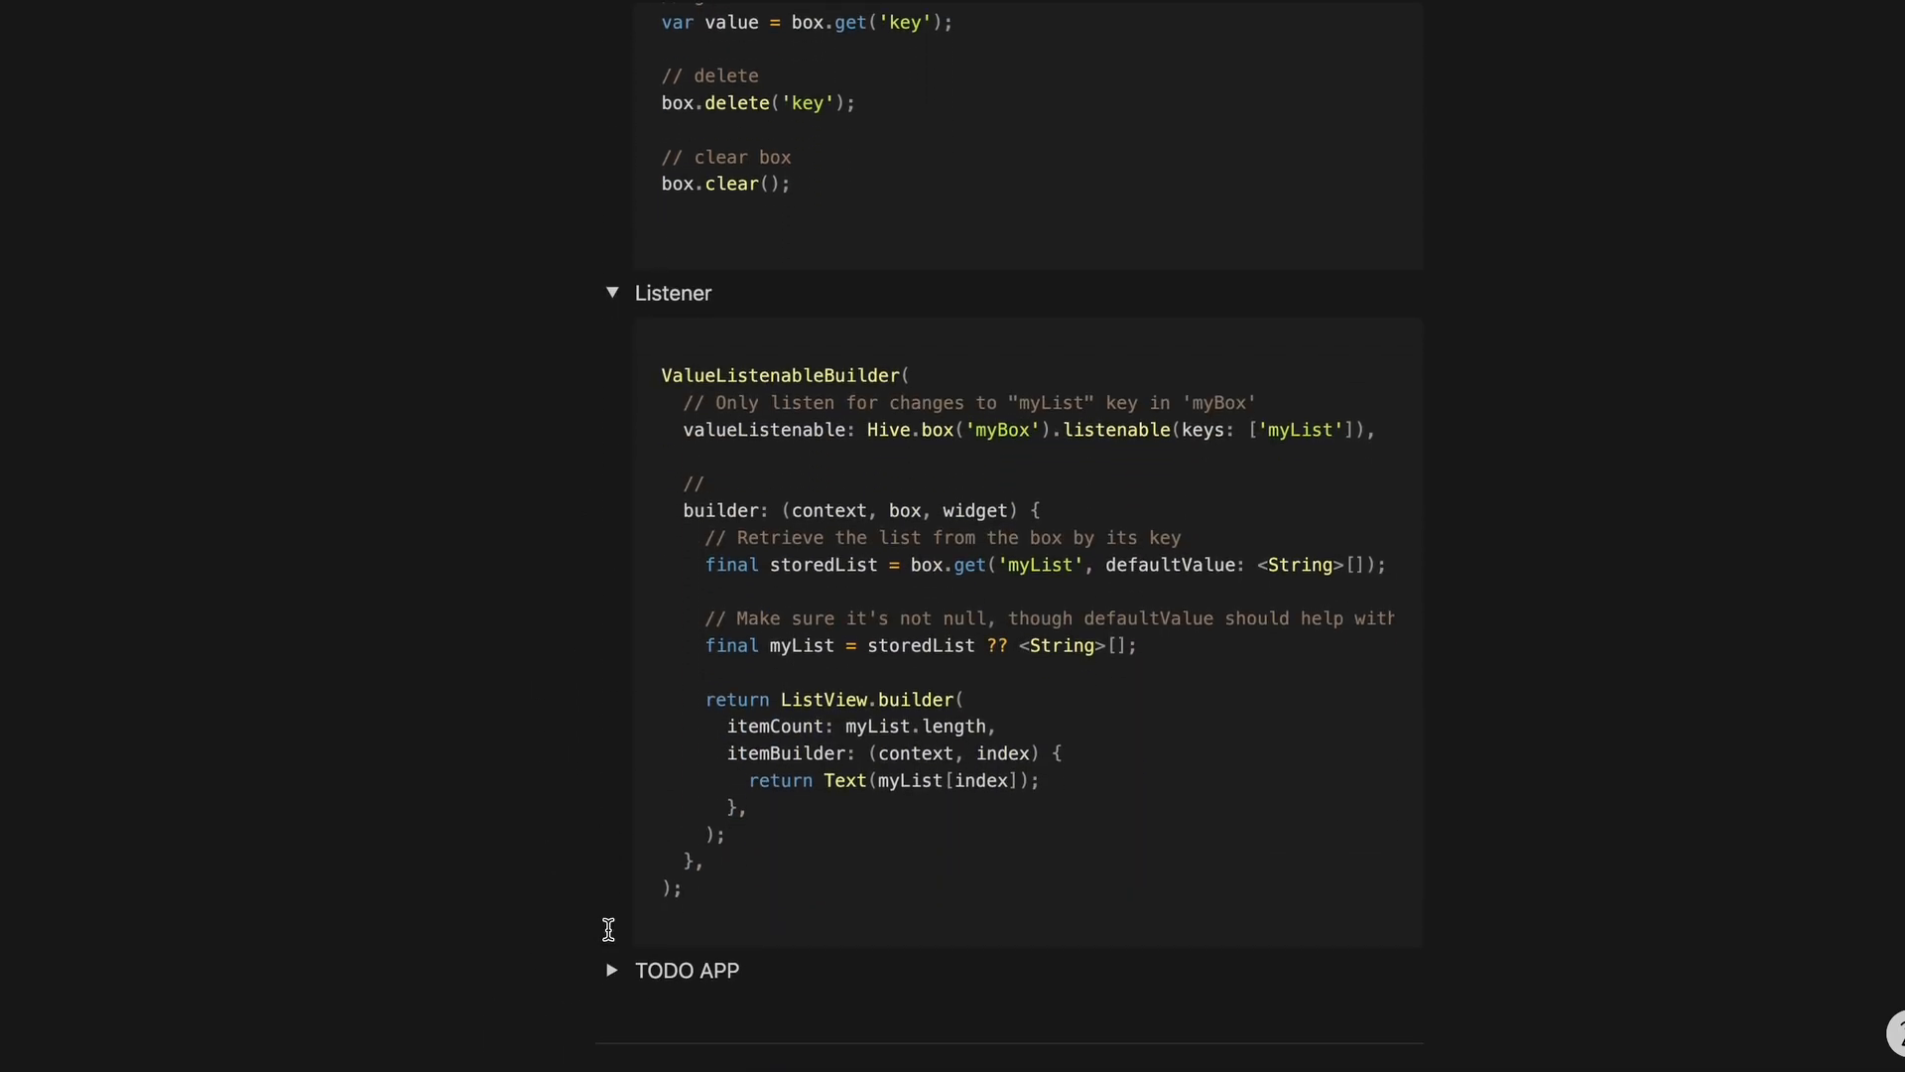
mouse_move(1365, 416)
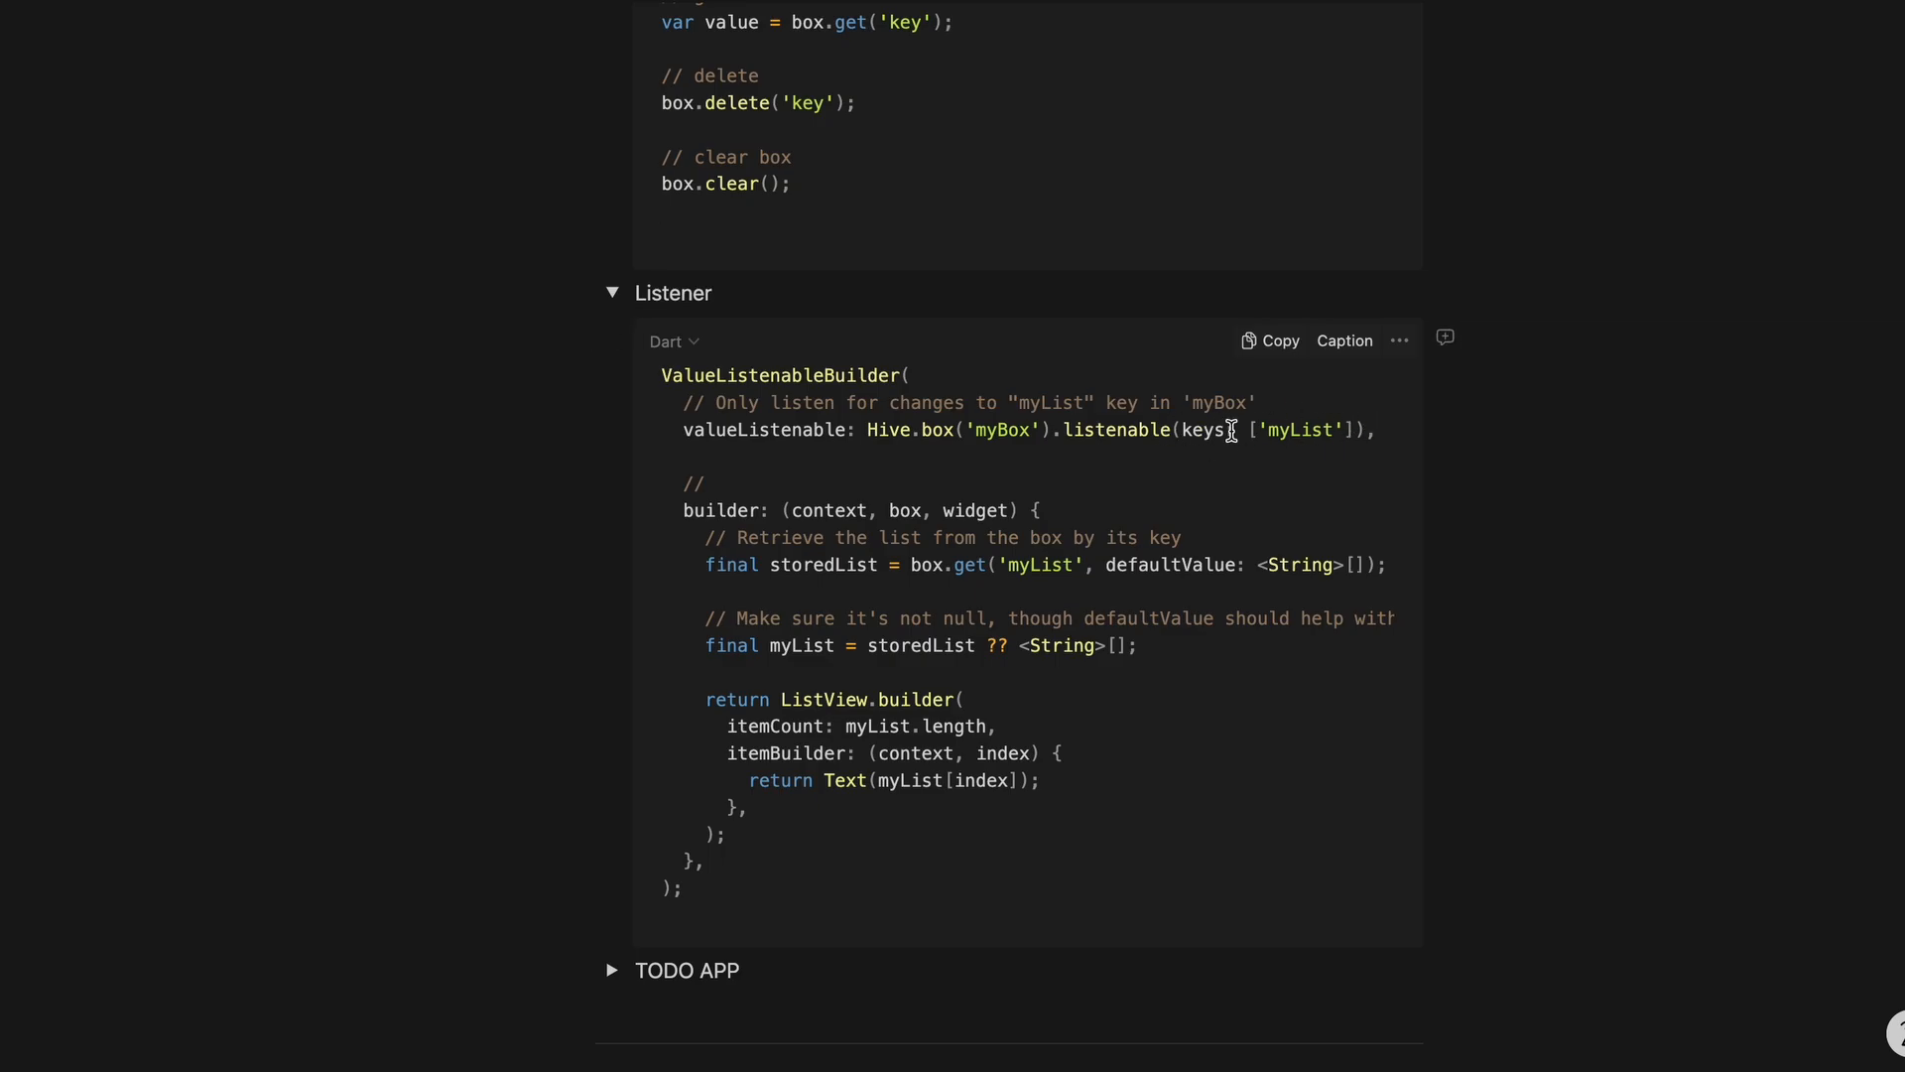
mouse_move(1035, 718)
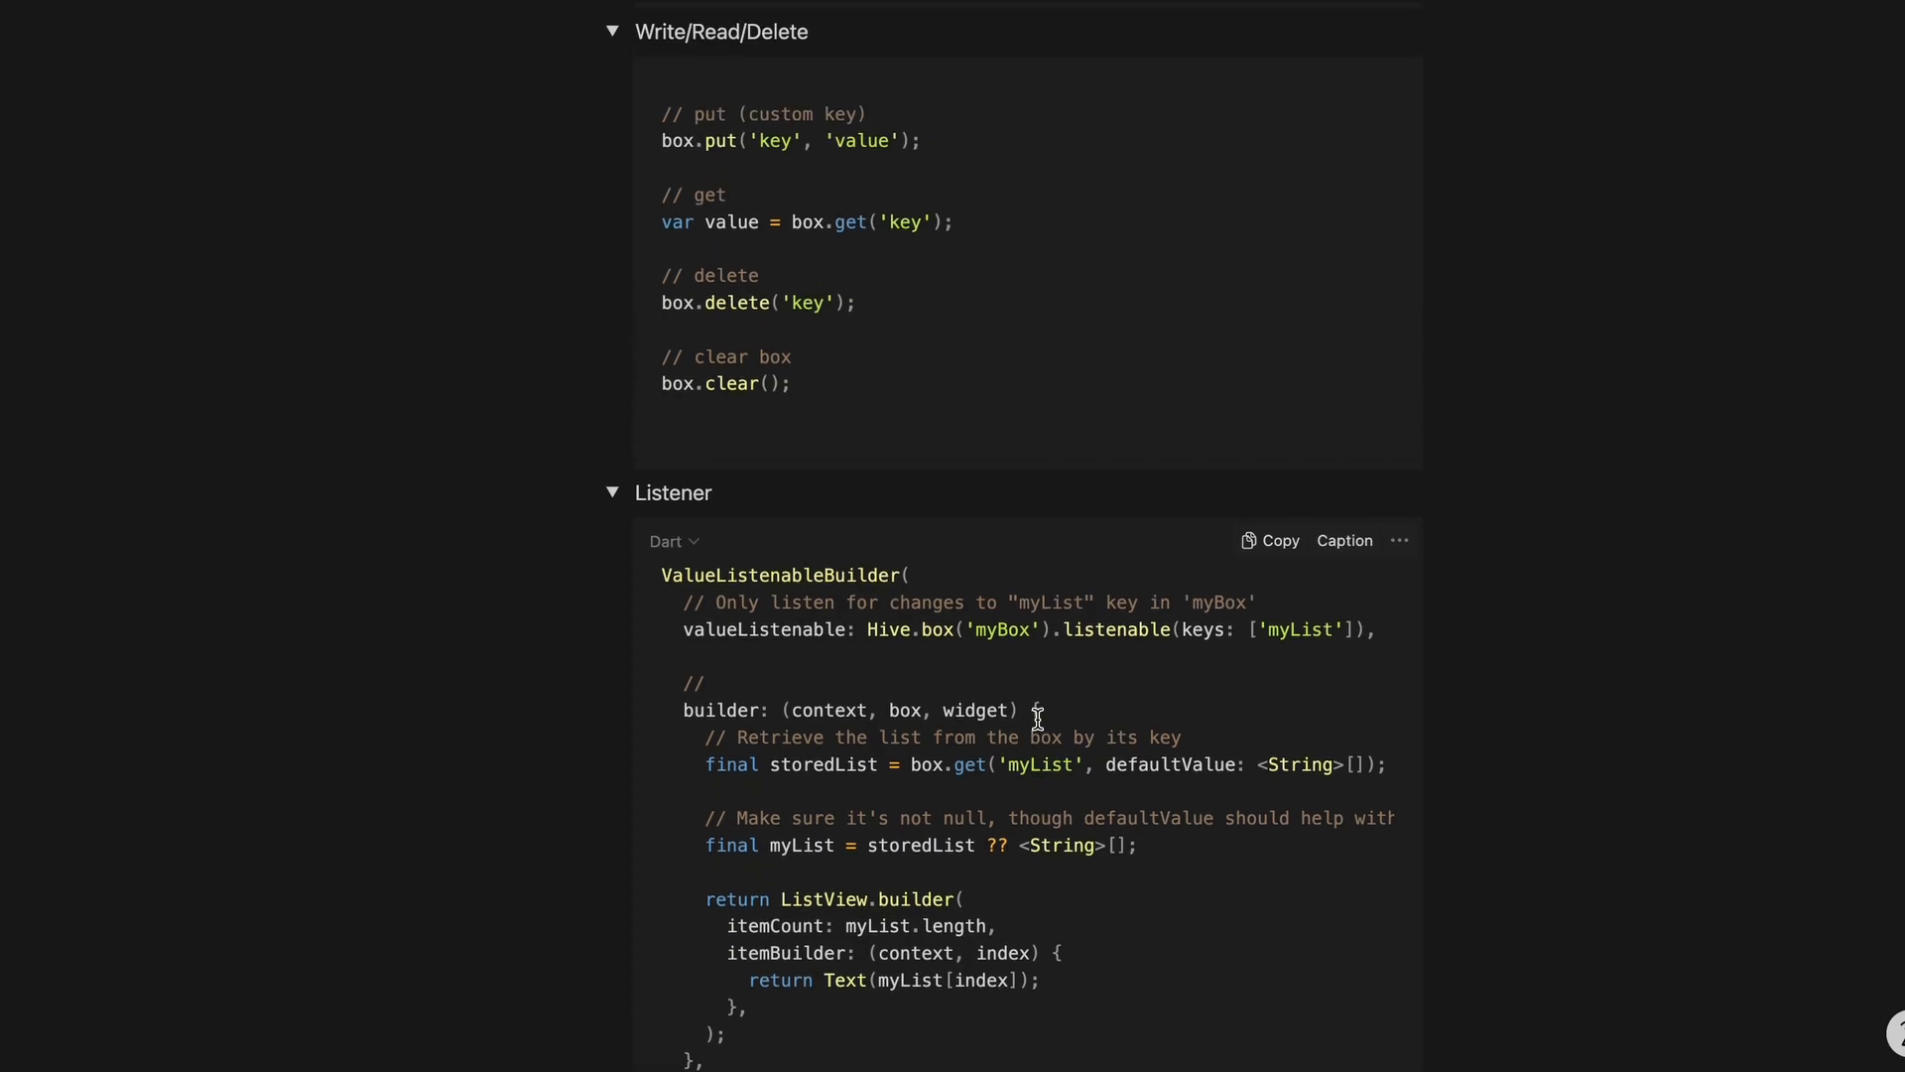
scroll("up", 3)
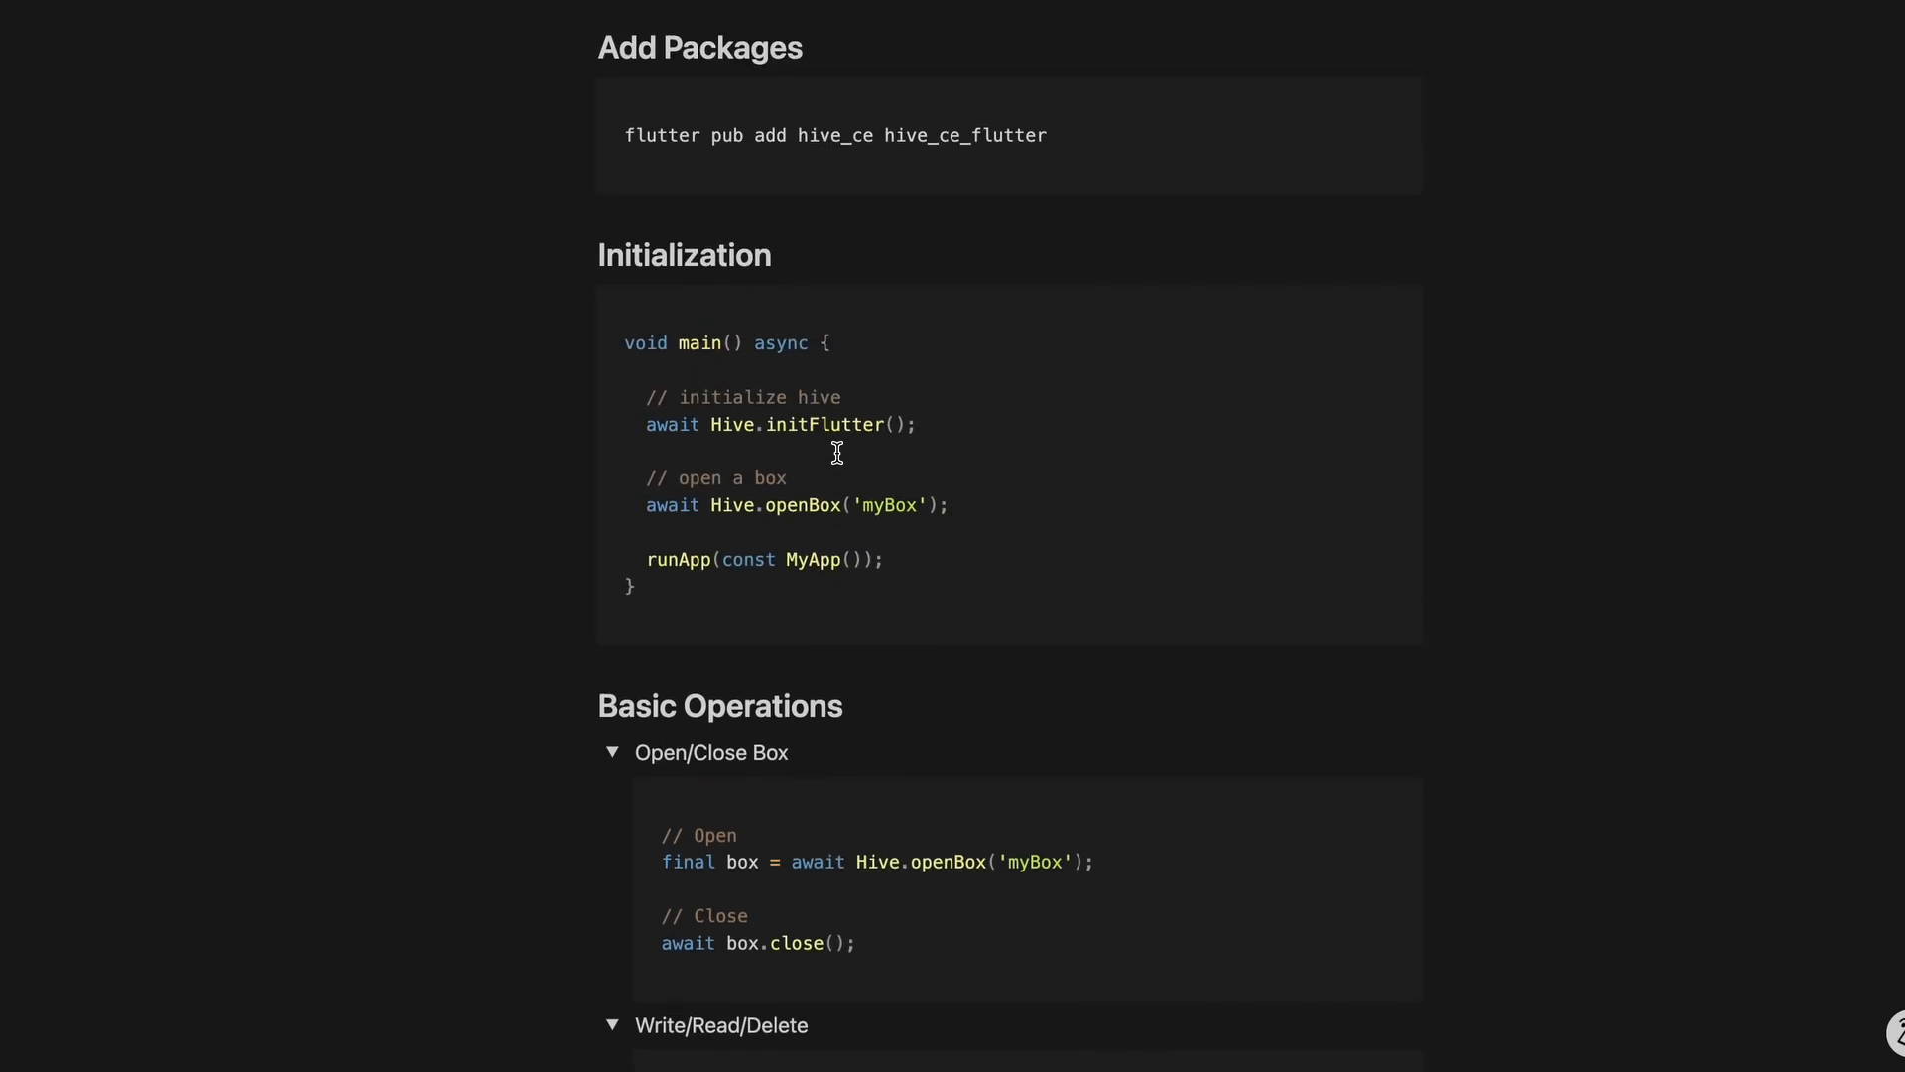
scroll("up", 3)
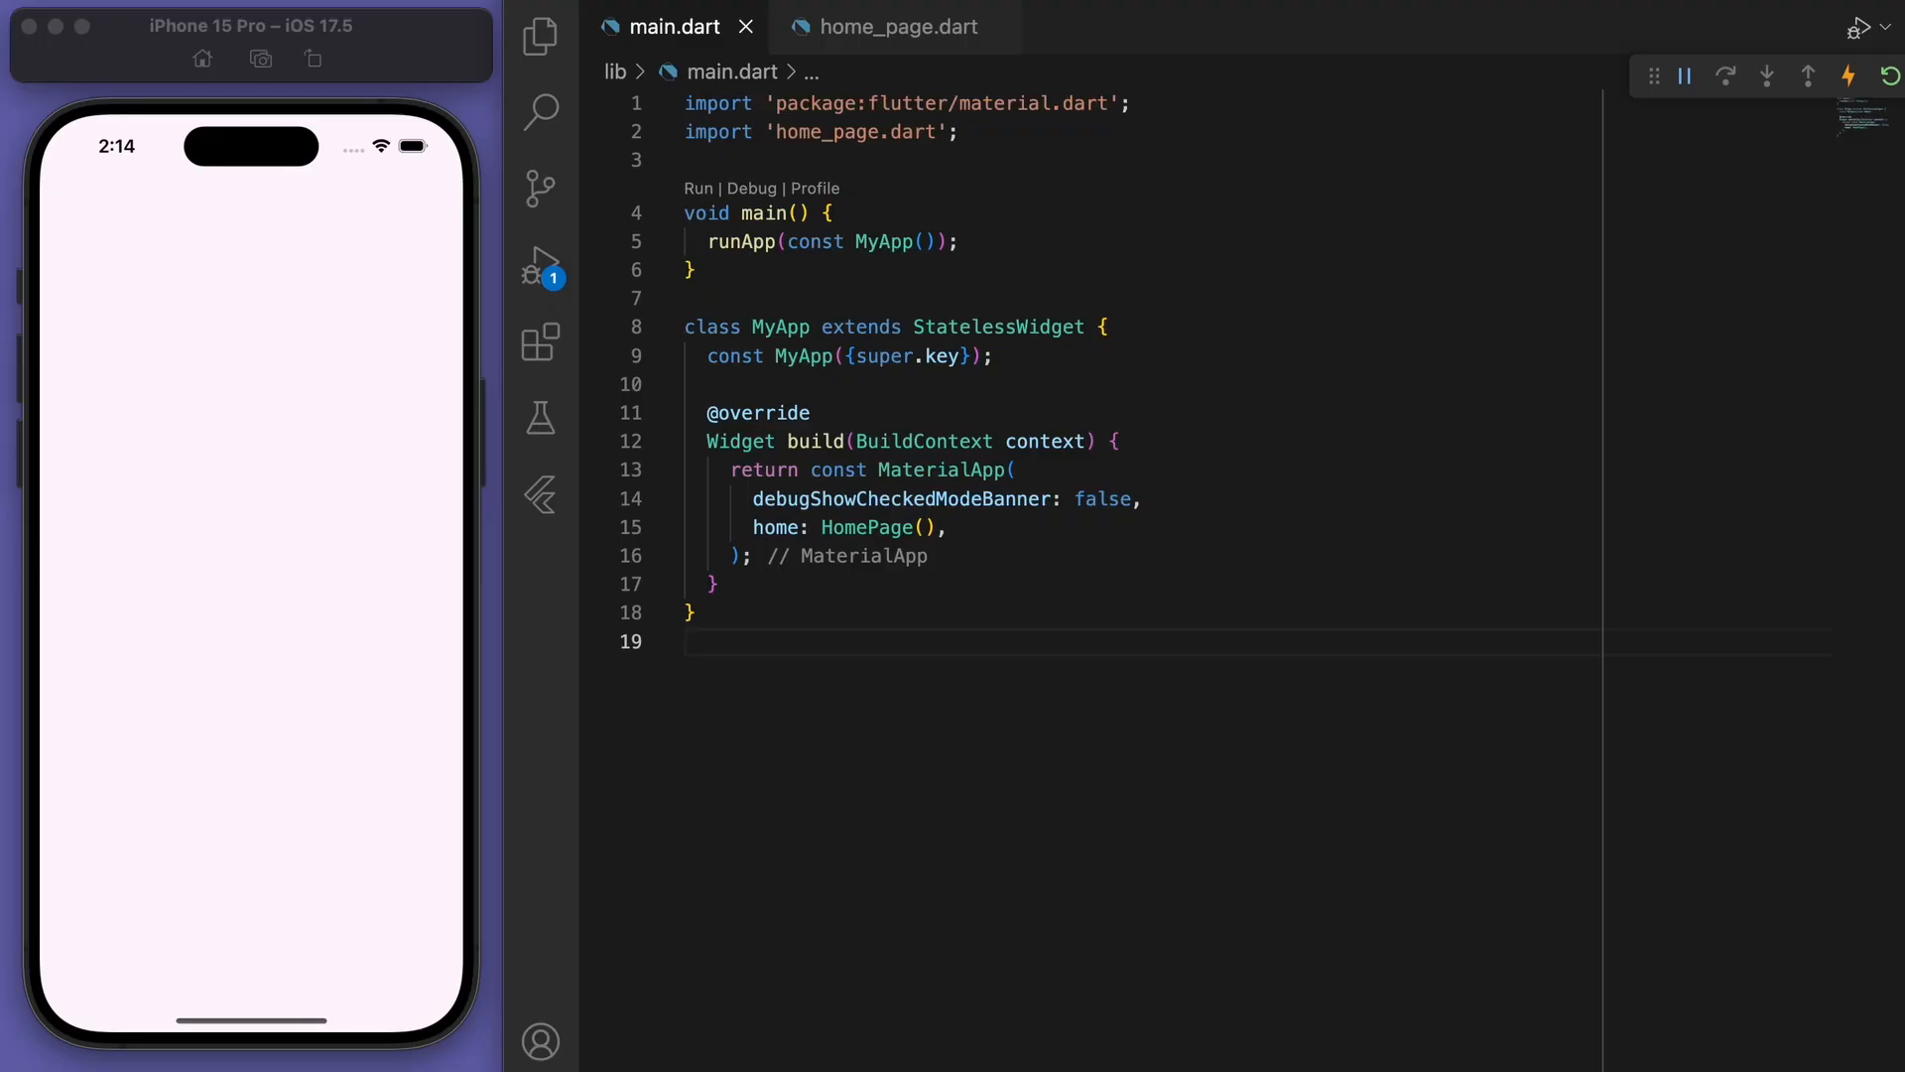
mouse_move(1000, 740)
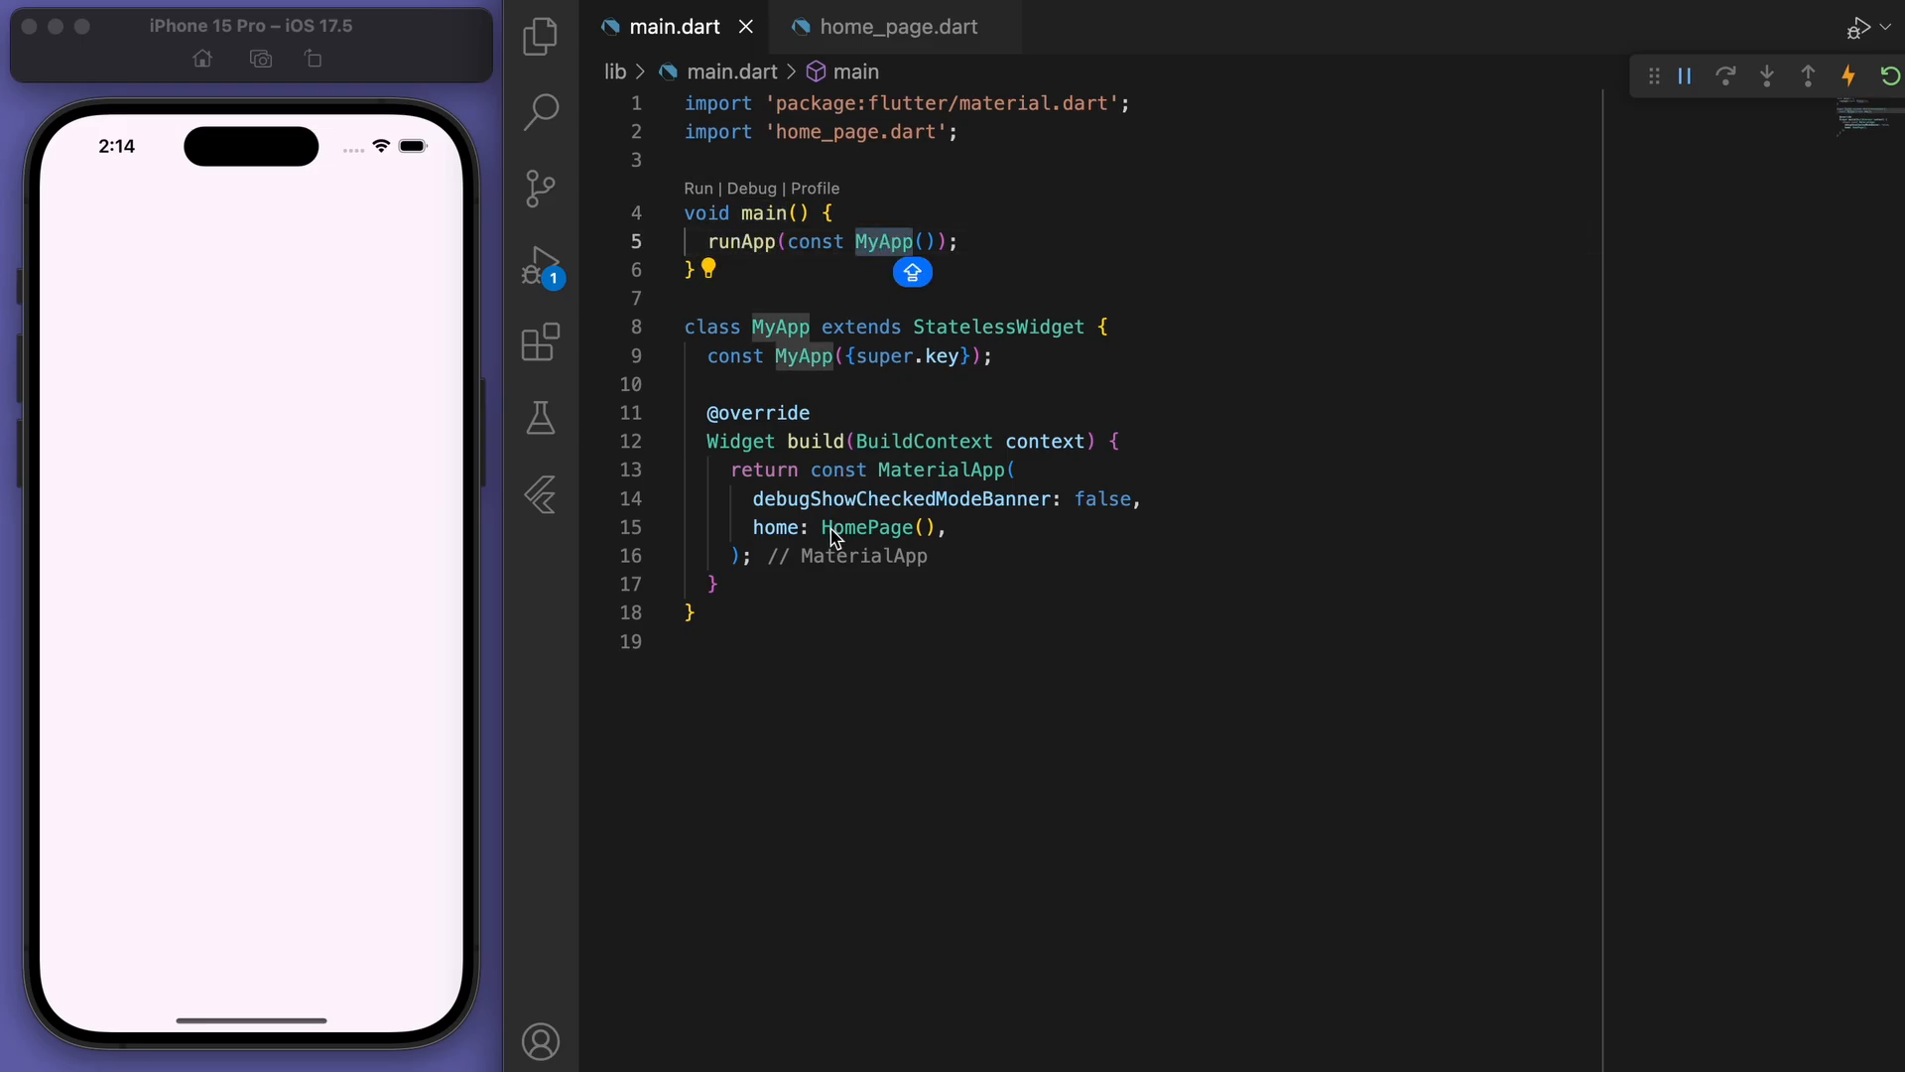
With home_page.dart open, run flutter pub add hive_ce hive_ce_flutter in the terminal and kill it afterwards.
left_click(897, 25)
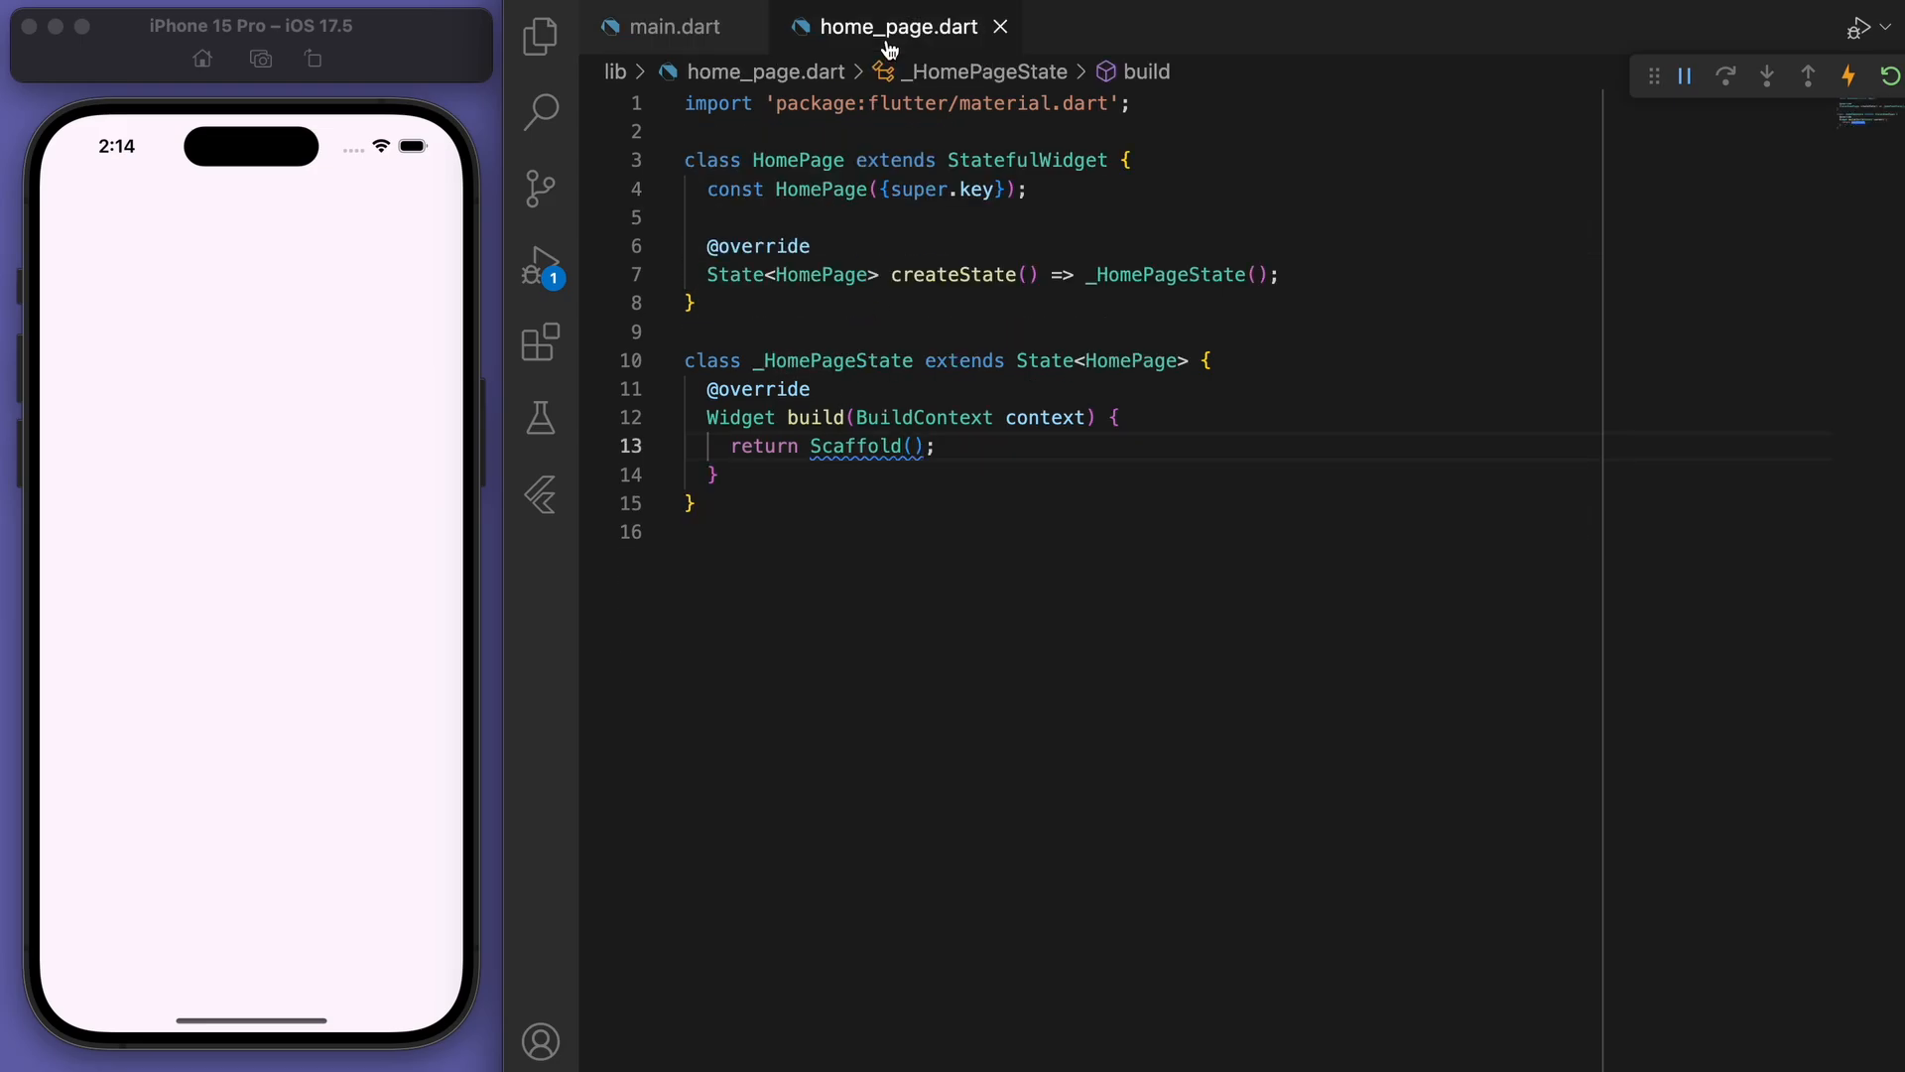
double_click(857, 447)
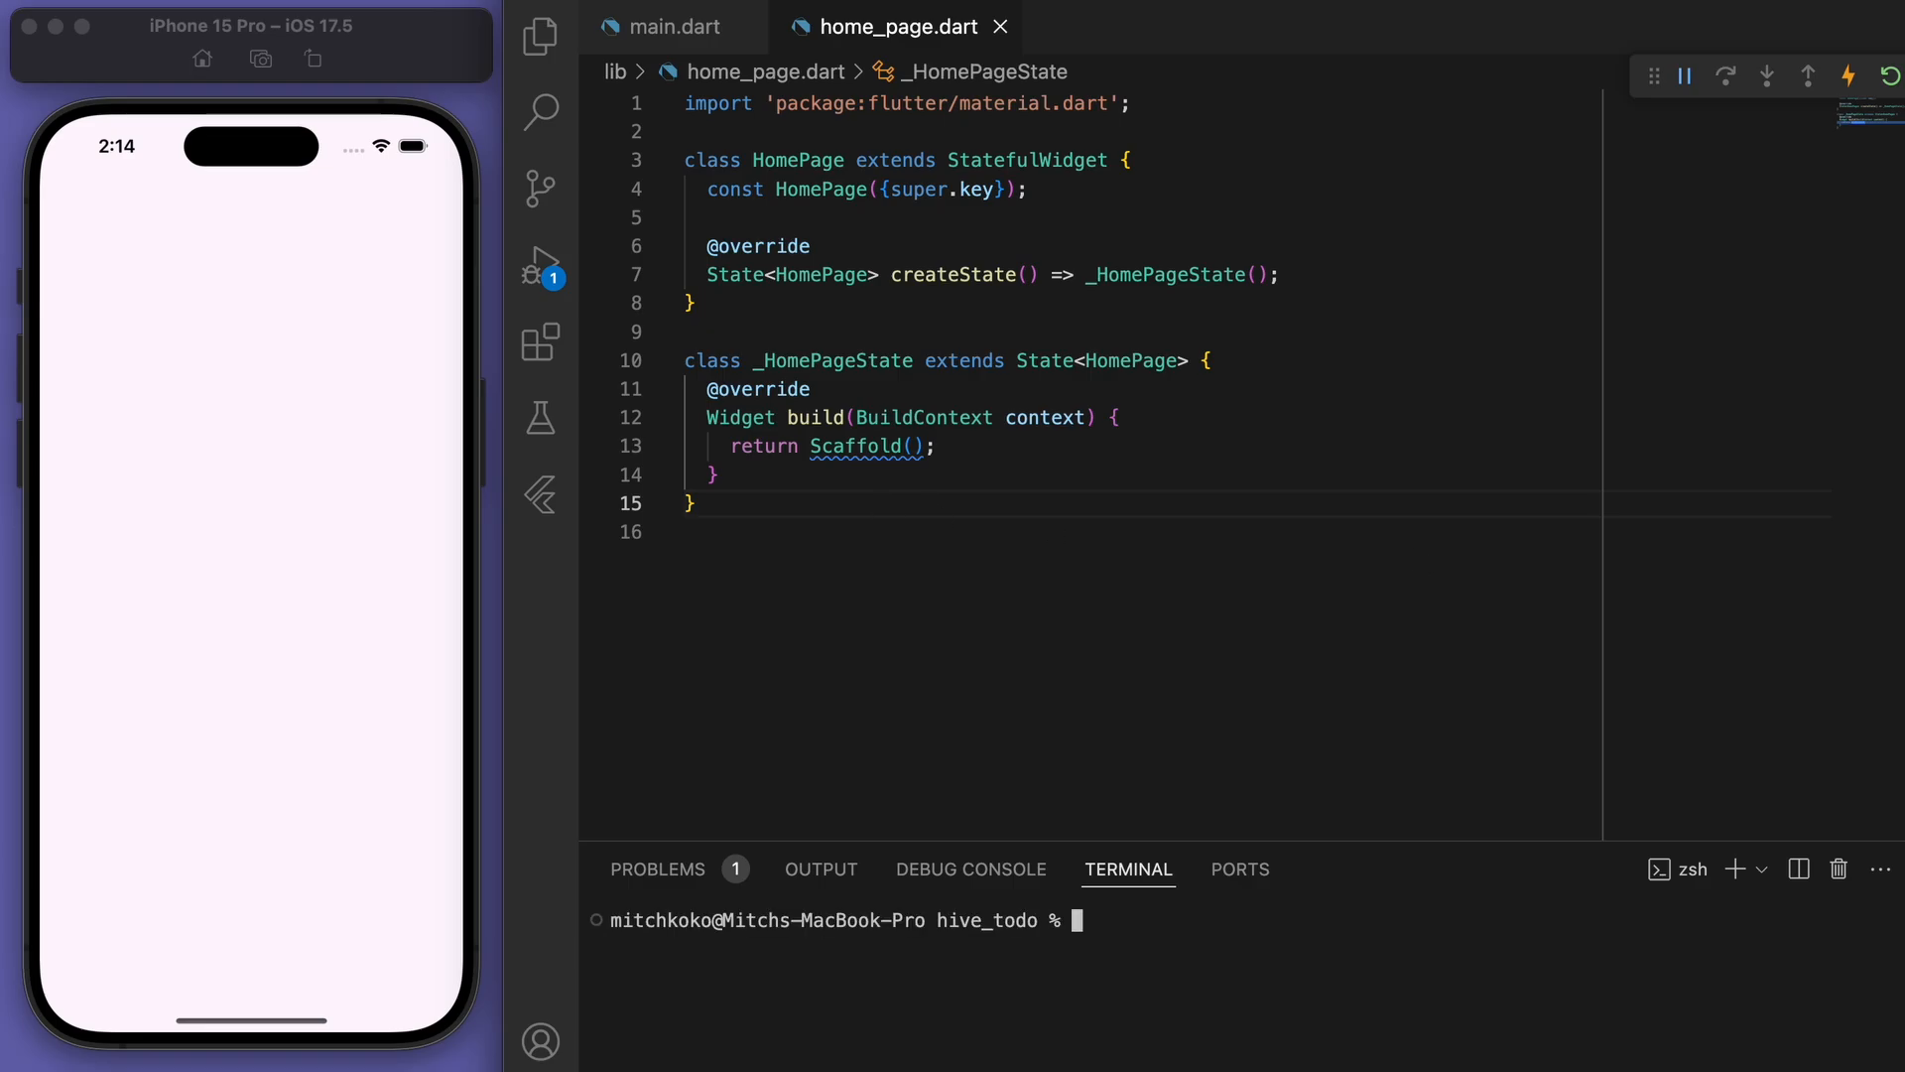
type("FL")
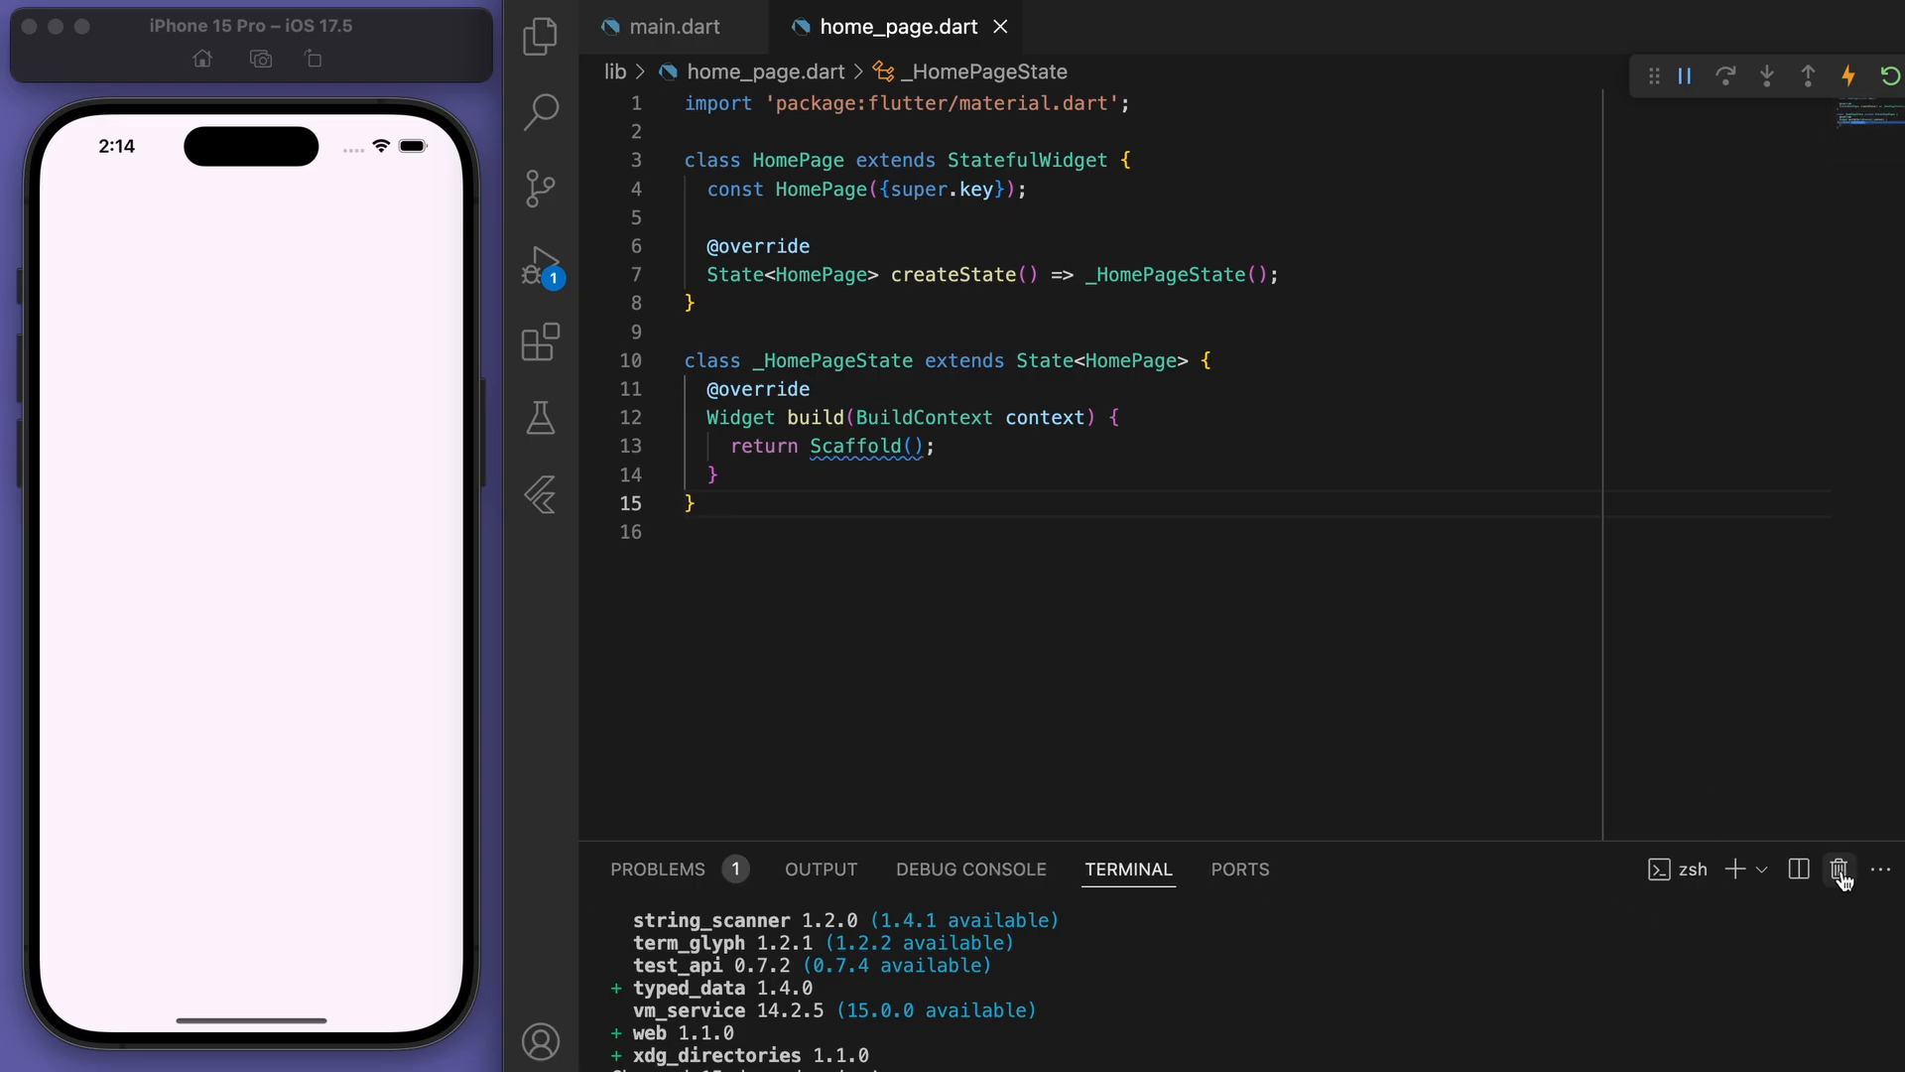
left_click(675, 26)
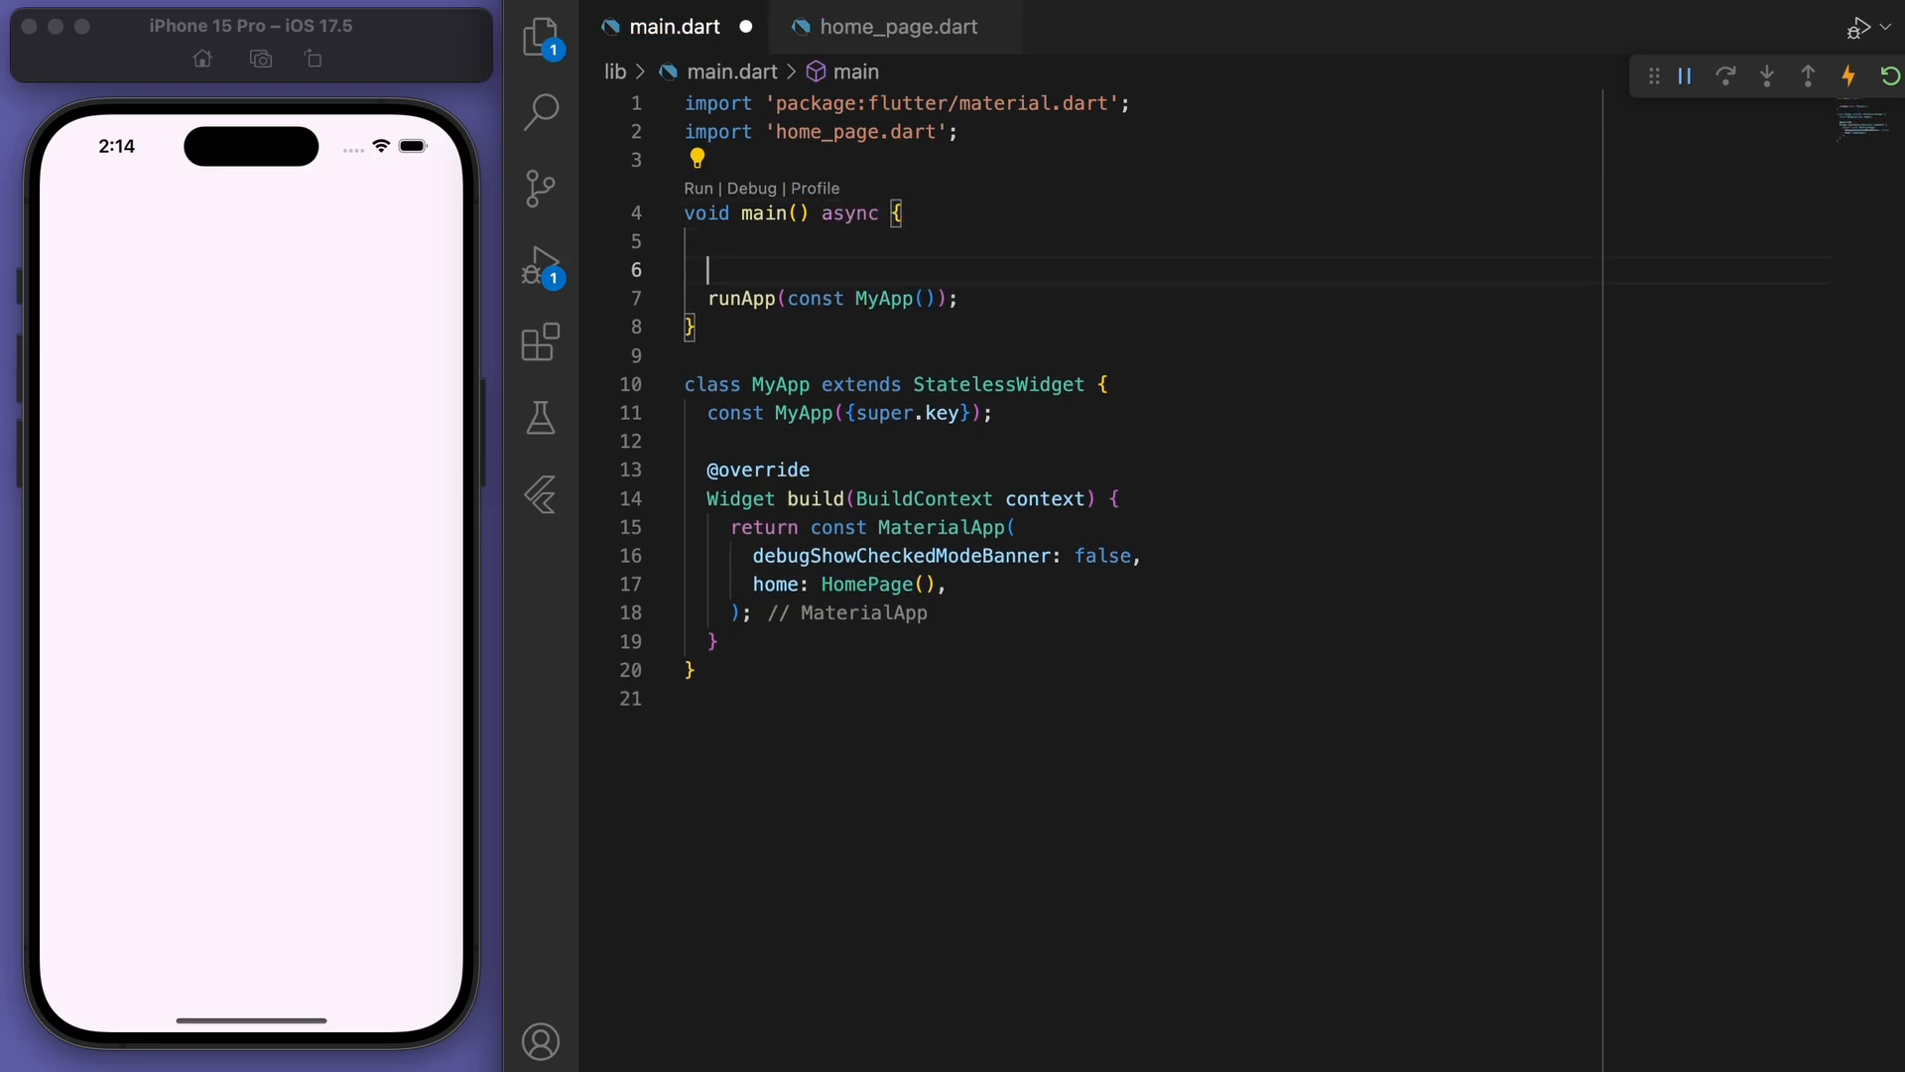
In main(), add await Hive.initFlutter() and await Hive.openBox("MY_BOX") before runApp.
type("// initialize hive")
type("// open a box")
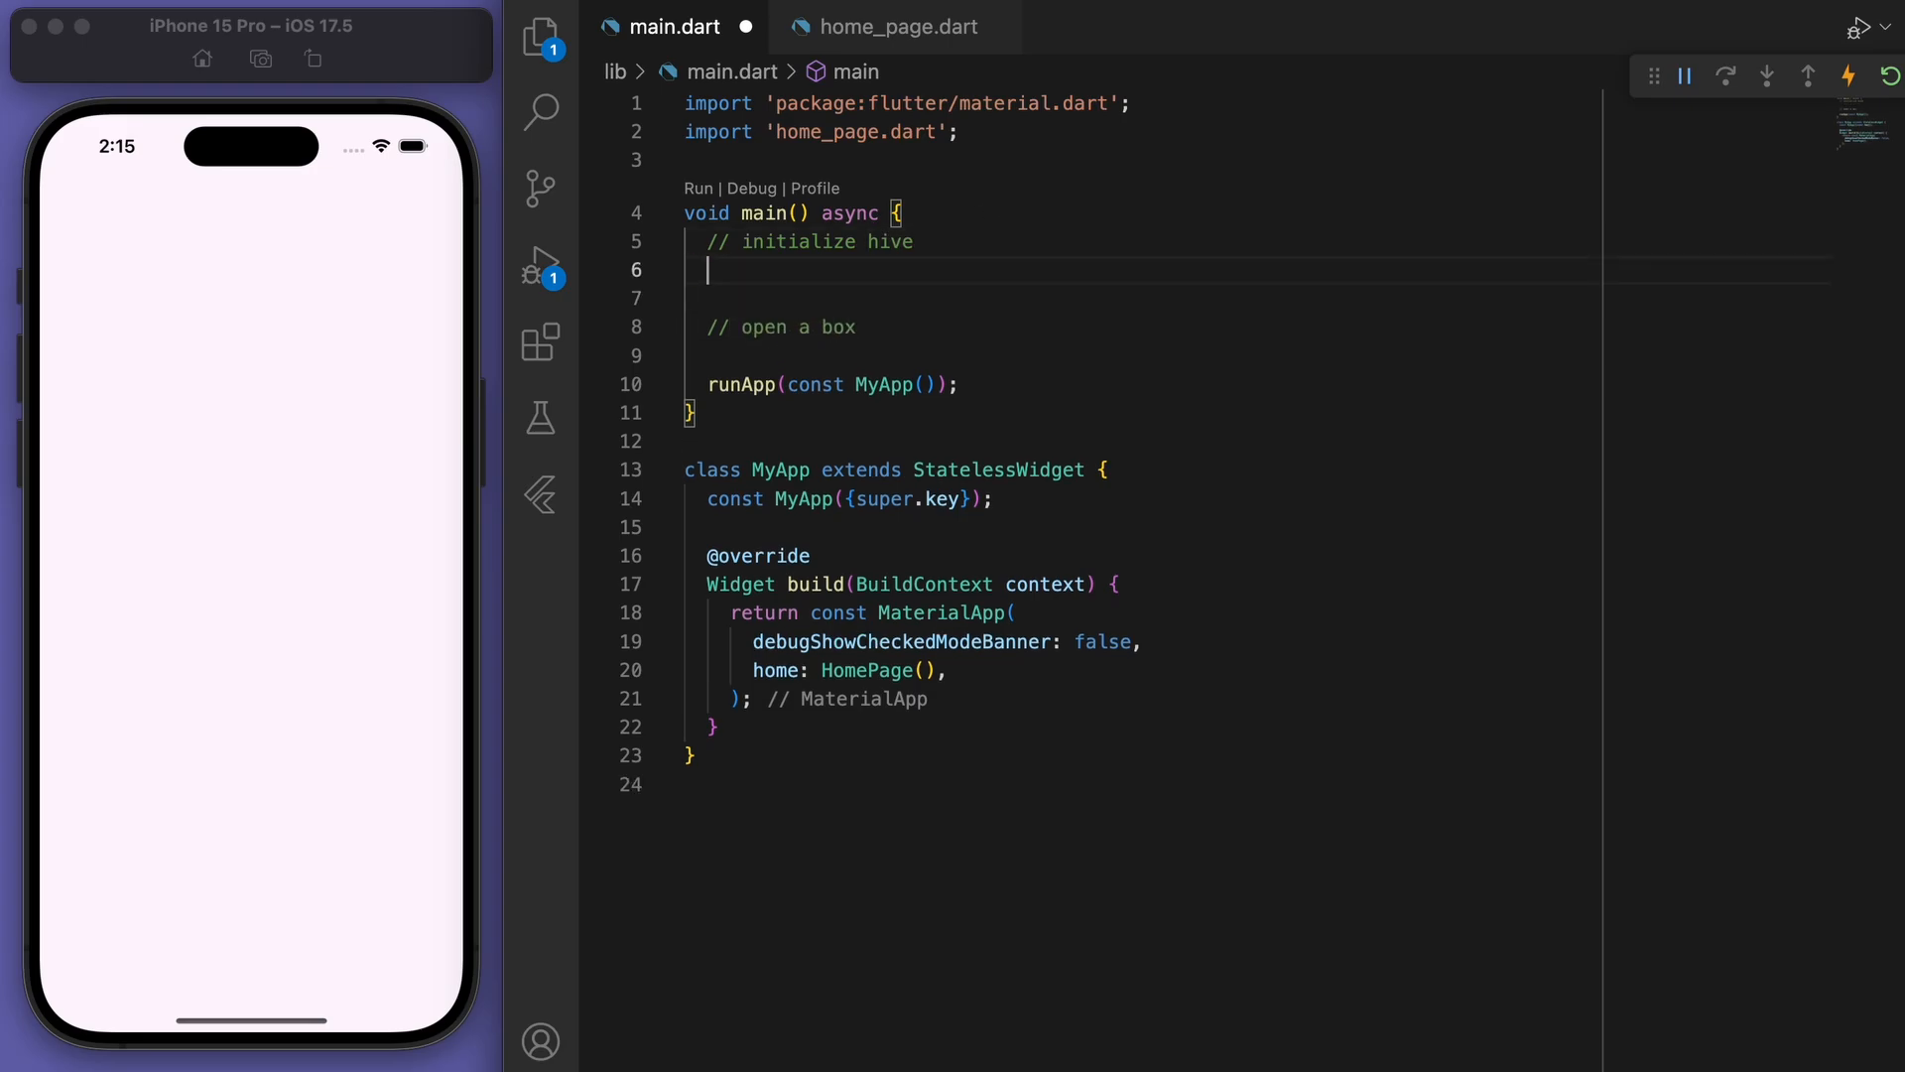
type("await")
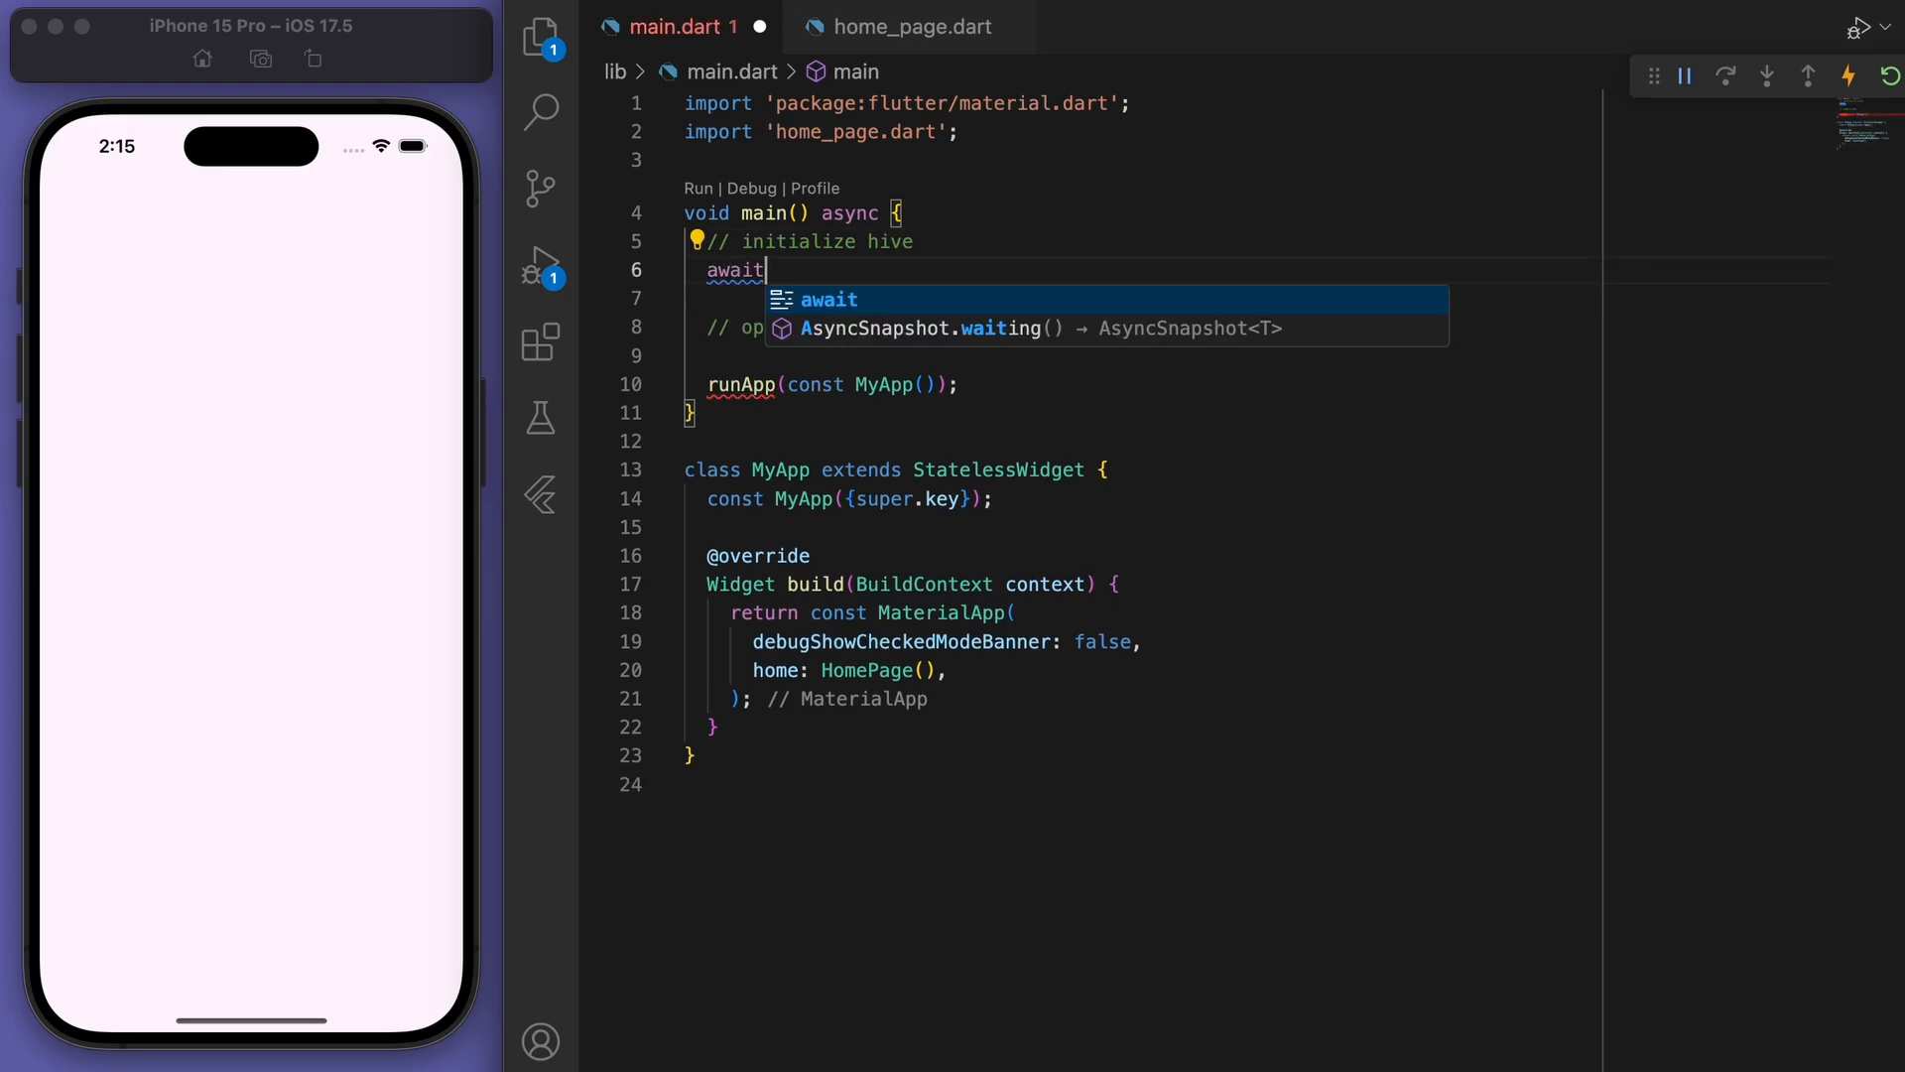
type("Hive.")
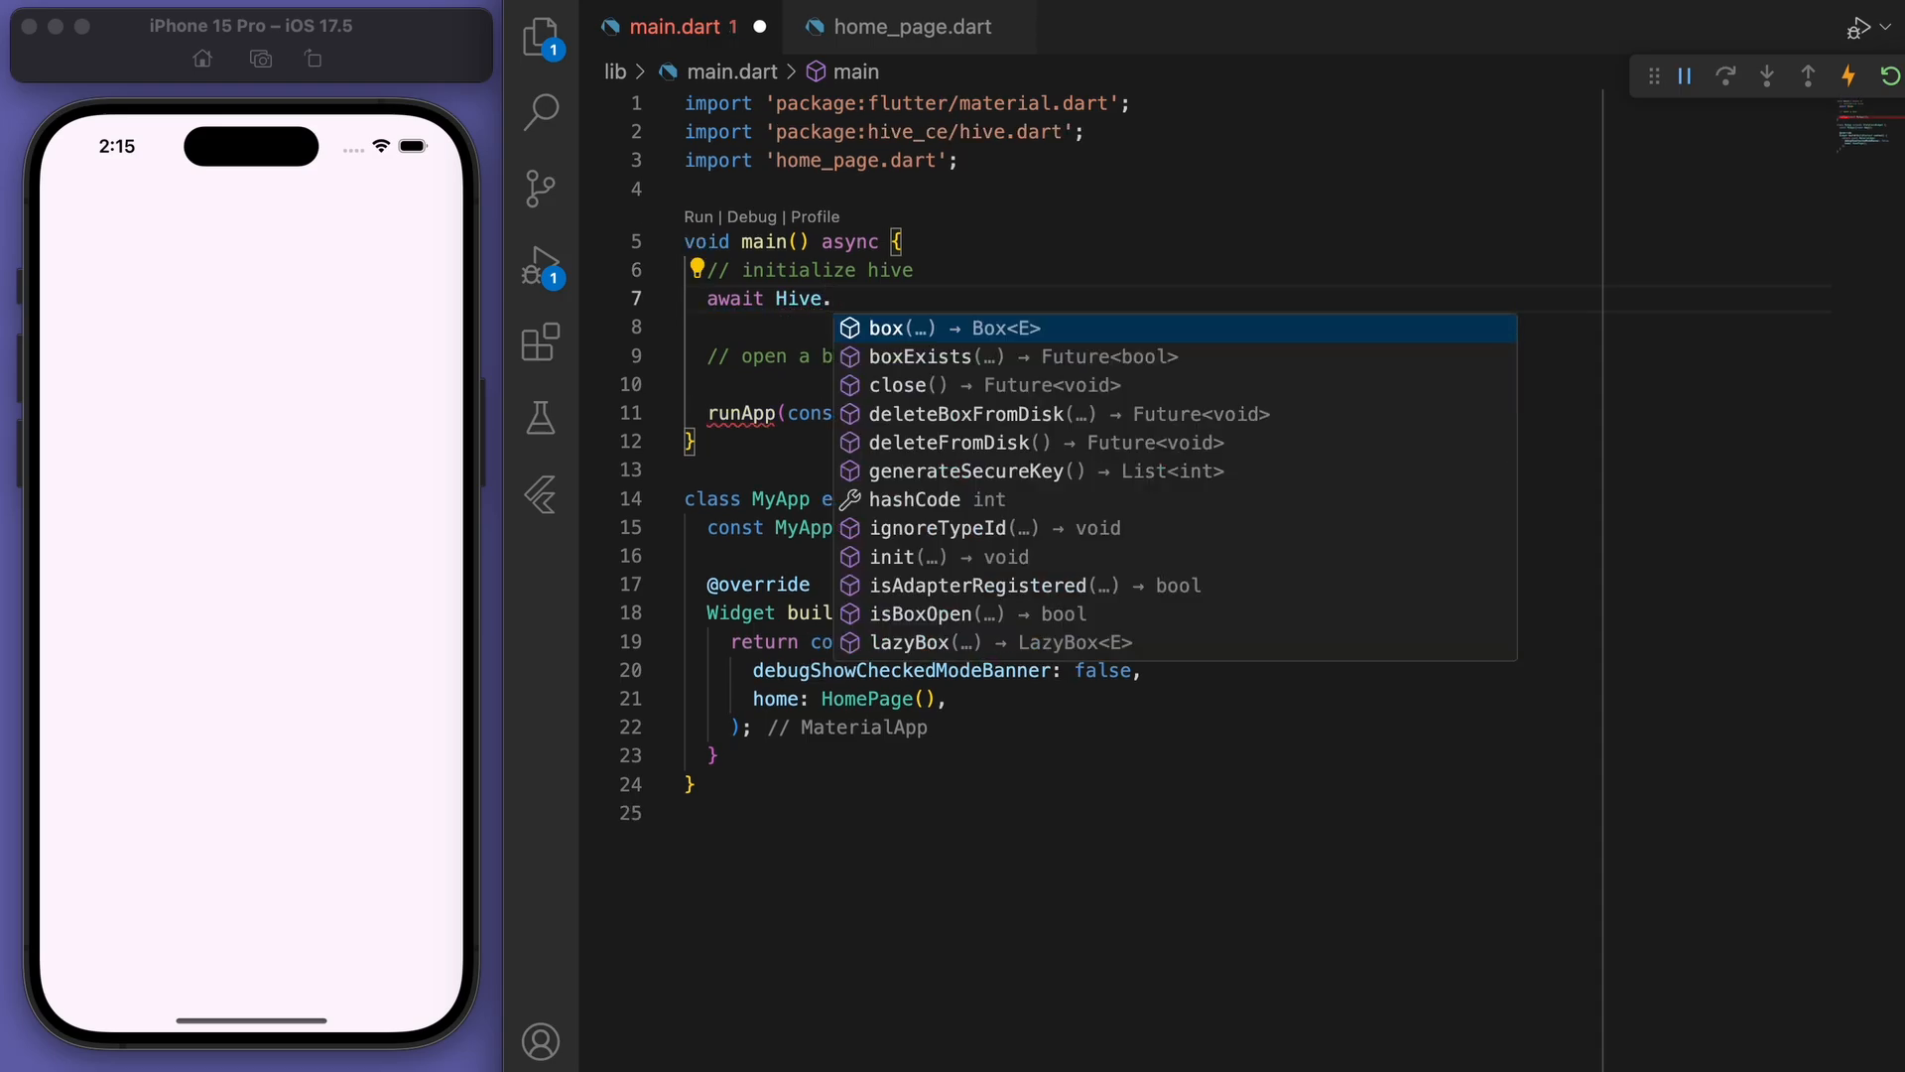
type("ini")
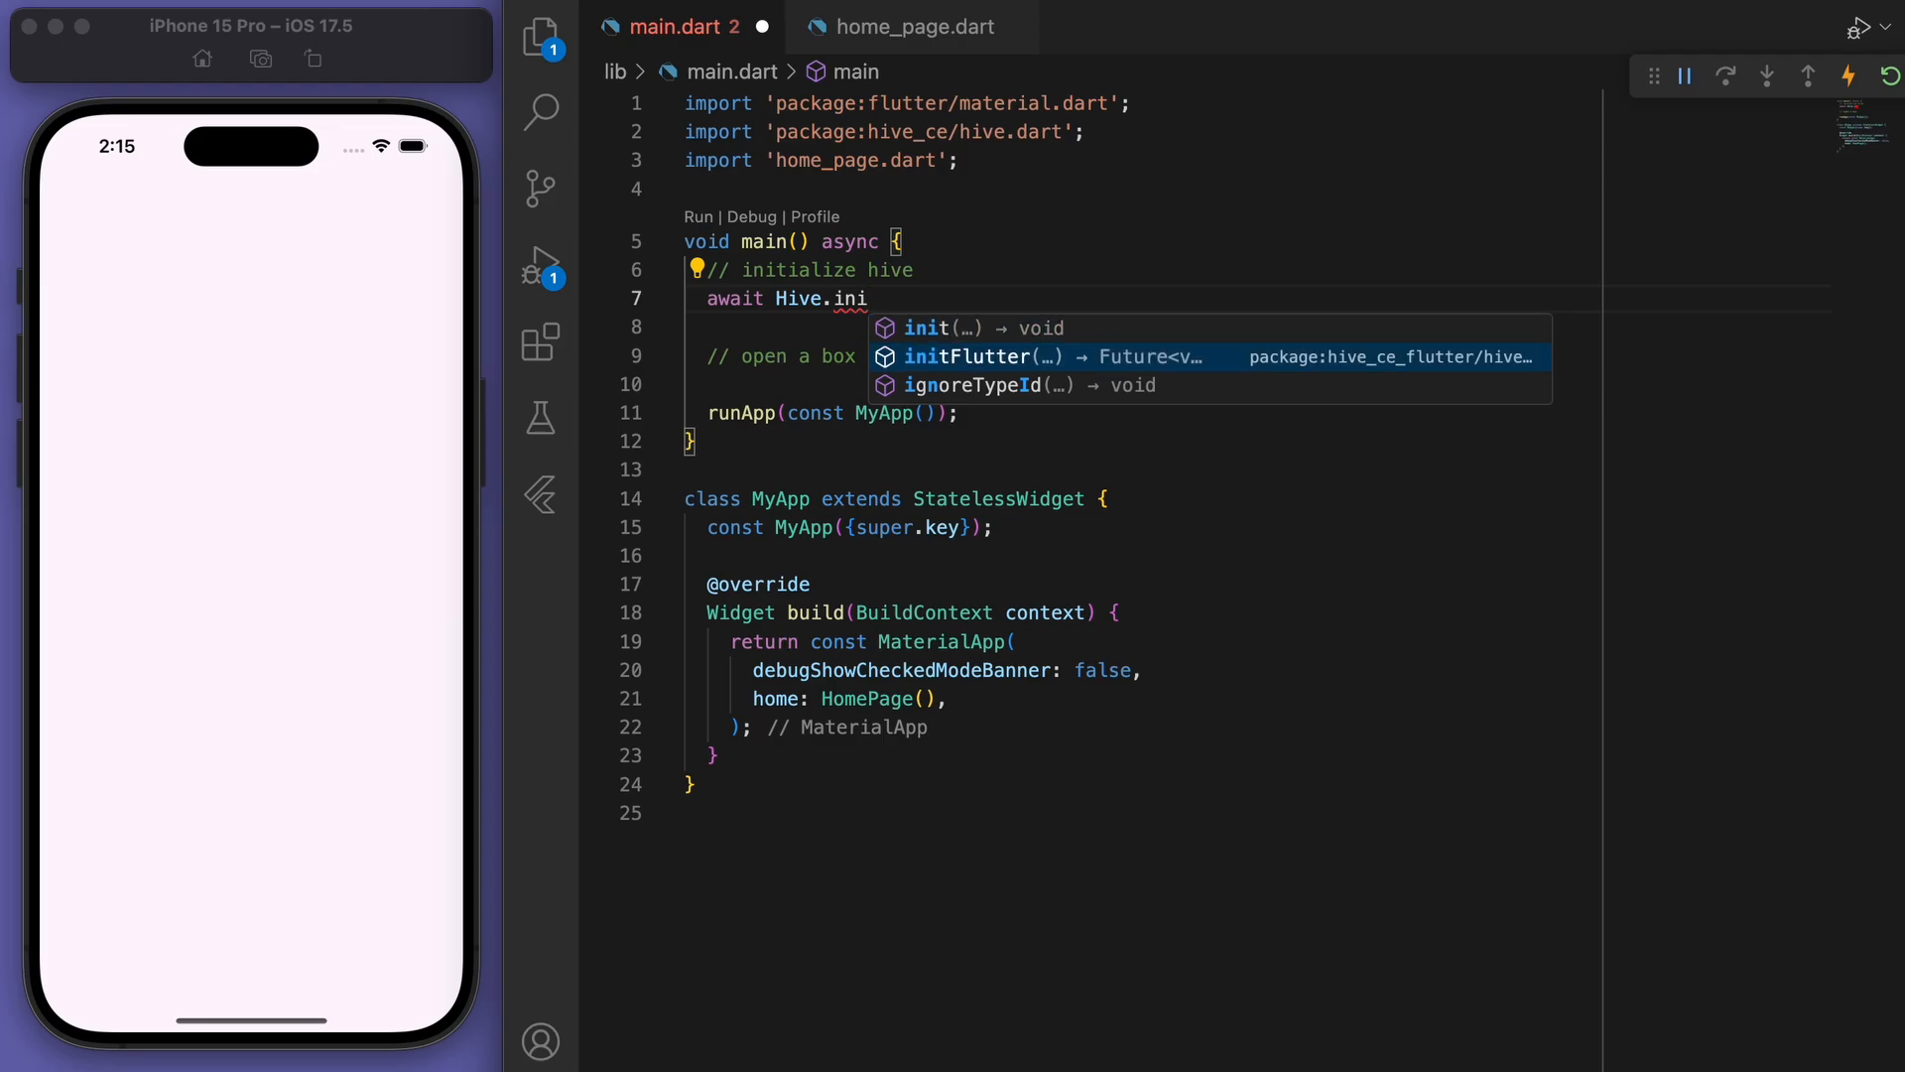
left_click(967, 355)
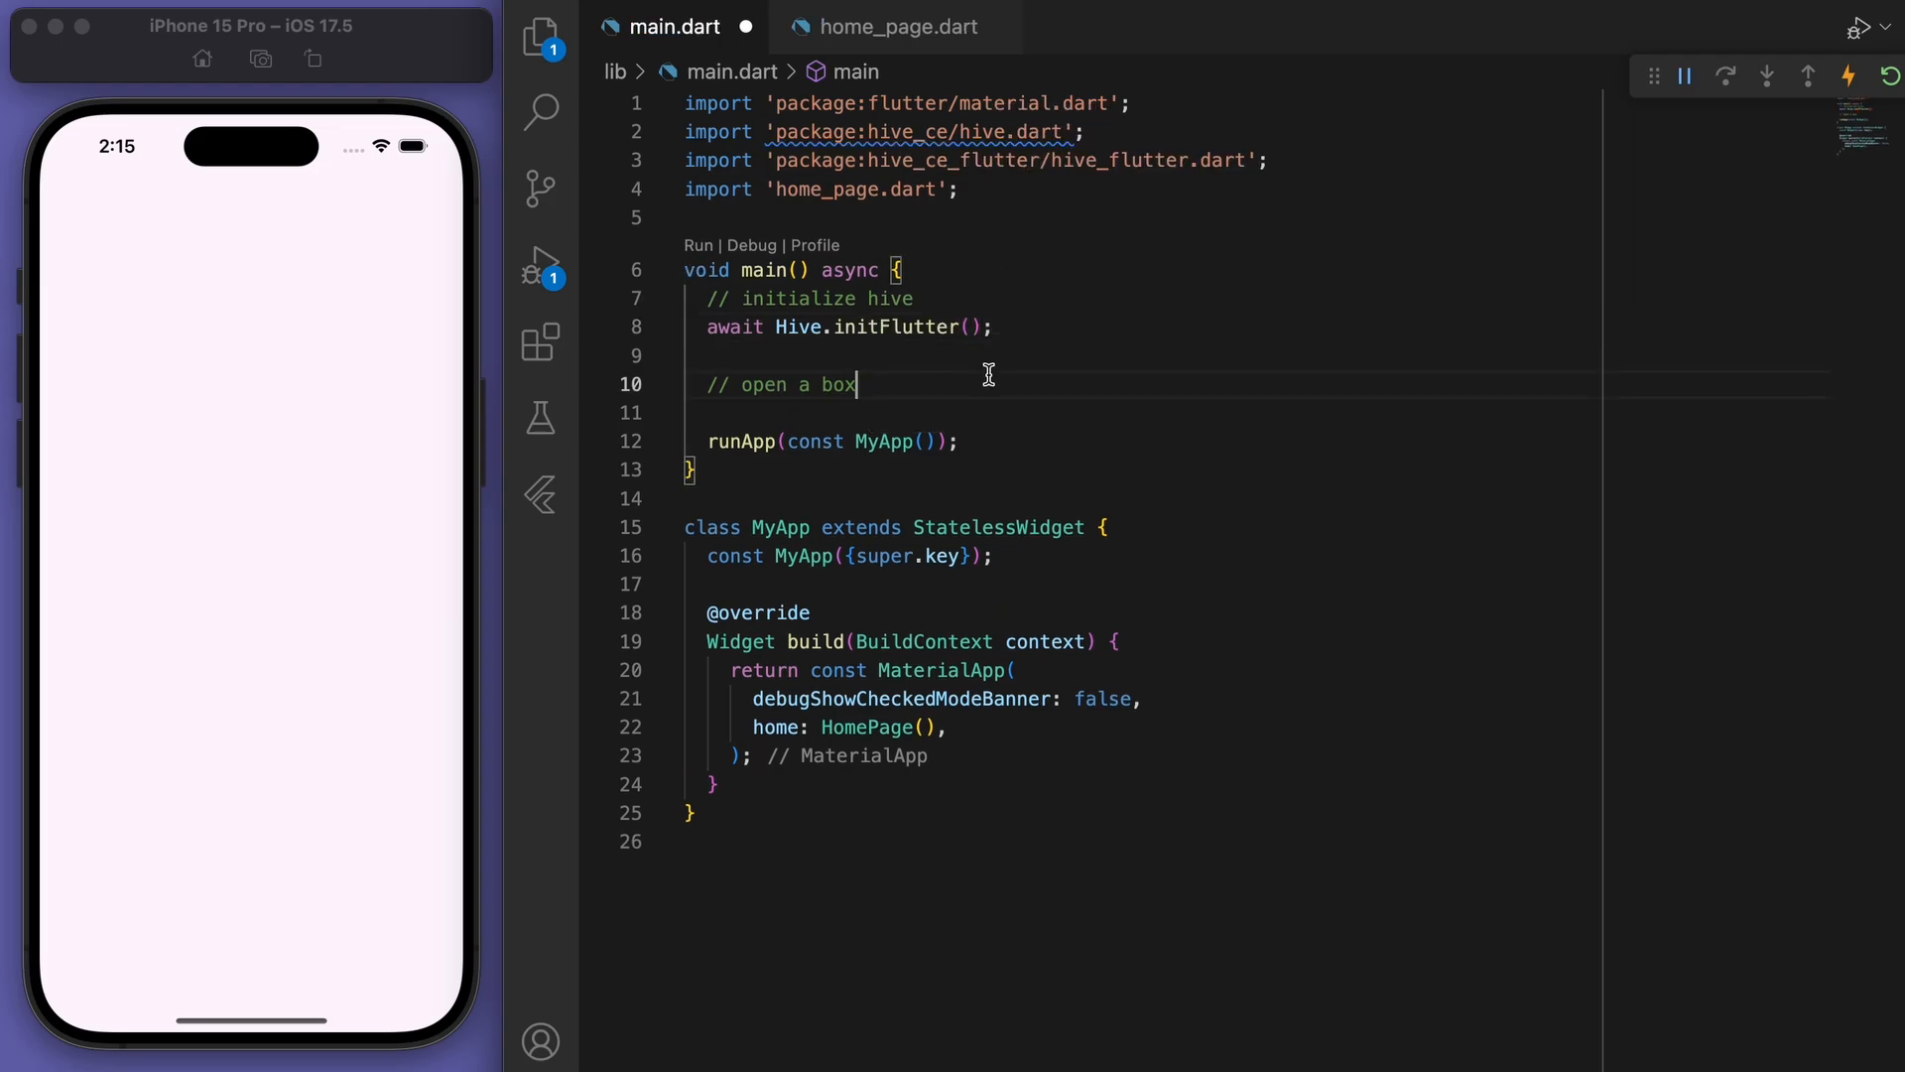
type("await Hive.ope")
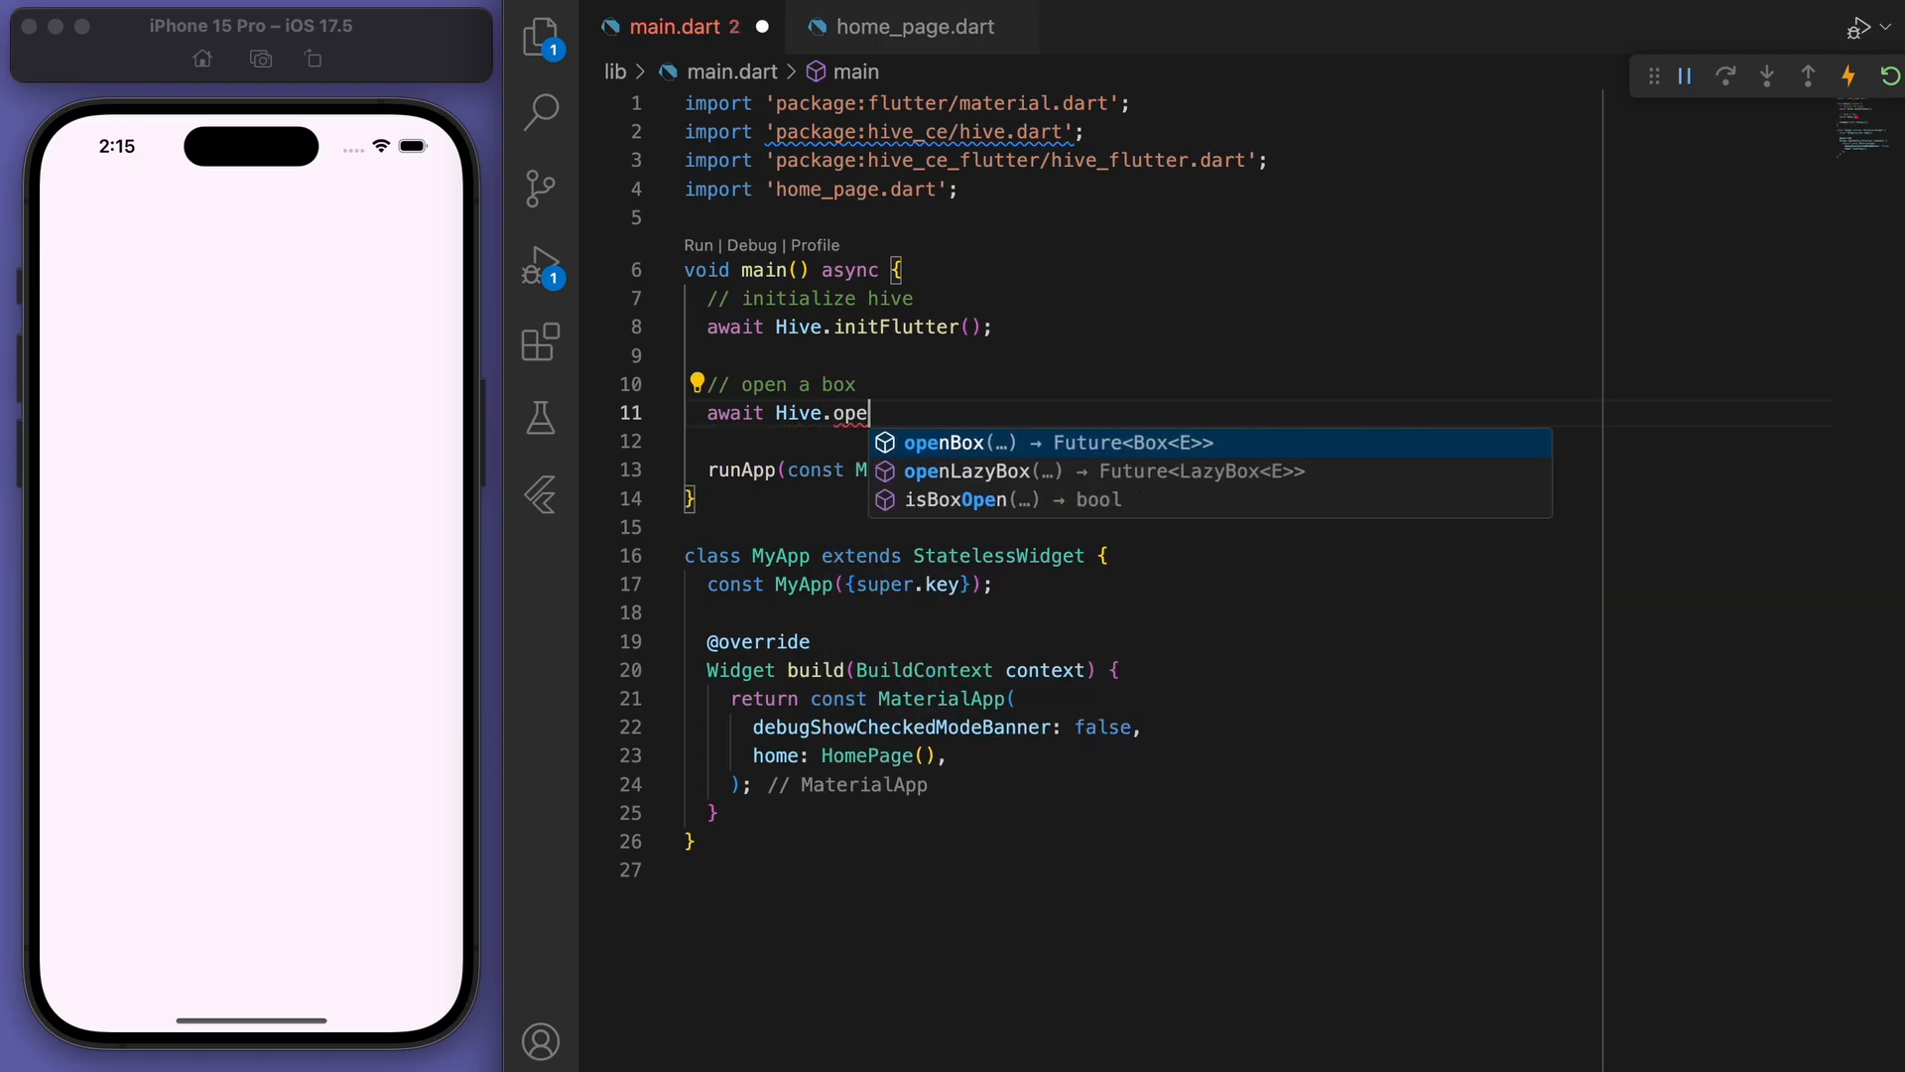
left_click(958, 443)
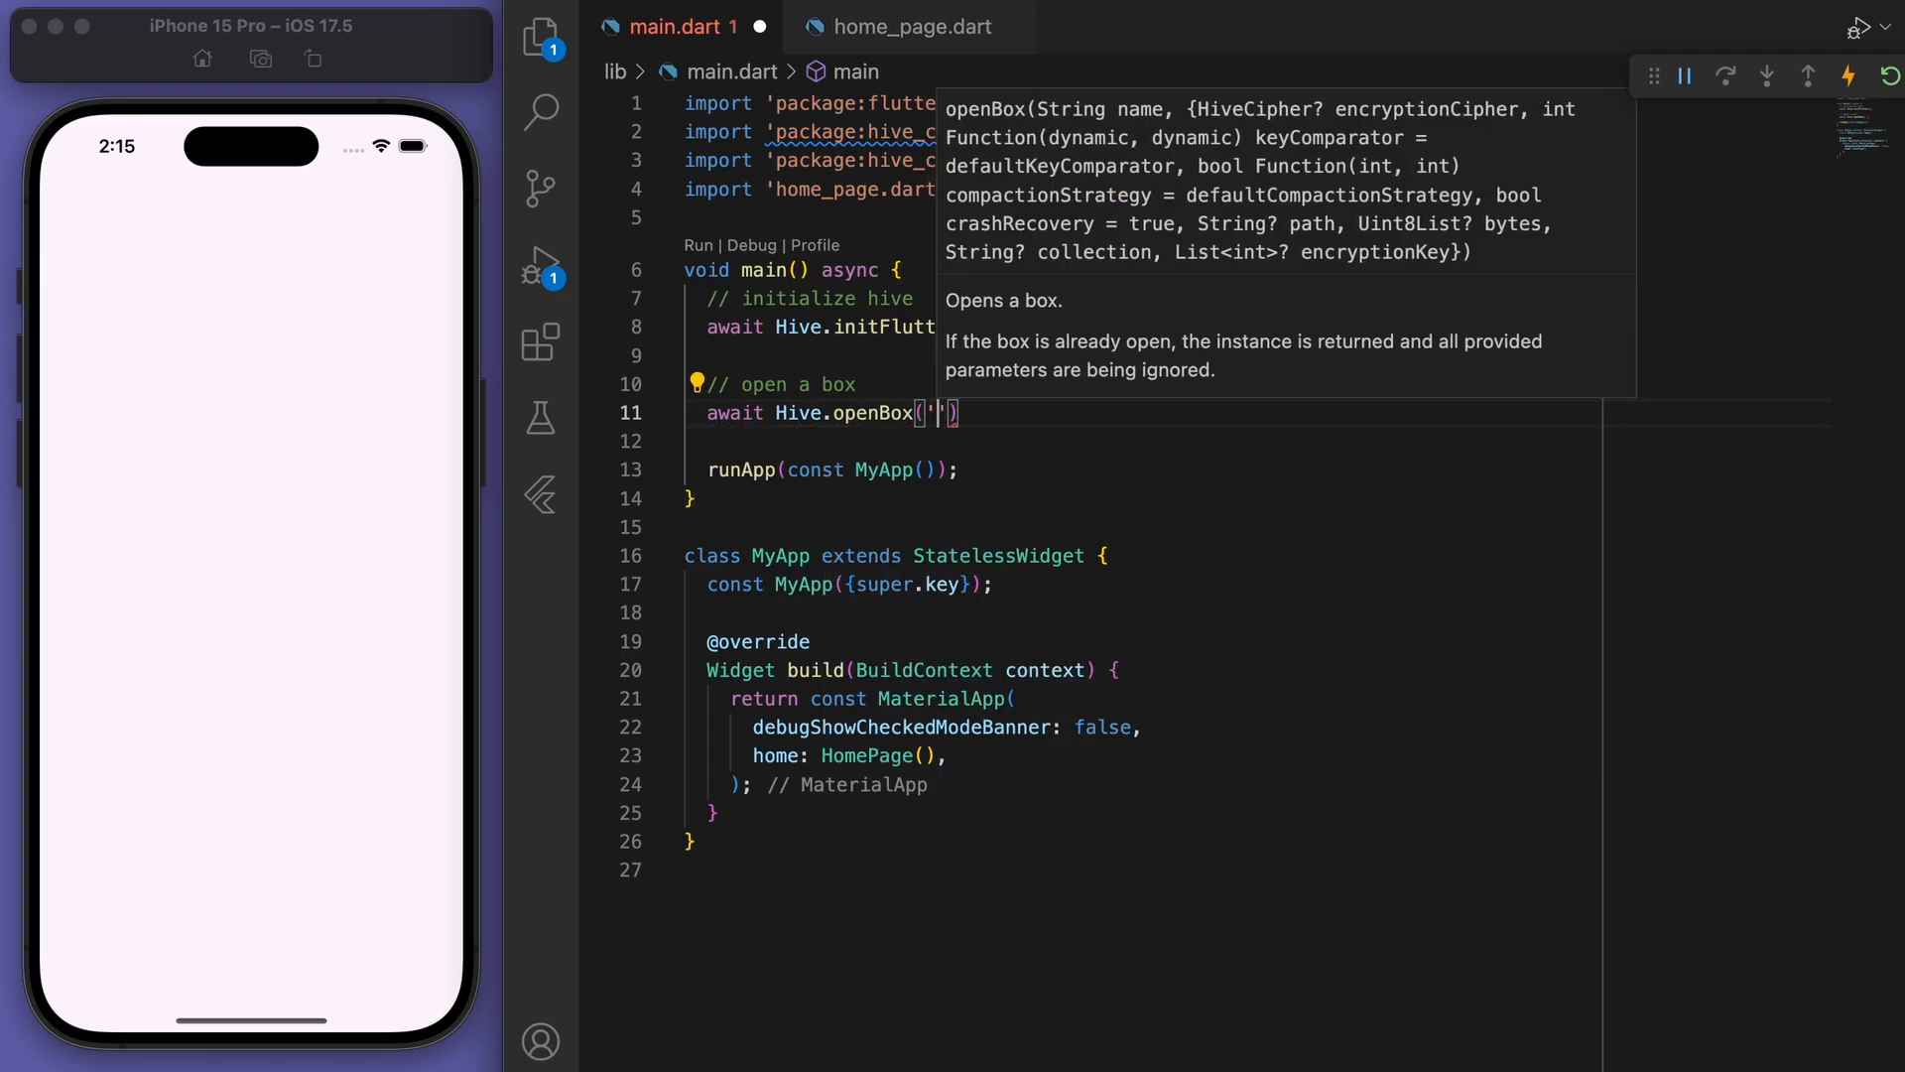
type("MY_BOX\"")
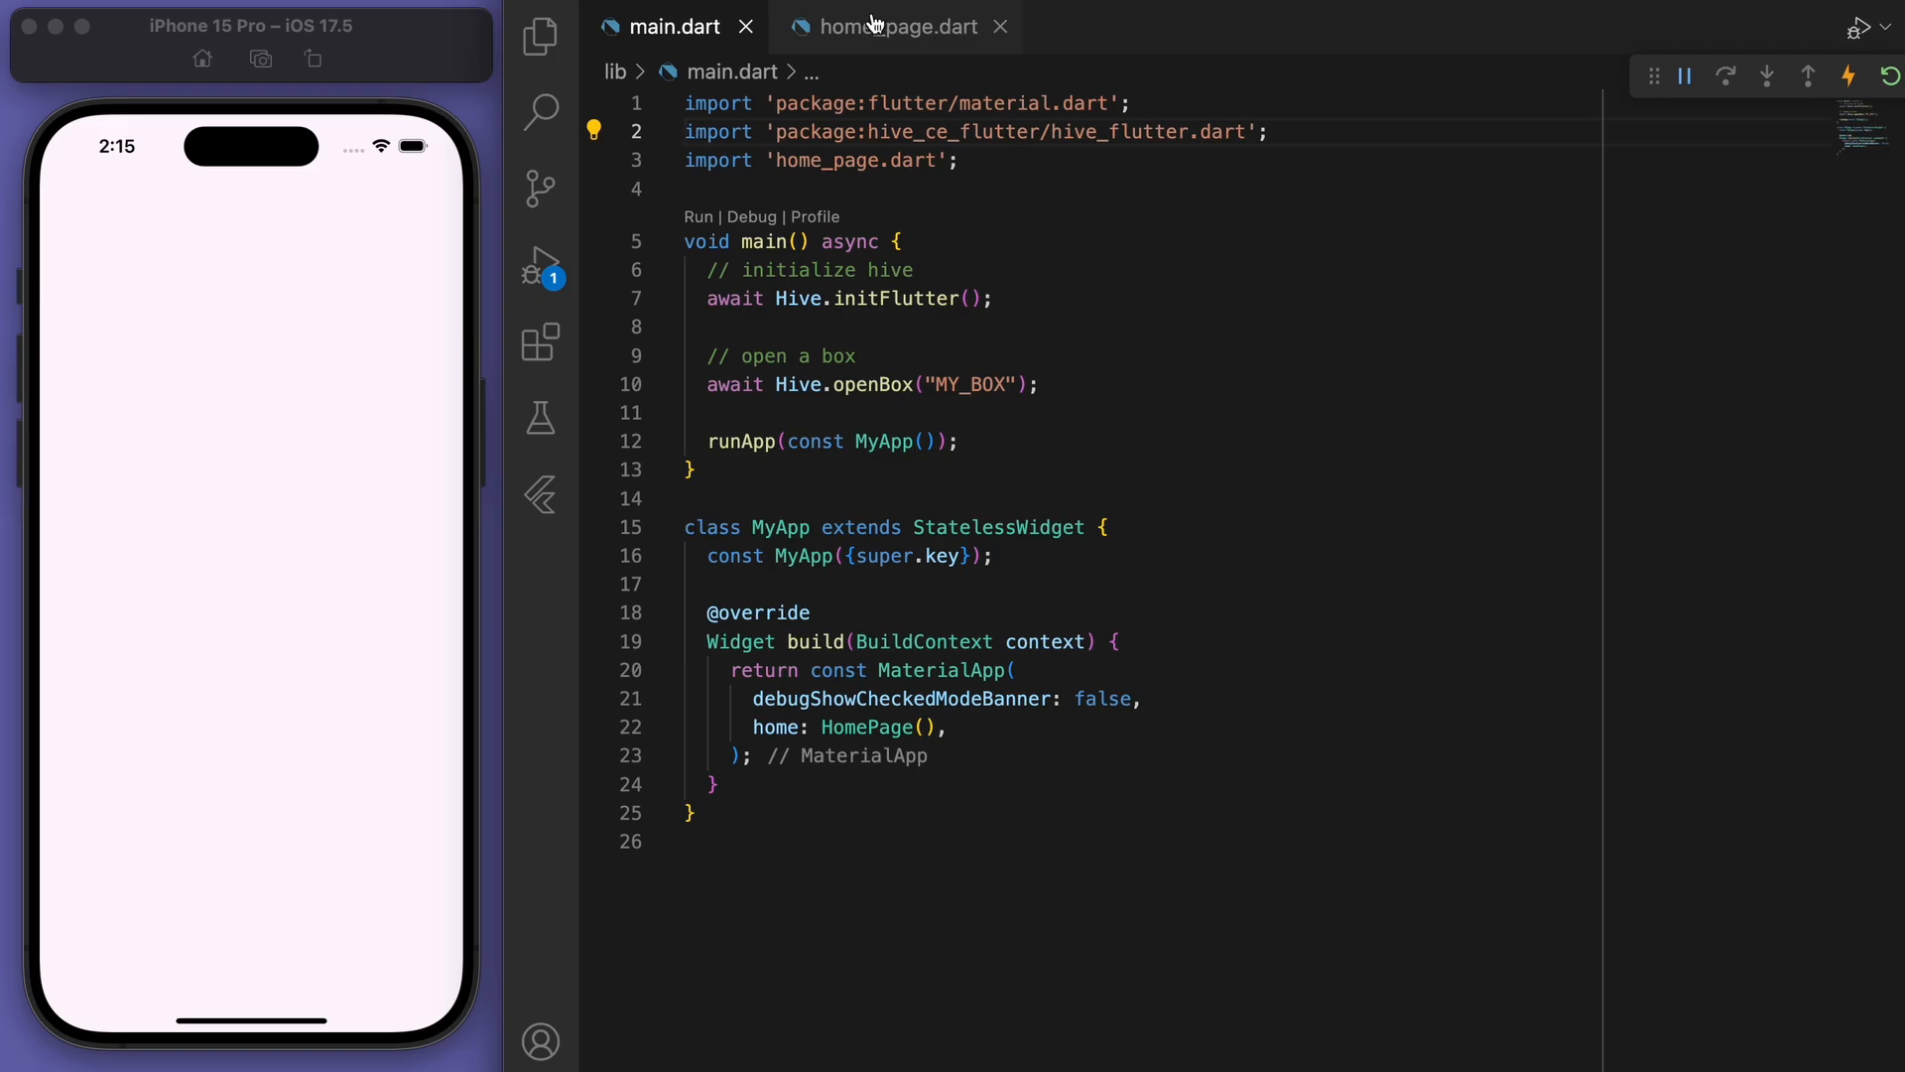
In home_page.dart declare _myBox = Hive.box("MY_BOX"), a TextEditingController and List todos = [].
left_click(897, 26)
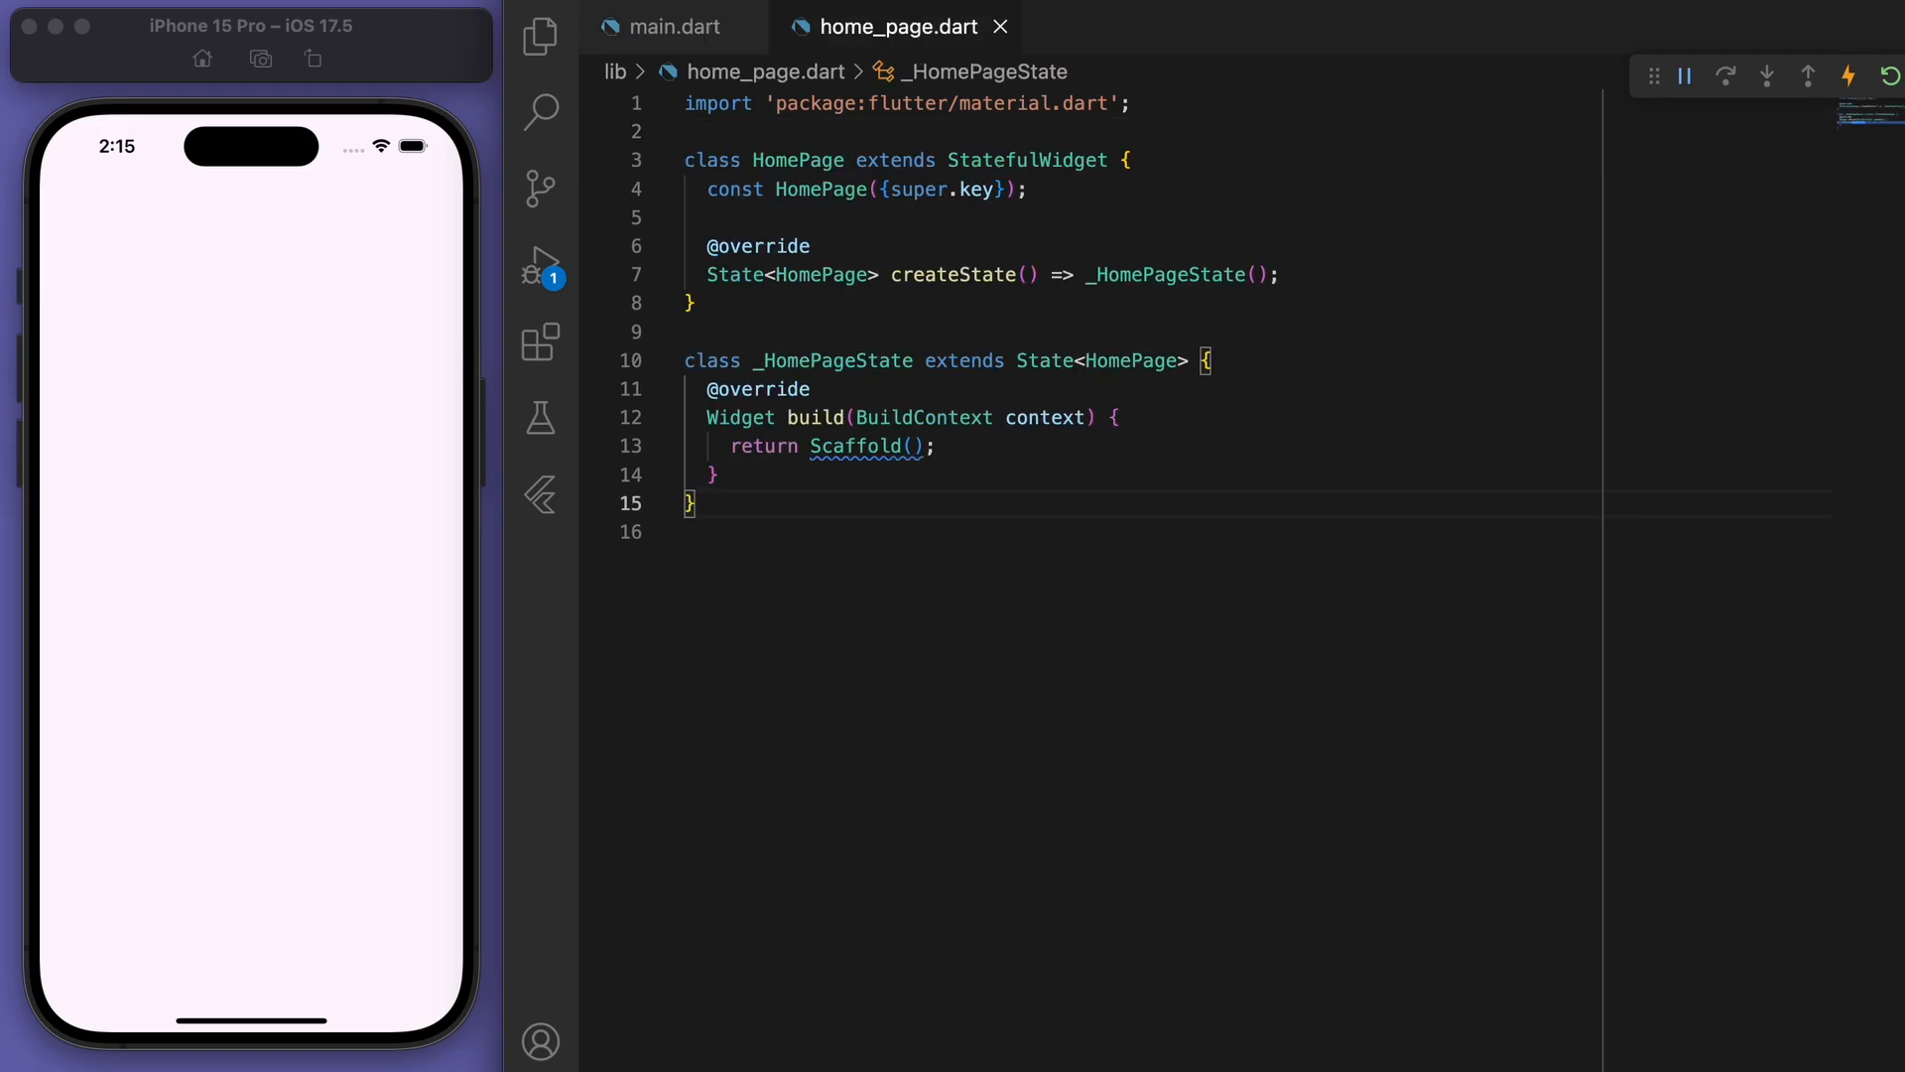
type("// get the box")
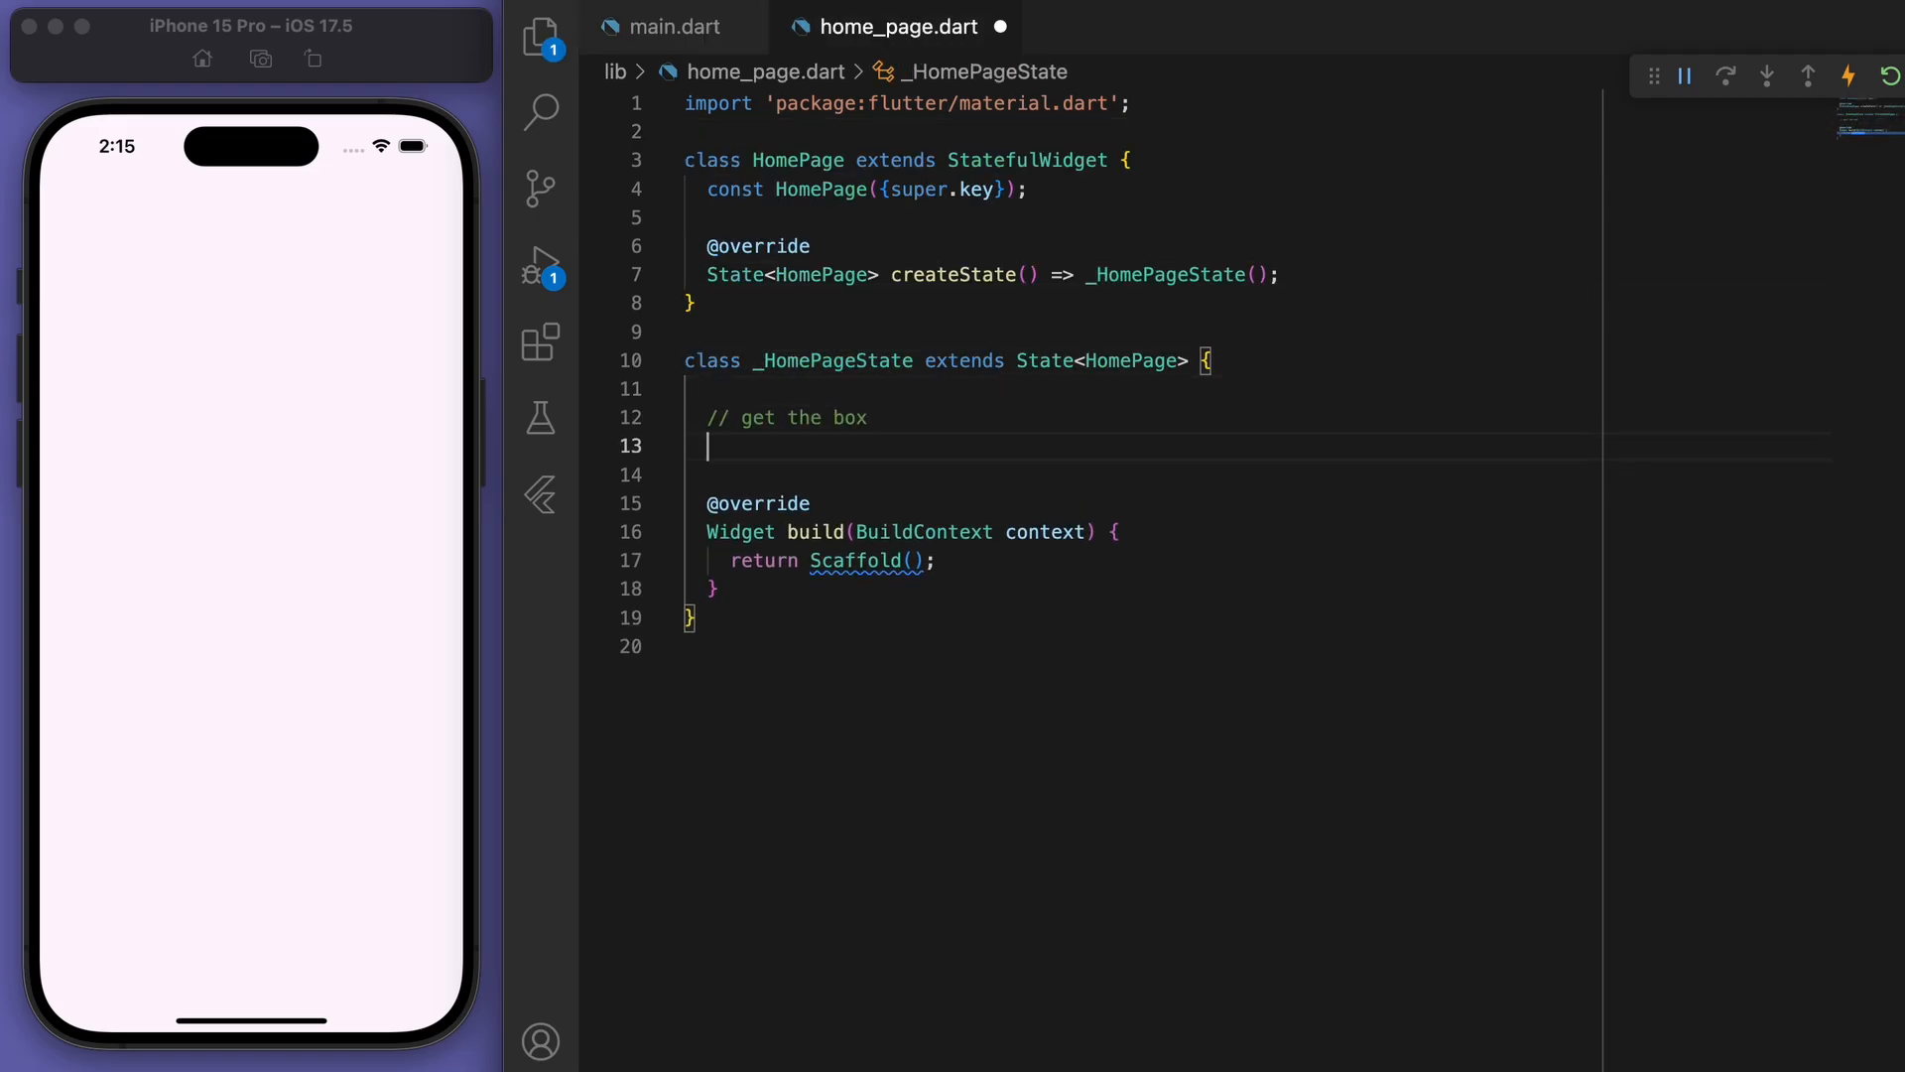
type("final _myBox =")
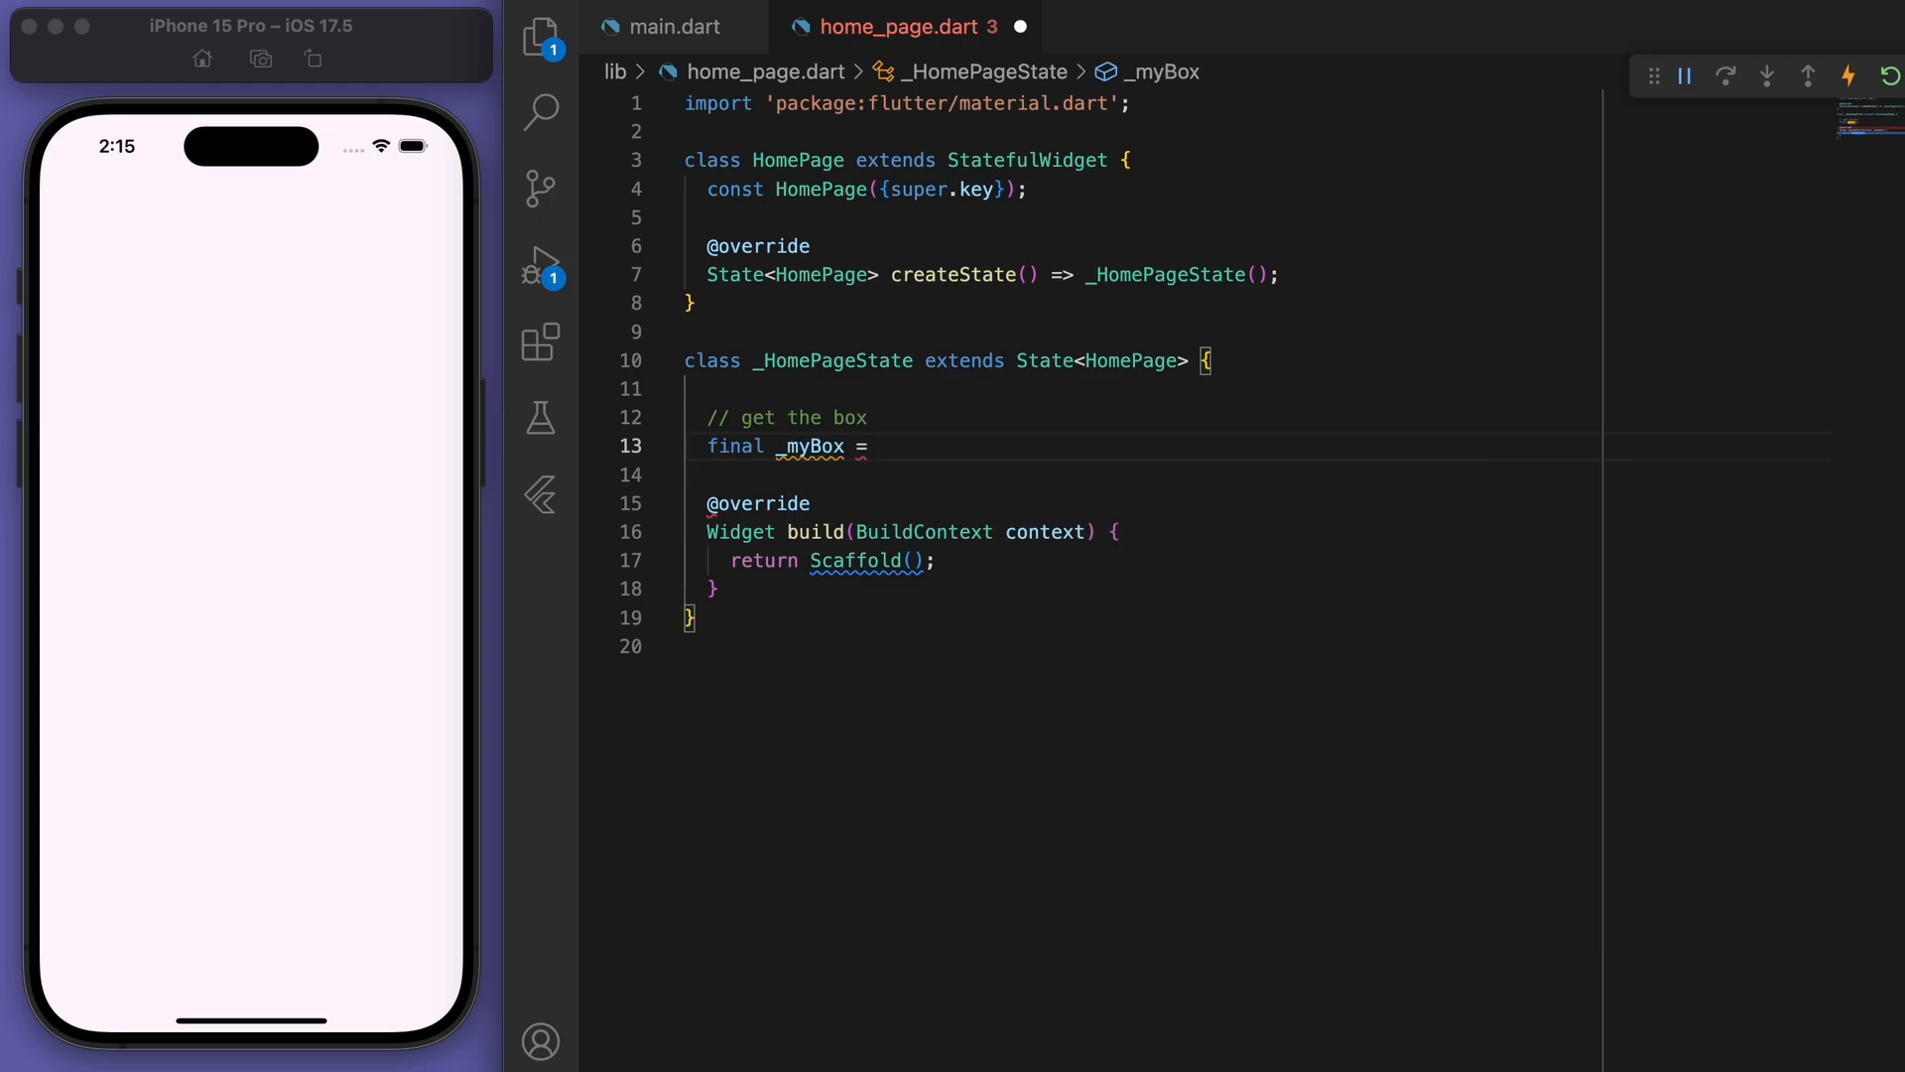
type("Hive")
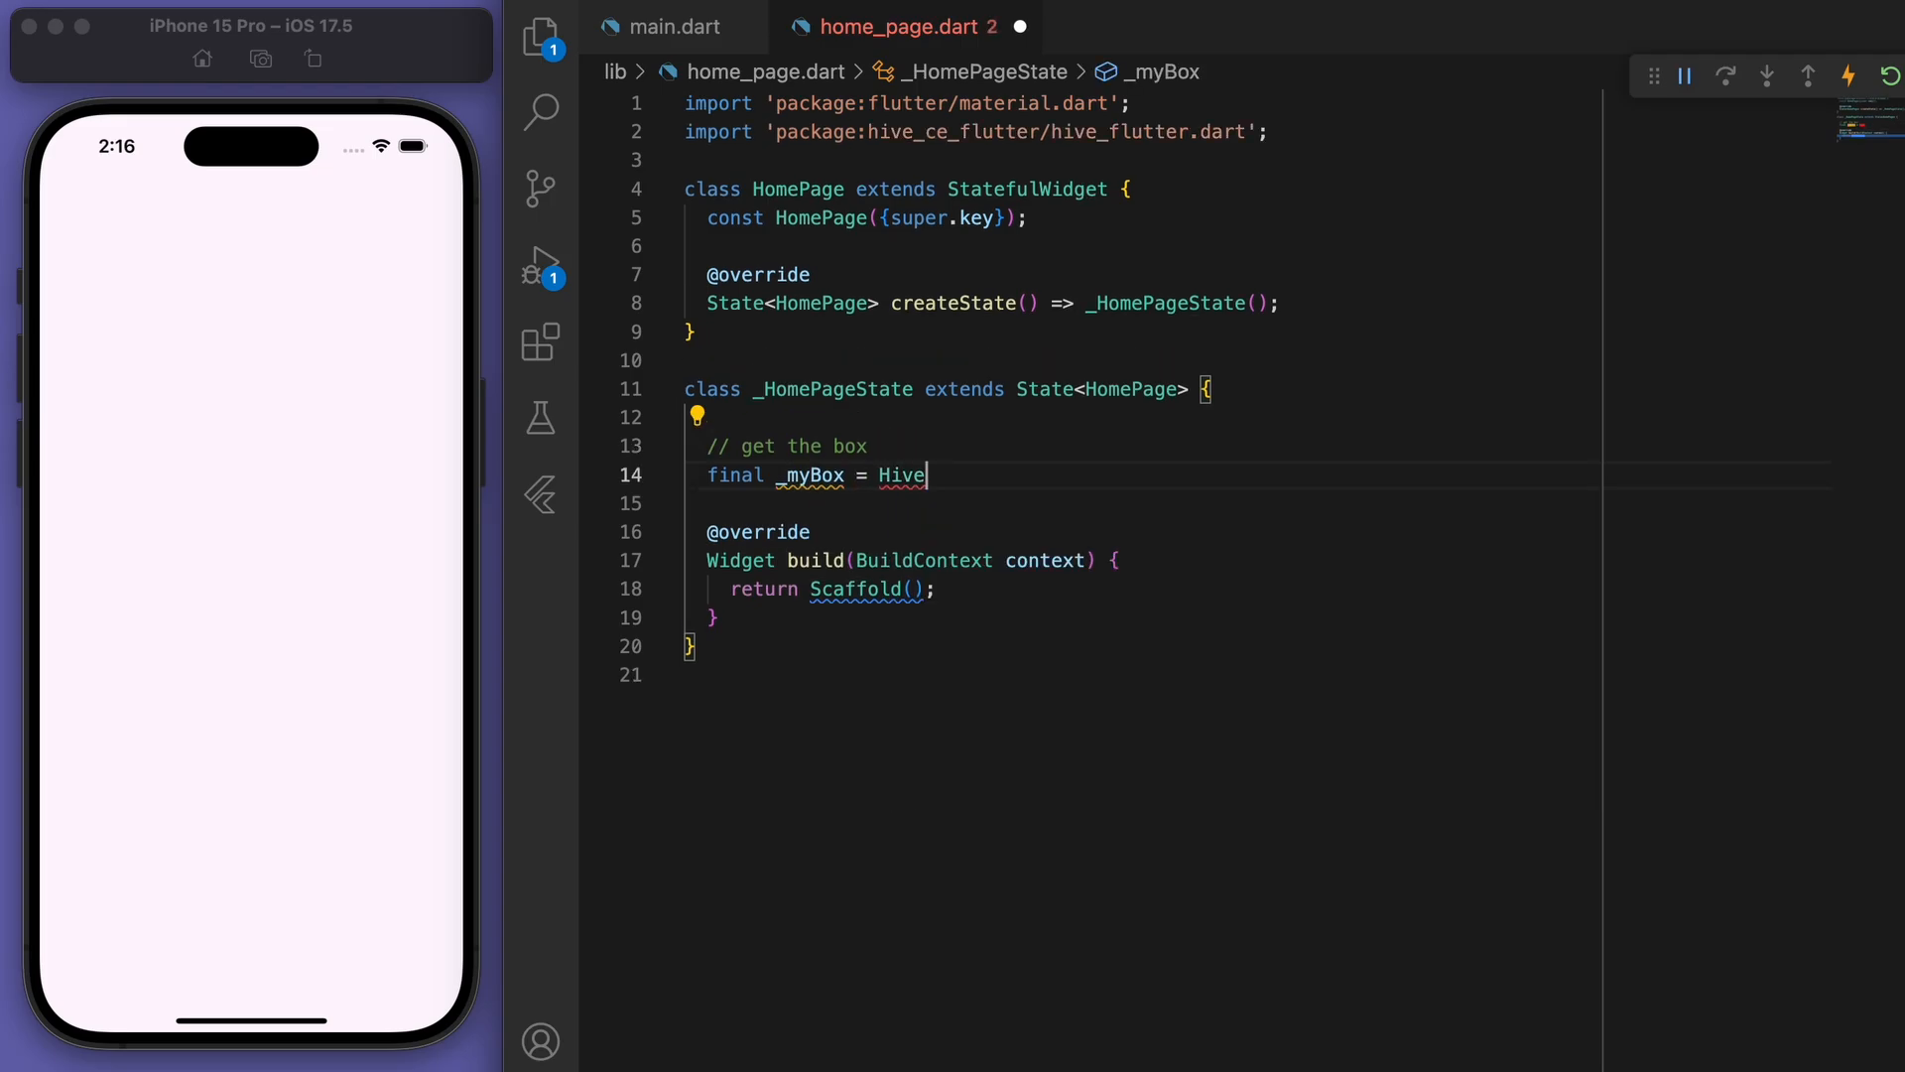
type(".box(\"MY_BOX\");")
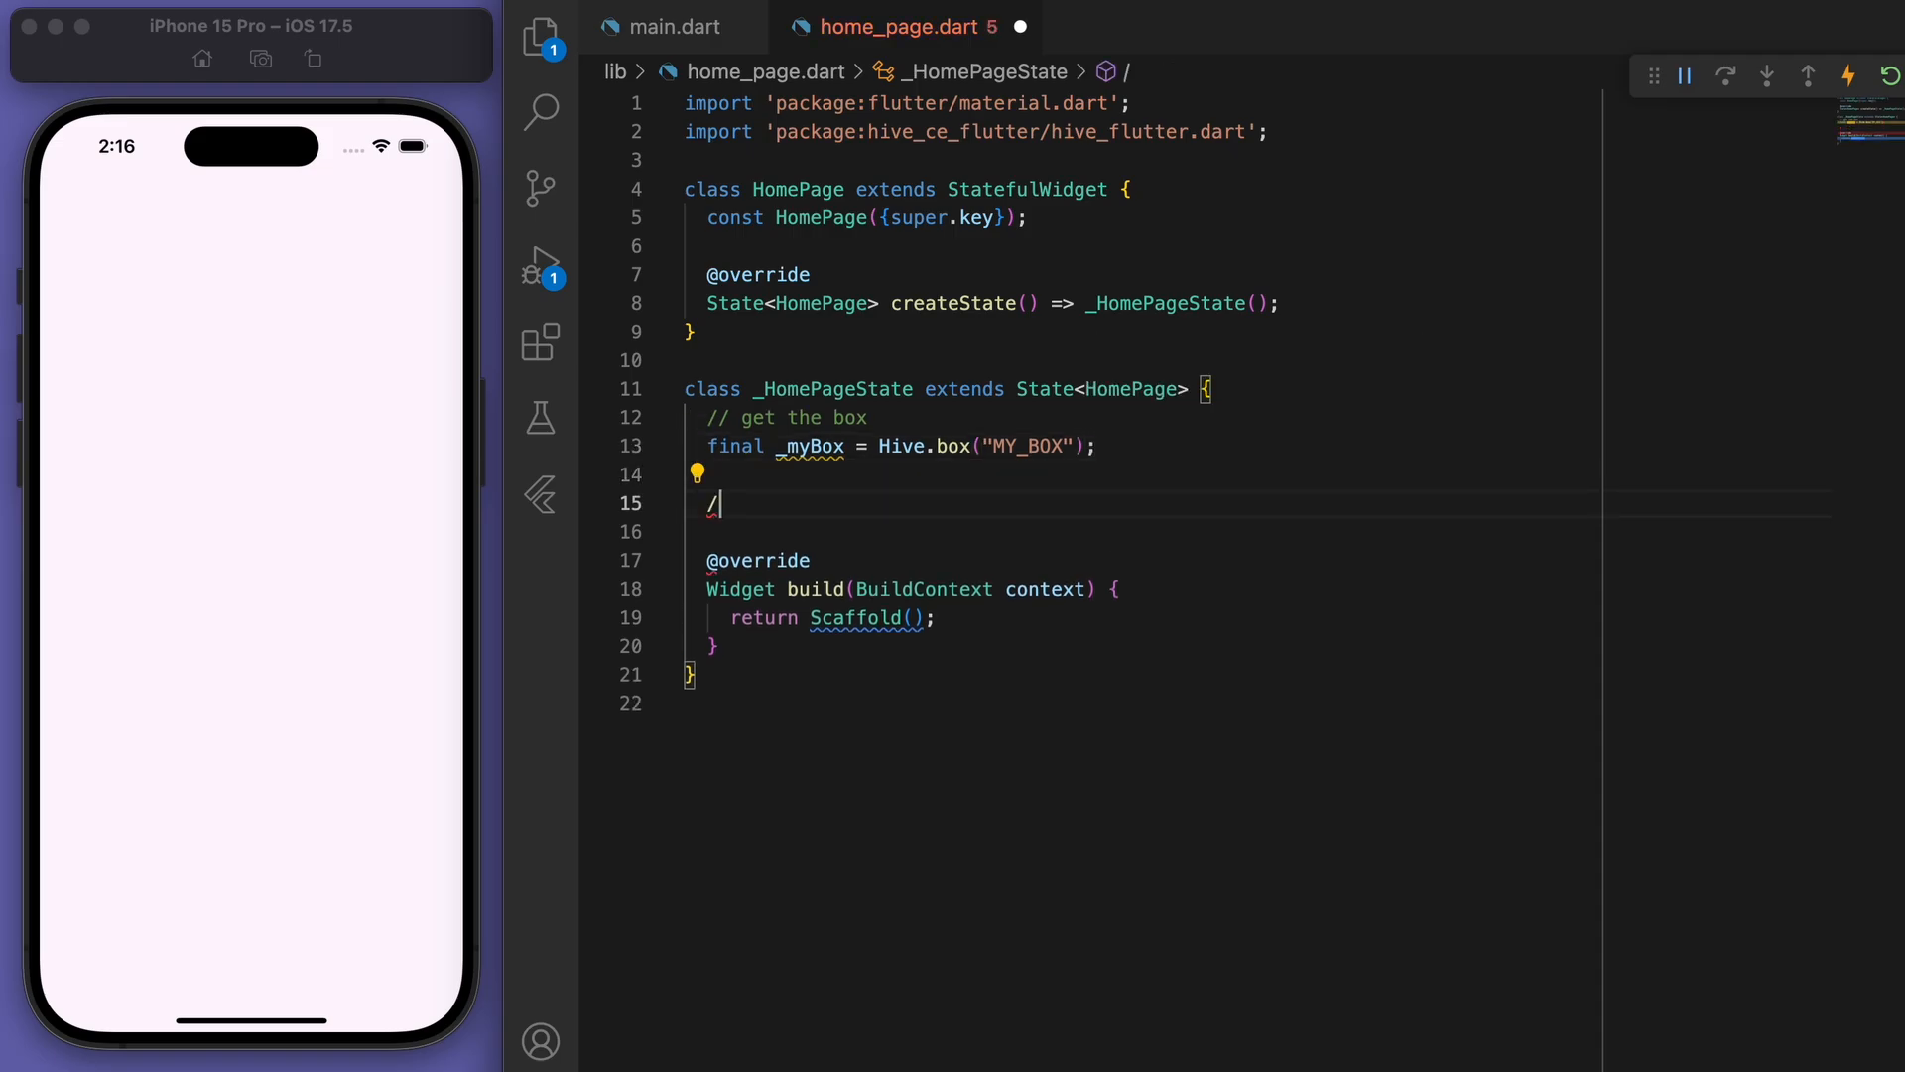
type("// text controller")
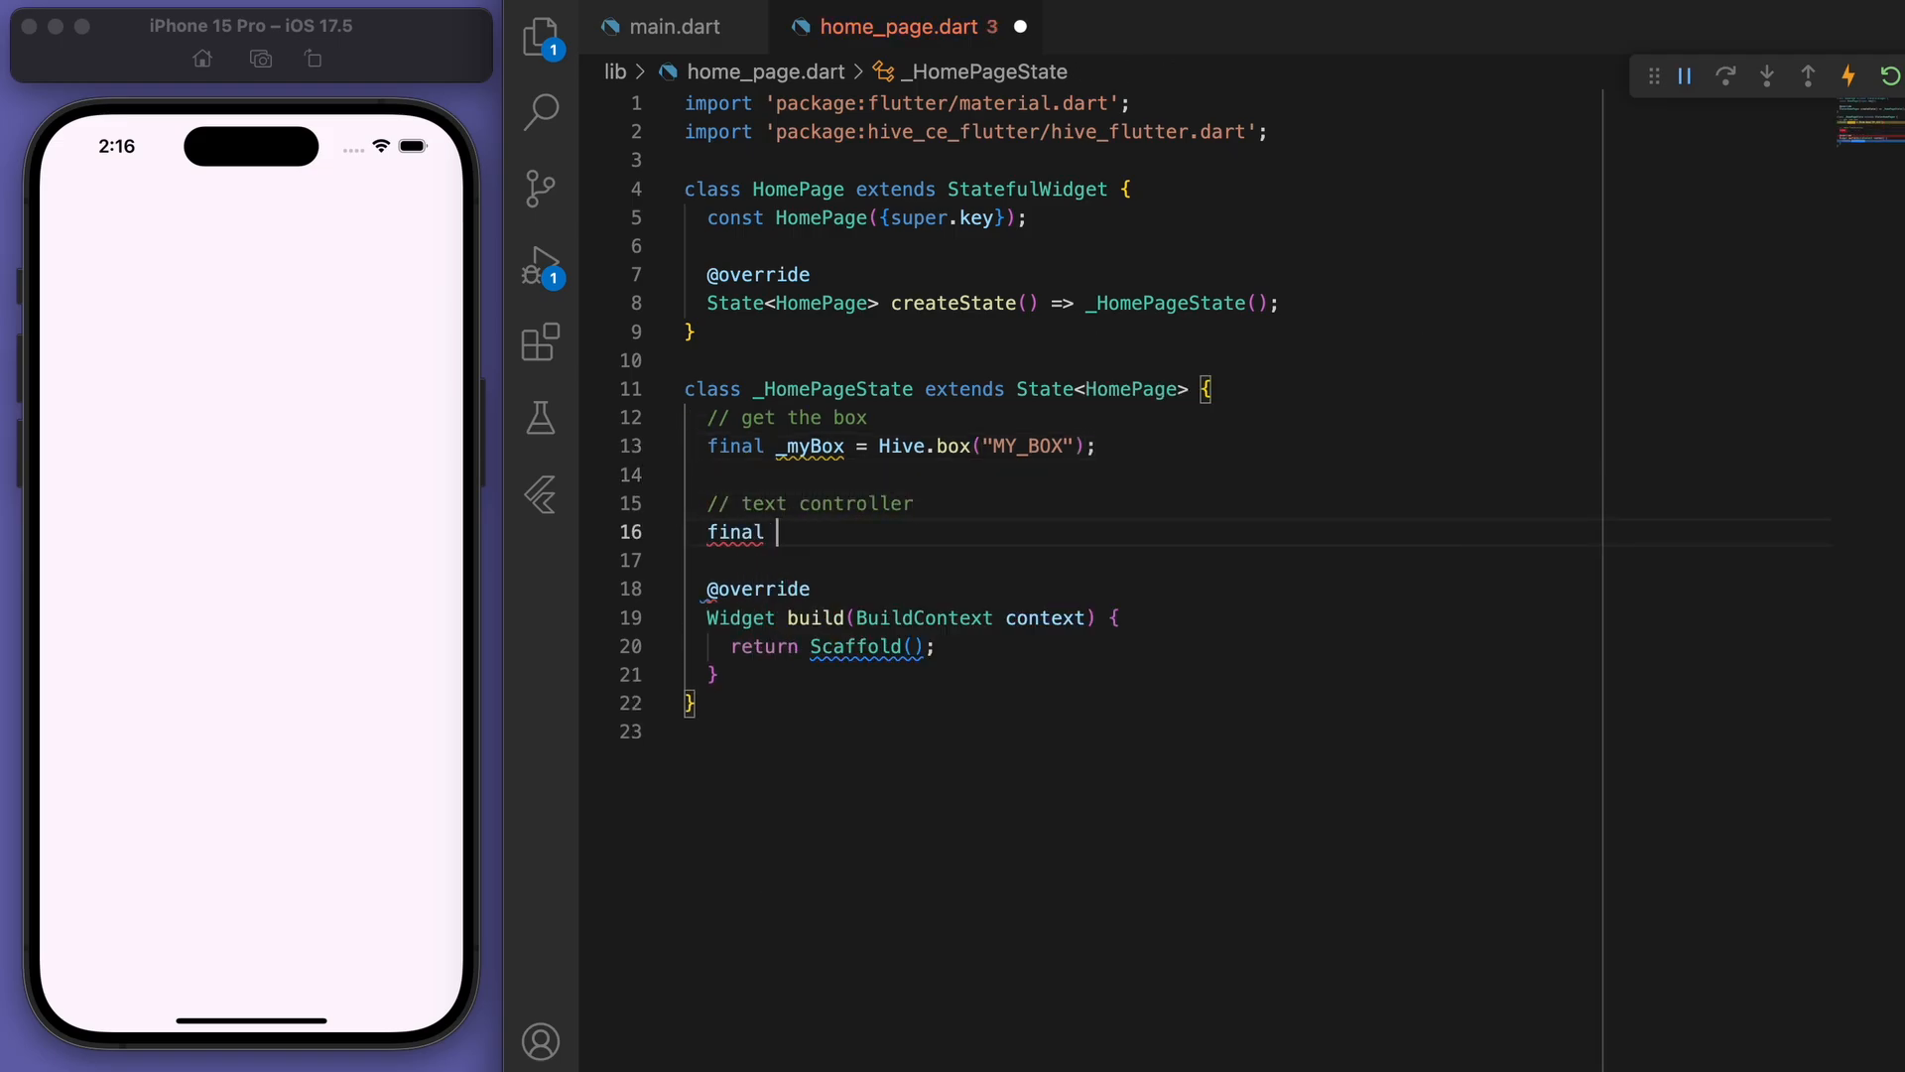
type("_textController = TextEditingController();")
type("// list of to")
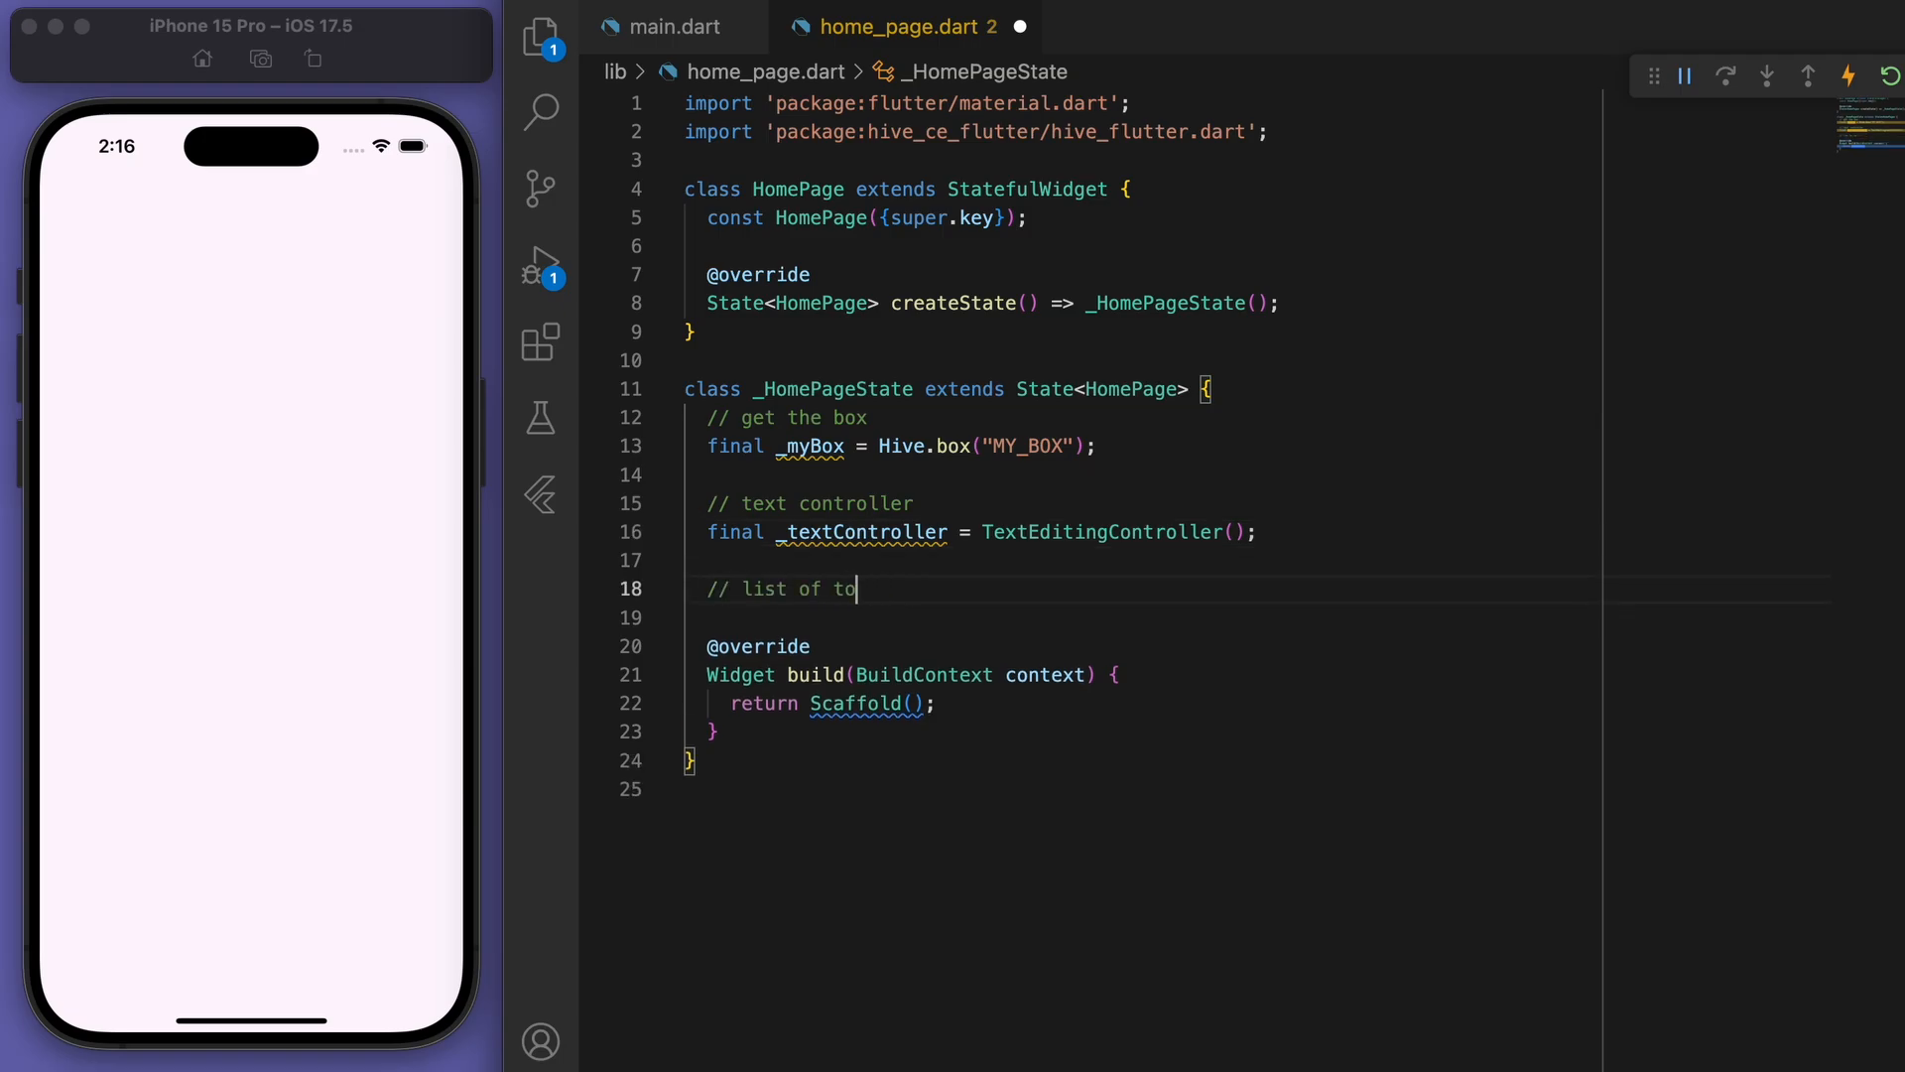
type("dos")
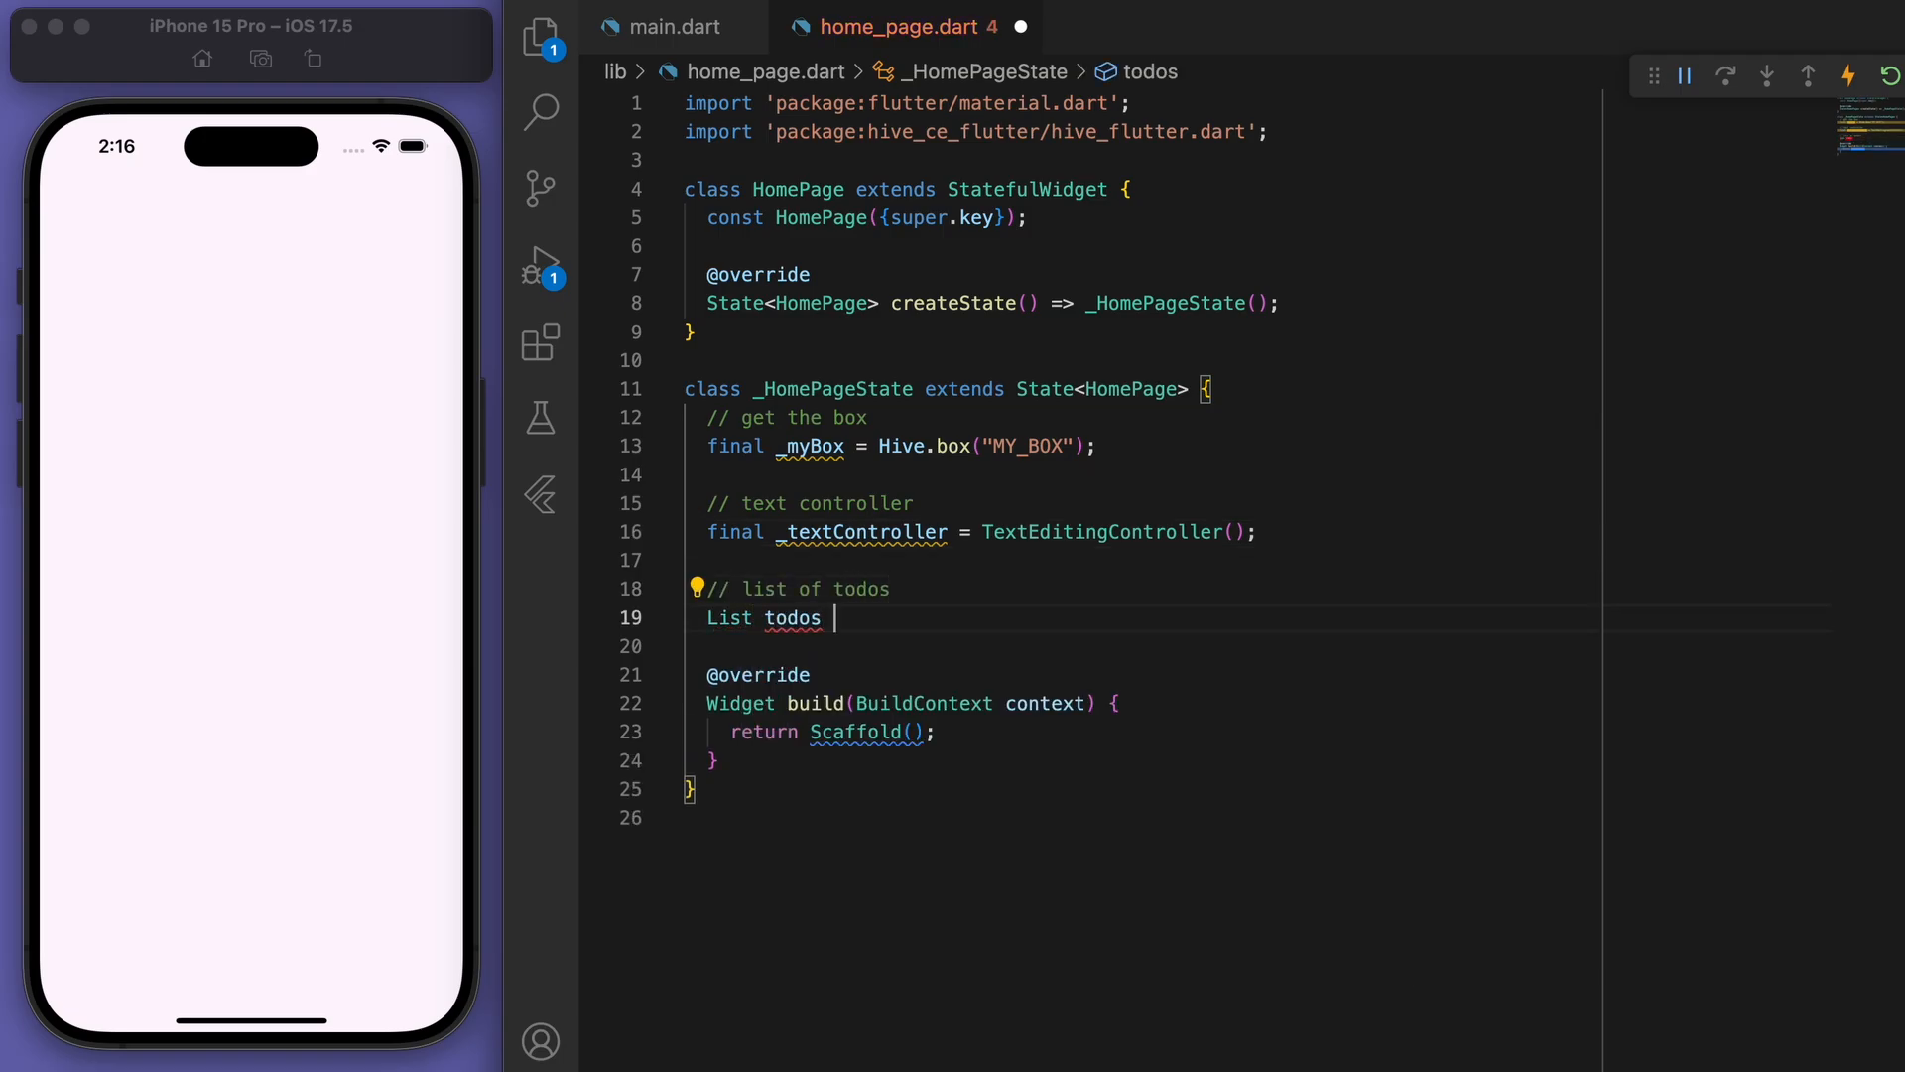
type("= [];")
type("// l")
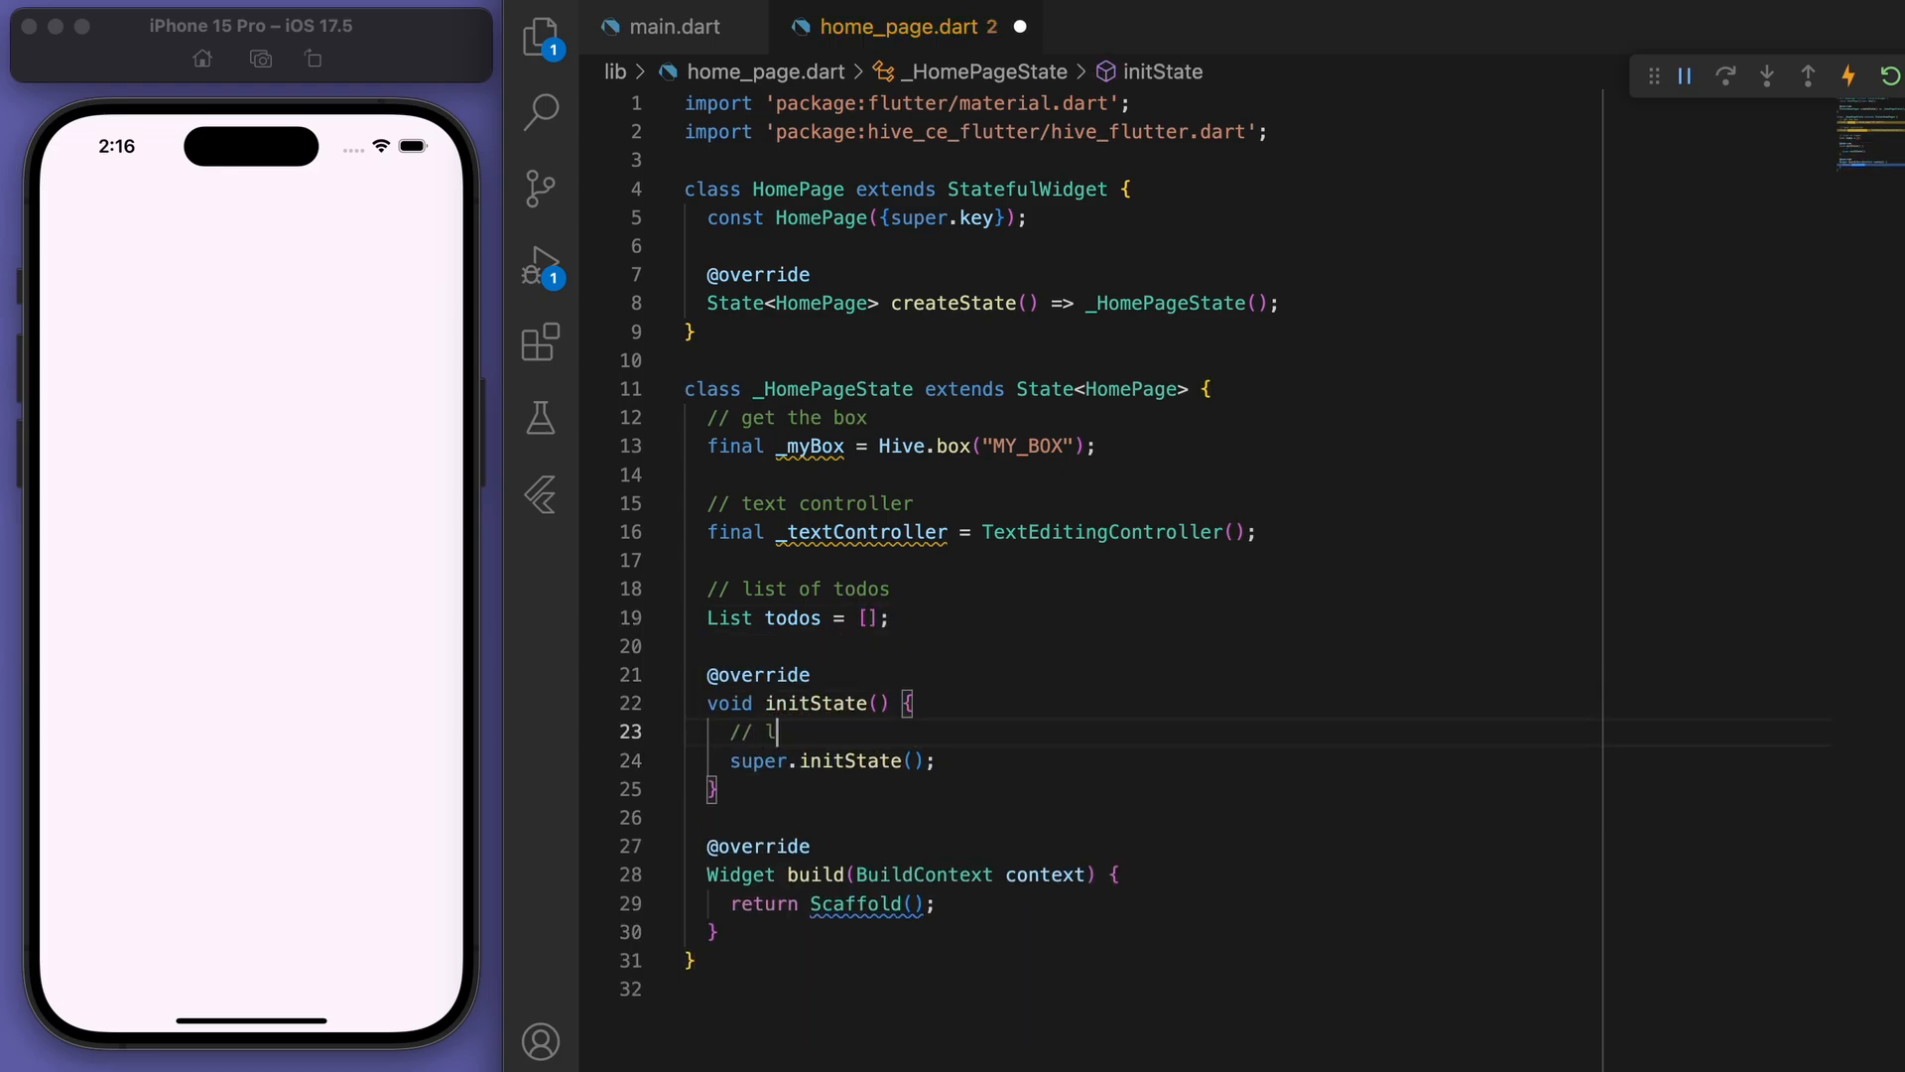
In initState load todos from _myBox.get("TODO_LIST") ?? [] and start an add-new-todo comment.
type("oad da")
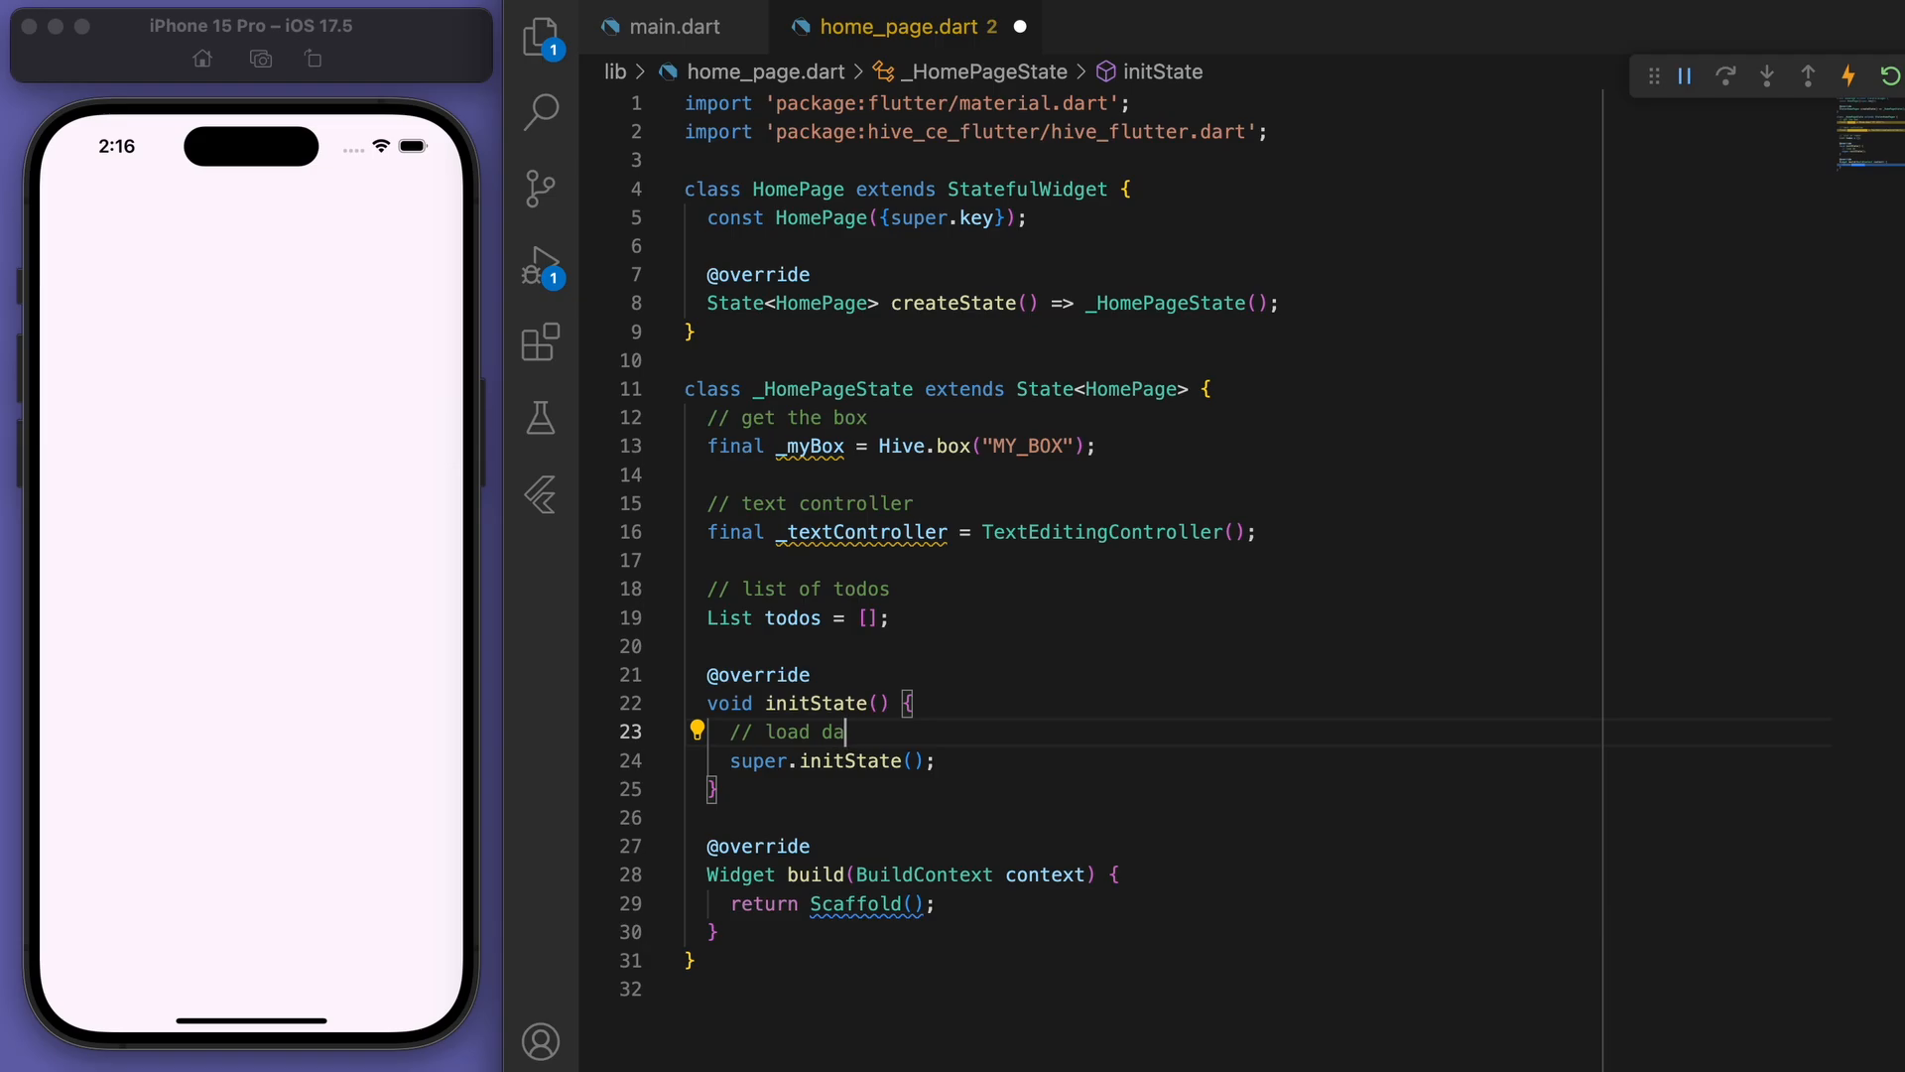
type("ta,")
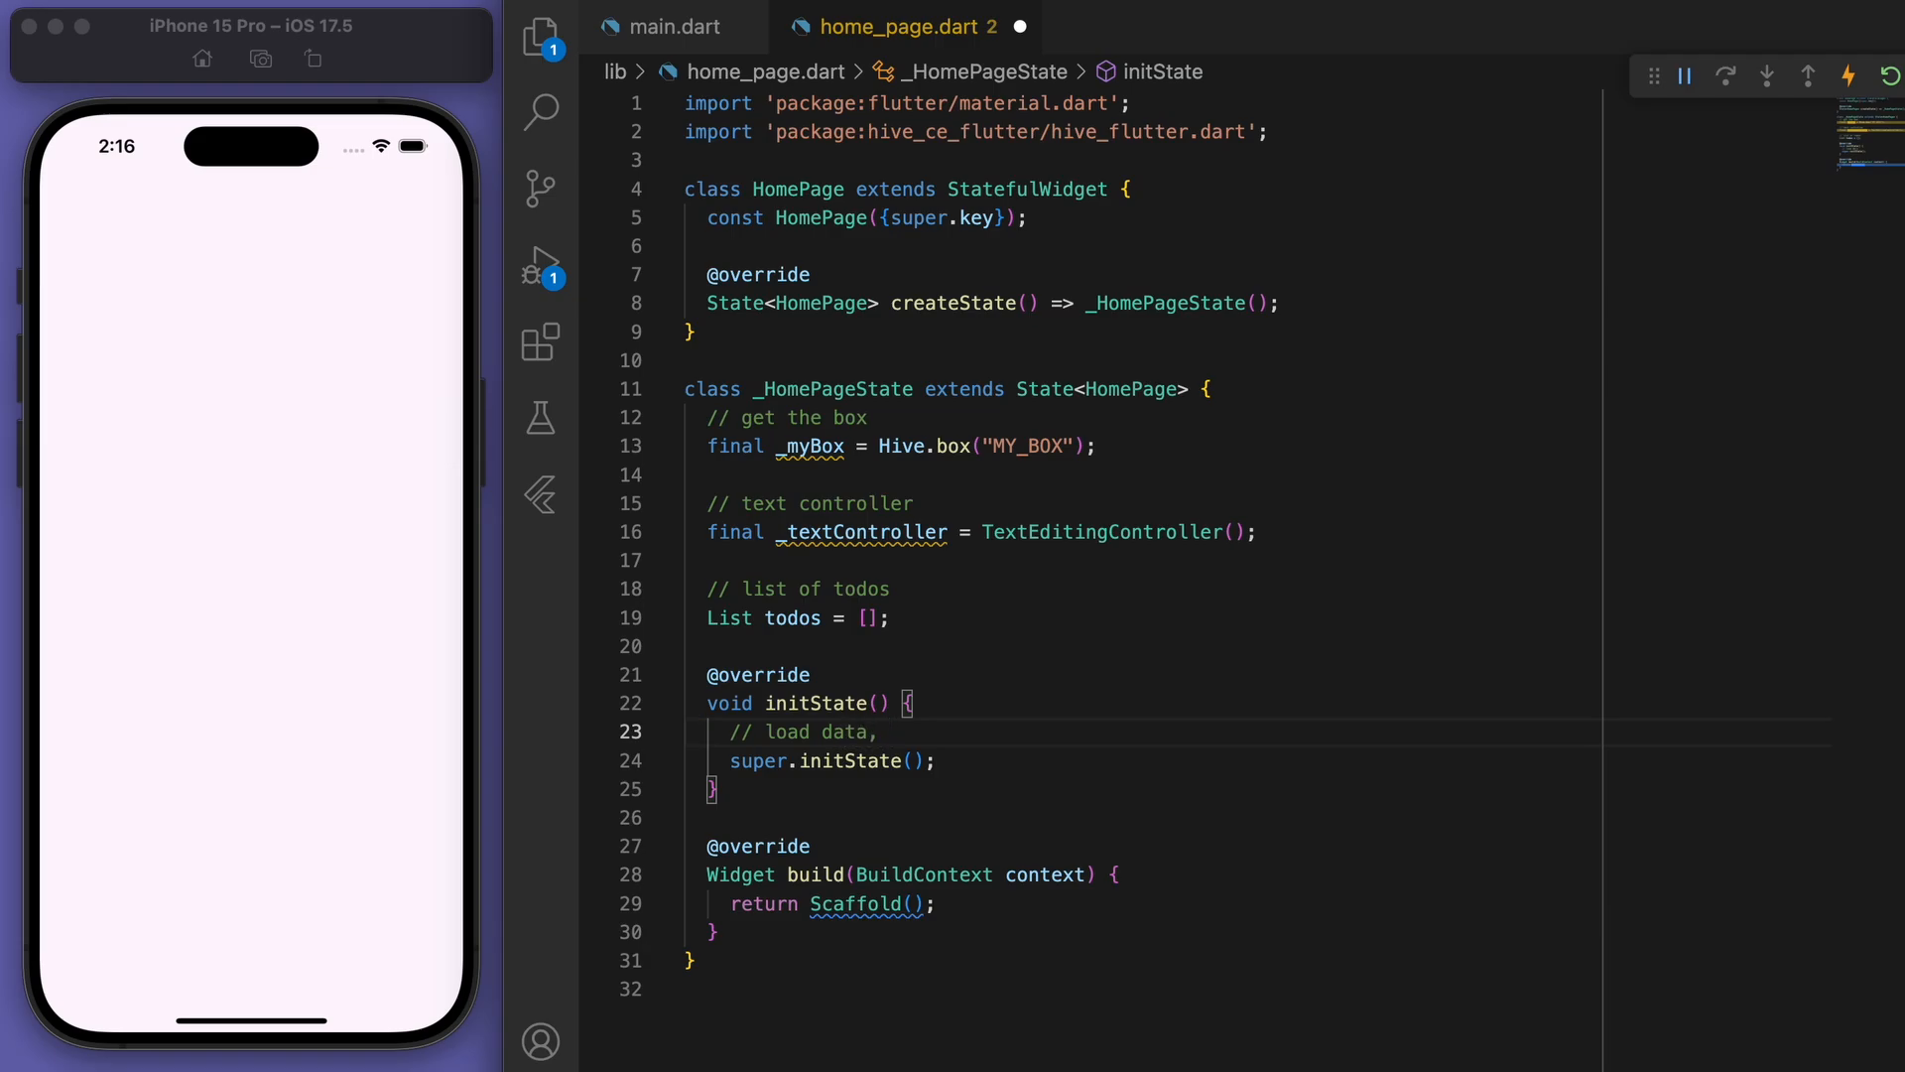
type("if none exists then default to empty lis")
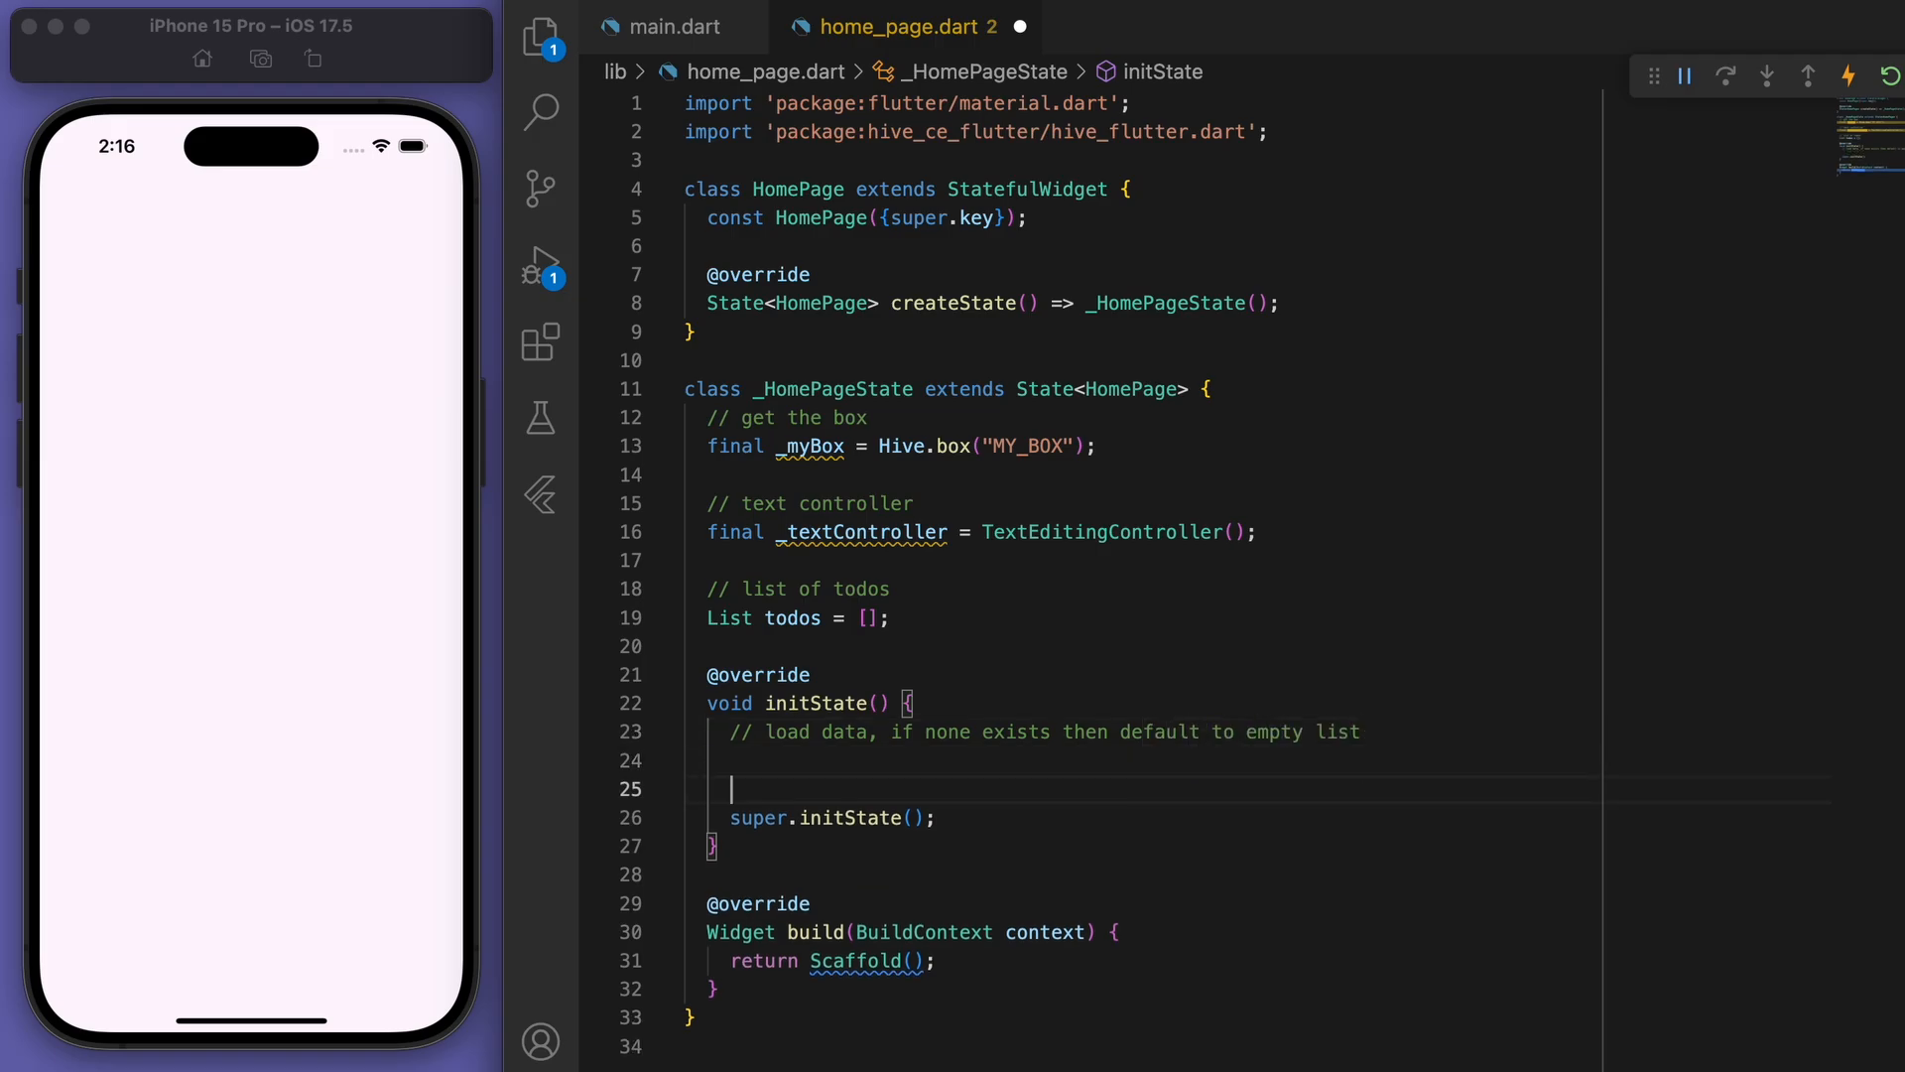
type("todos = _")
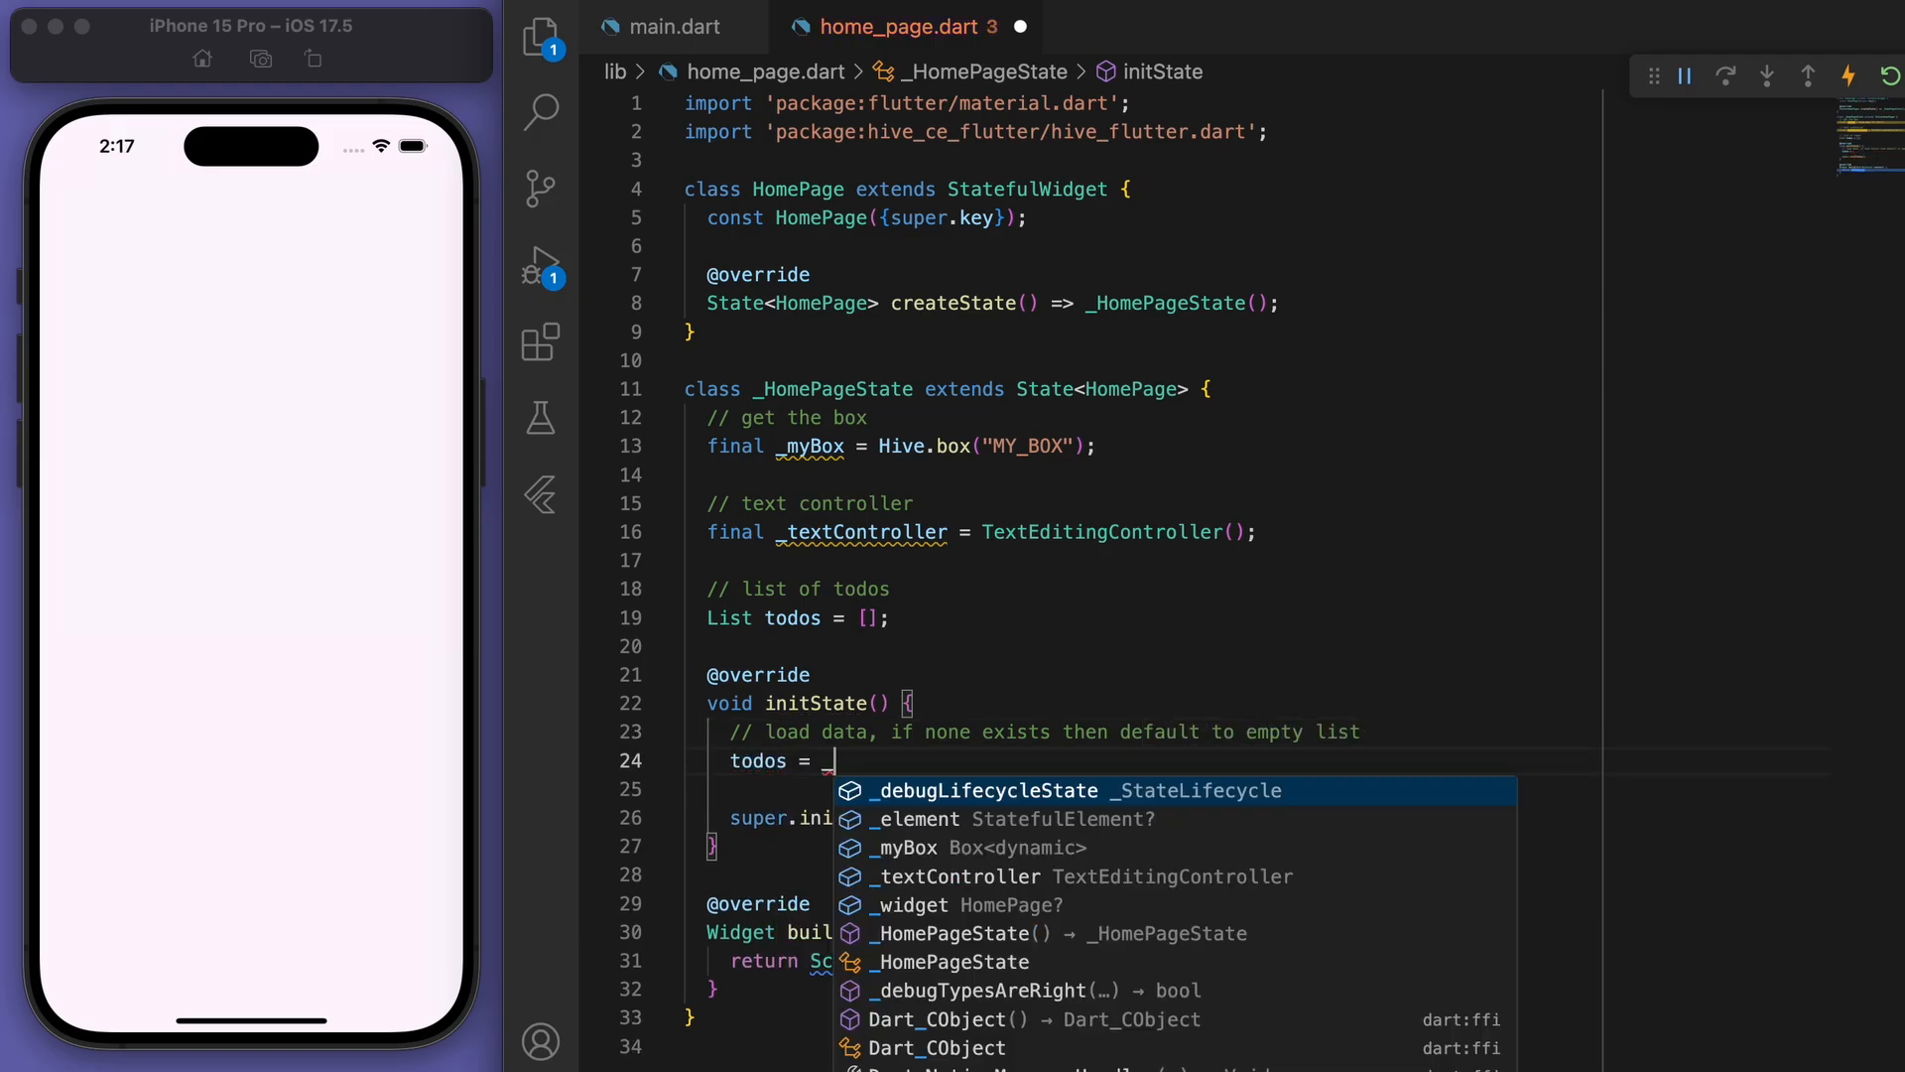
type("_myBox.get(\"\")")
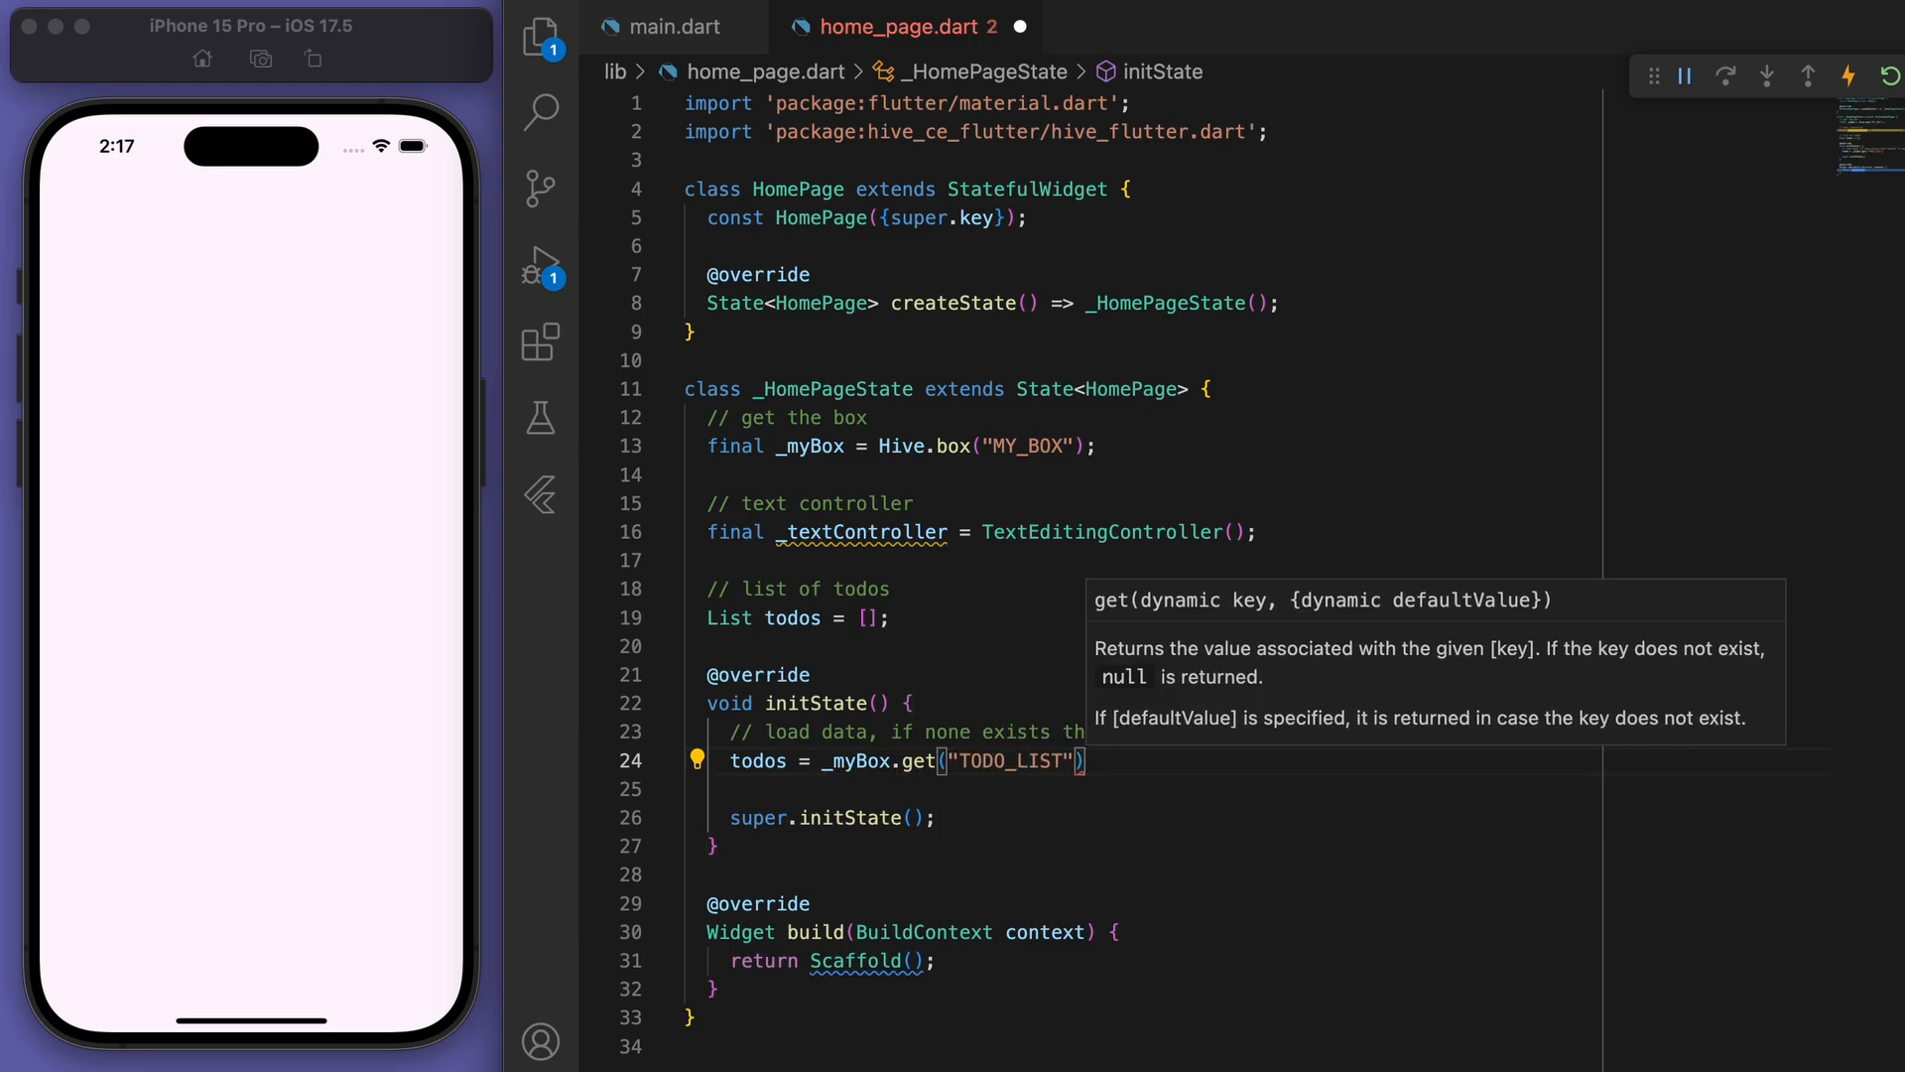
type("?? [];")
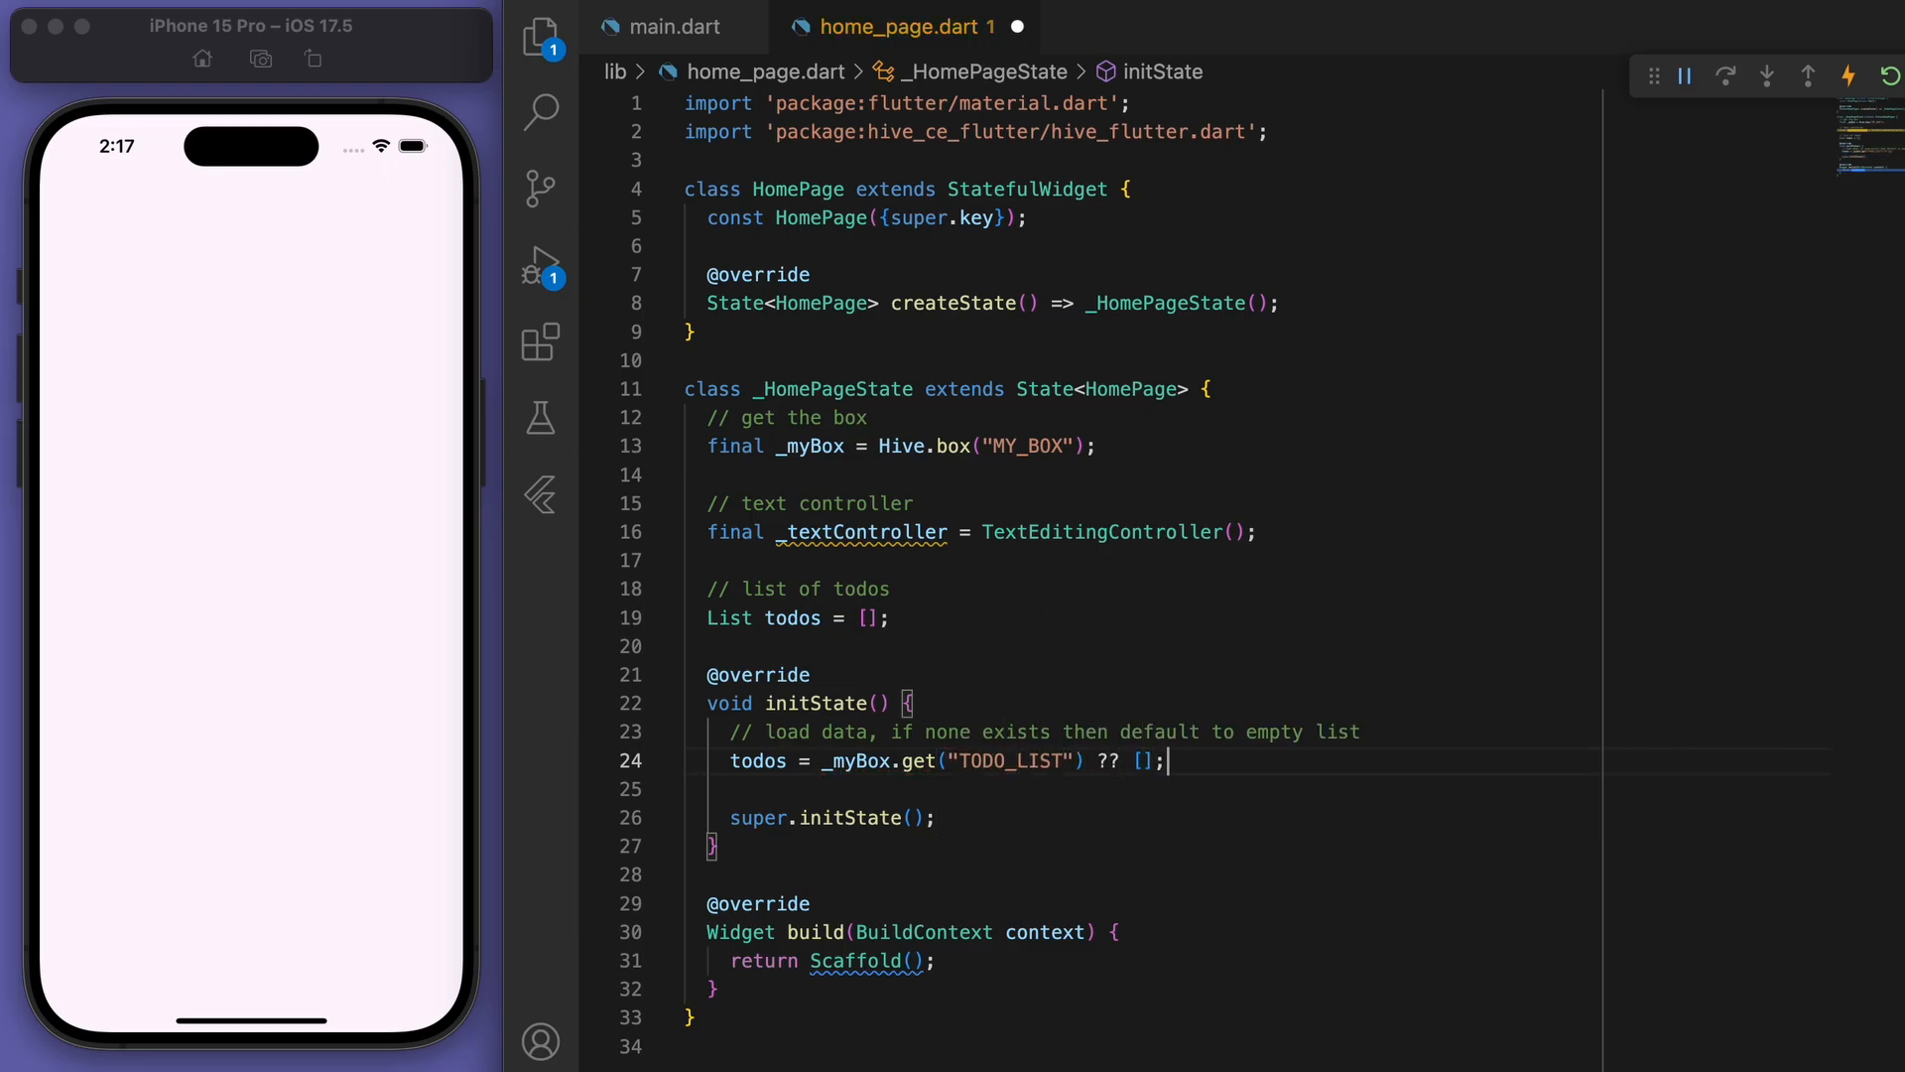
scroll("down", 3)
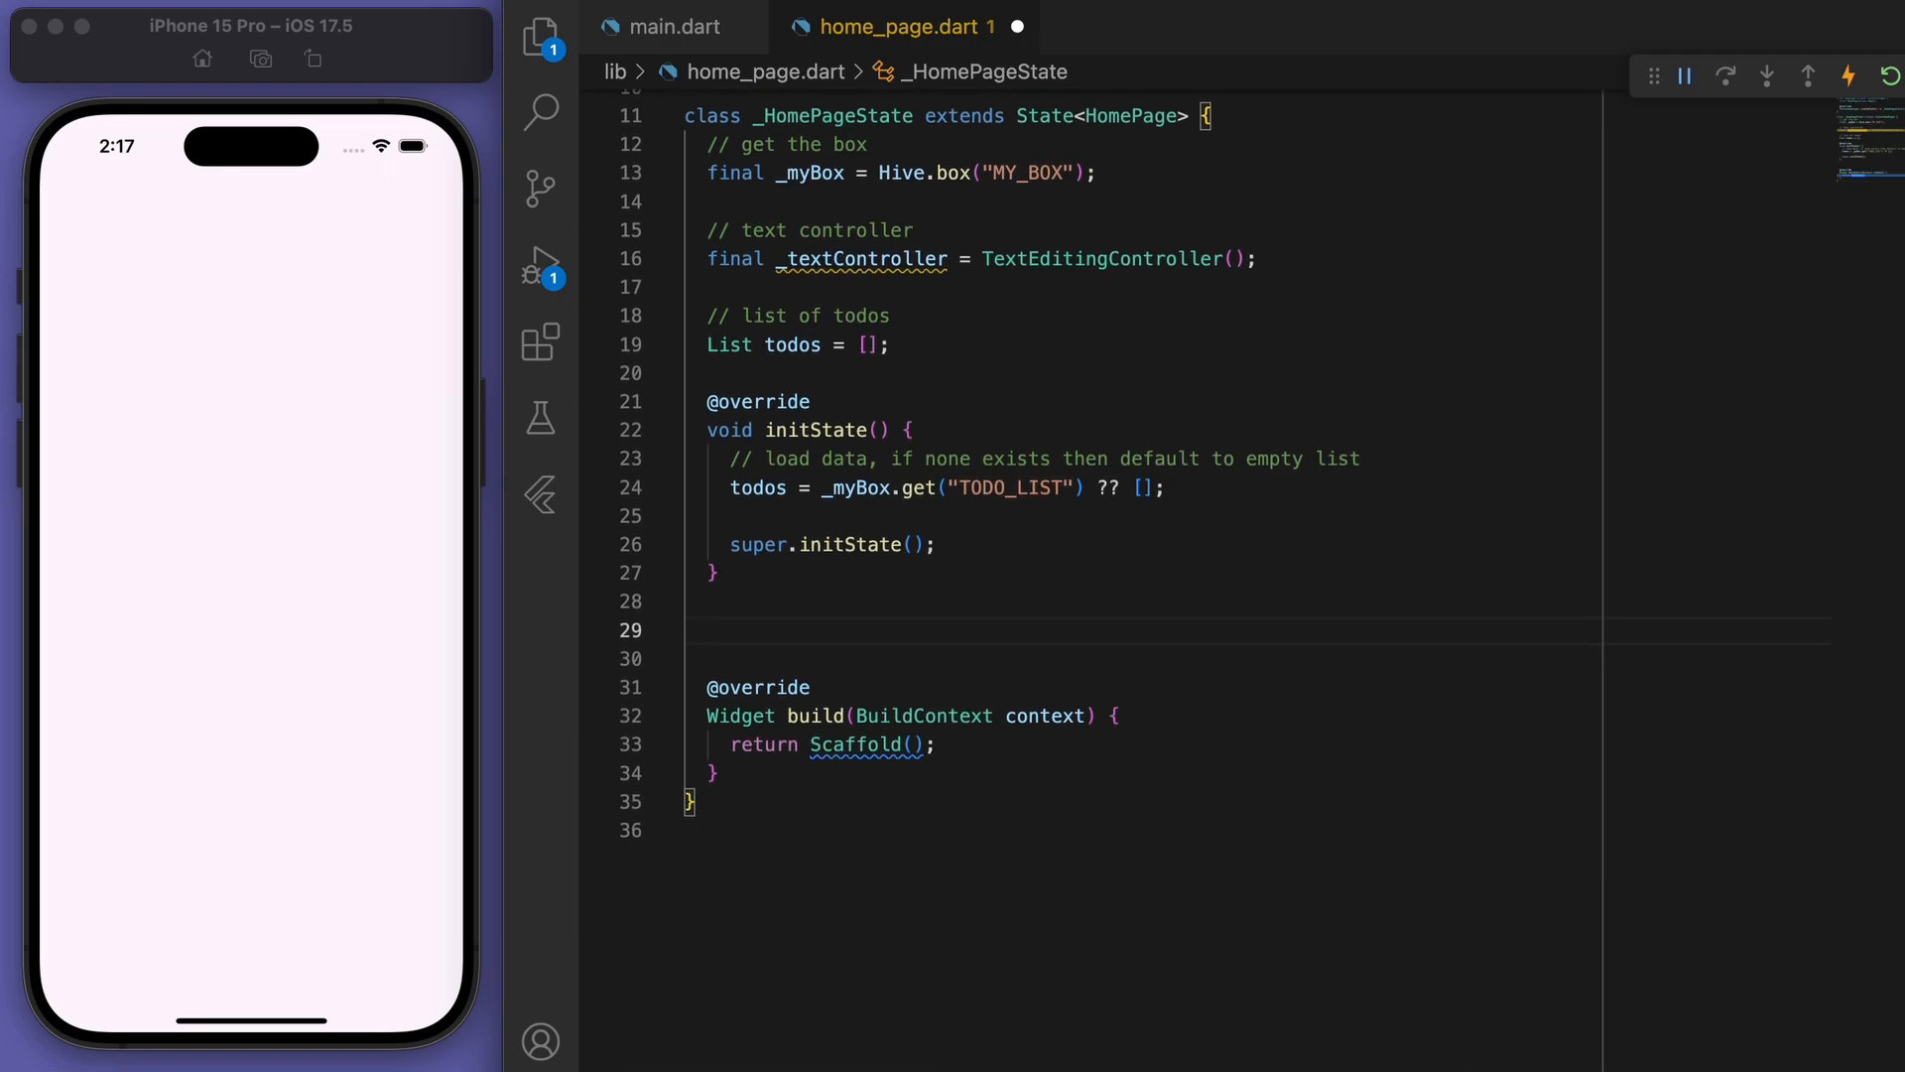
type("// add new todo")
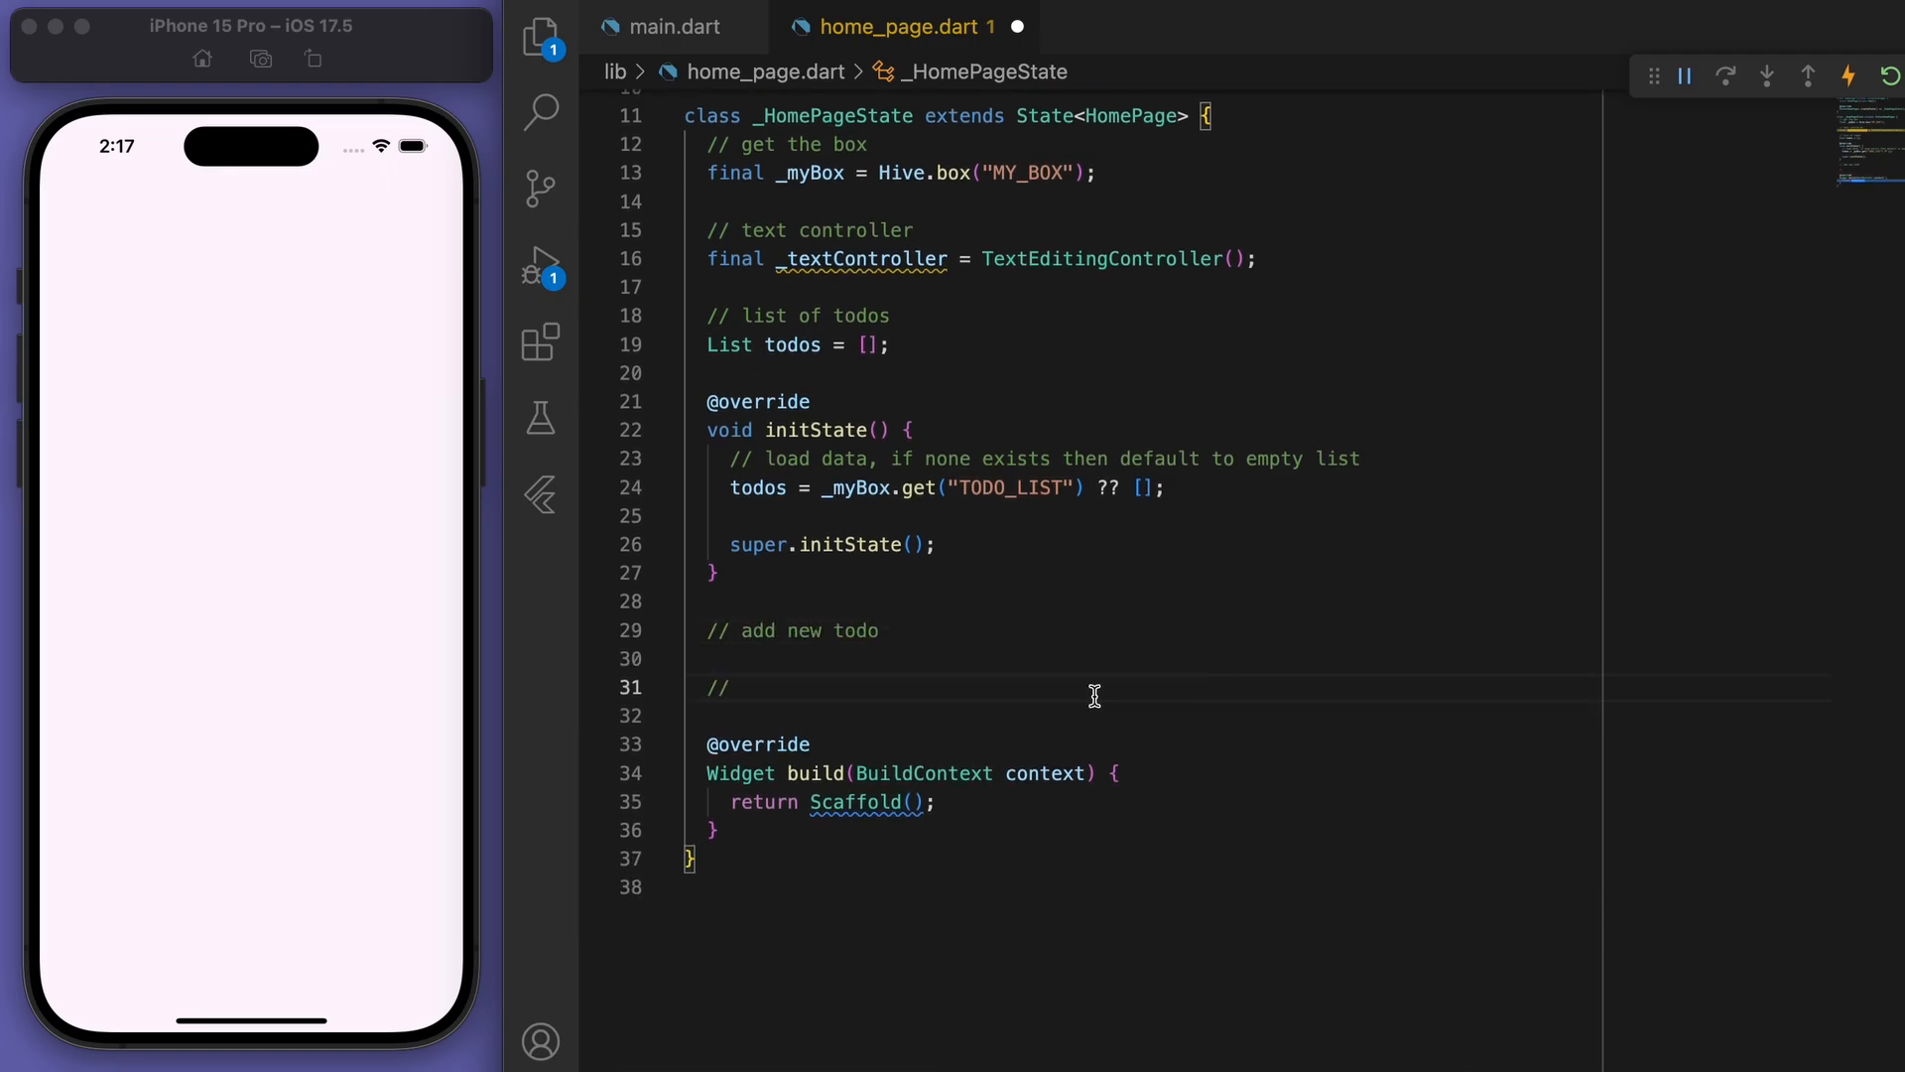
Add a delete-todo comment and give the Scaffold a FloatingActionButton with Icon(Icons.add).
type("delete todo")
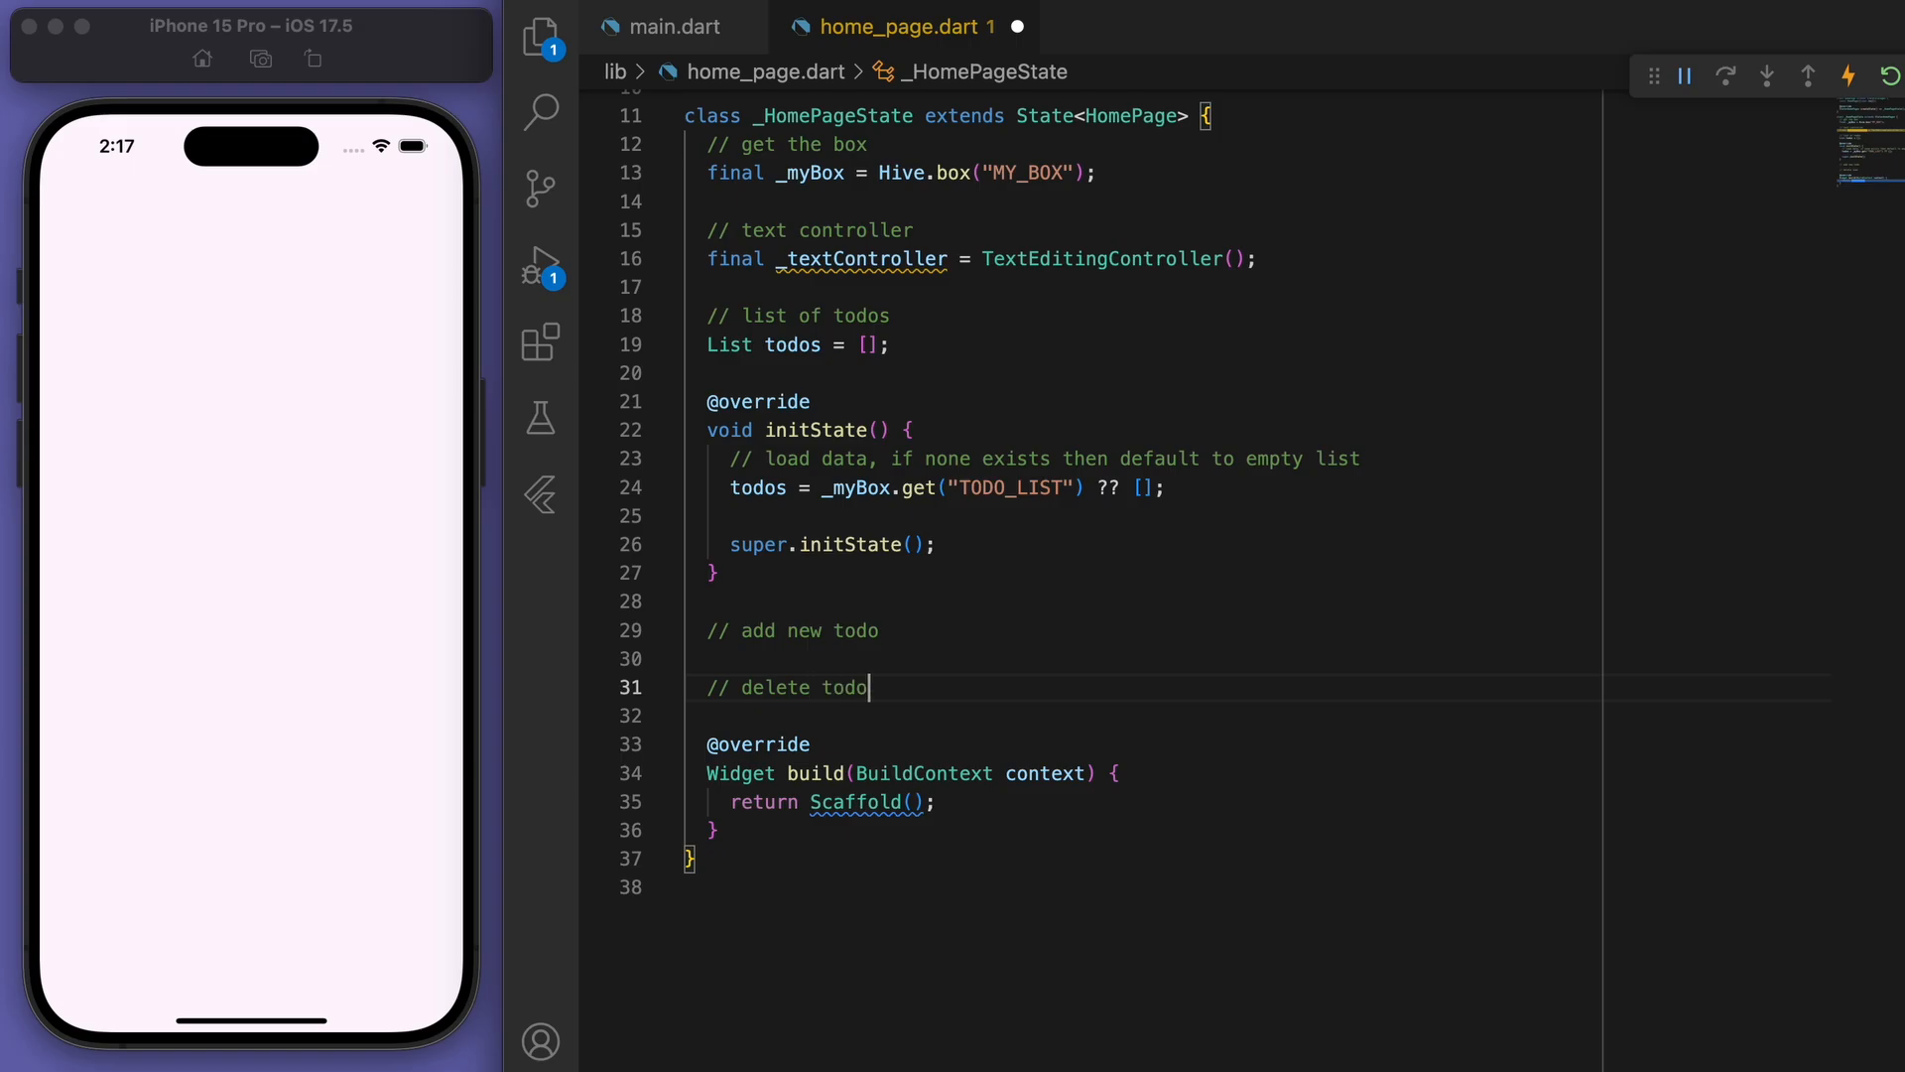
mouse_move(1175, 677)
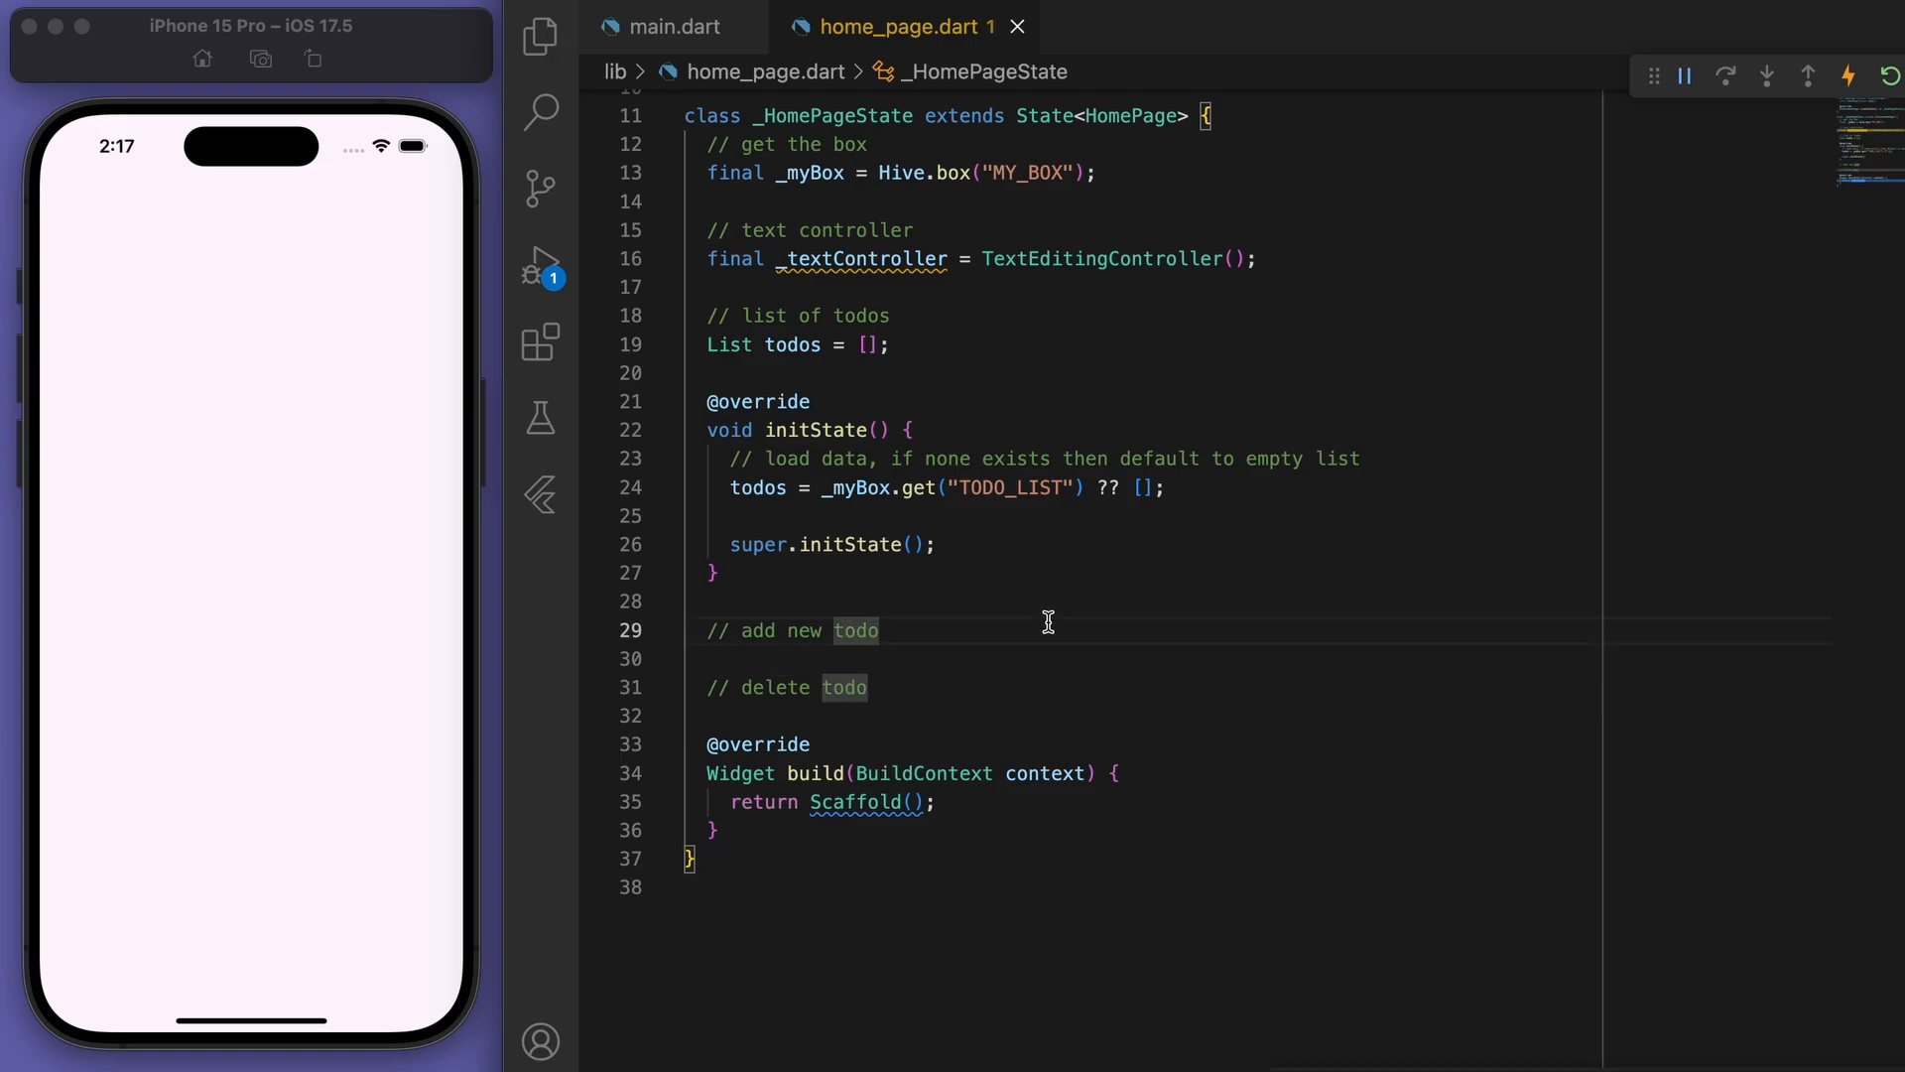
type("f")
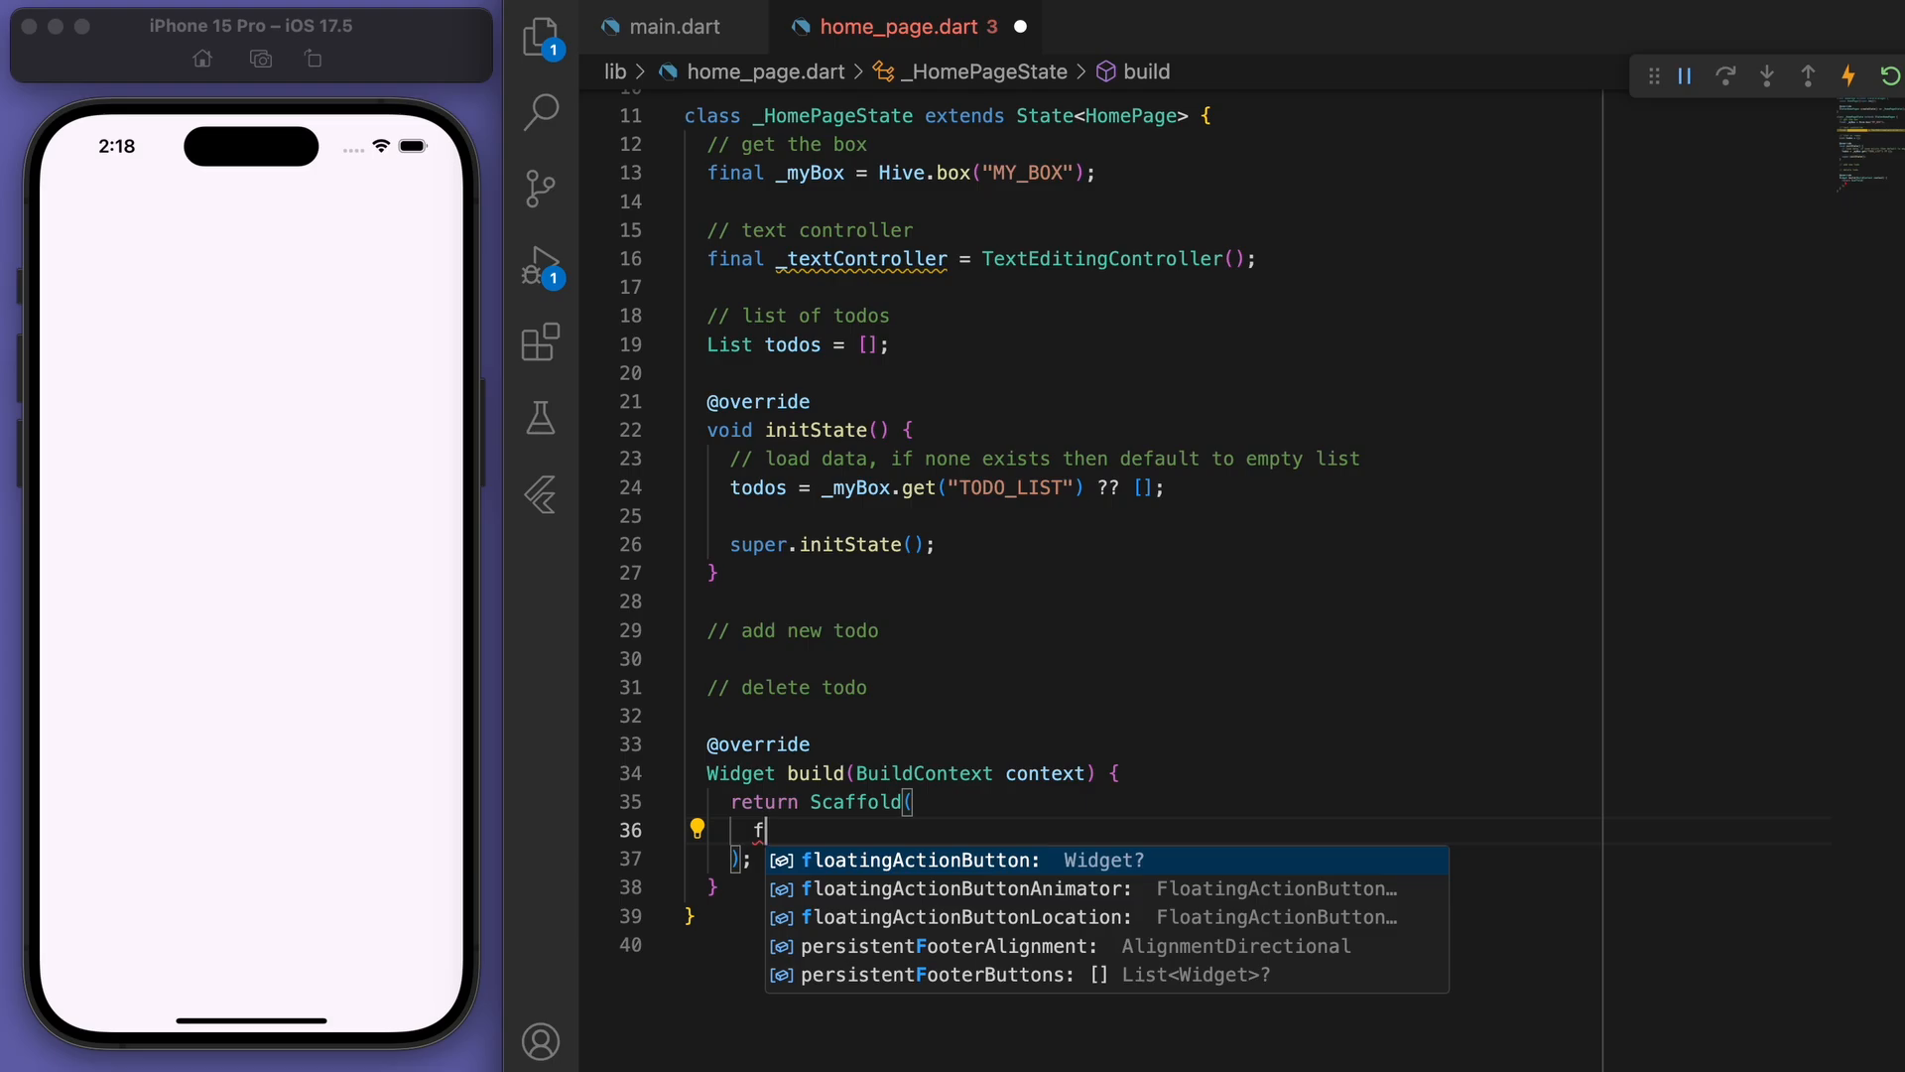
type("loatingActionButton: FloatingActionButton(")
type("onPressed: () {},")
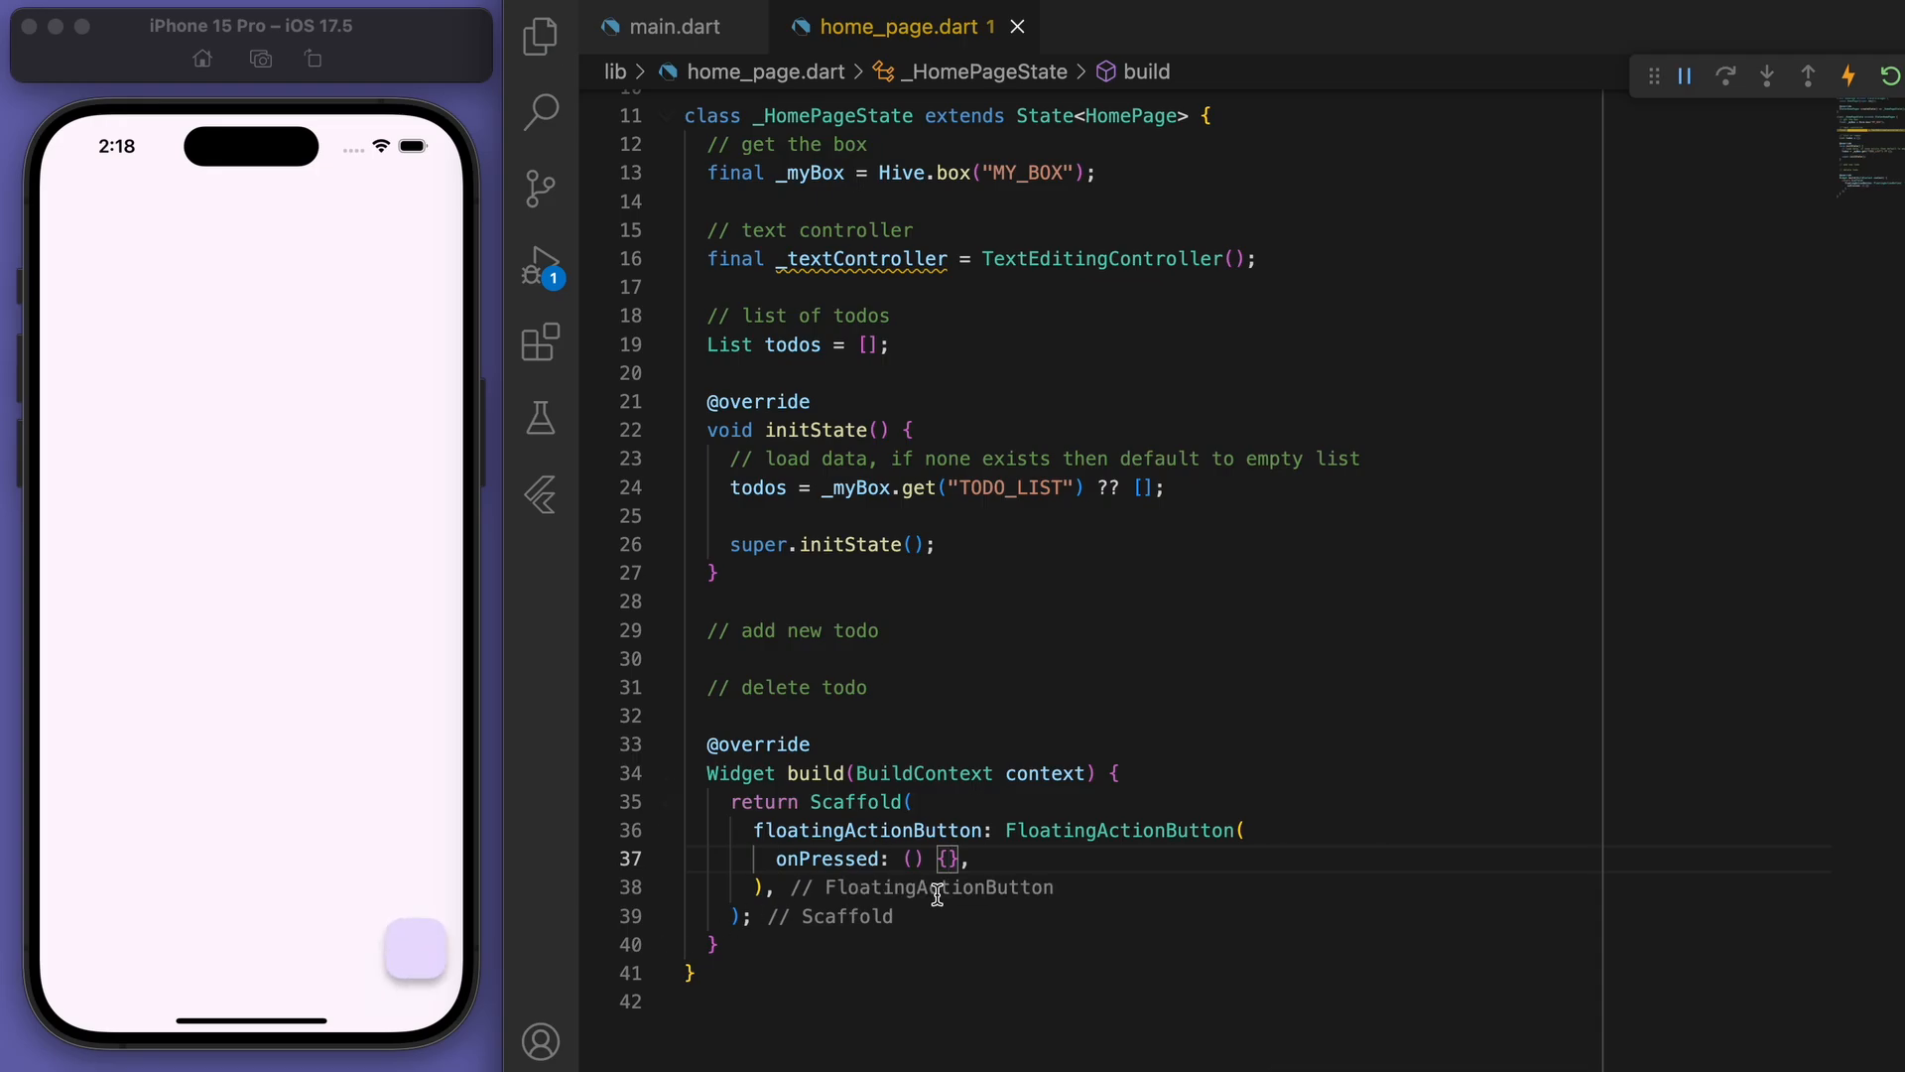
type("ic")
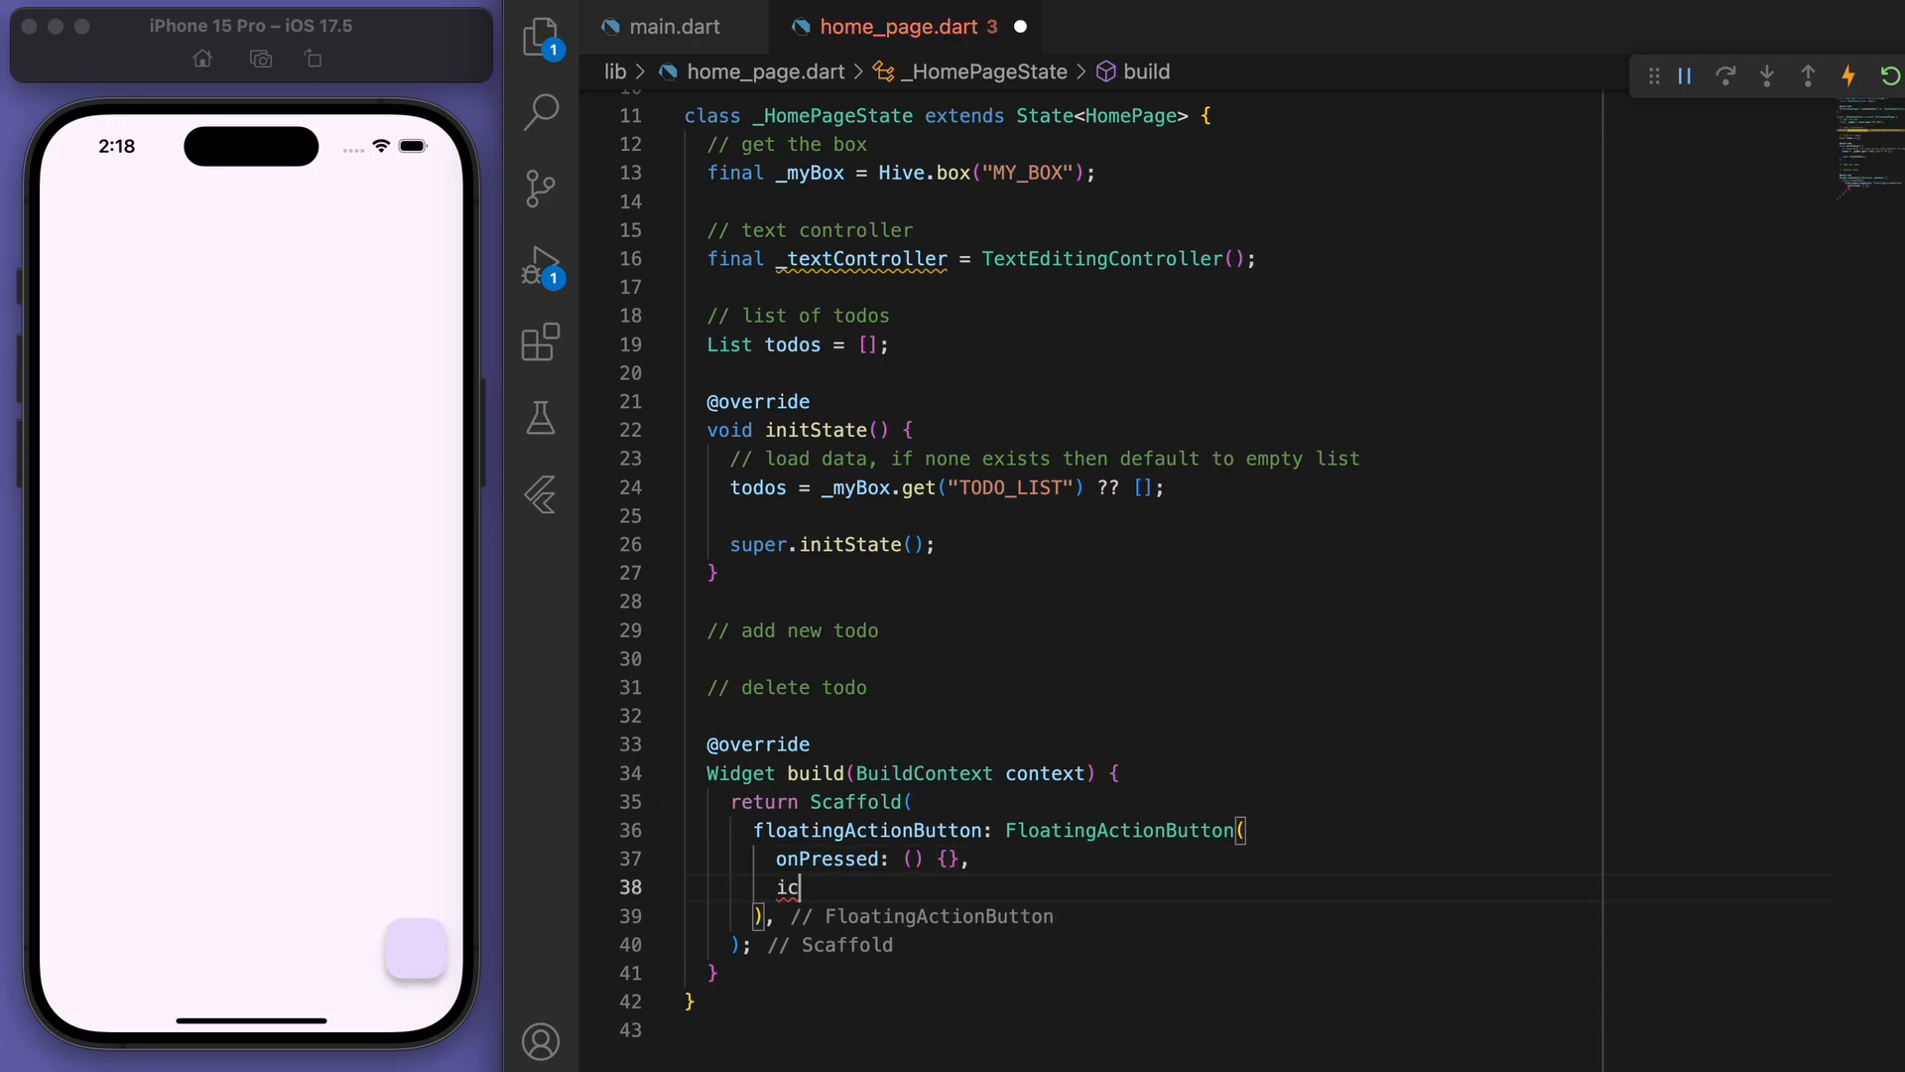
type("child: Icon,")
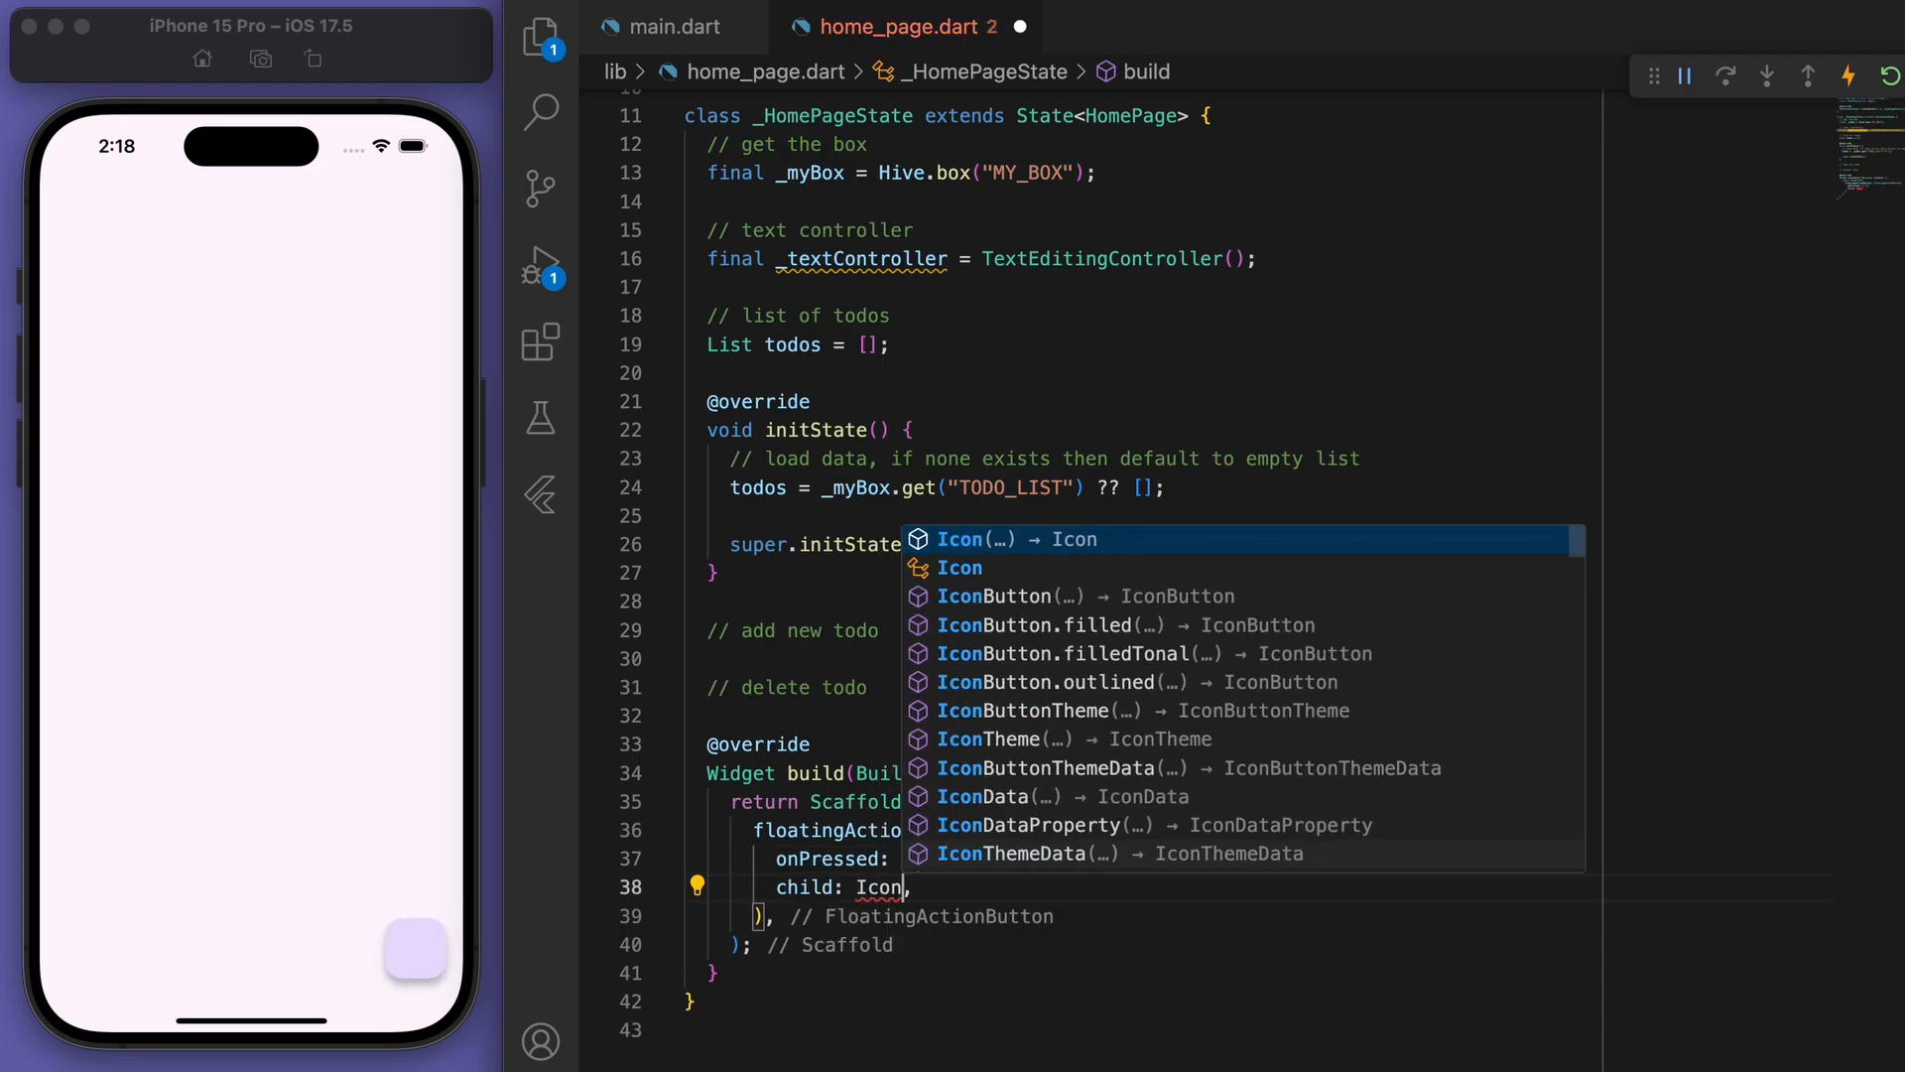
type("(Icons.add")
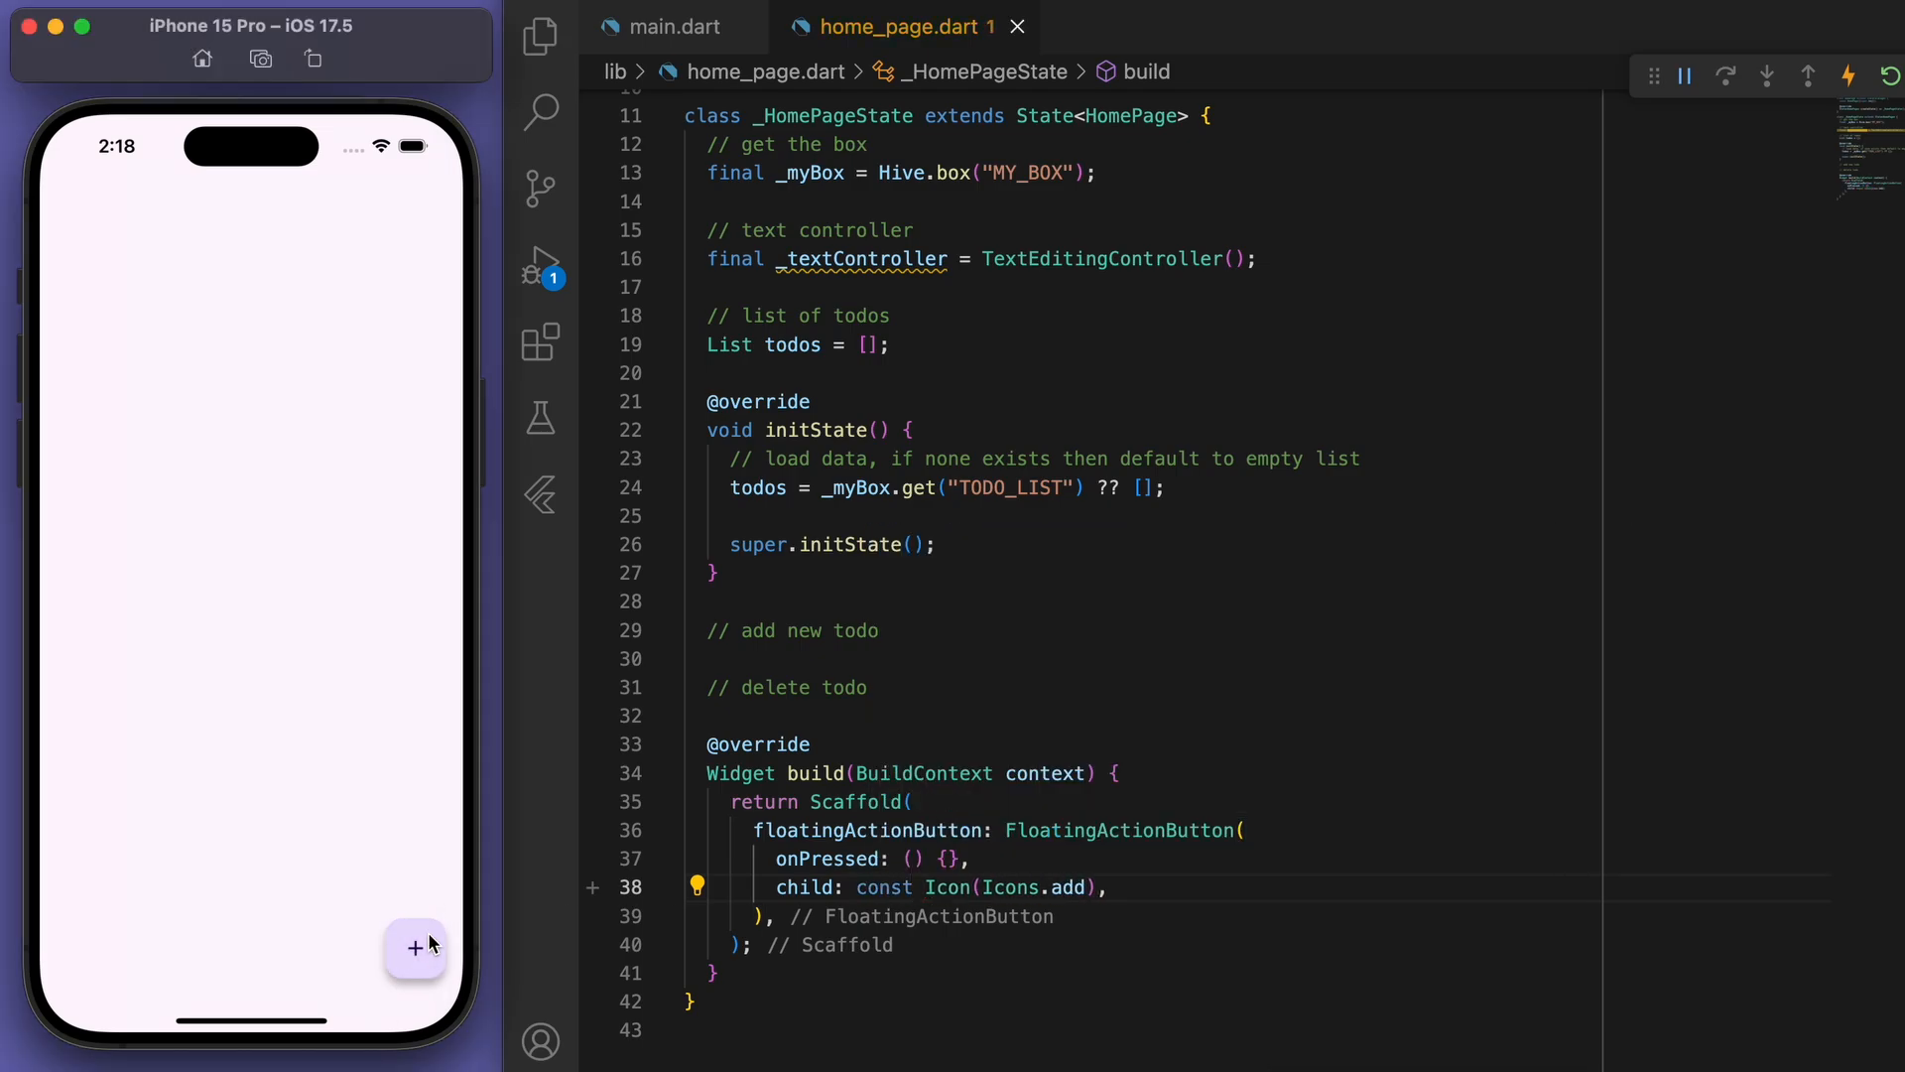
Write openNewTodo showing an AlertDialog with a title Text and call it from the button's onPressed.
left_click(917, 599)
type("// open new todo dialog")
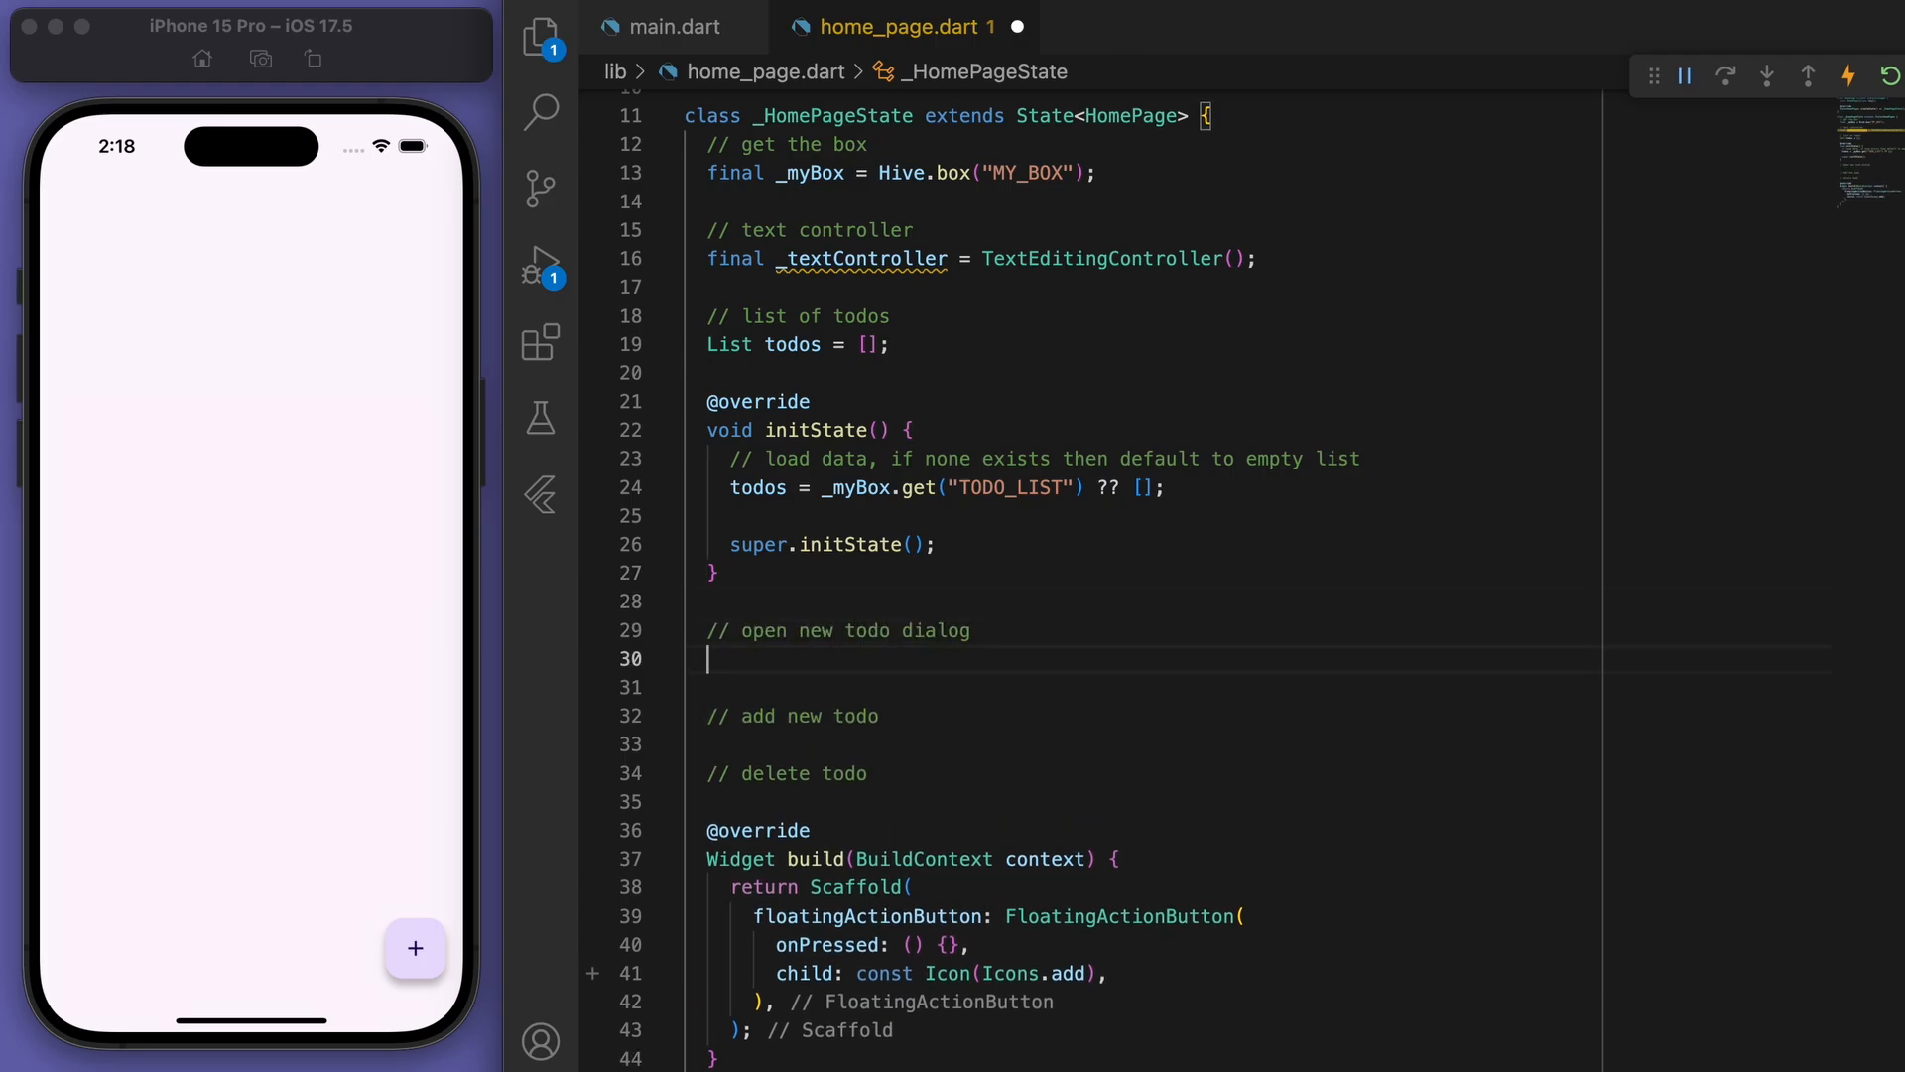
type("void openNewTodo() {")
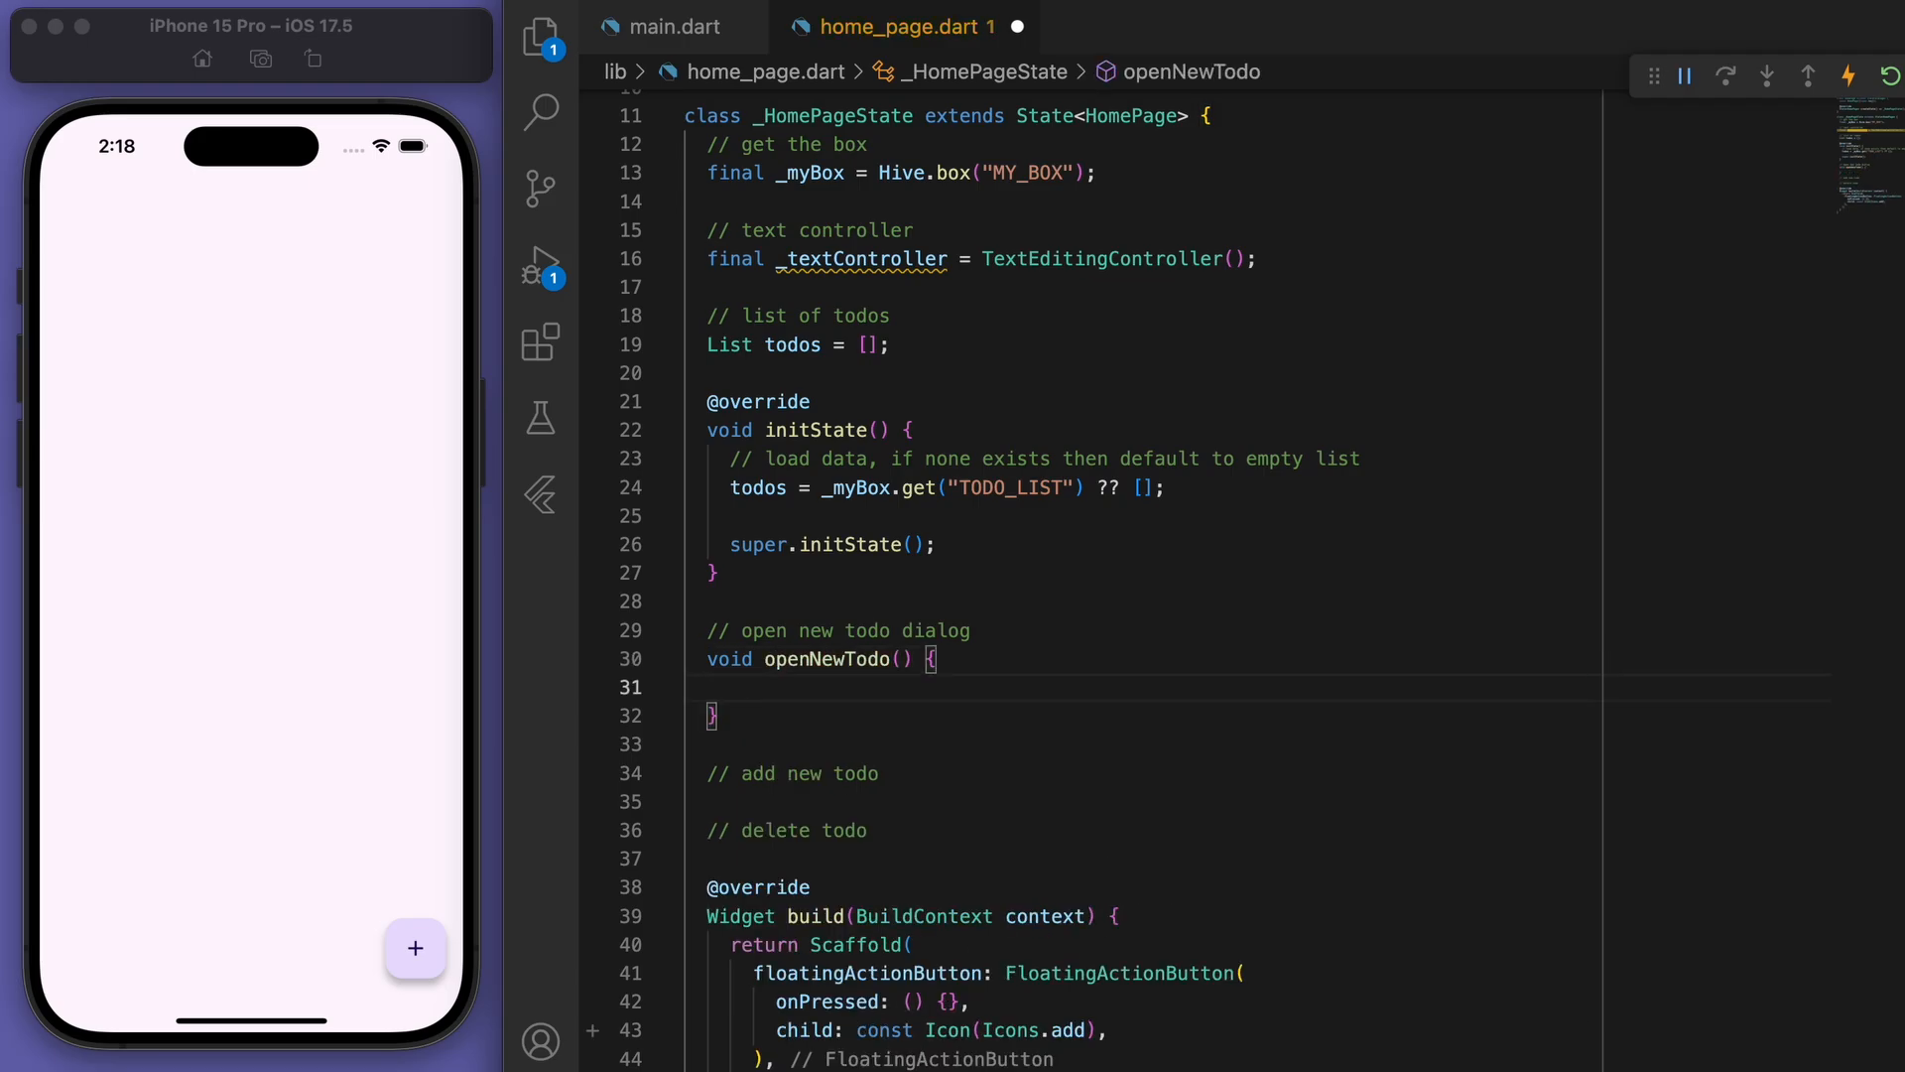
type("showDialog(context: context, builder: builder)")
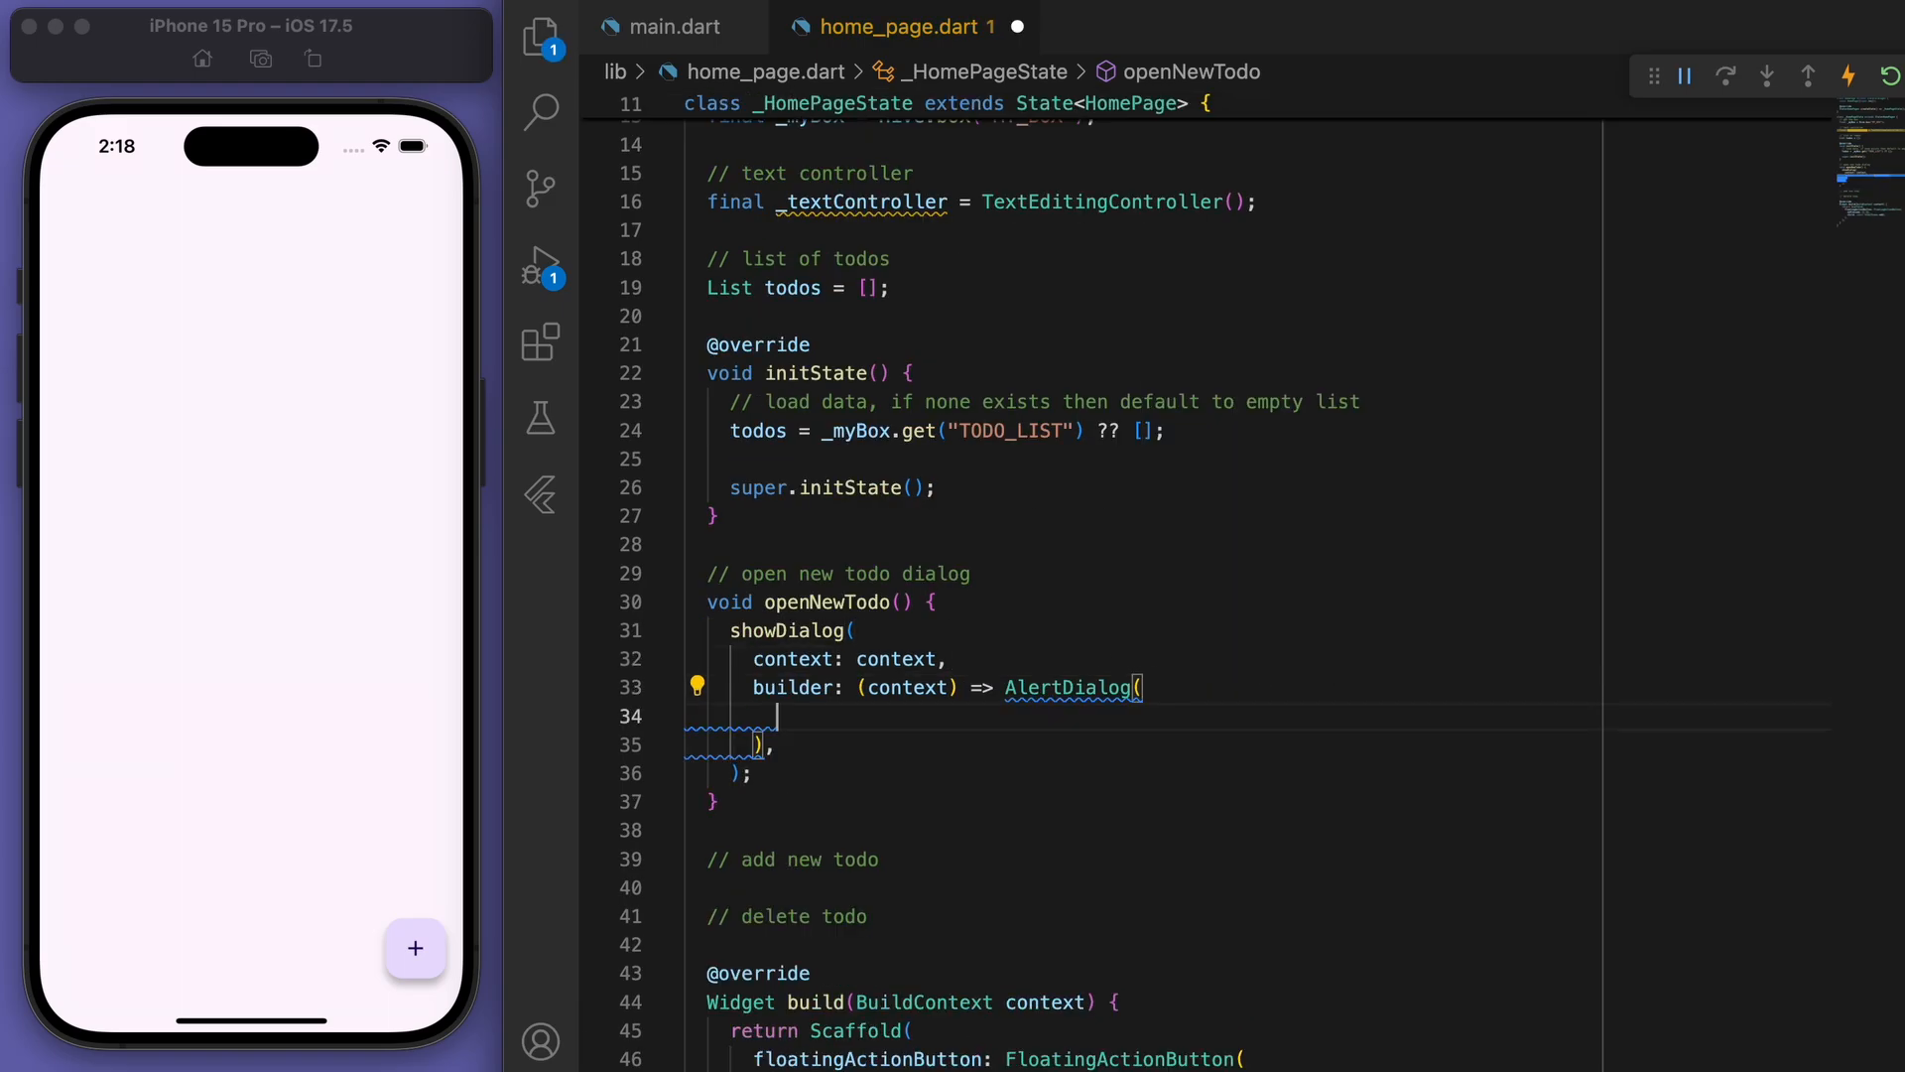
type("title: const Text(\"\")")
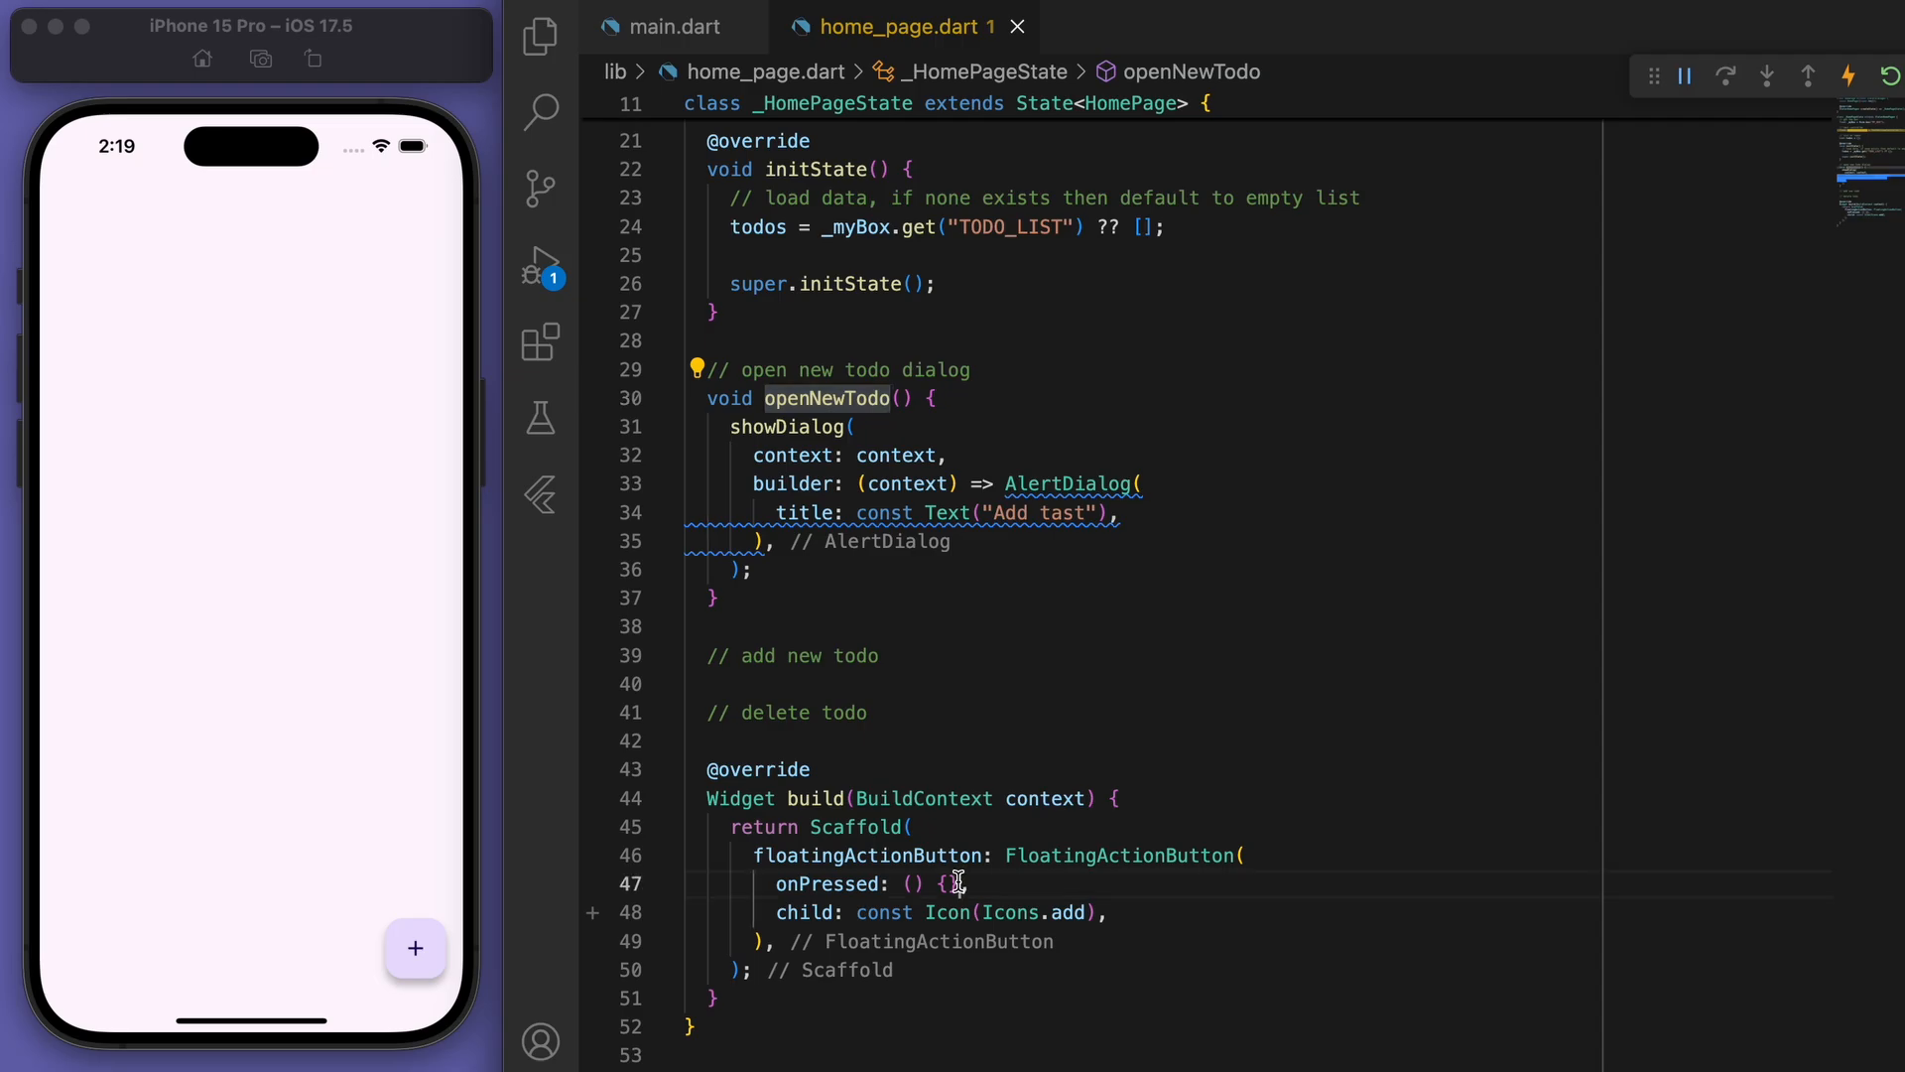
type("openNewTodo")
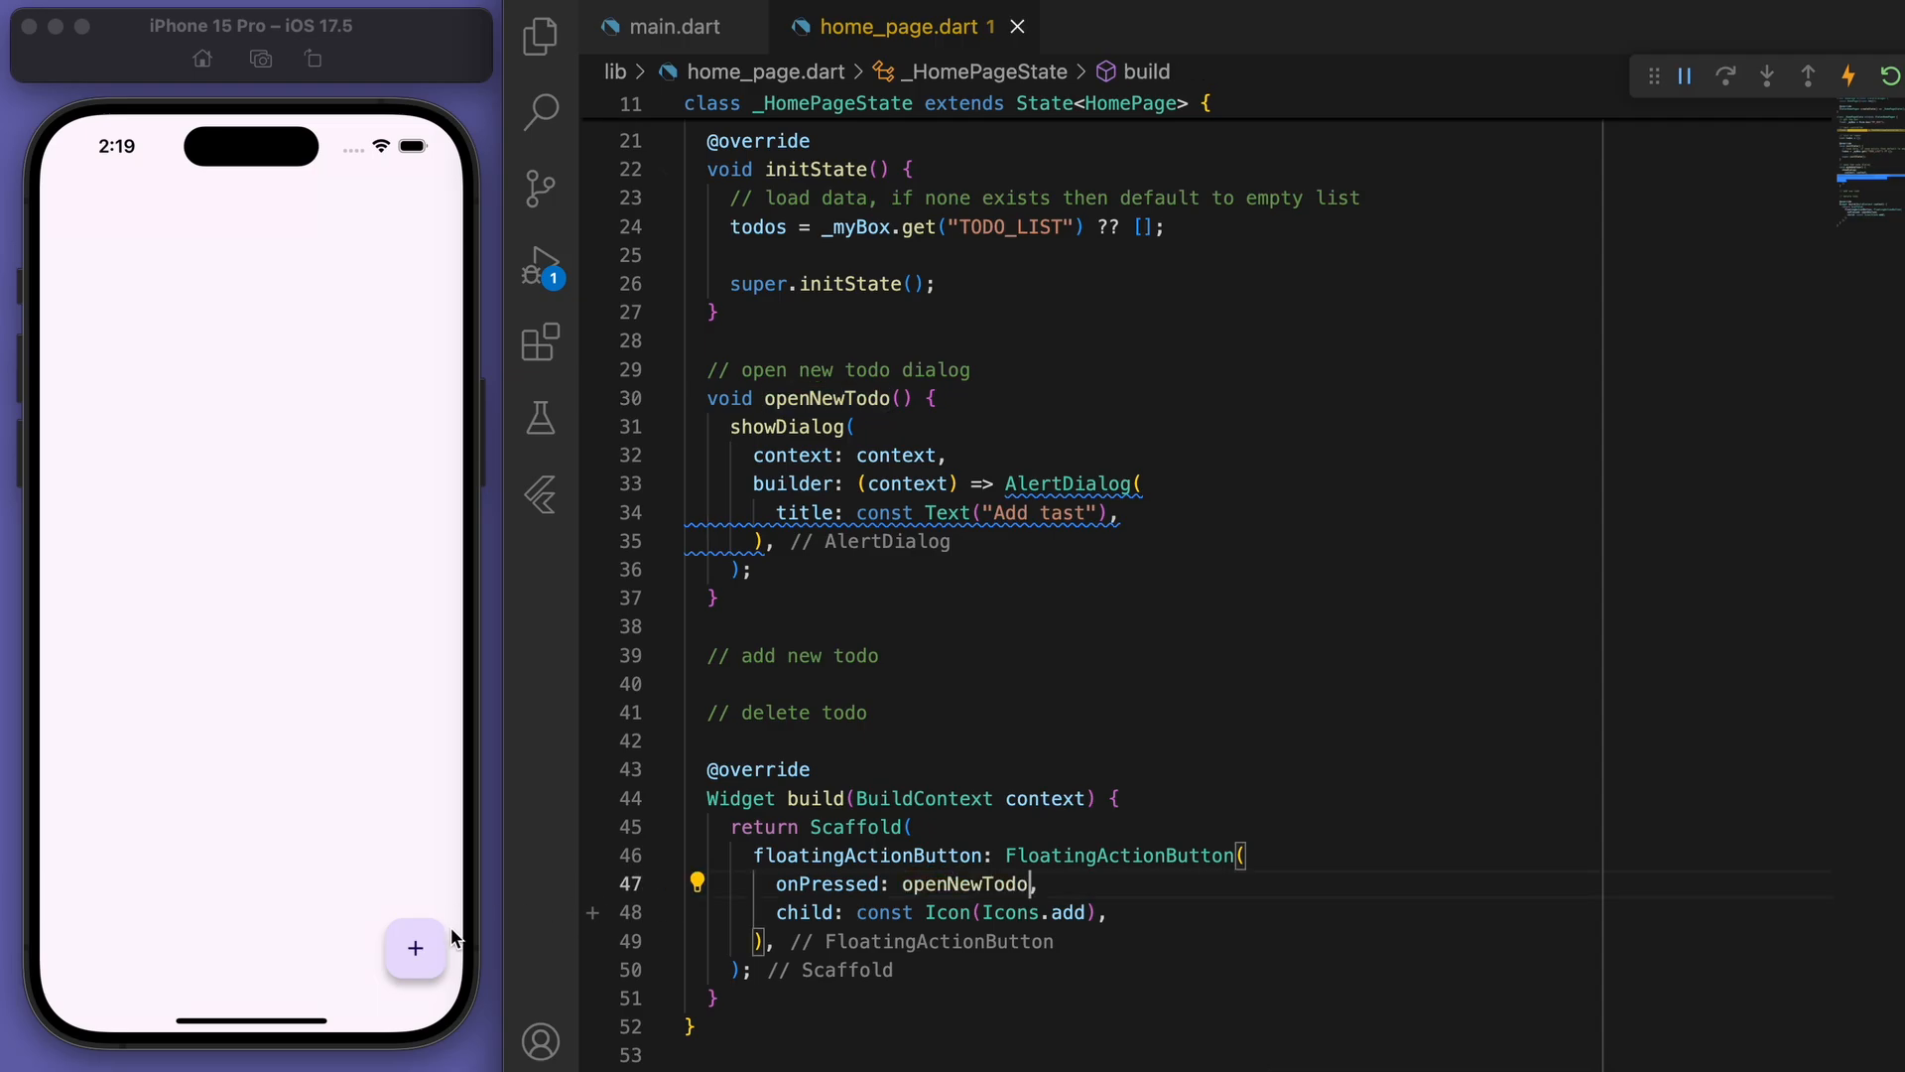
Add content: TextField() to the dialog, test typing in the simulator, and start its controller property.
left_click(415, 948)
type("k")
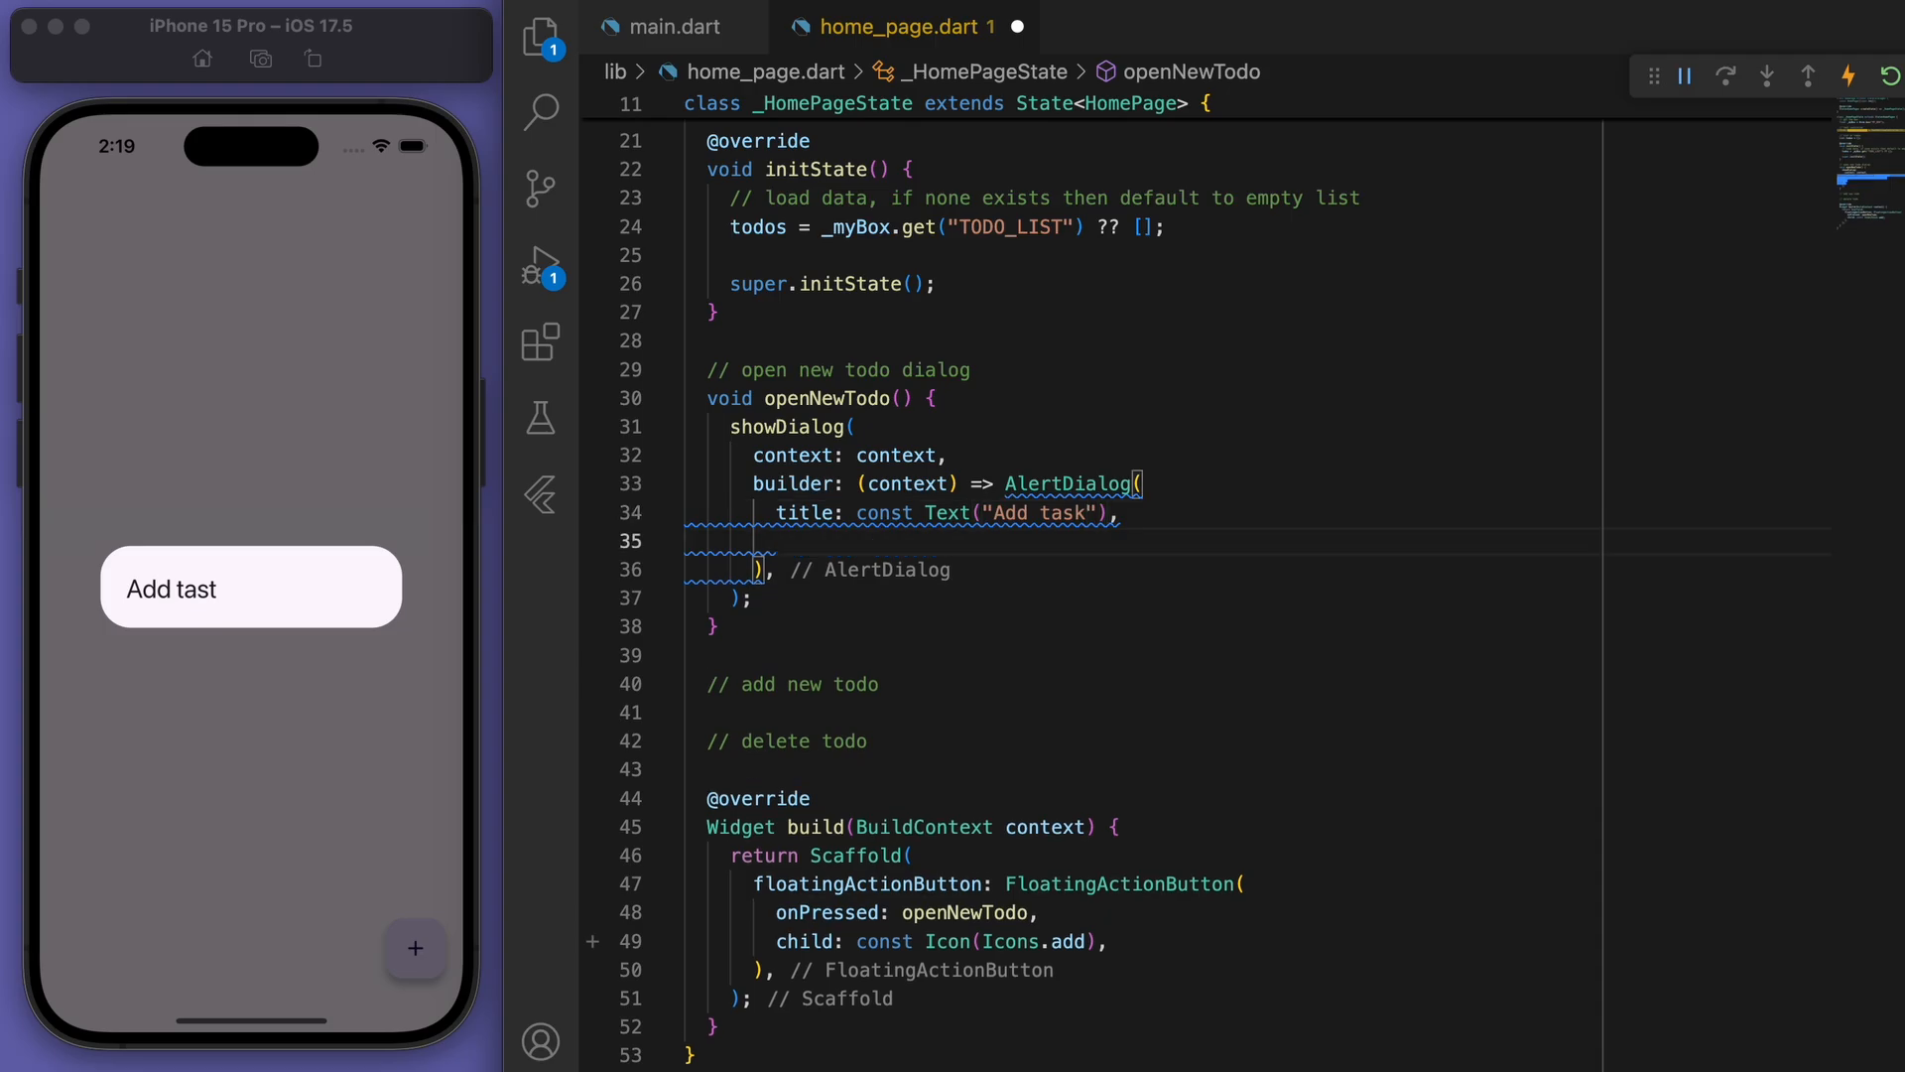
type("content: TextField(),")
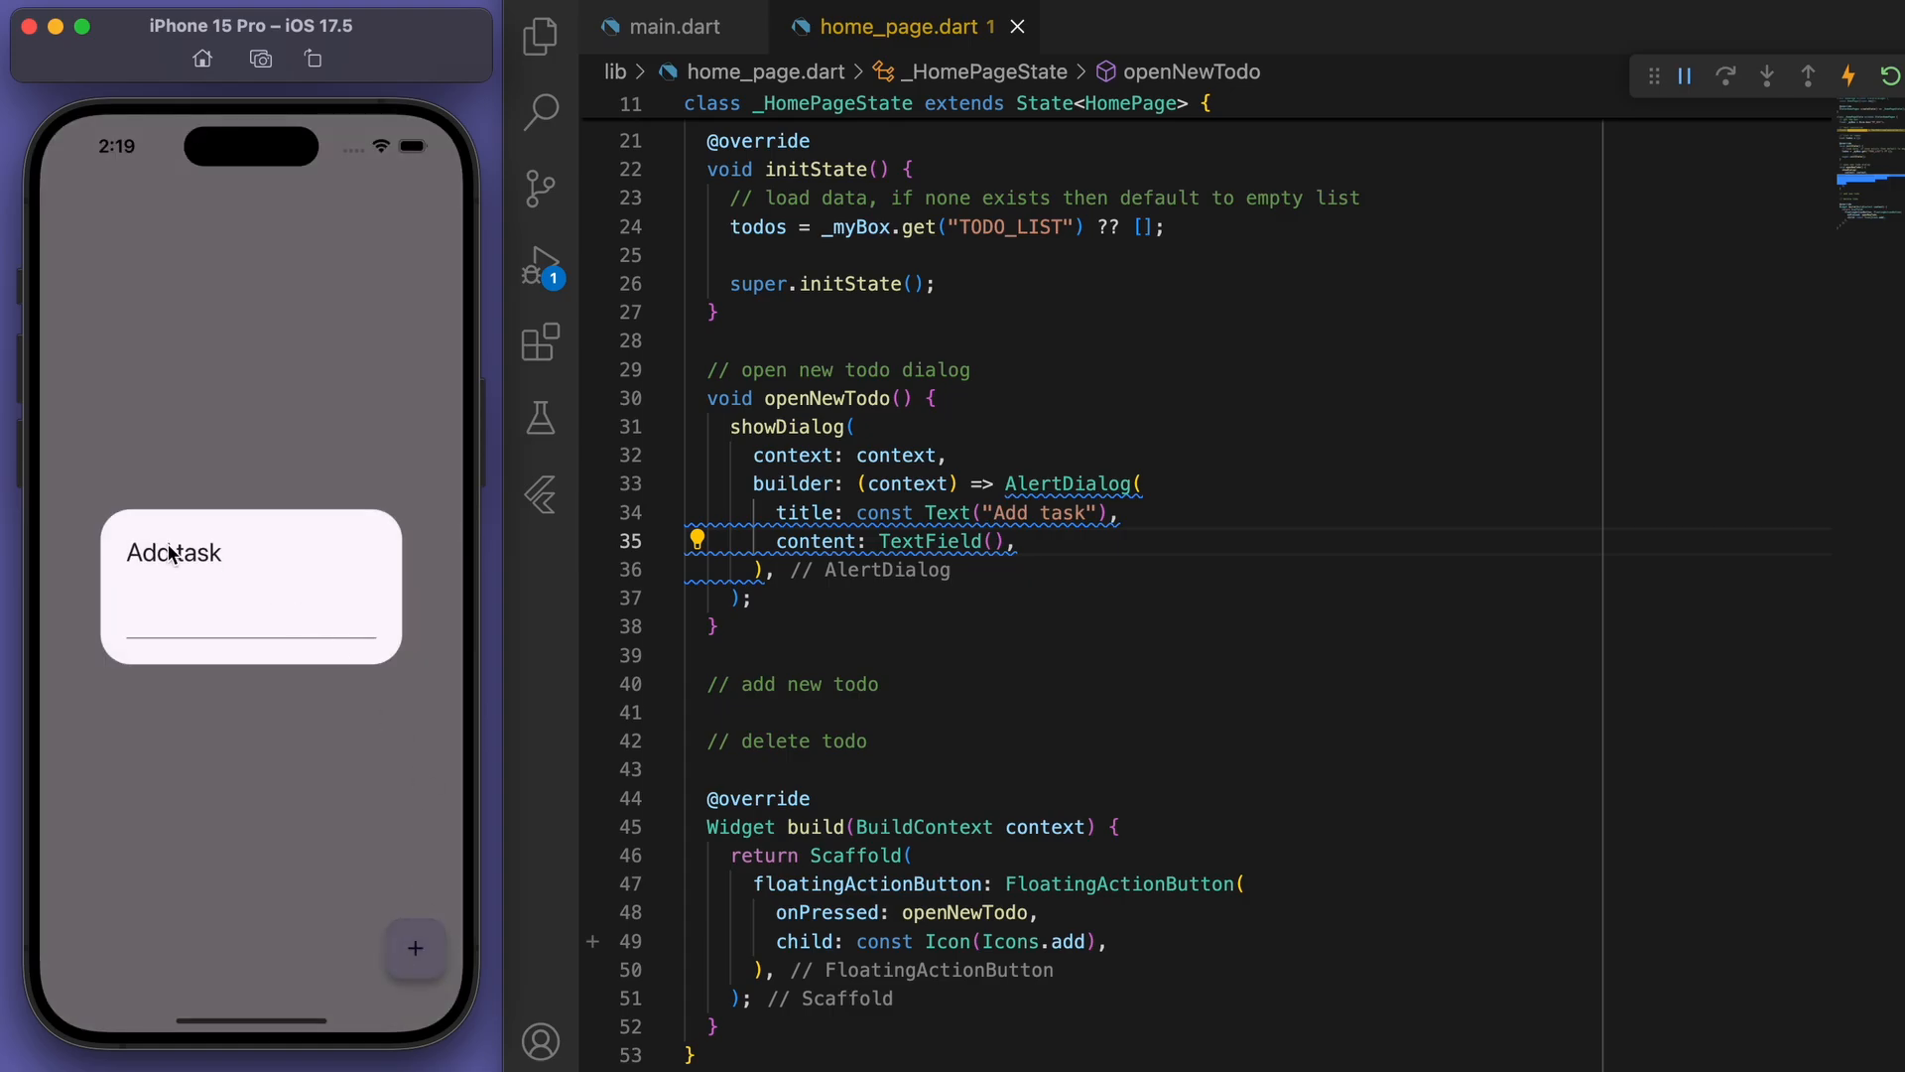
type("asdadad")
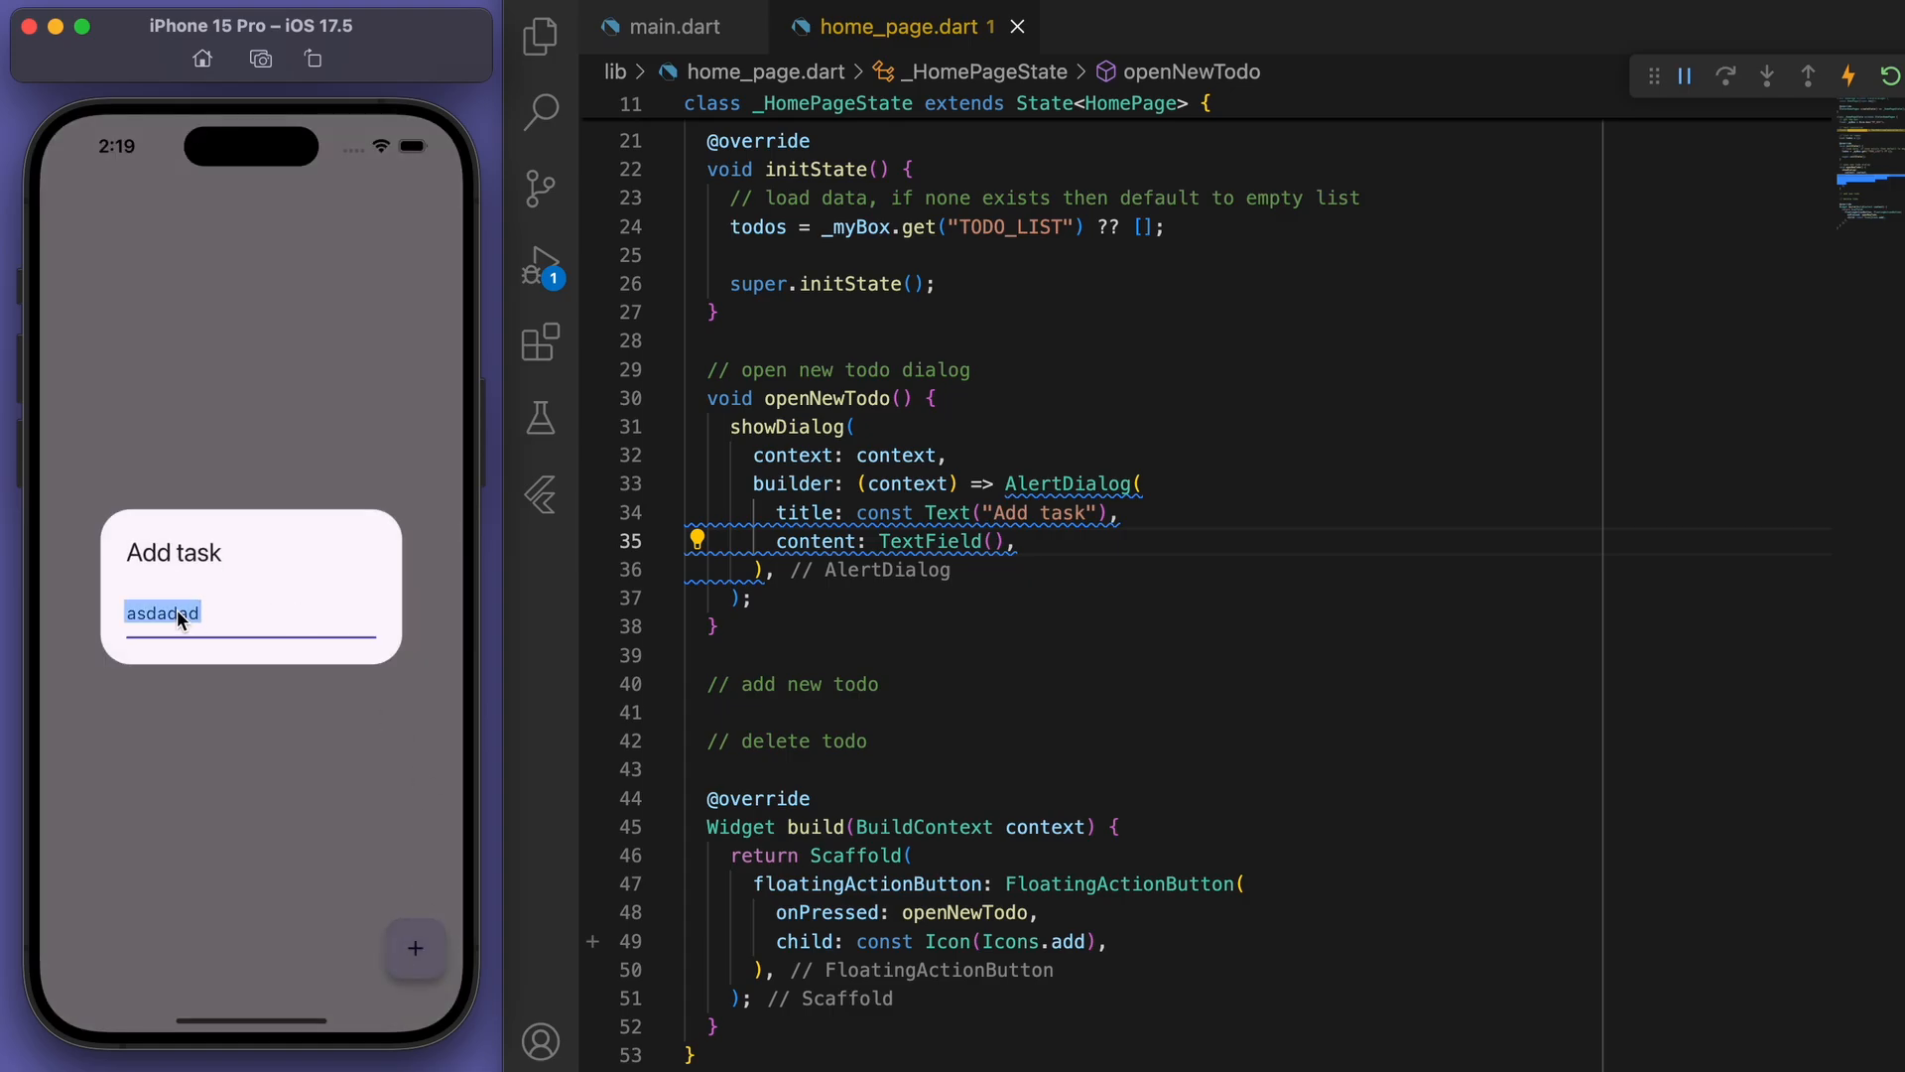
type("asdasd")
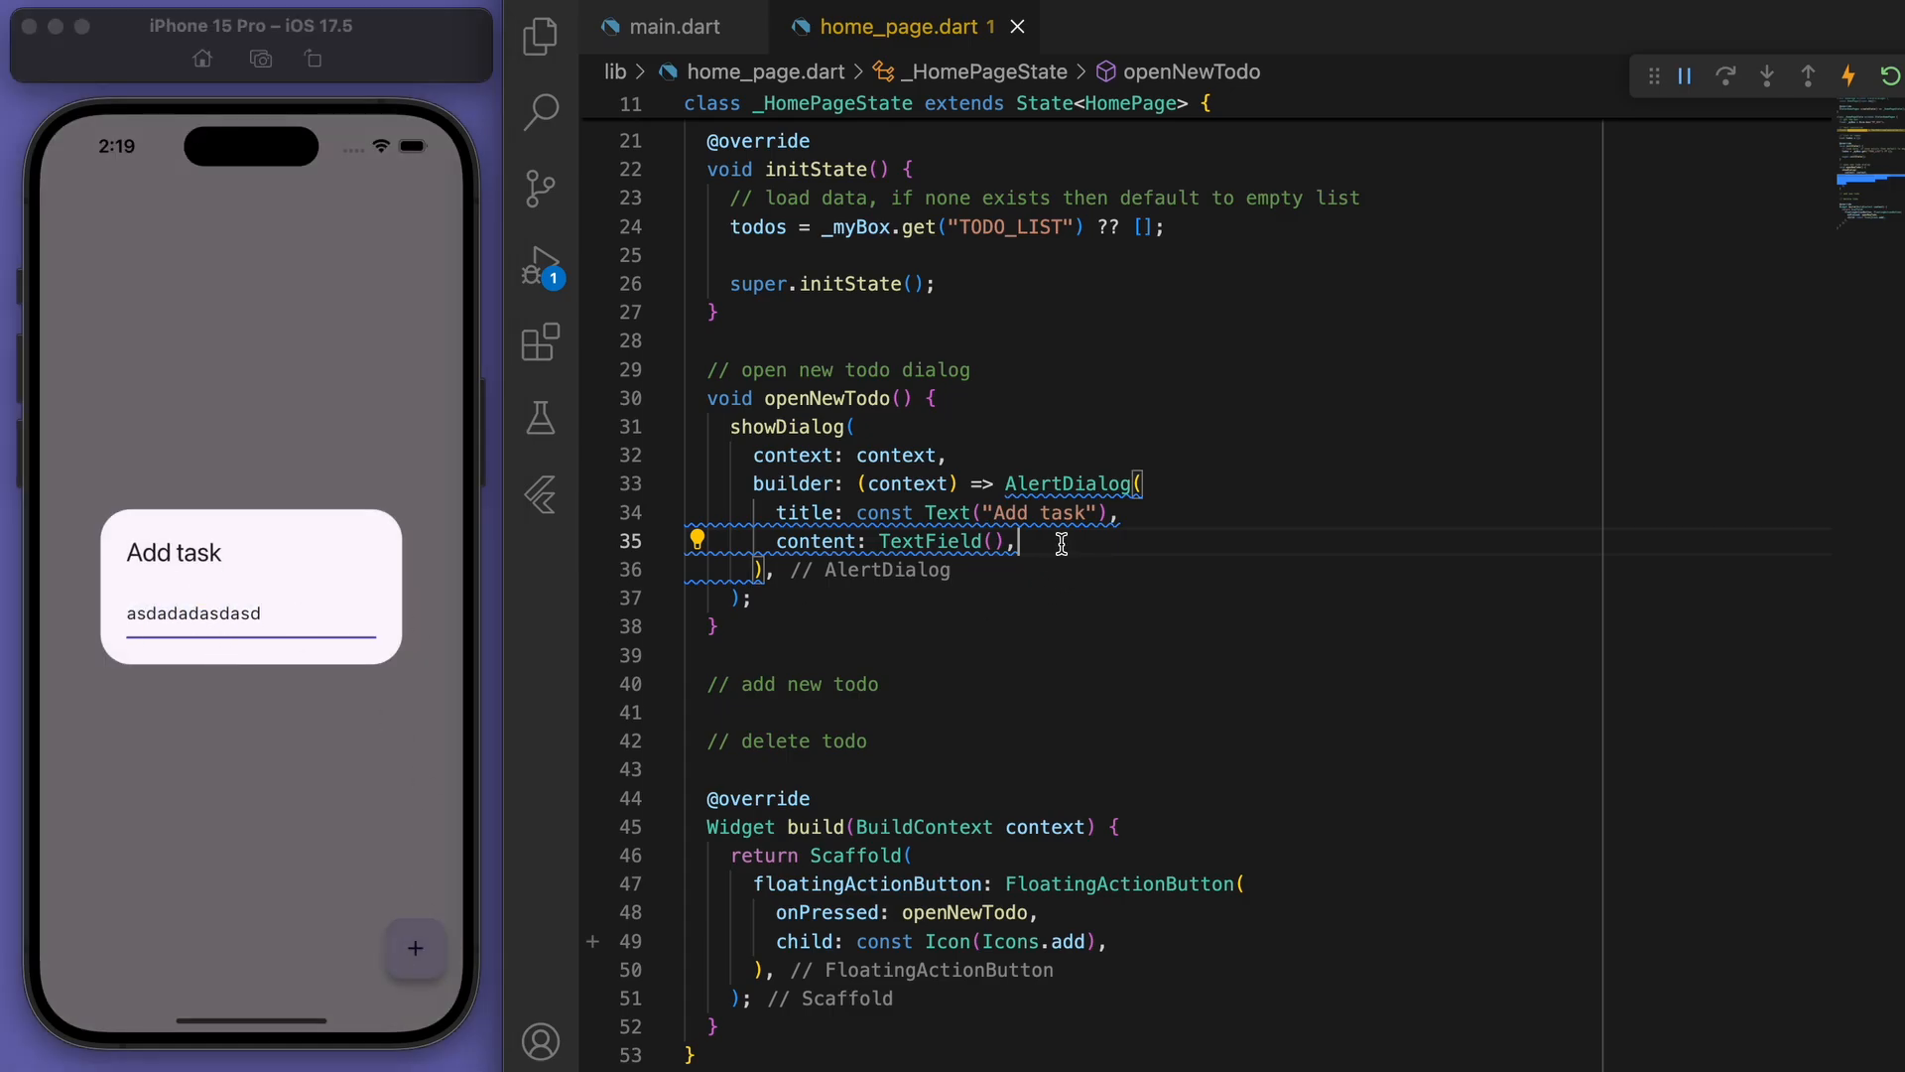
type("controller: _textController,")
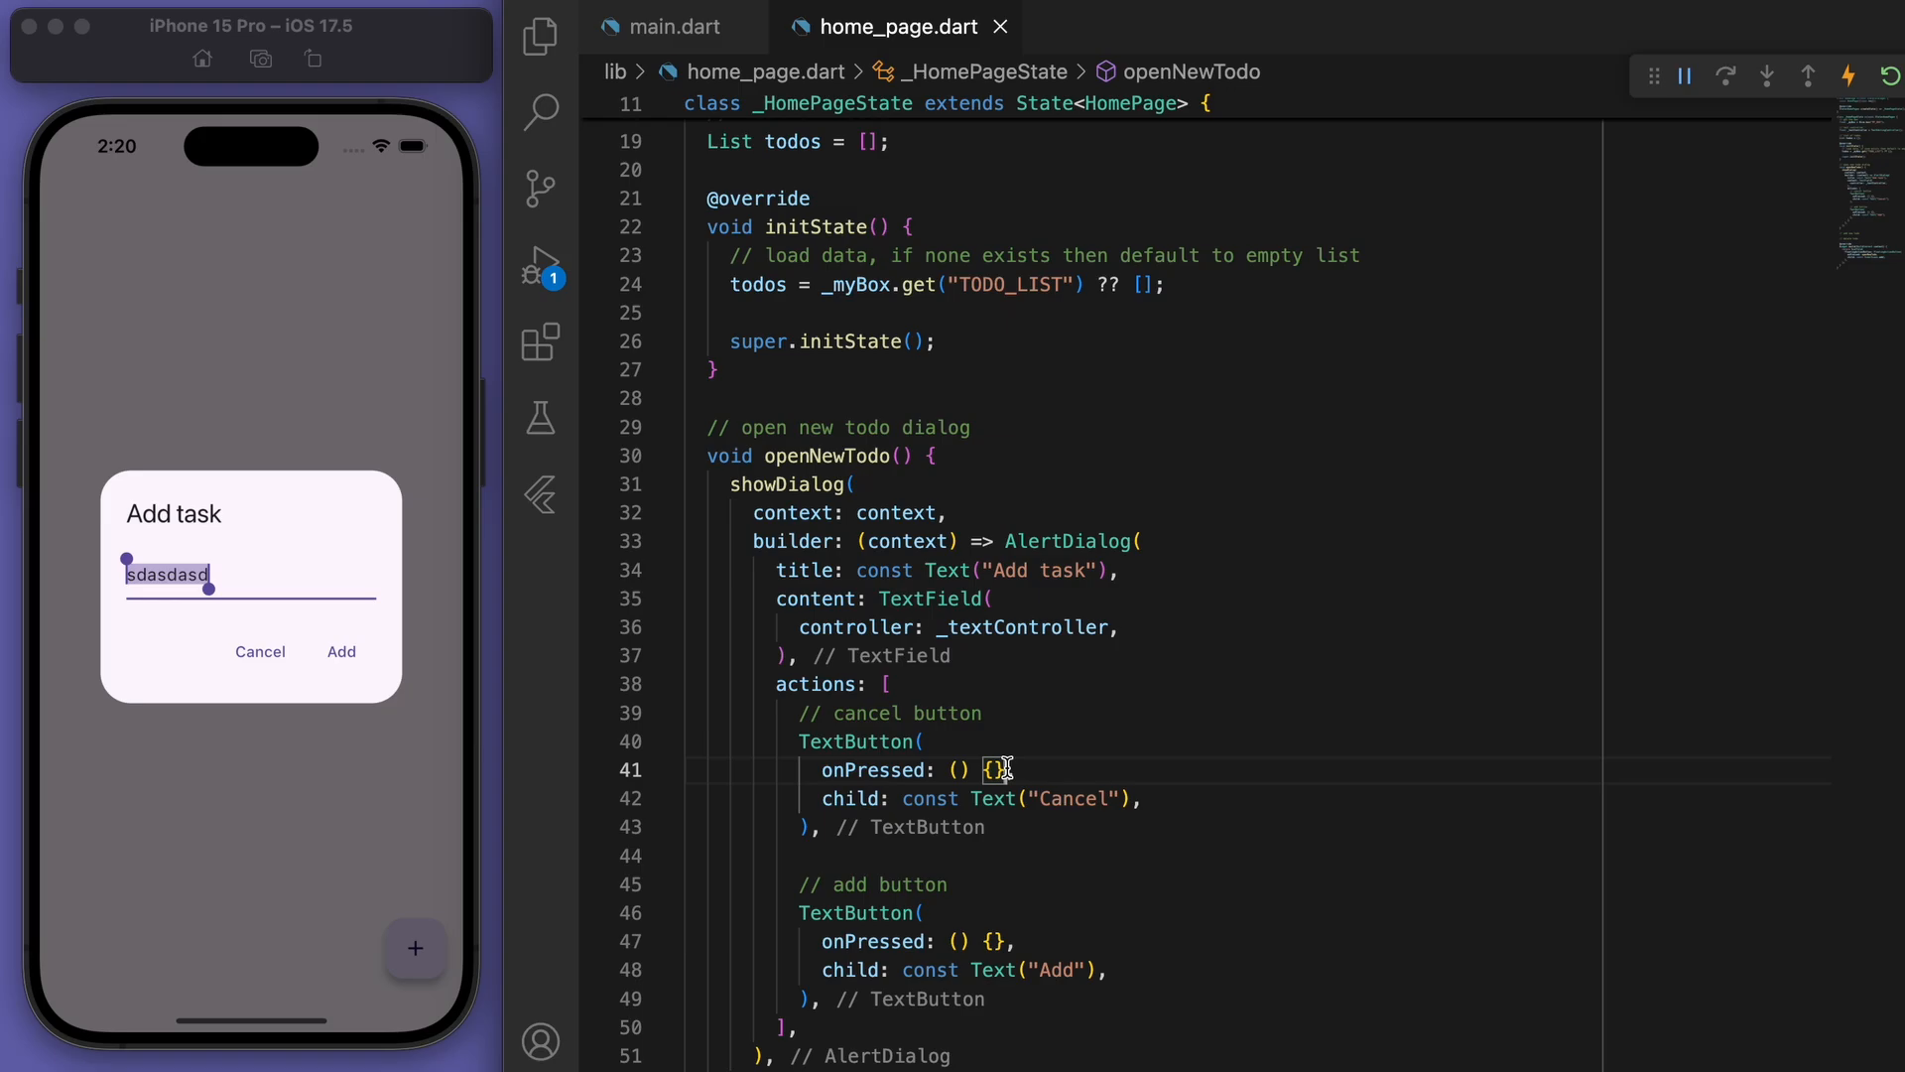
Make Cancel call Navigator.pop(context) and _textController.clear(), then reopen the dialog to test.
type("Navigator.pop(context);")
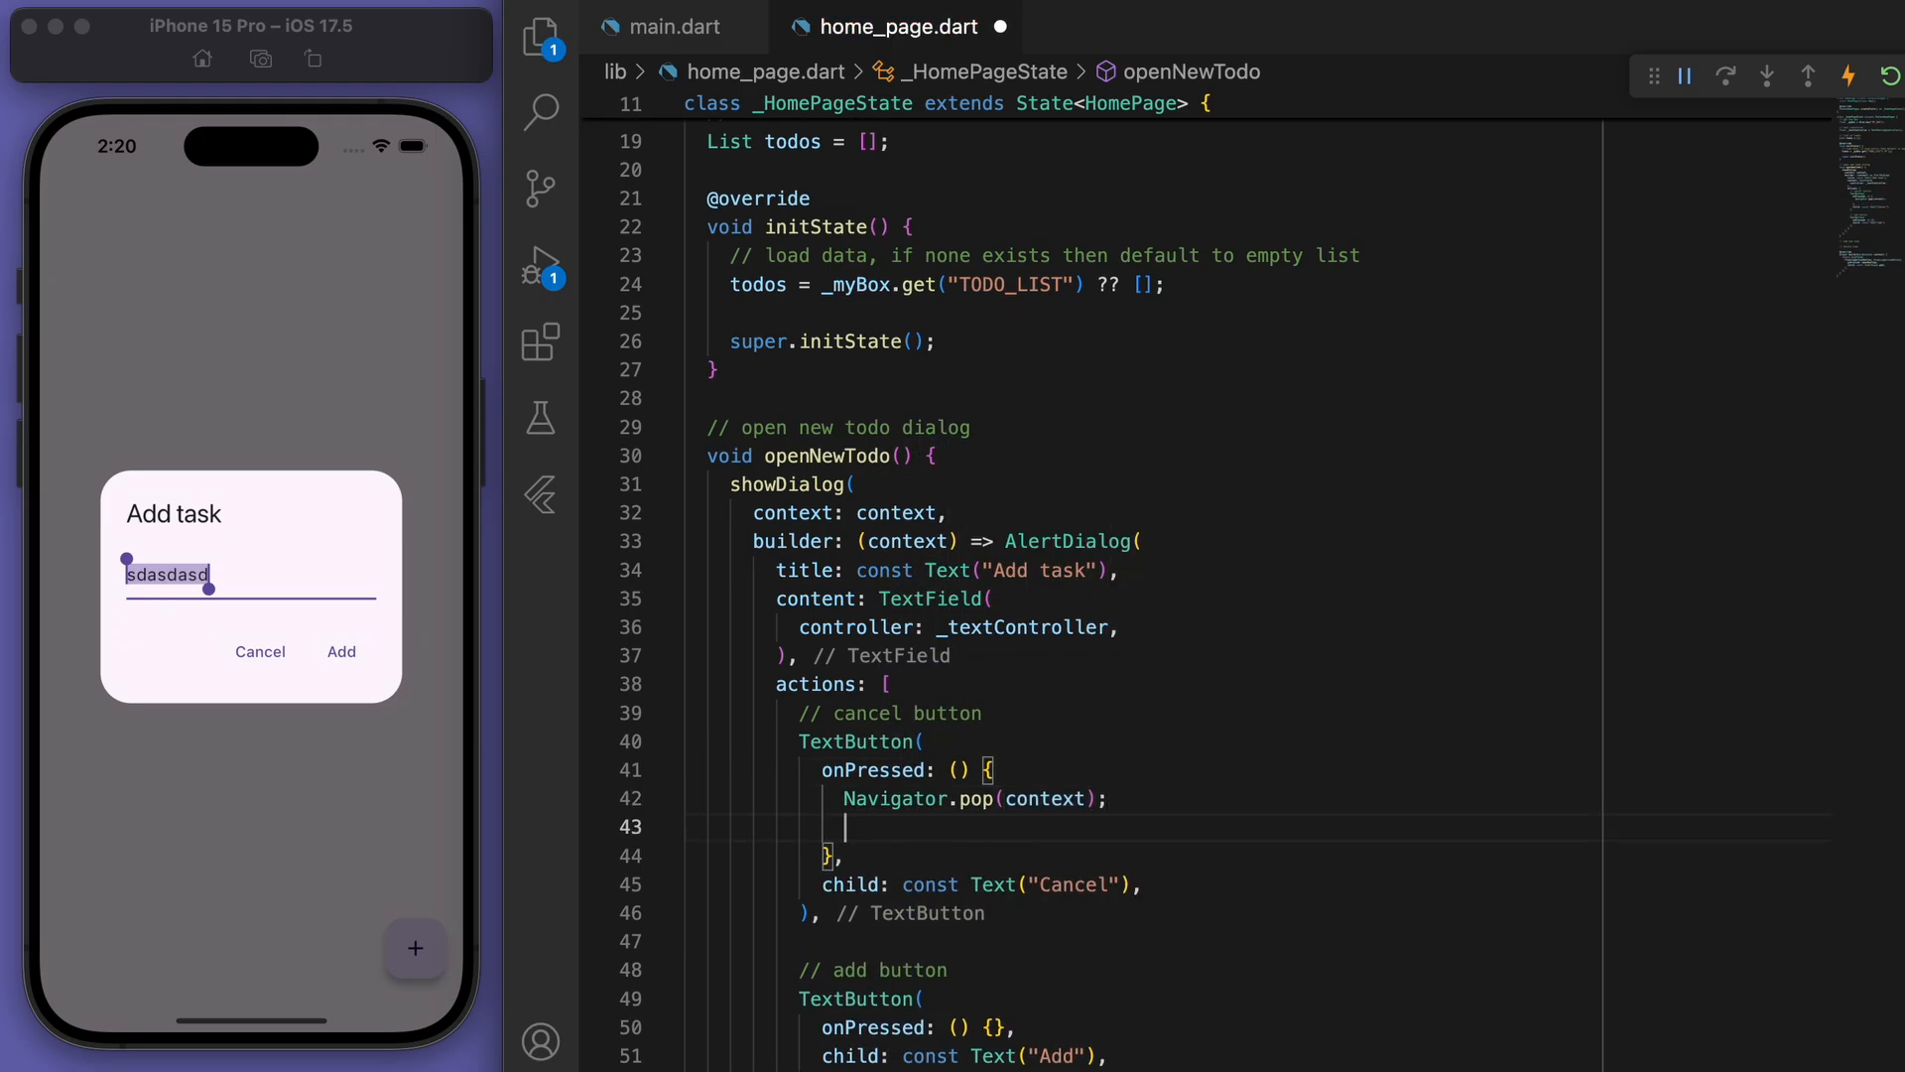
type("_textController.clear();")
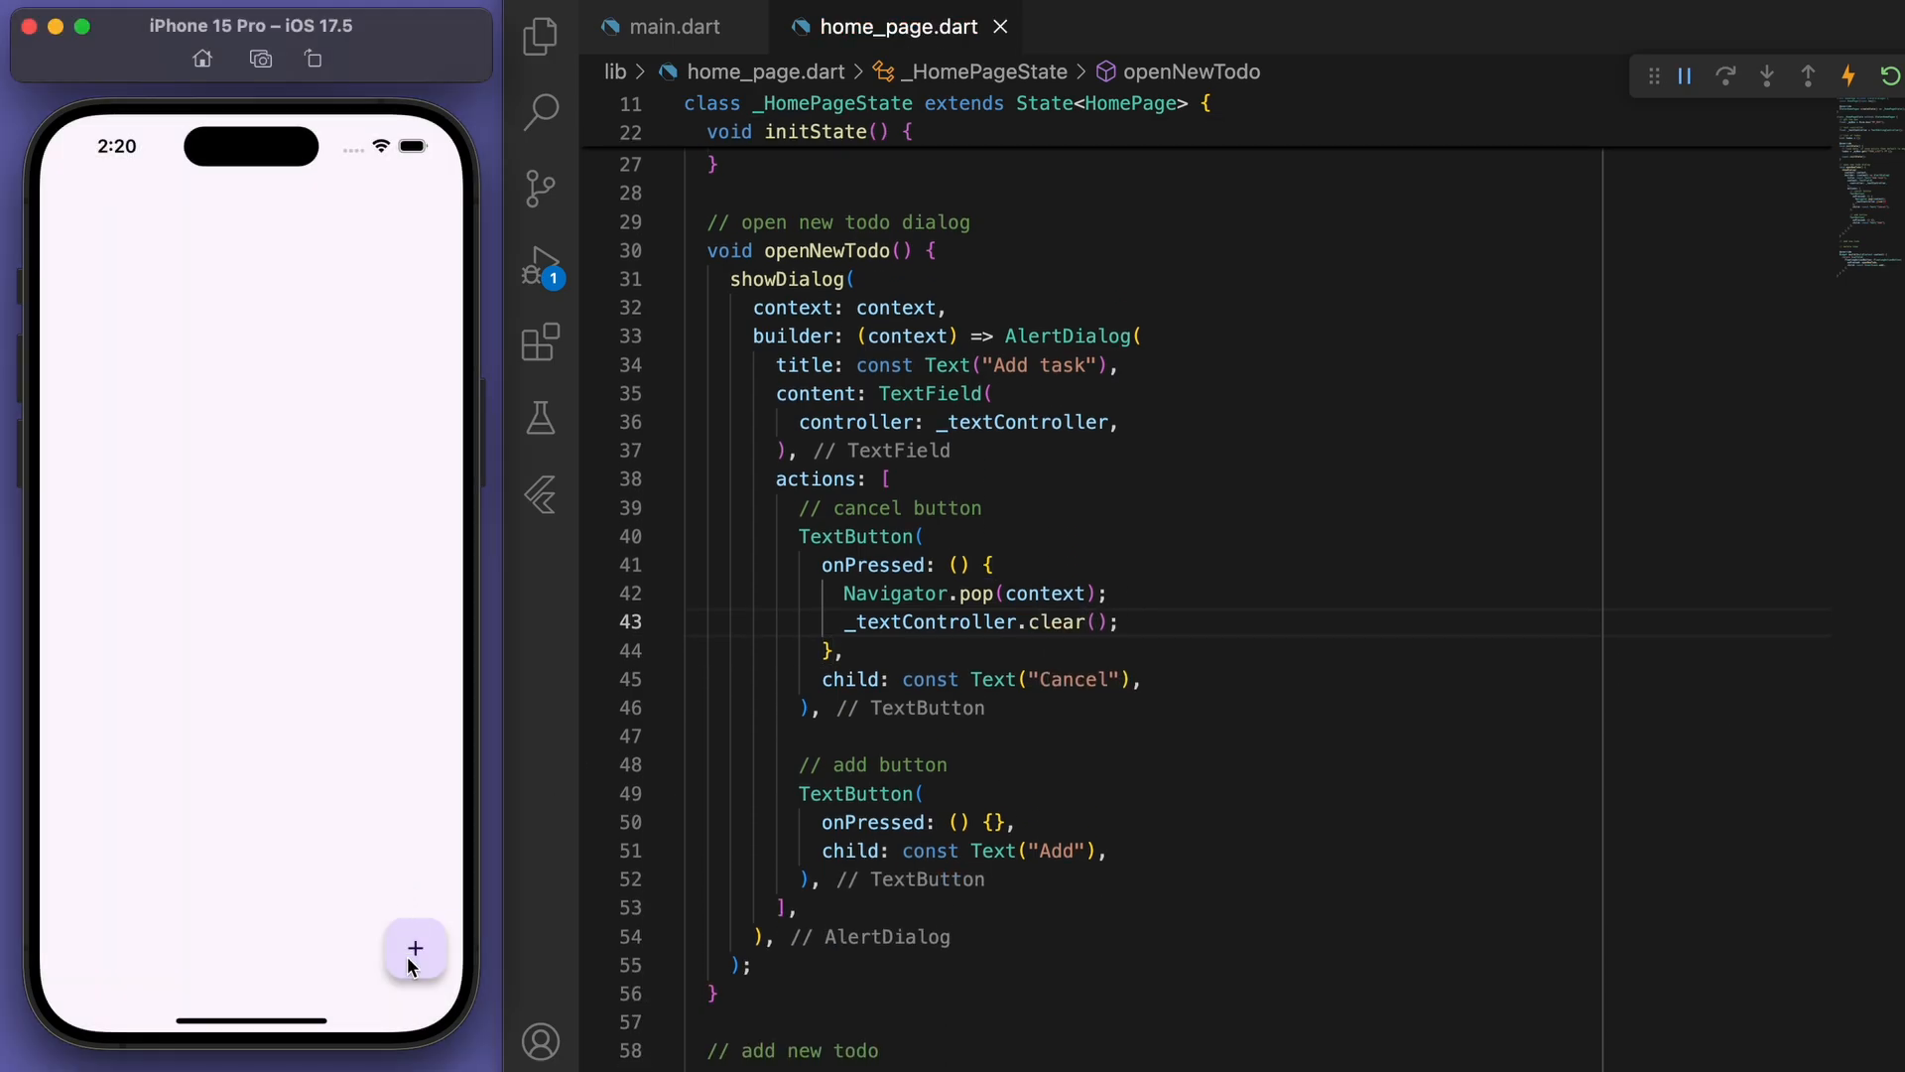
mouse_move(268, 663)
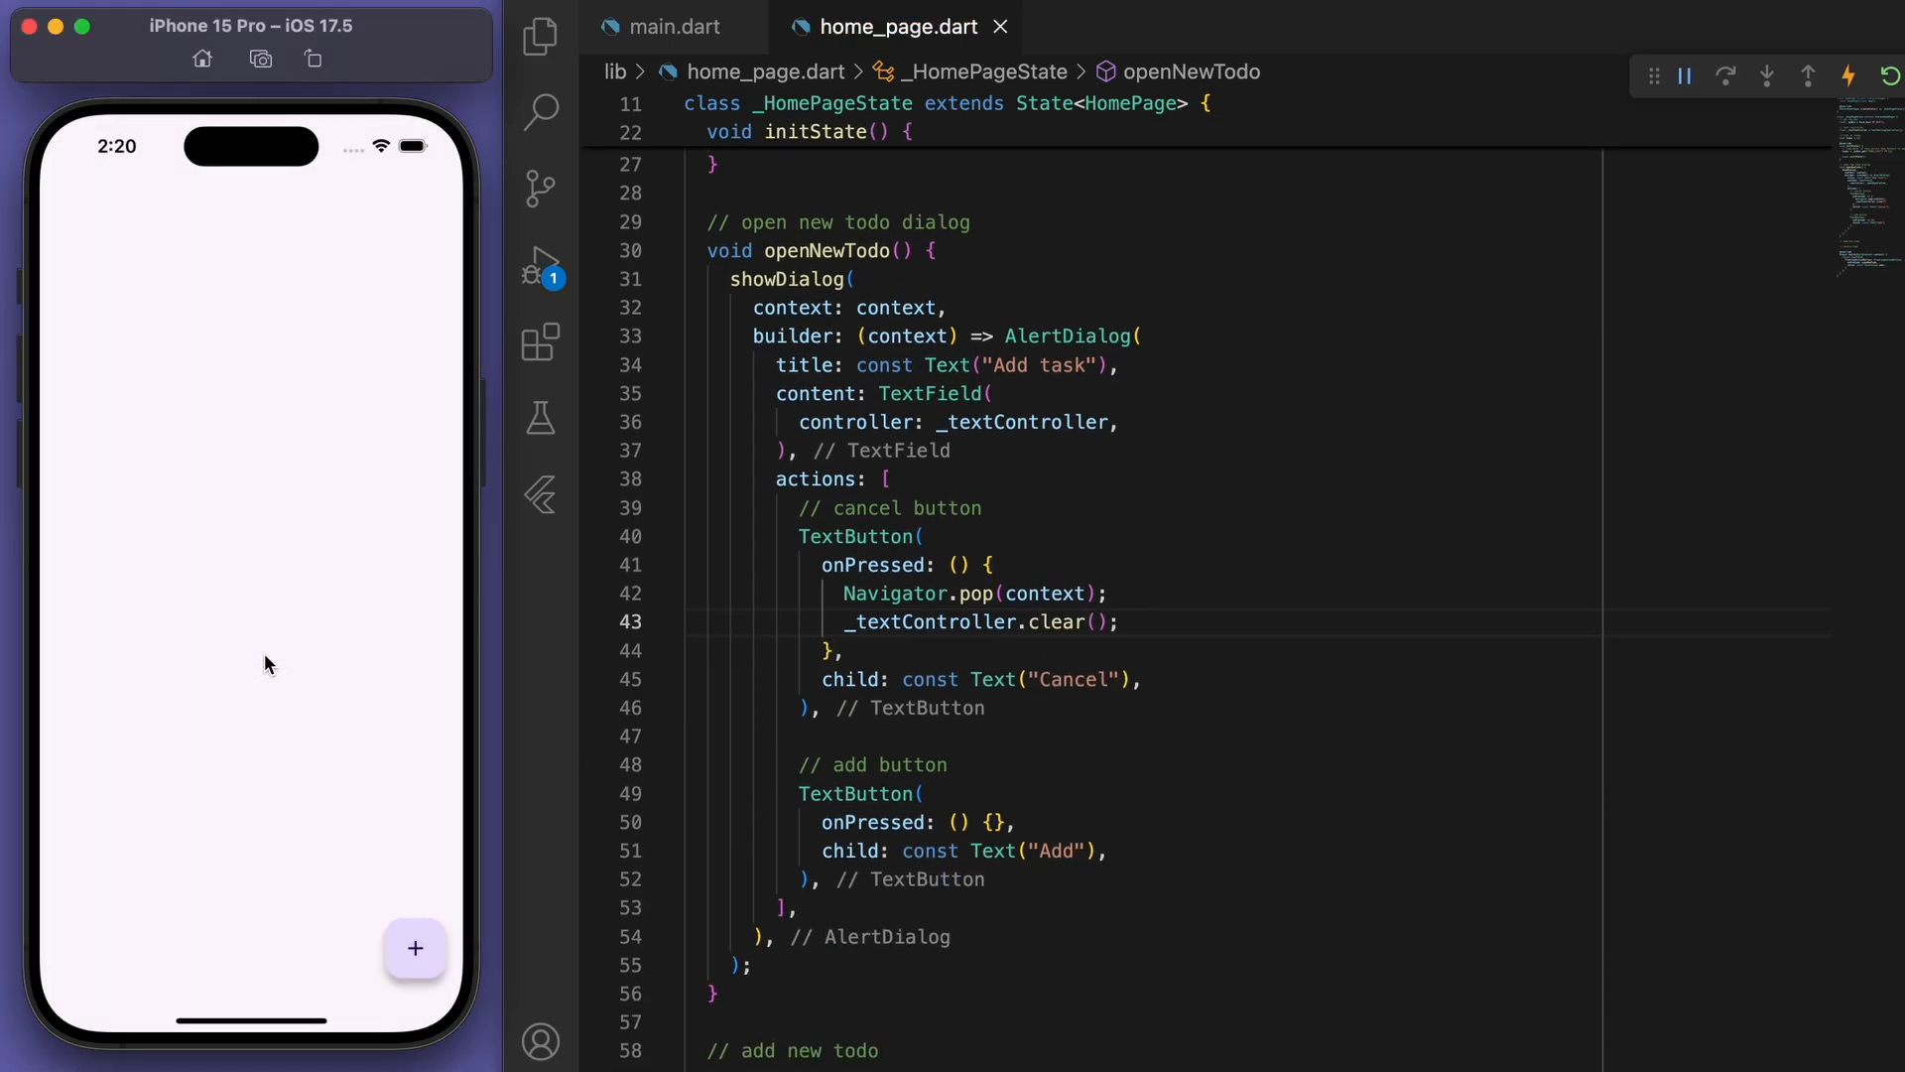
left_click(415, 949)
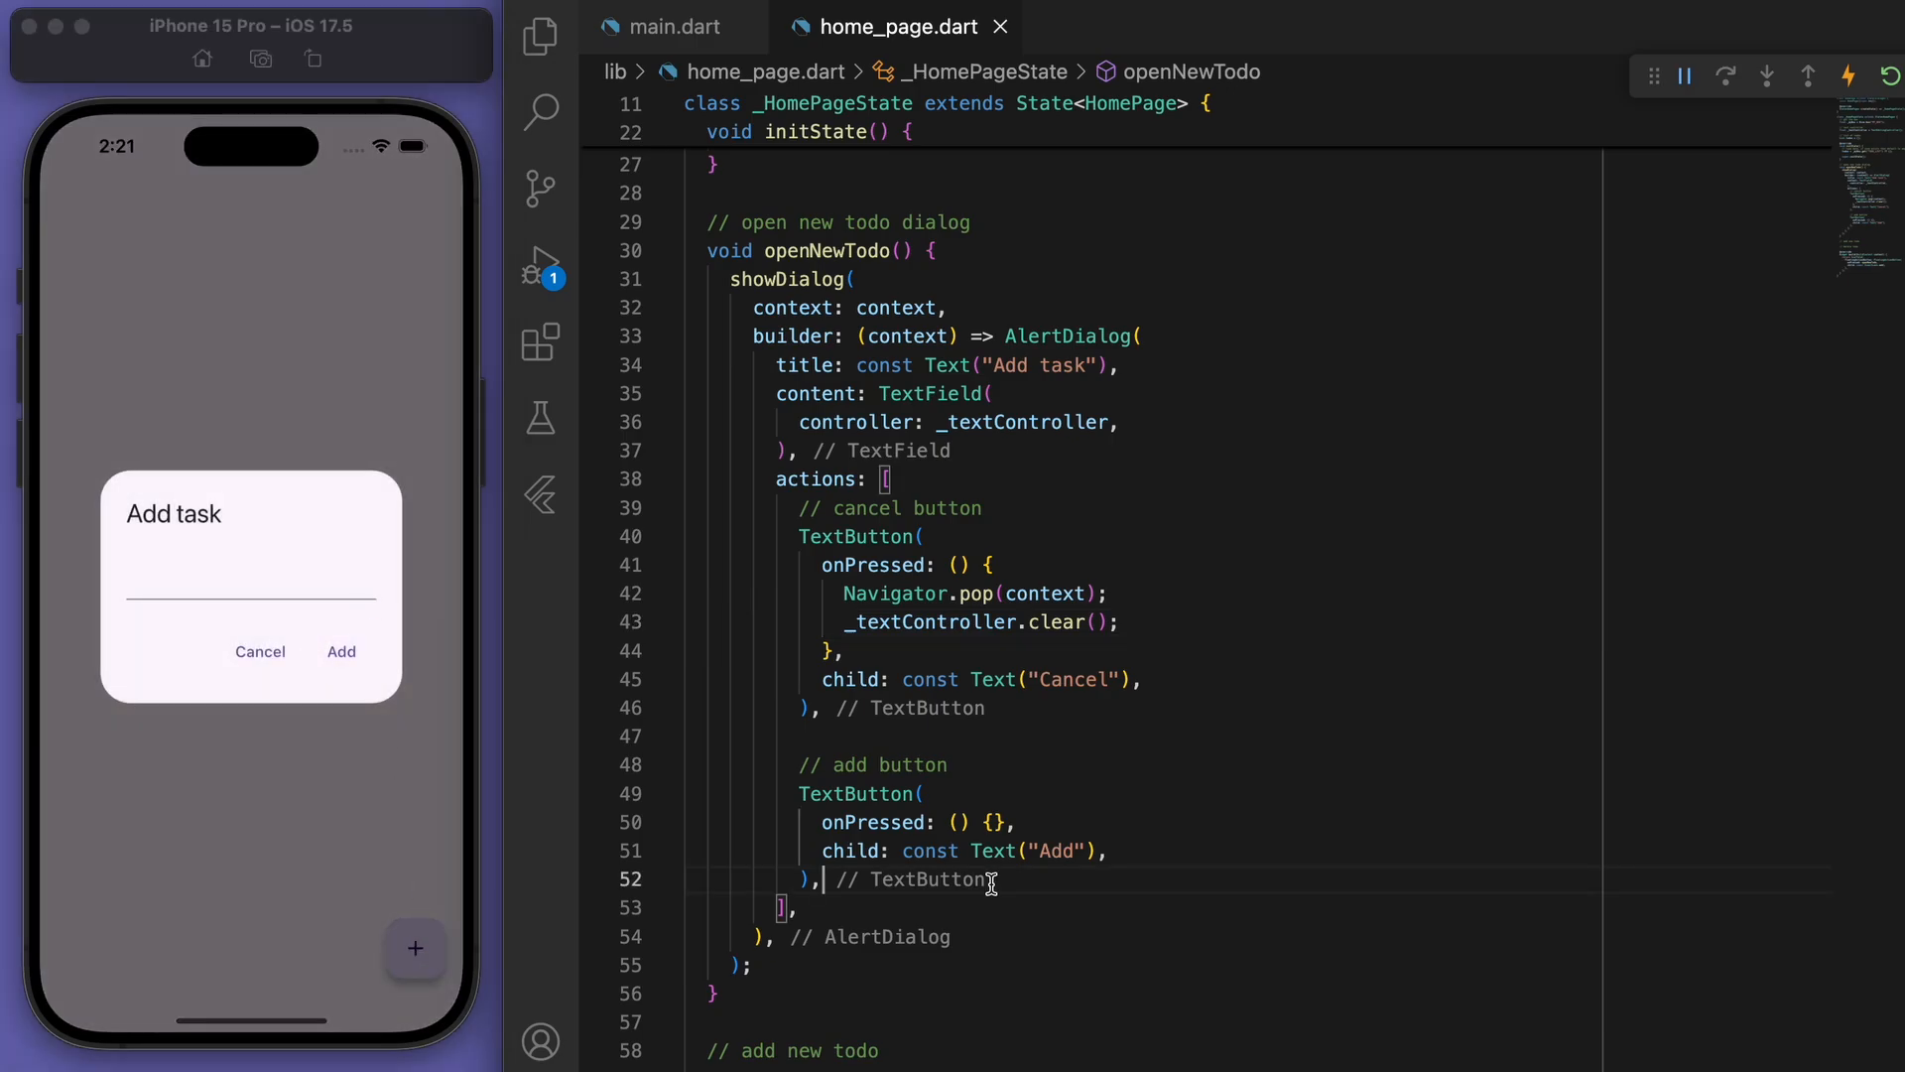
Make Add pop the dialog and call addTodo, which reads _textController.text into a todo string.
type("Navigator.pop(context);")
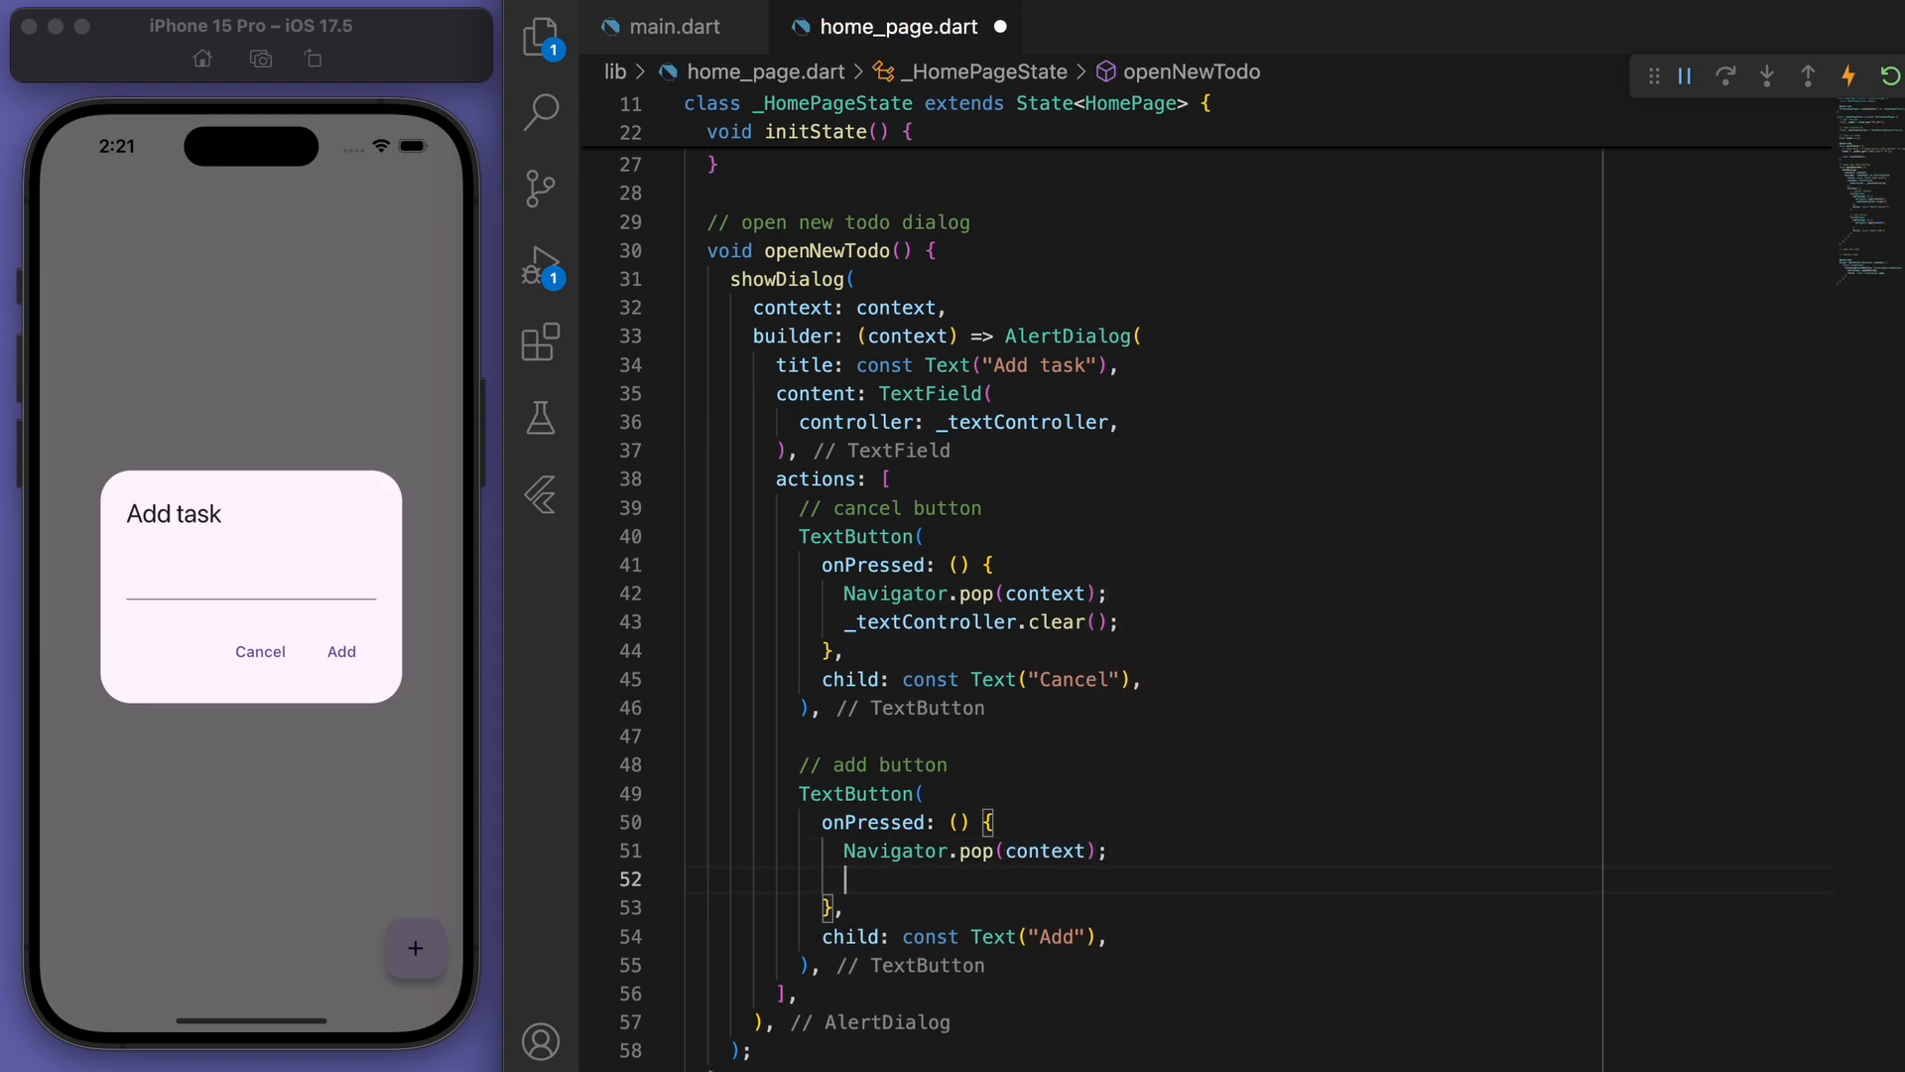
type("addTodo();")
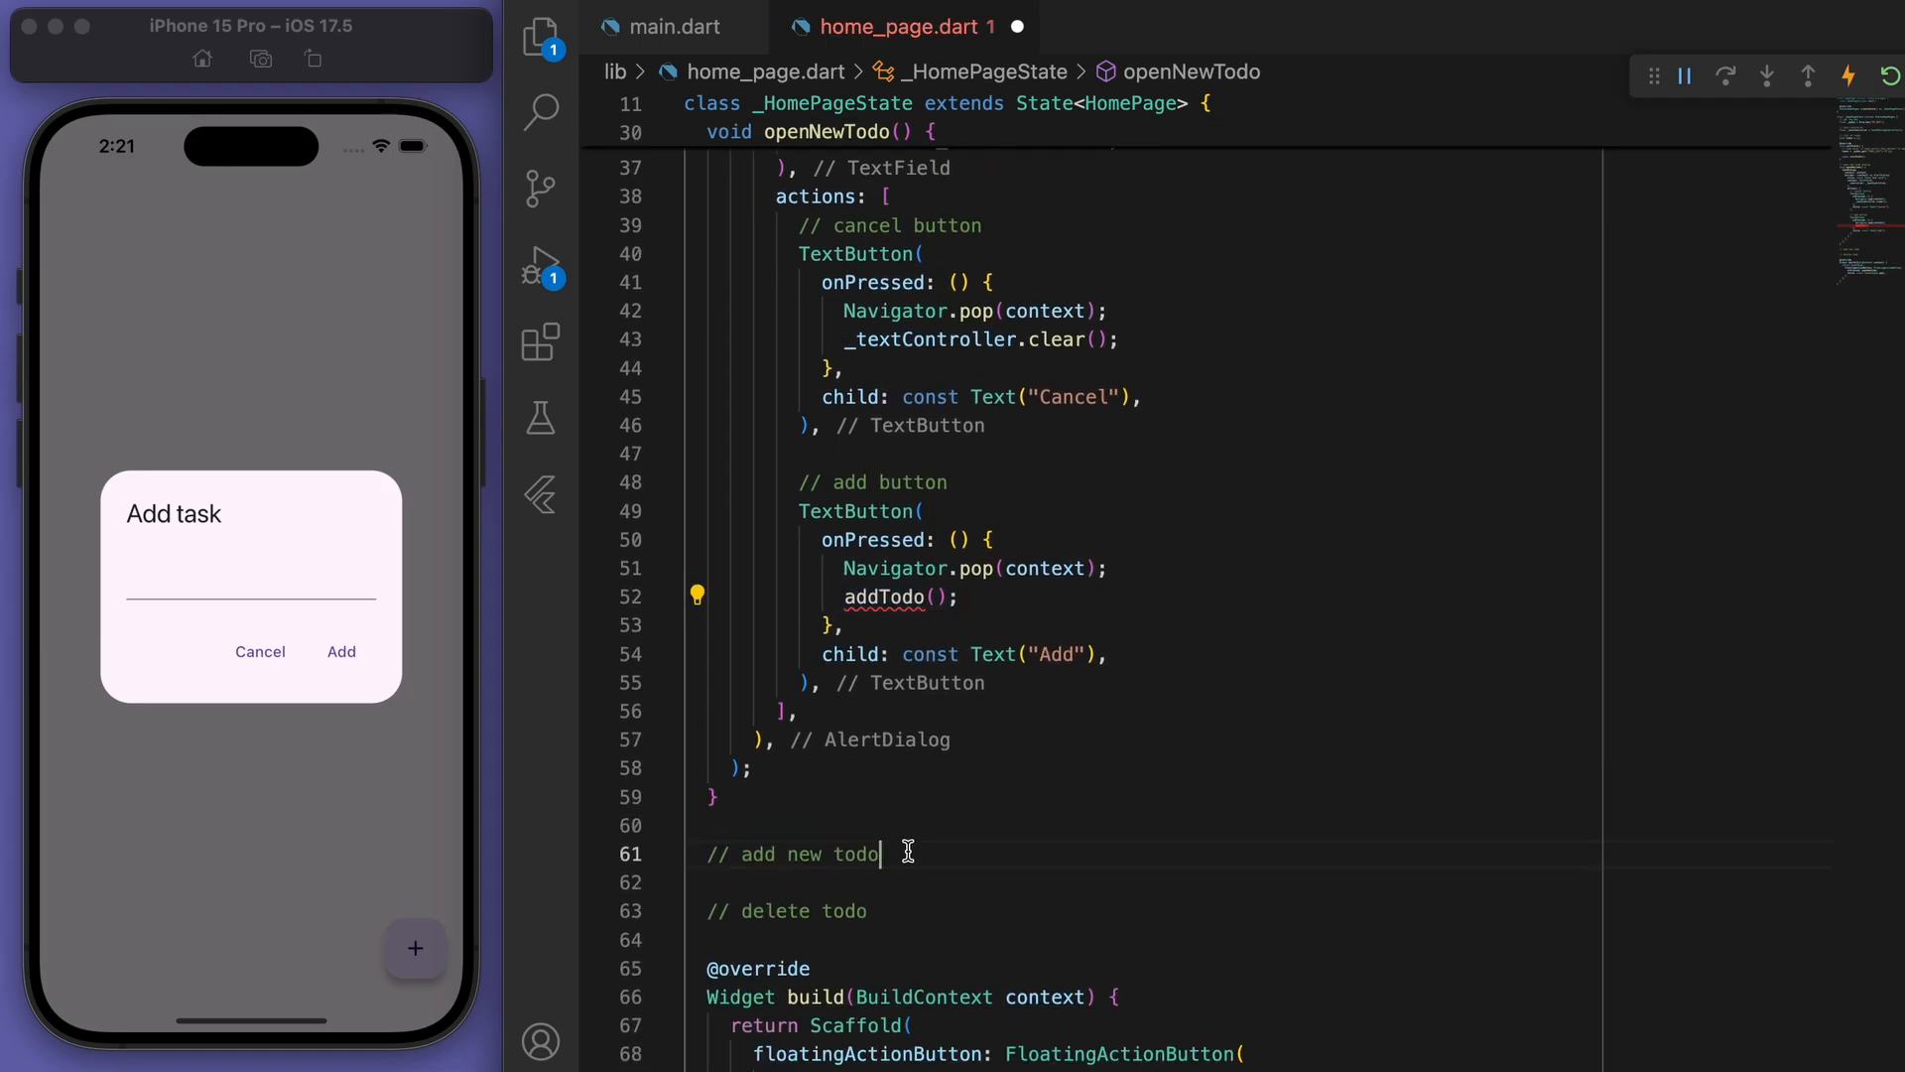
type("void addTodo")
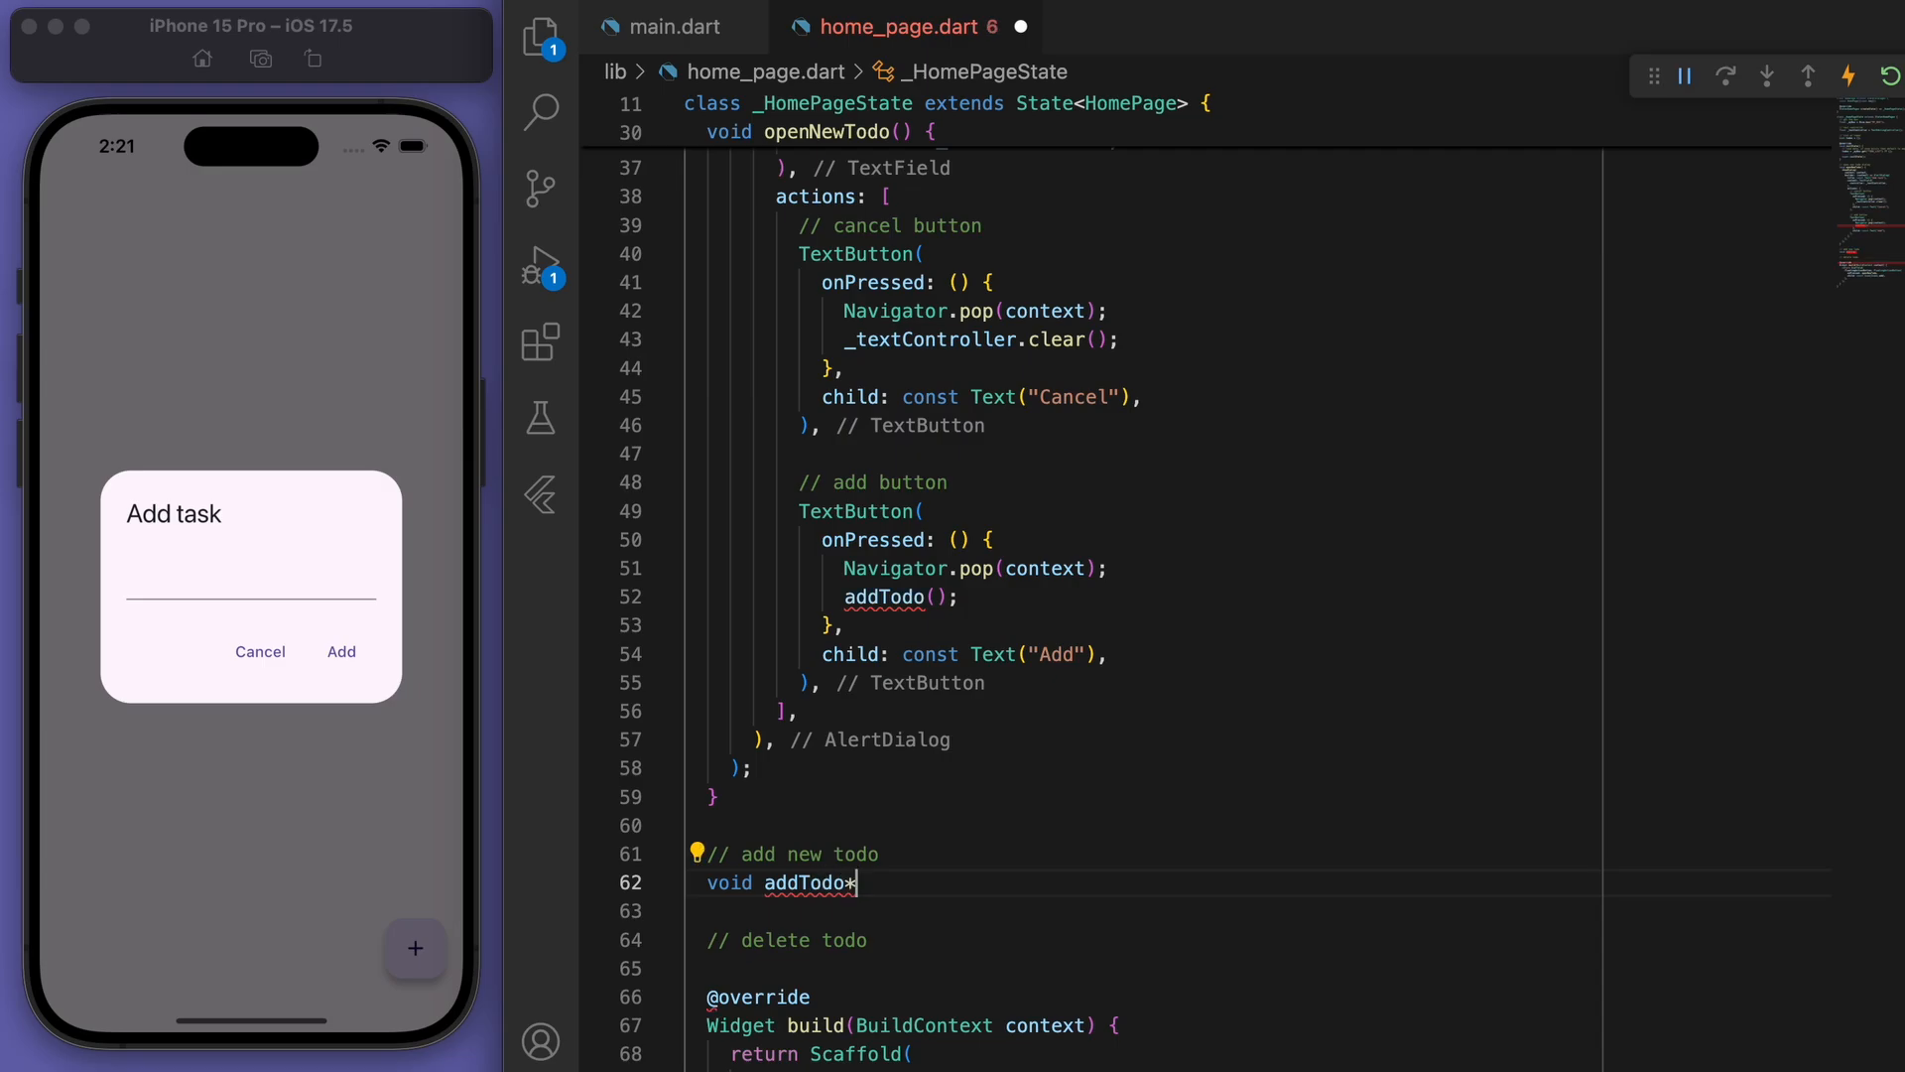
type("() {")
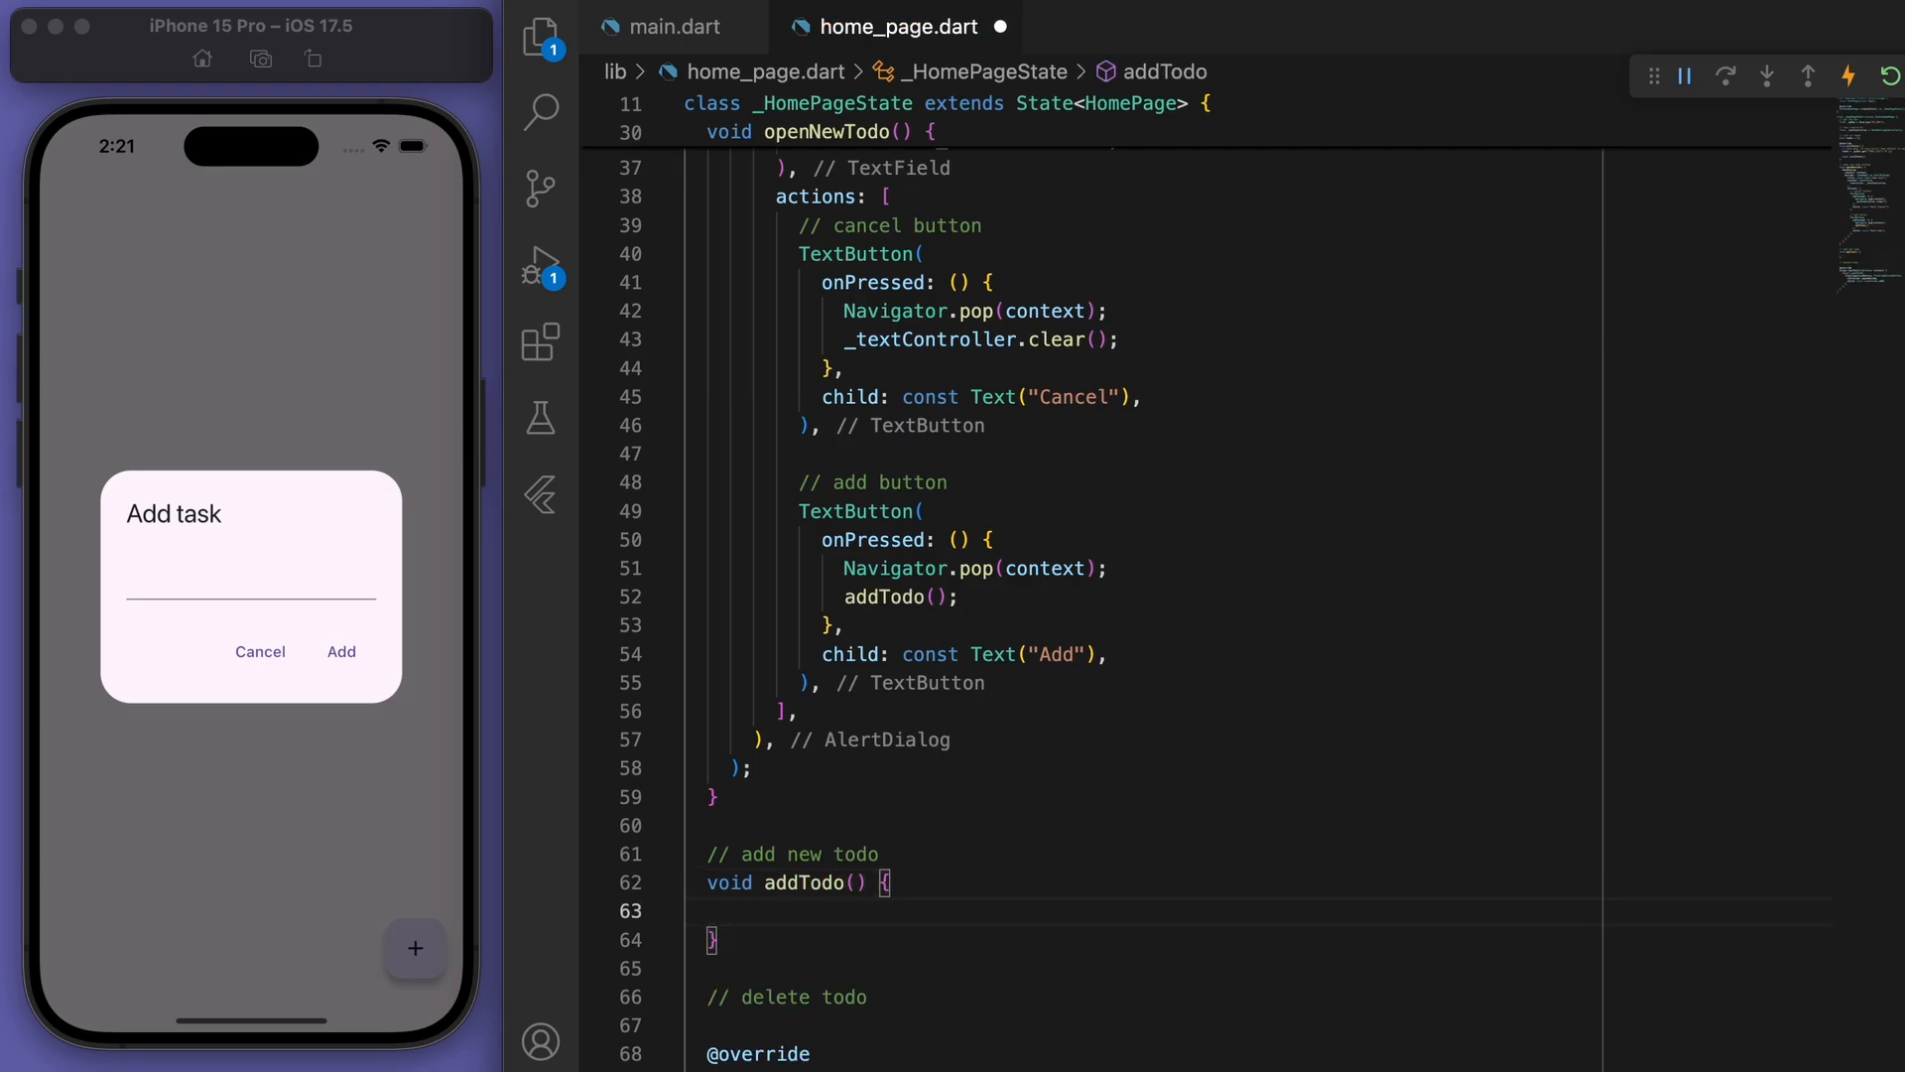
type("String t")
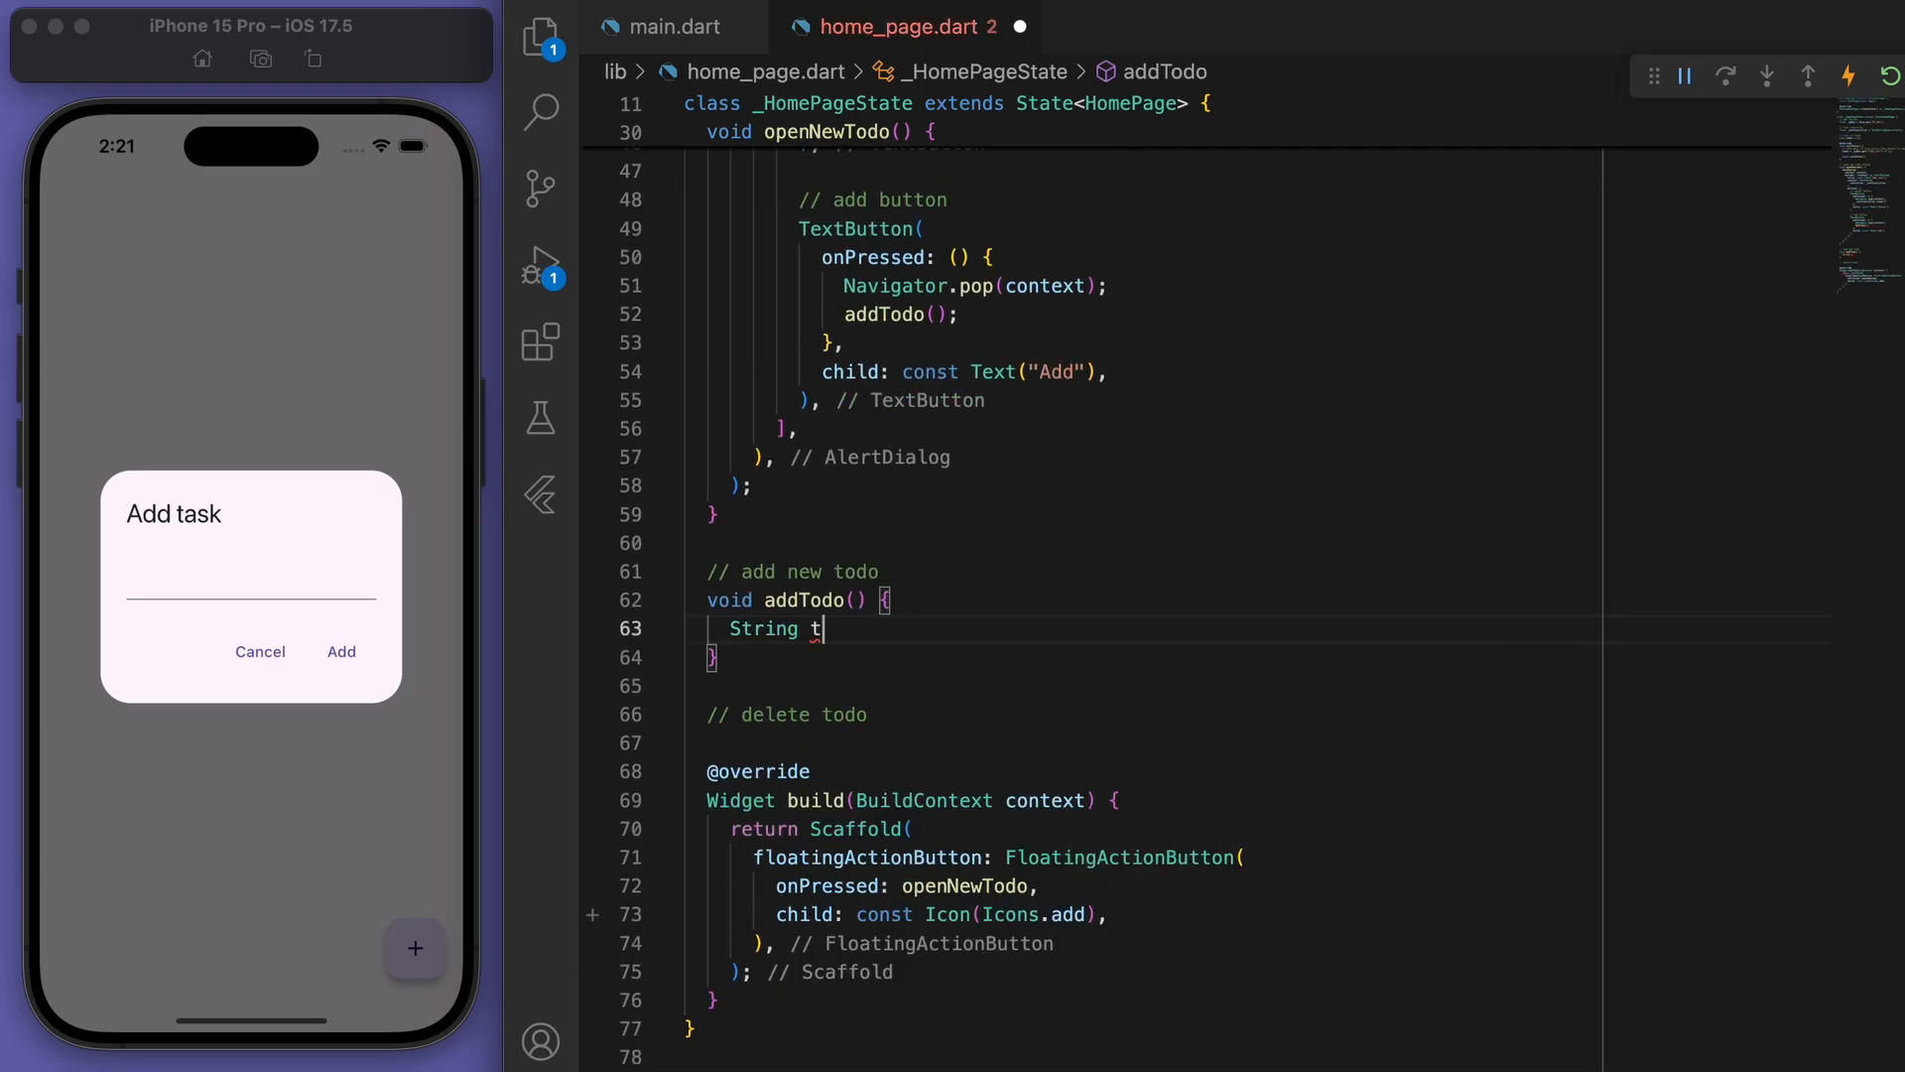
type("odo = _textController.text;")
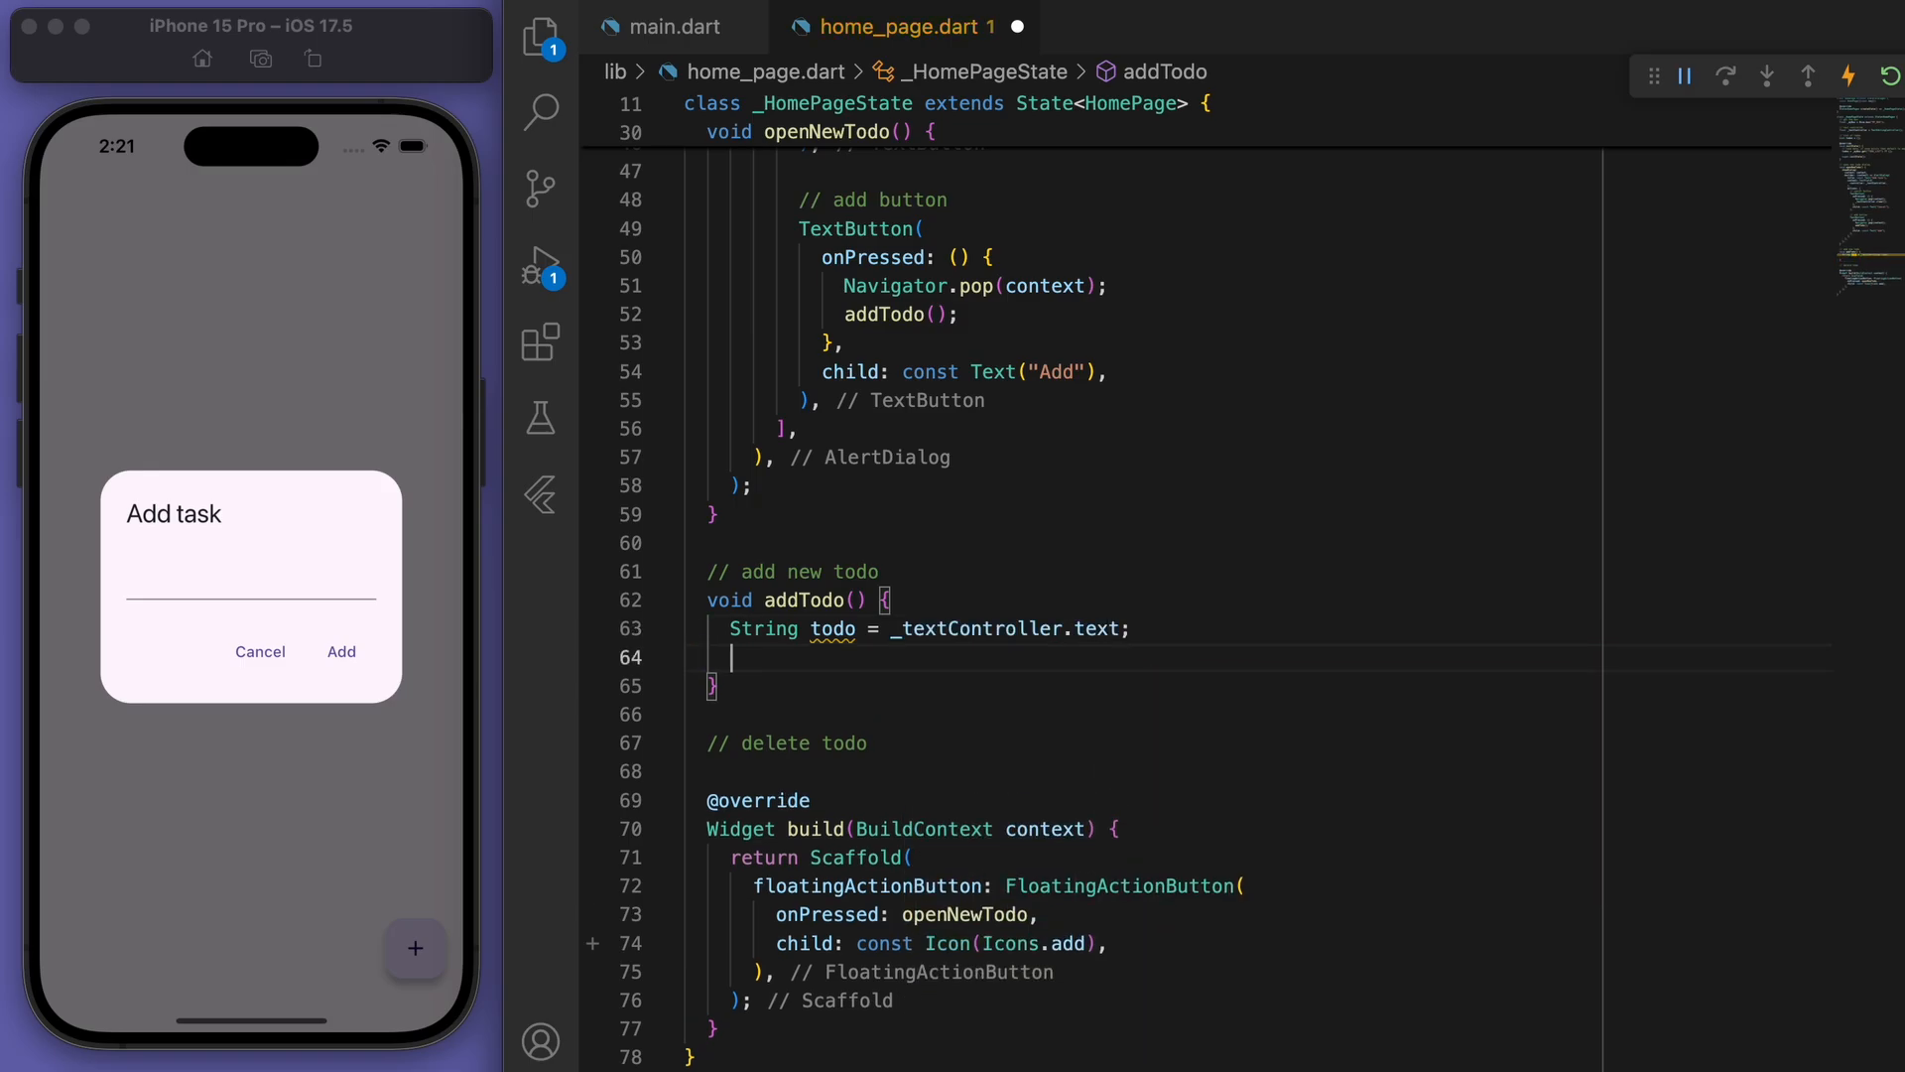
In addTodo, add the todo to todos inside setState and clear the text controller.
type("setState(() {")
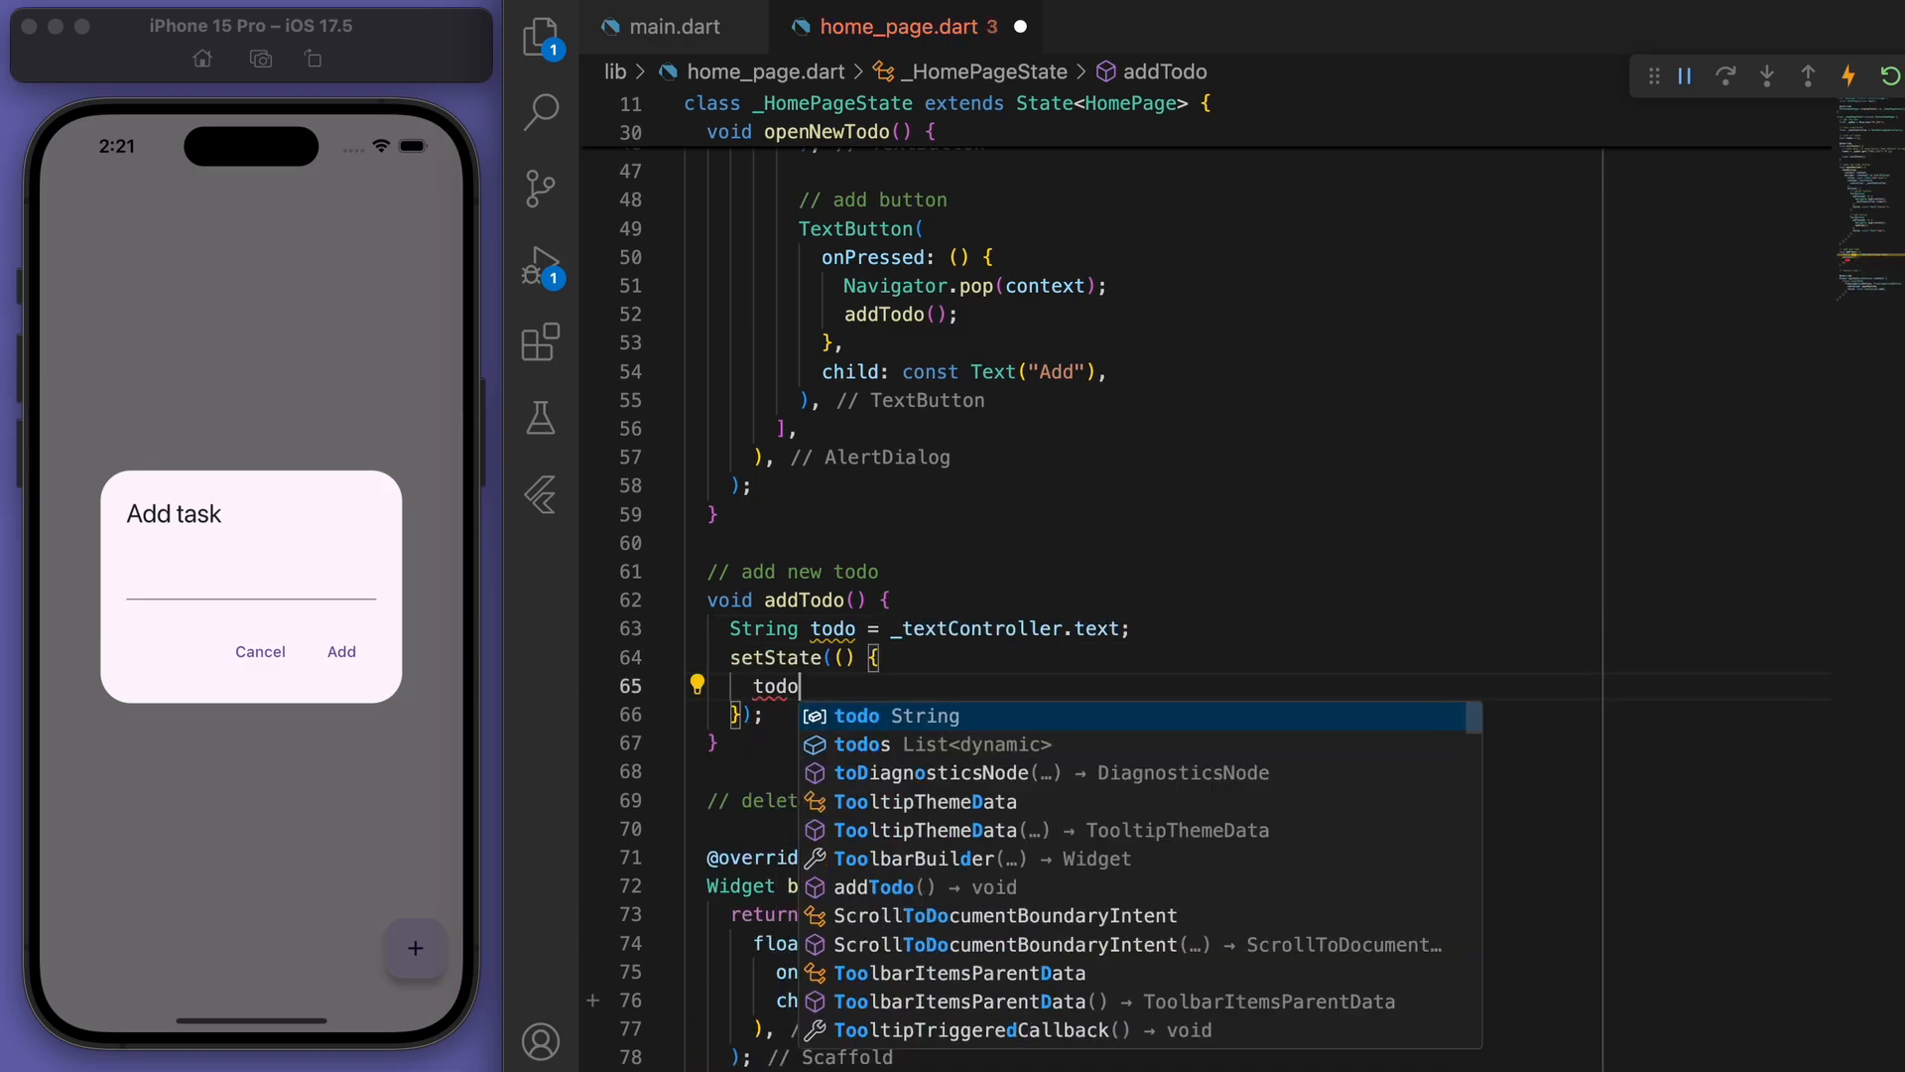
type("s.add(todo);")
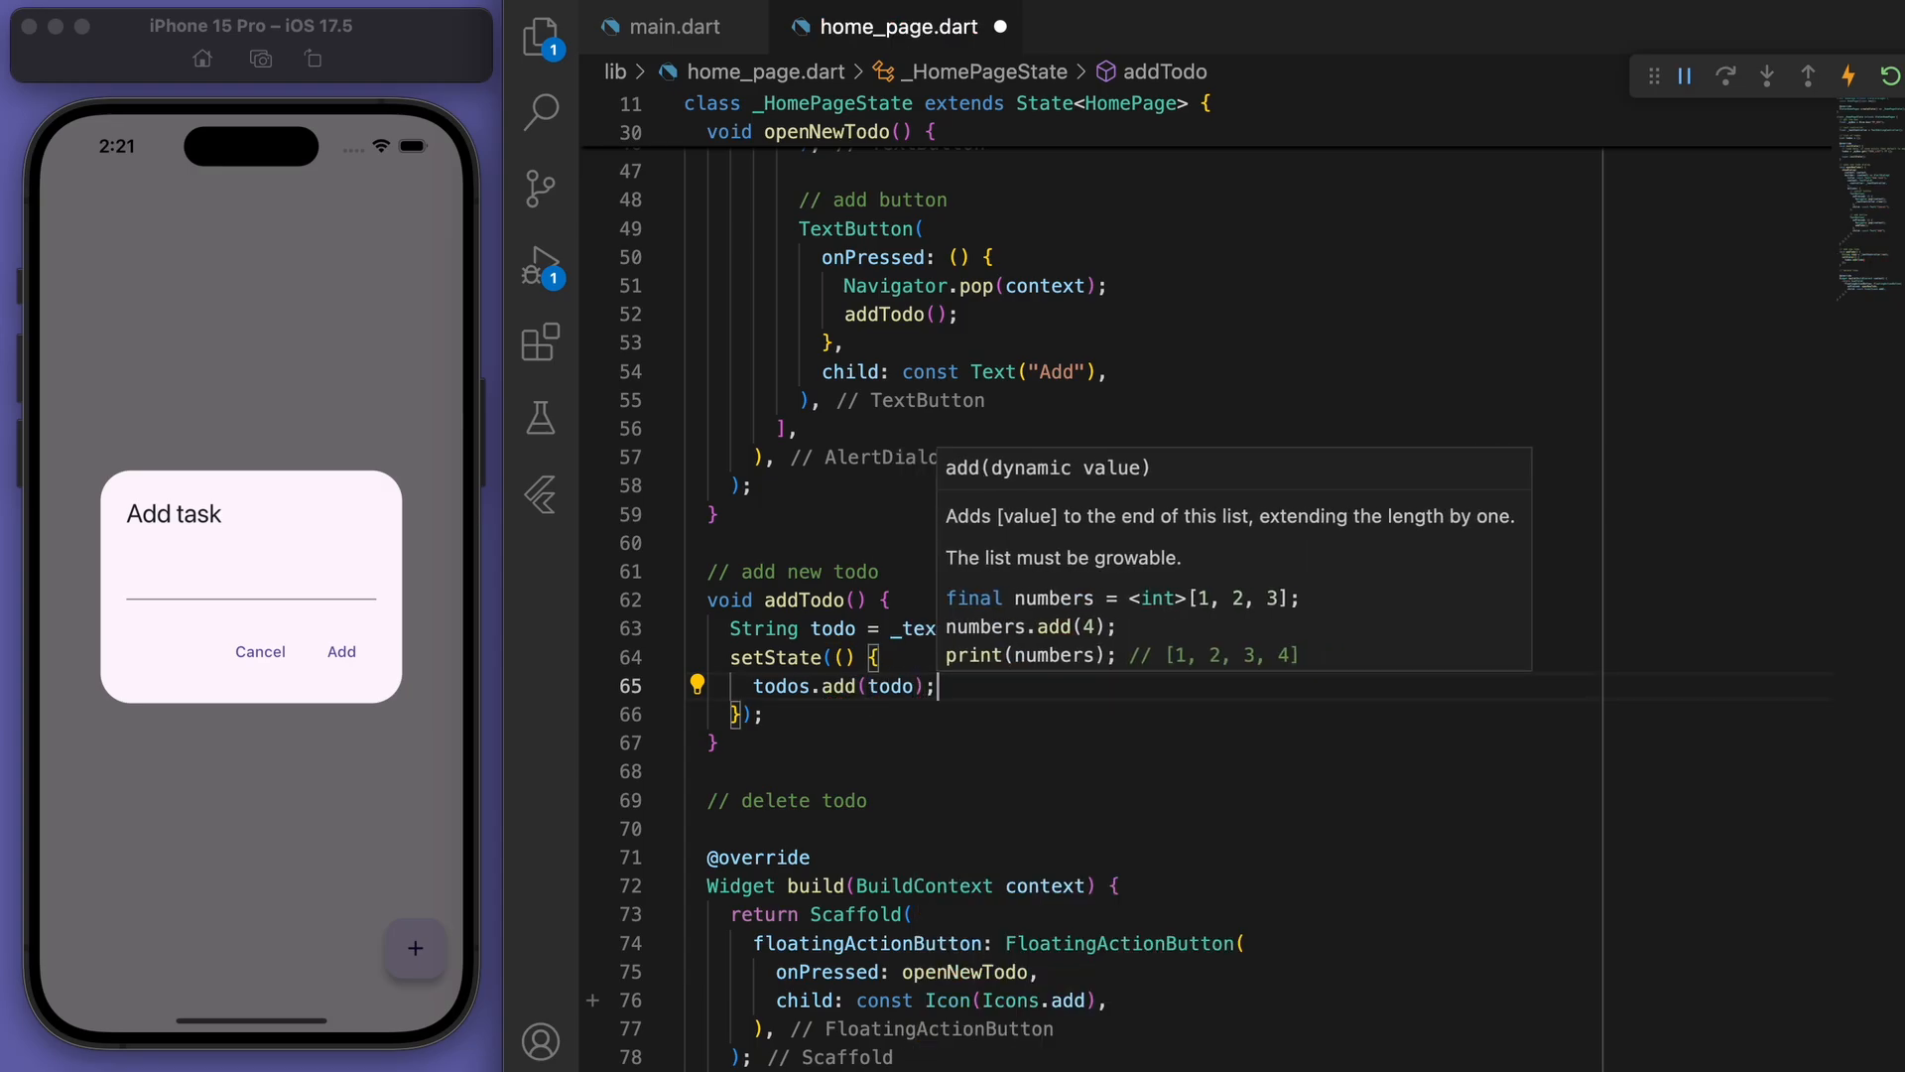
type("_textController.")
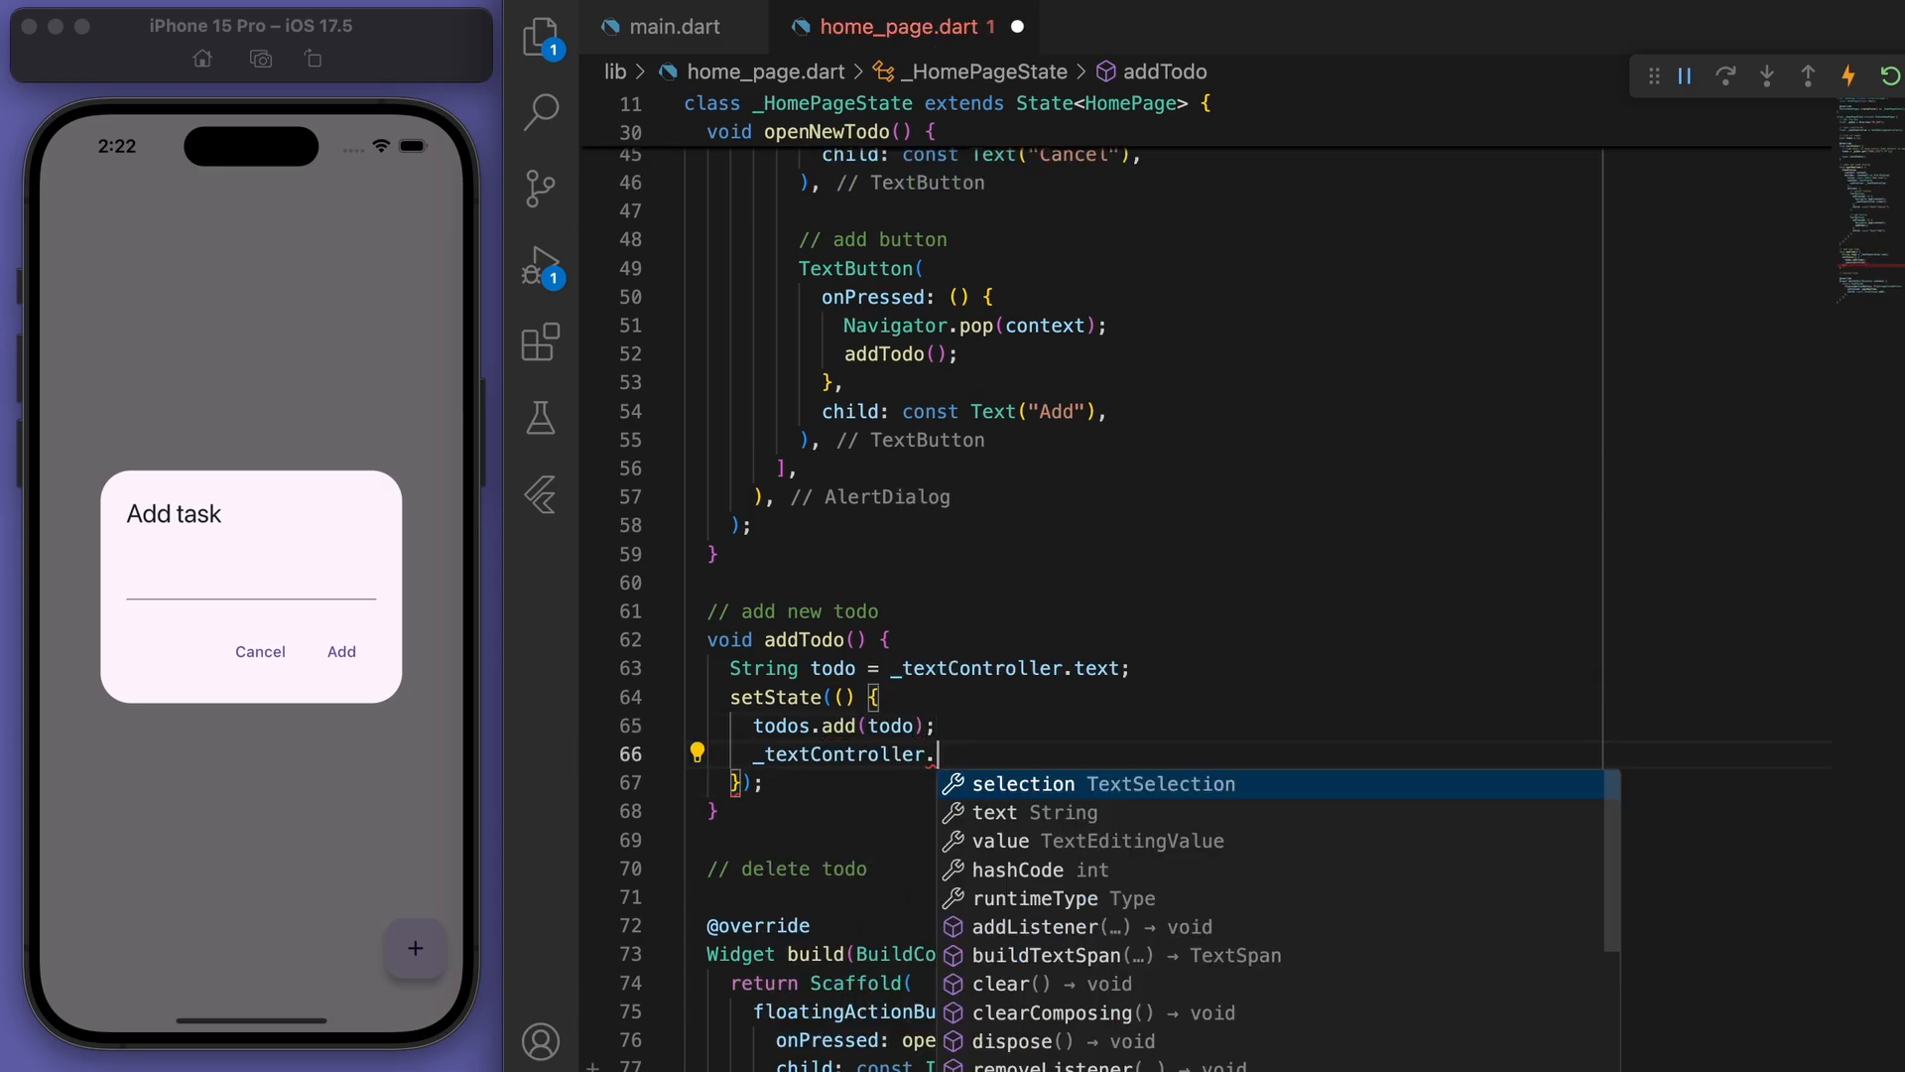
type("clear();")
type("// list")
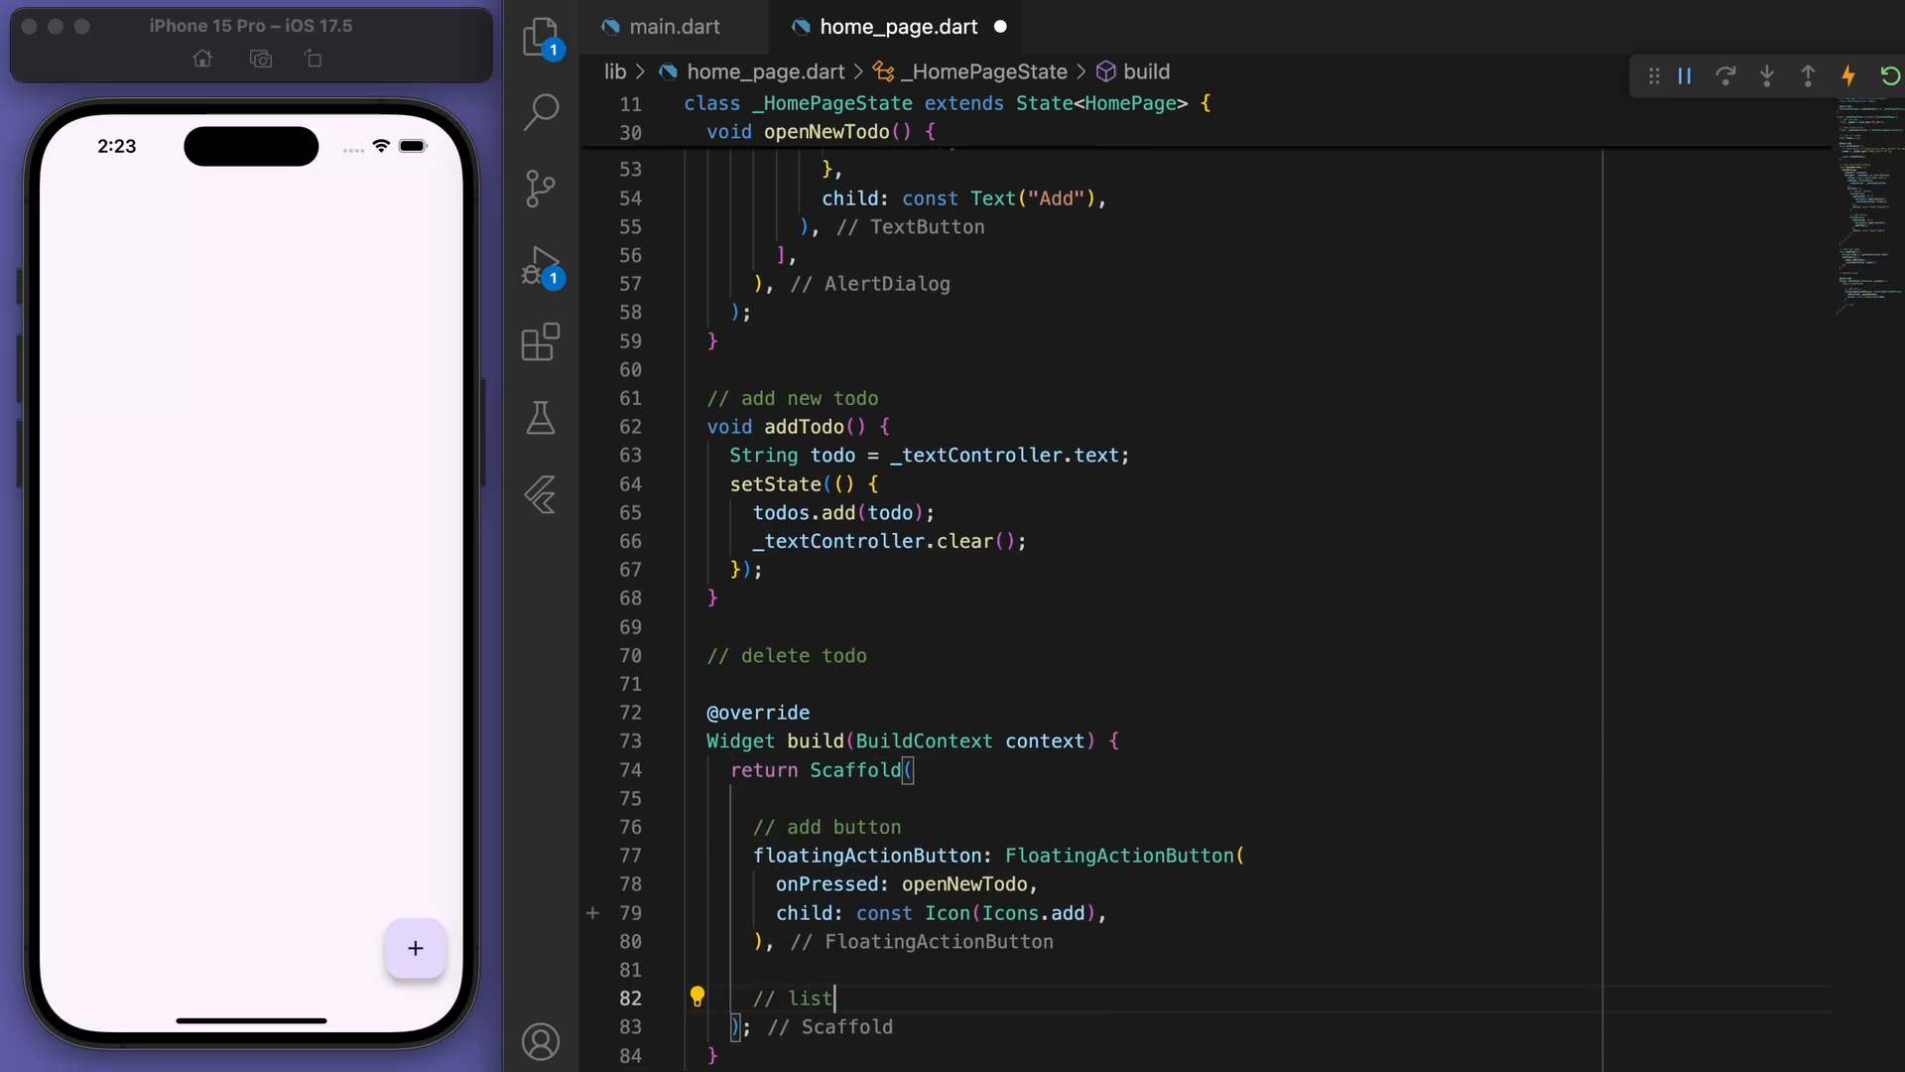
Make the Scaffold body a ListView.builder with itemCount set from the todos list.
type("ds list of todos")
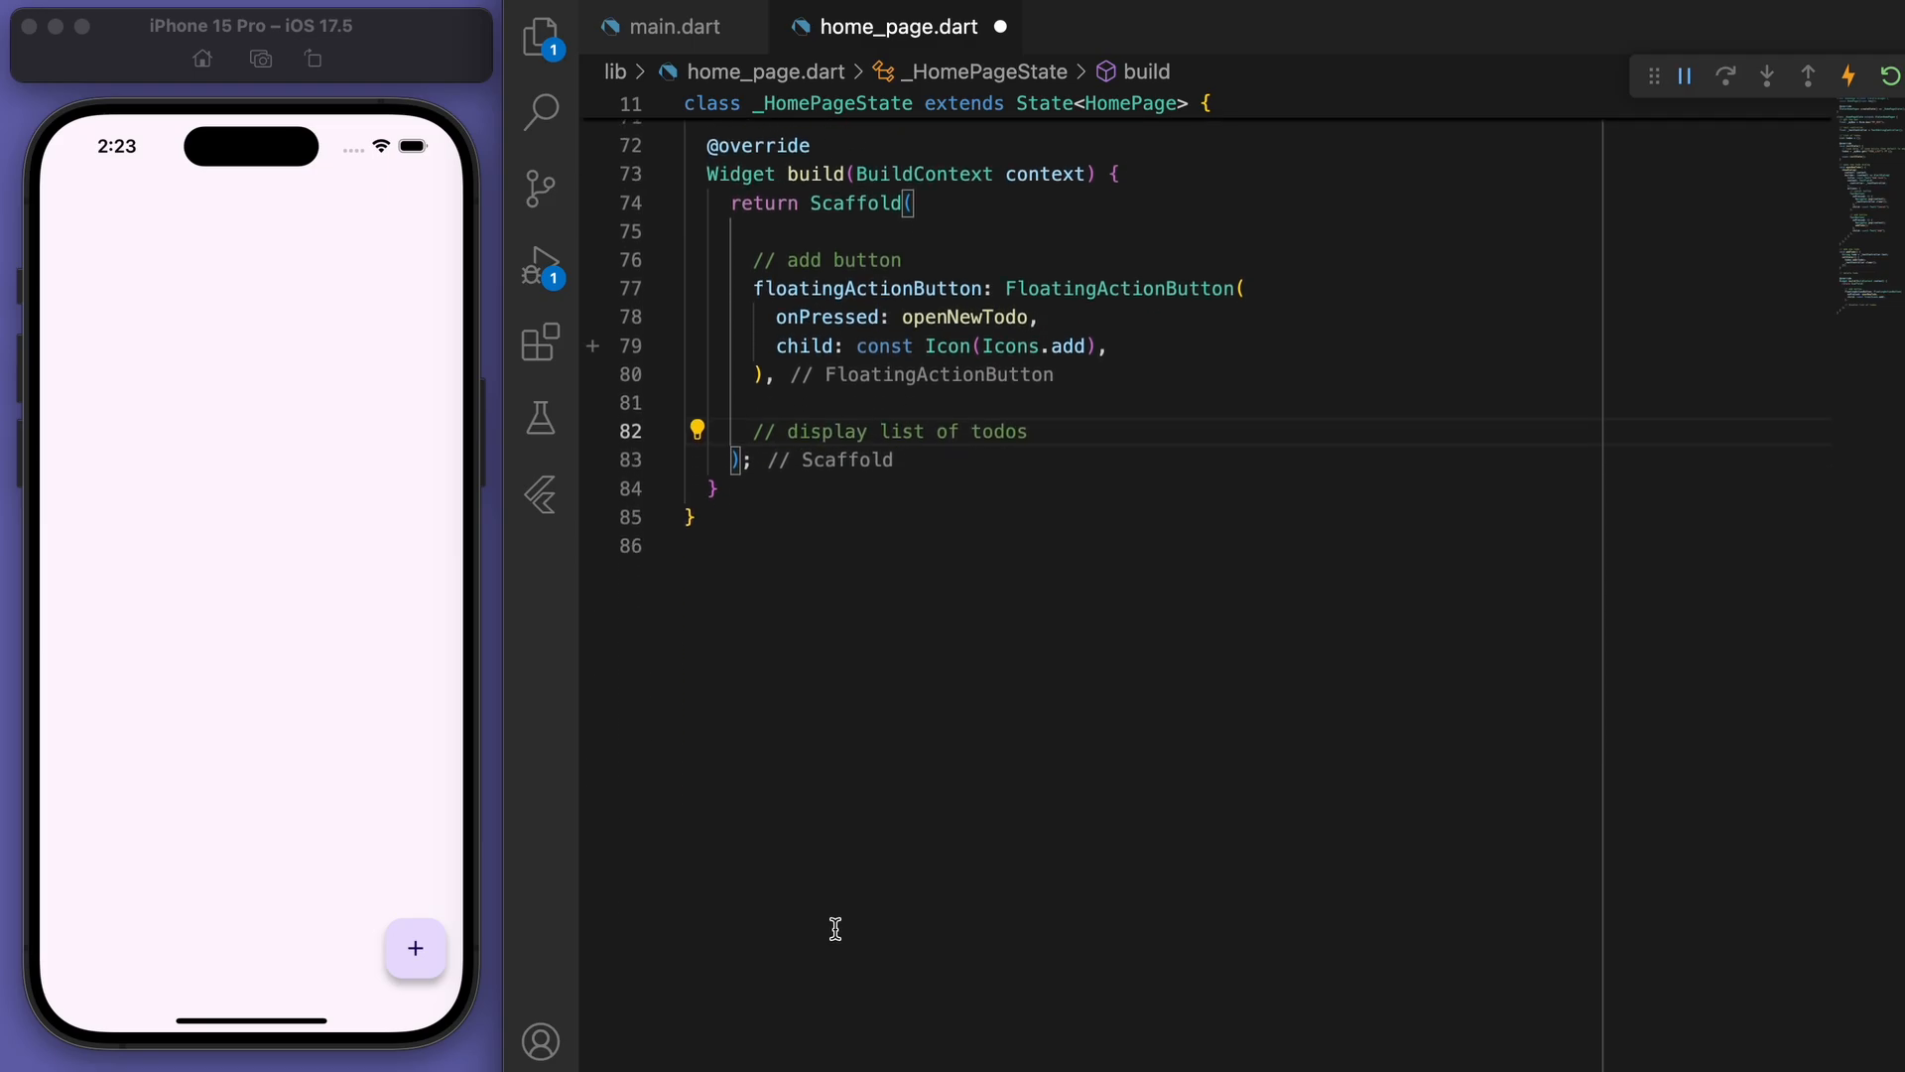
type("body: ListView.builder(itemBuilder: itemBuilder),")
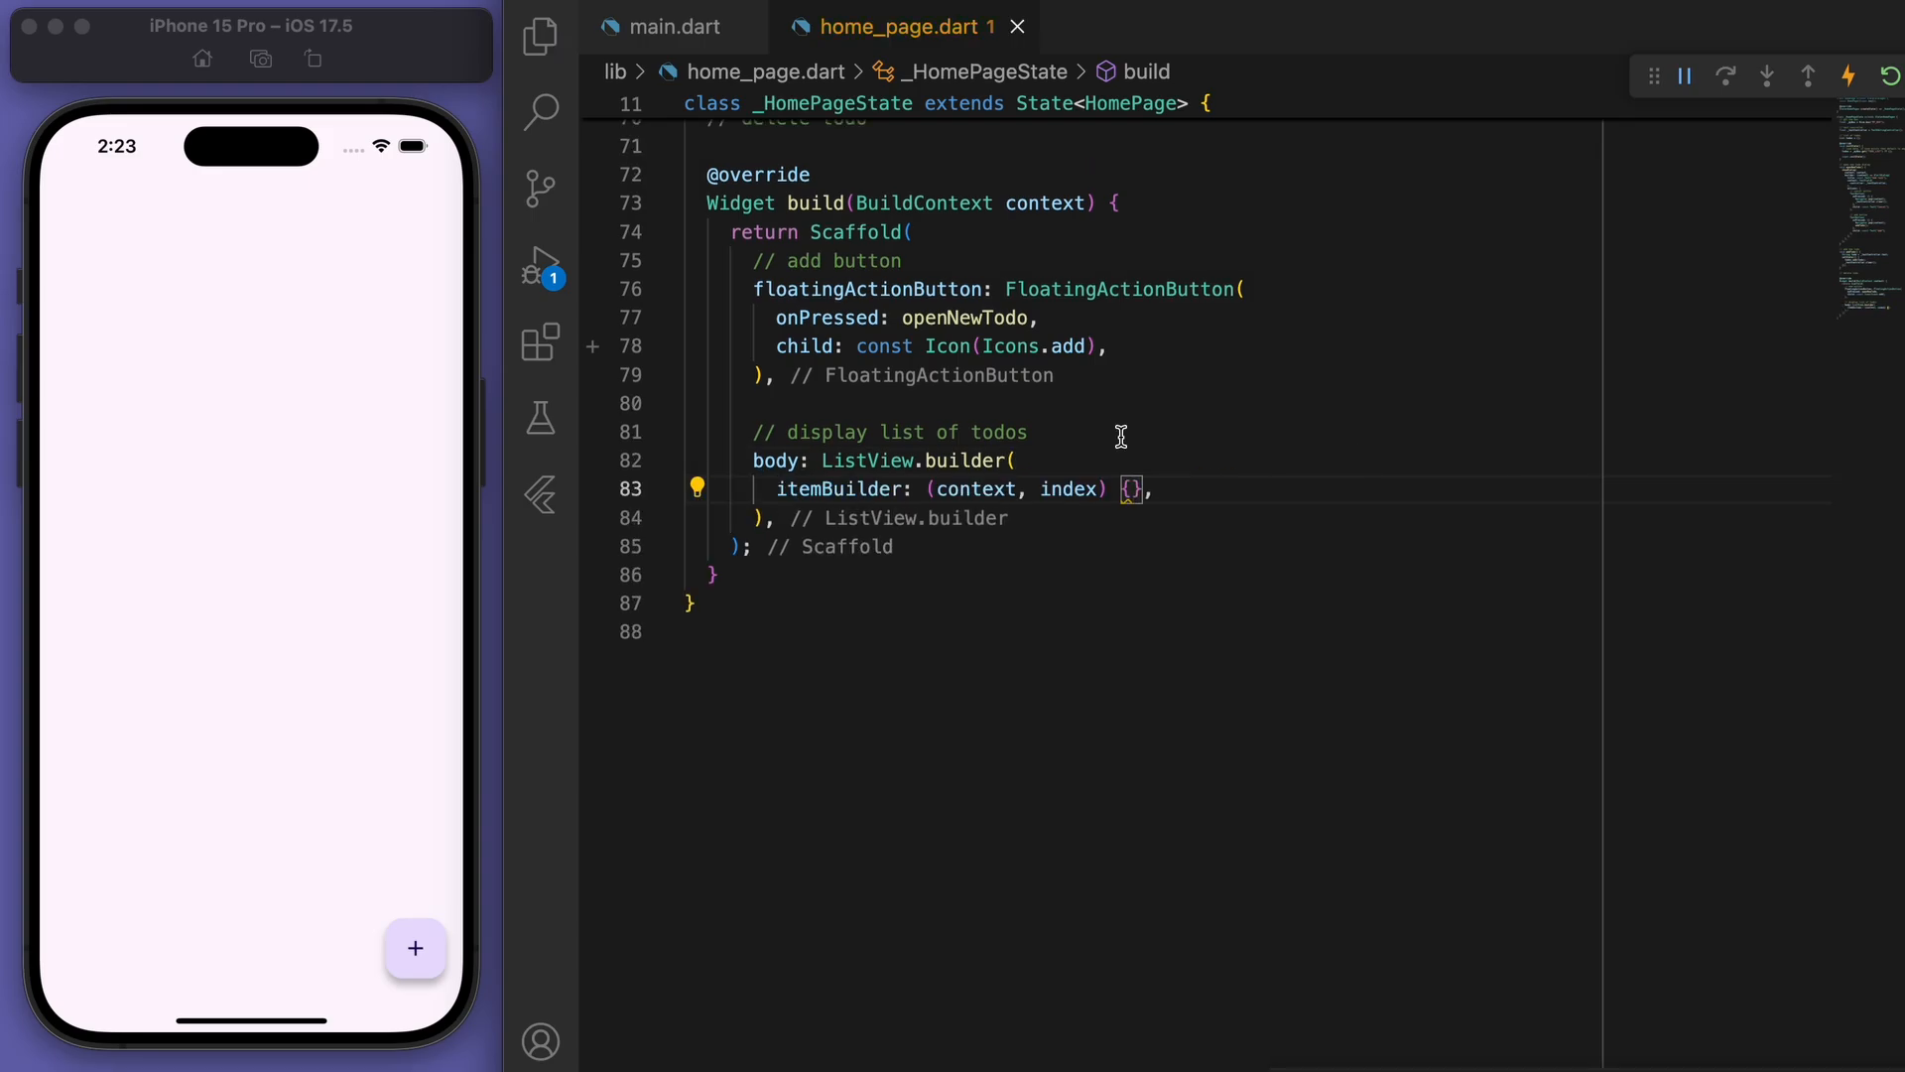
type("itemCount: todos.length,")
type("//")
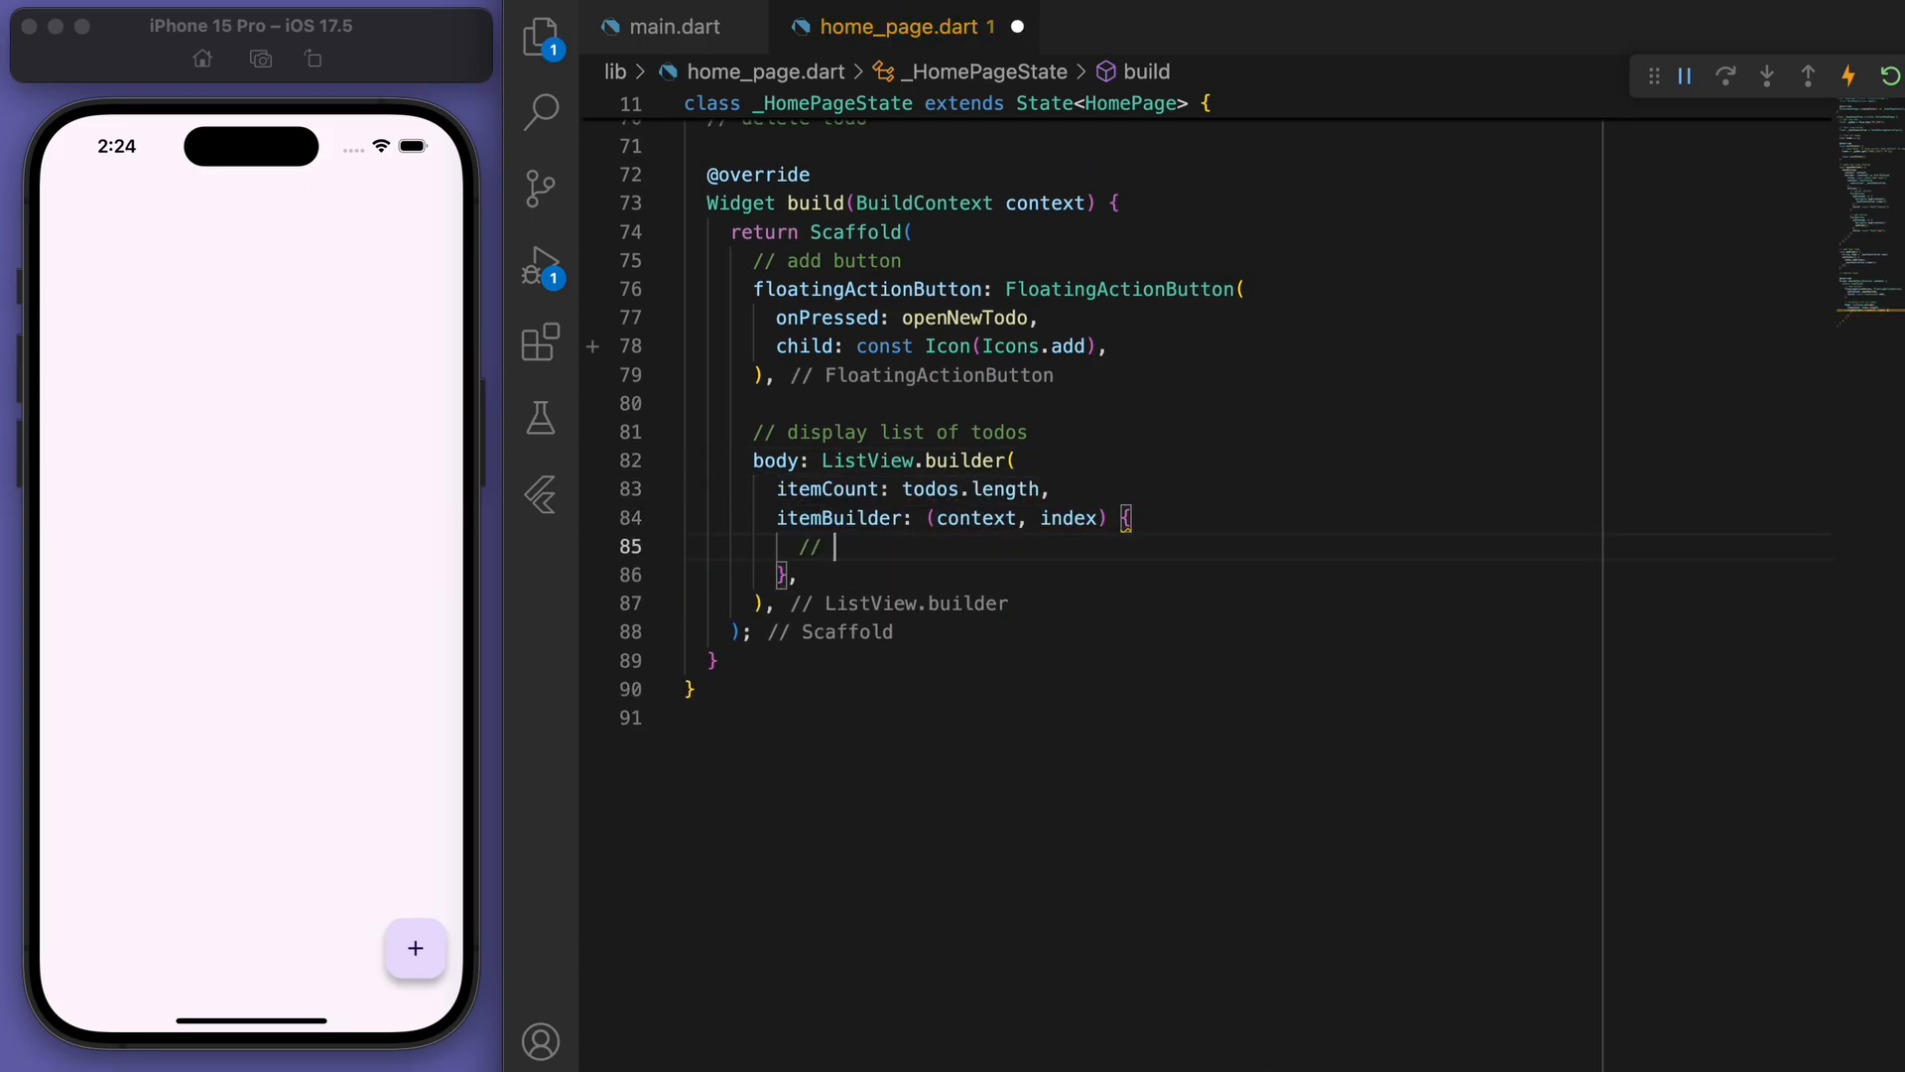
In itemBuilder get todos[index] and return a ListTile titled with the todo text.
type("get each todo")
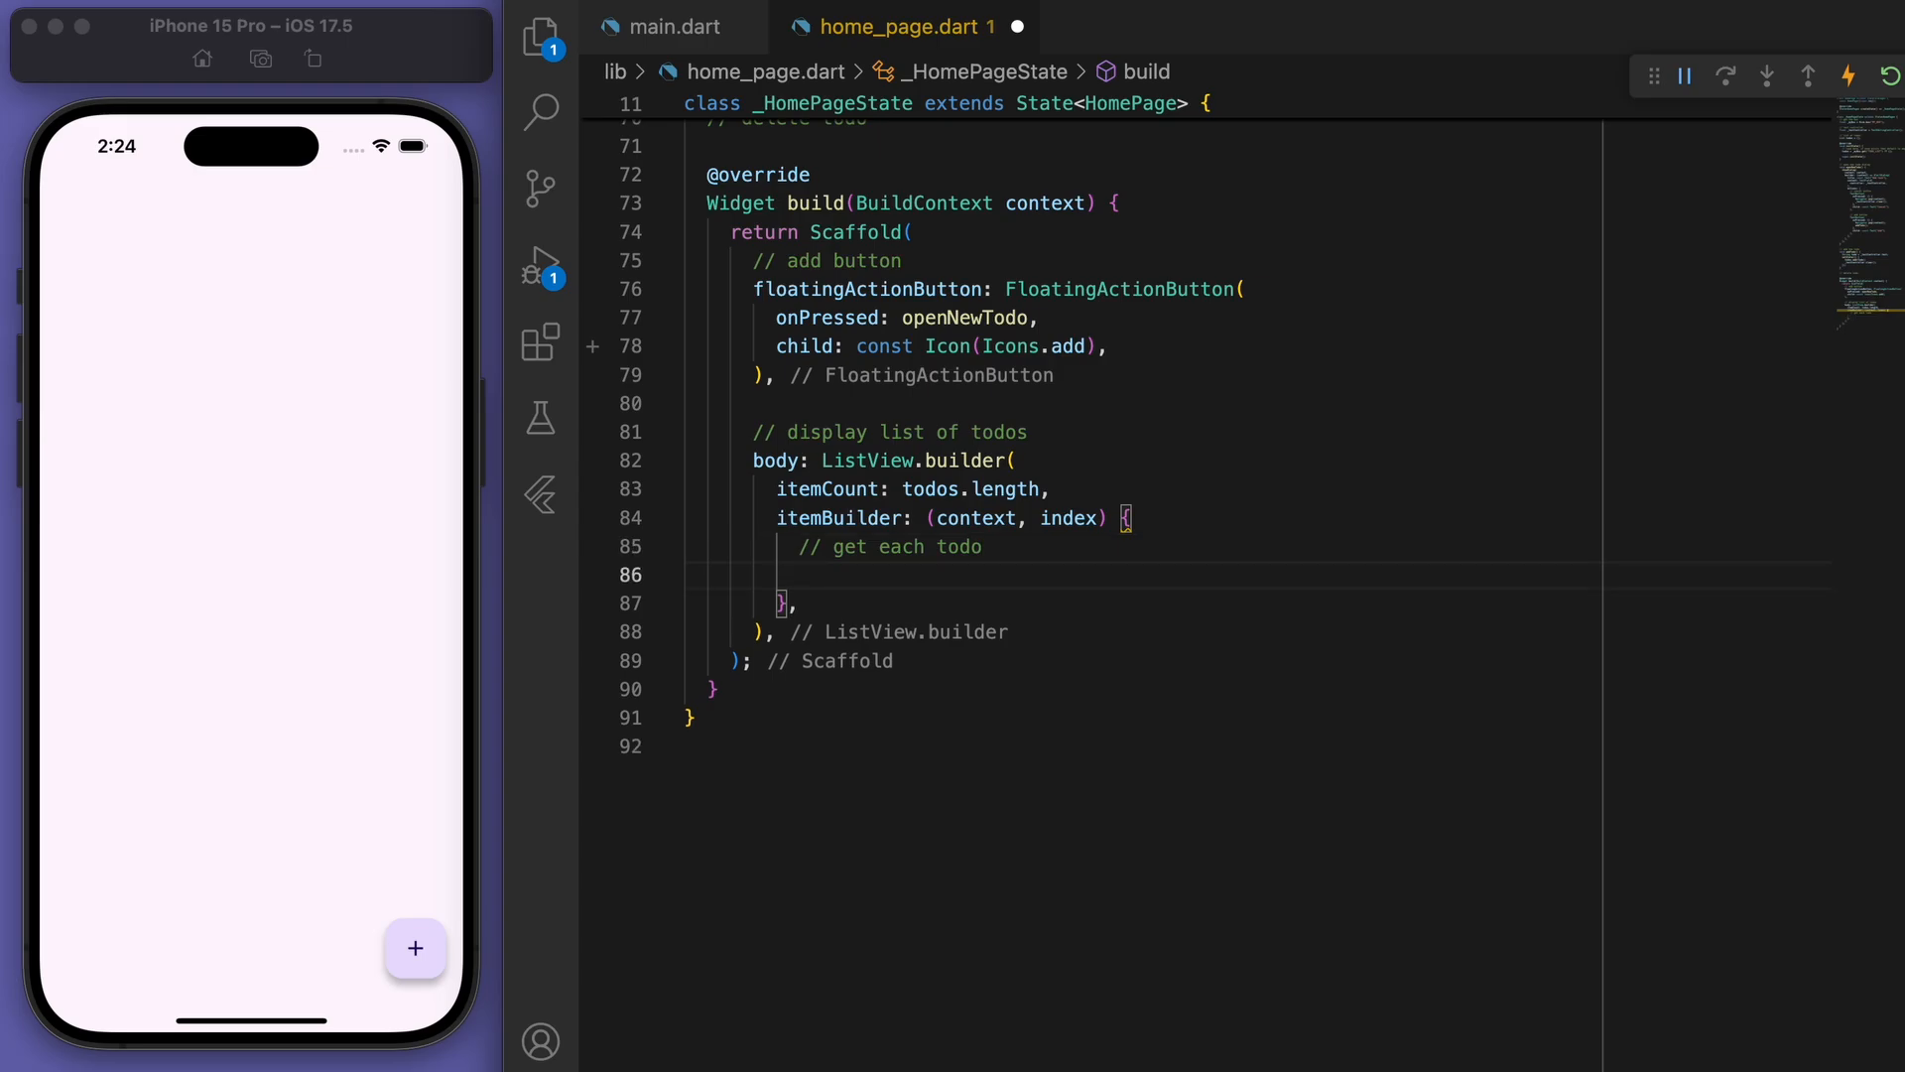
type("final todo =")
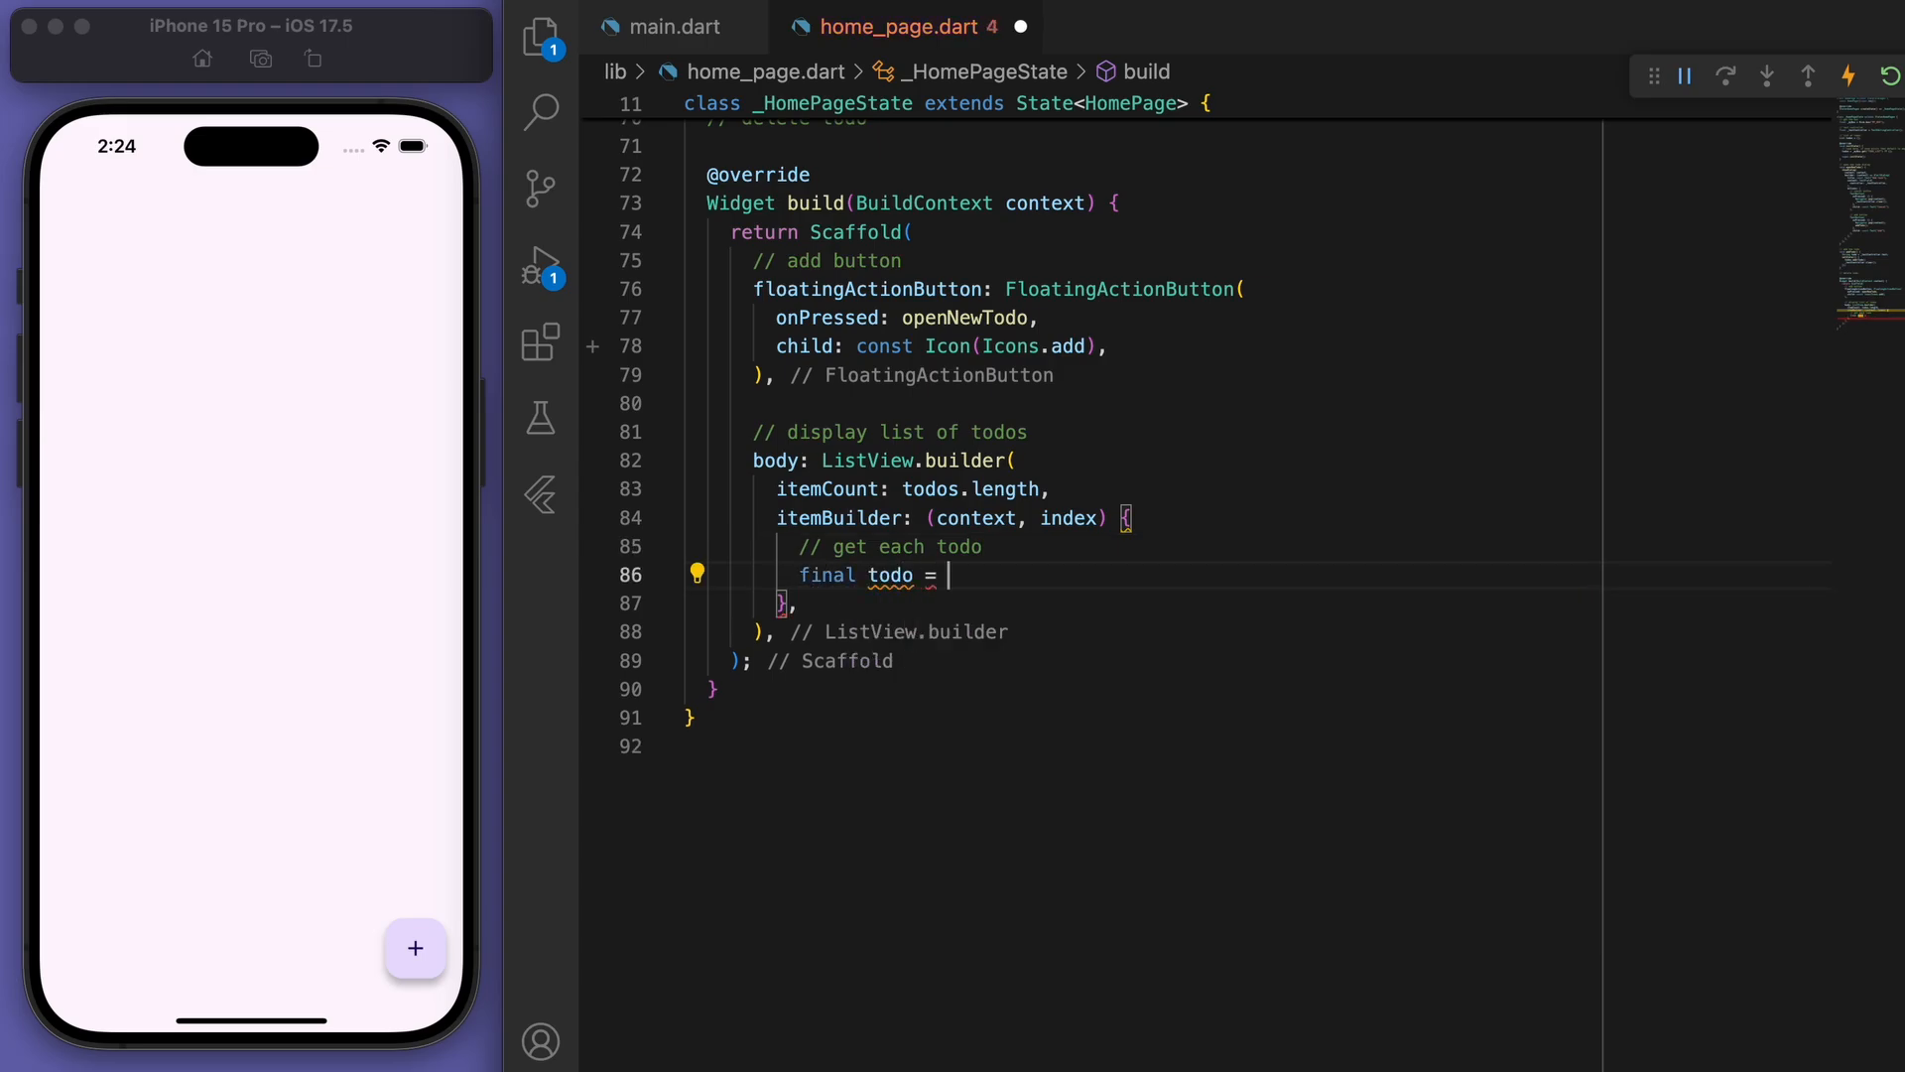
type("todos[index];")
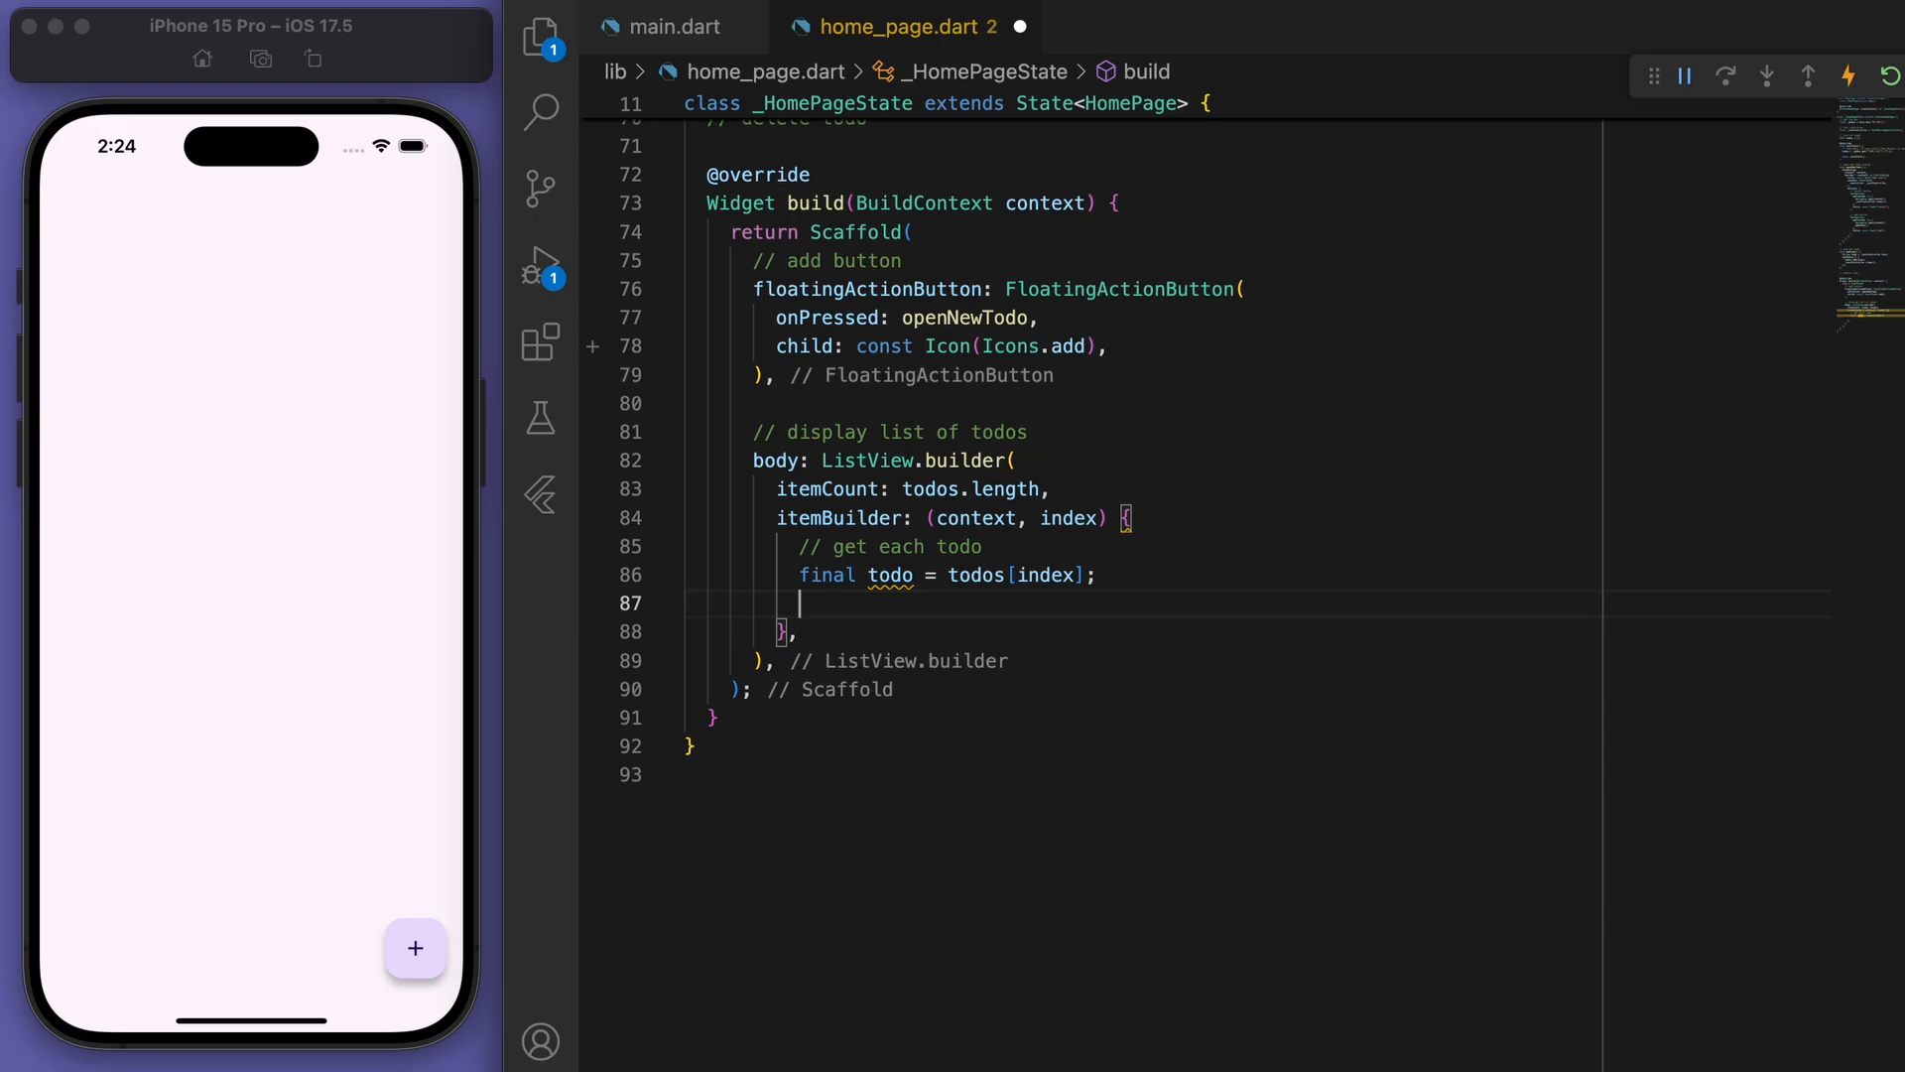
type("return")
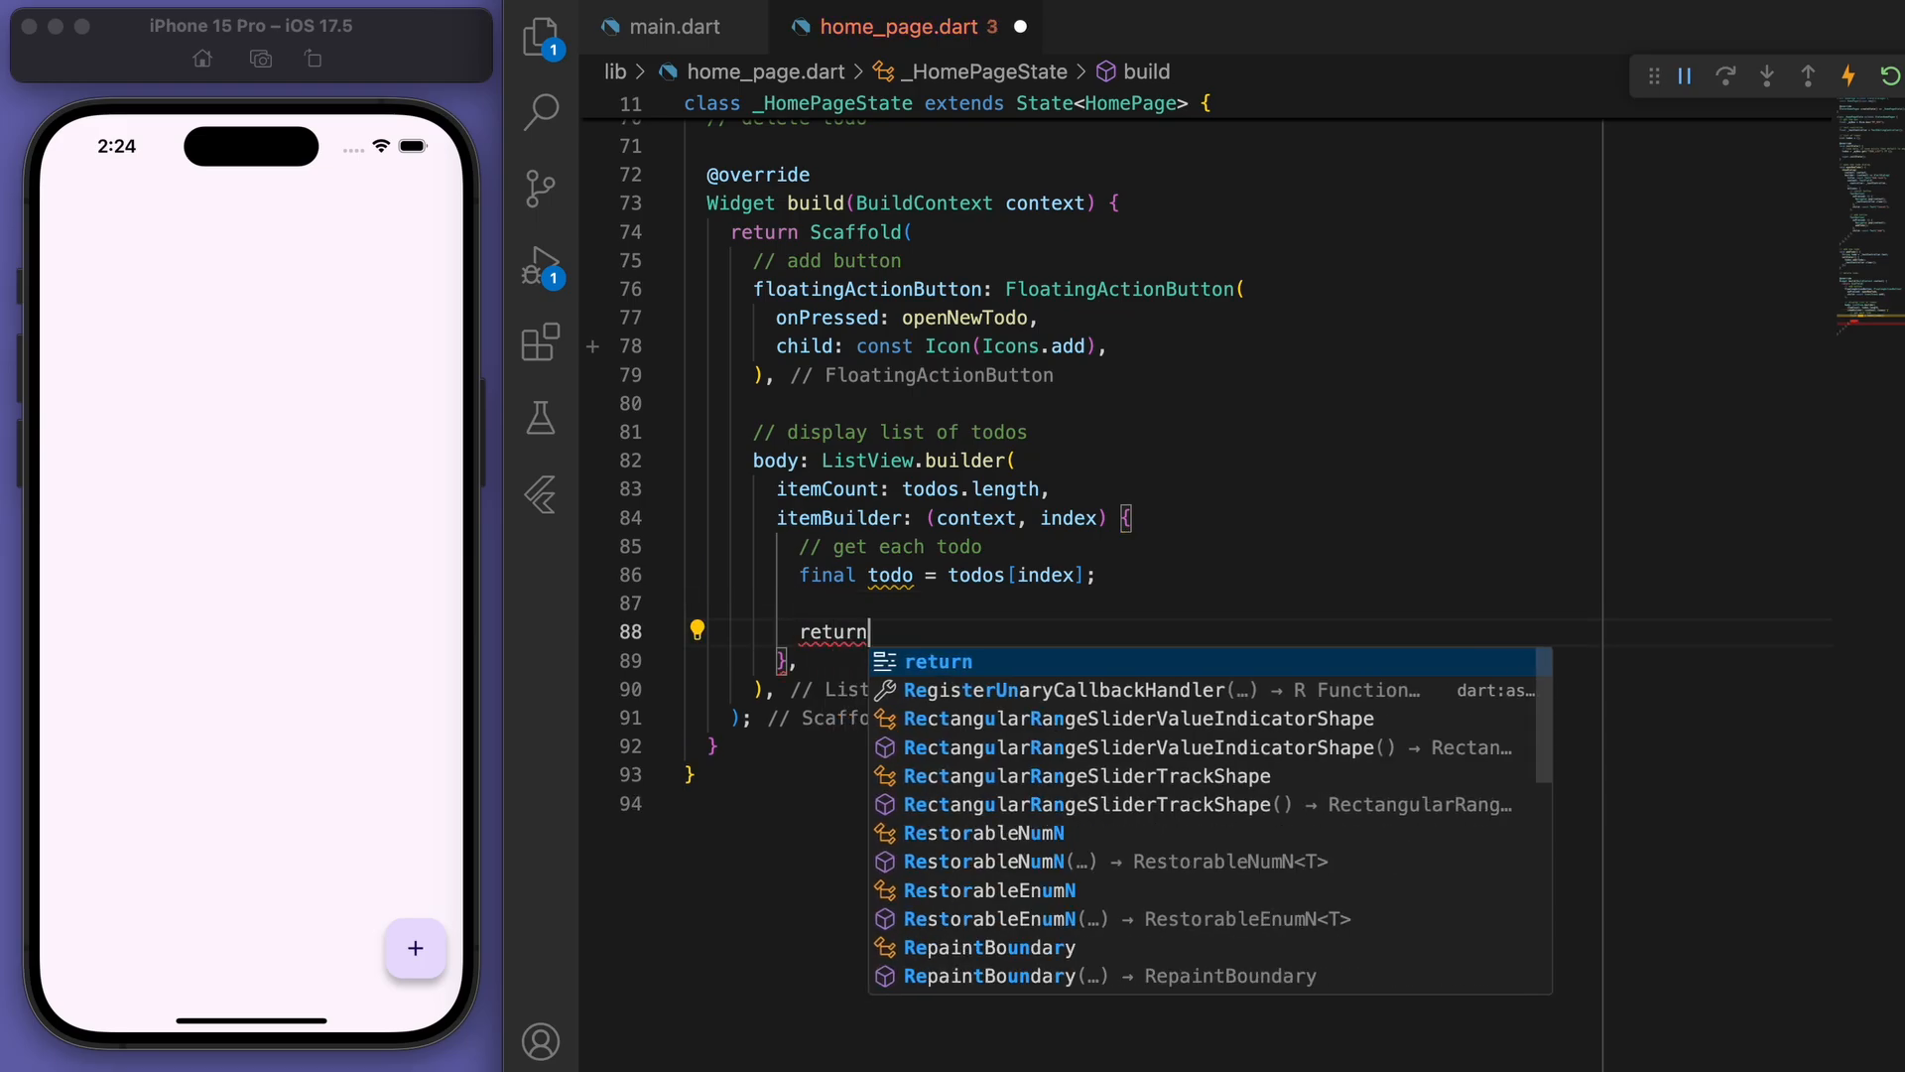
type("ListTile(")
type("title: Text(),")
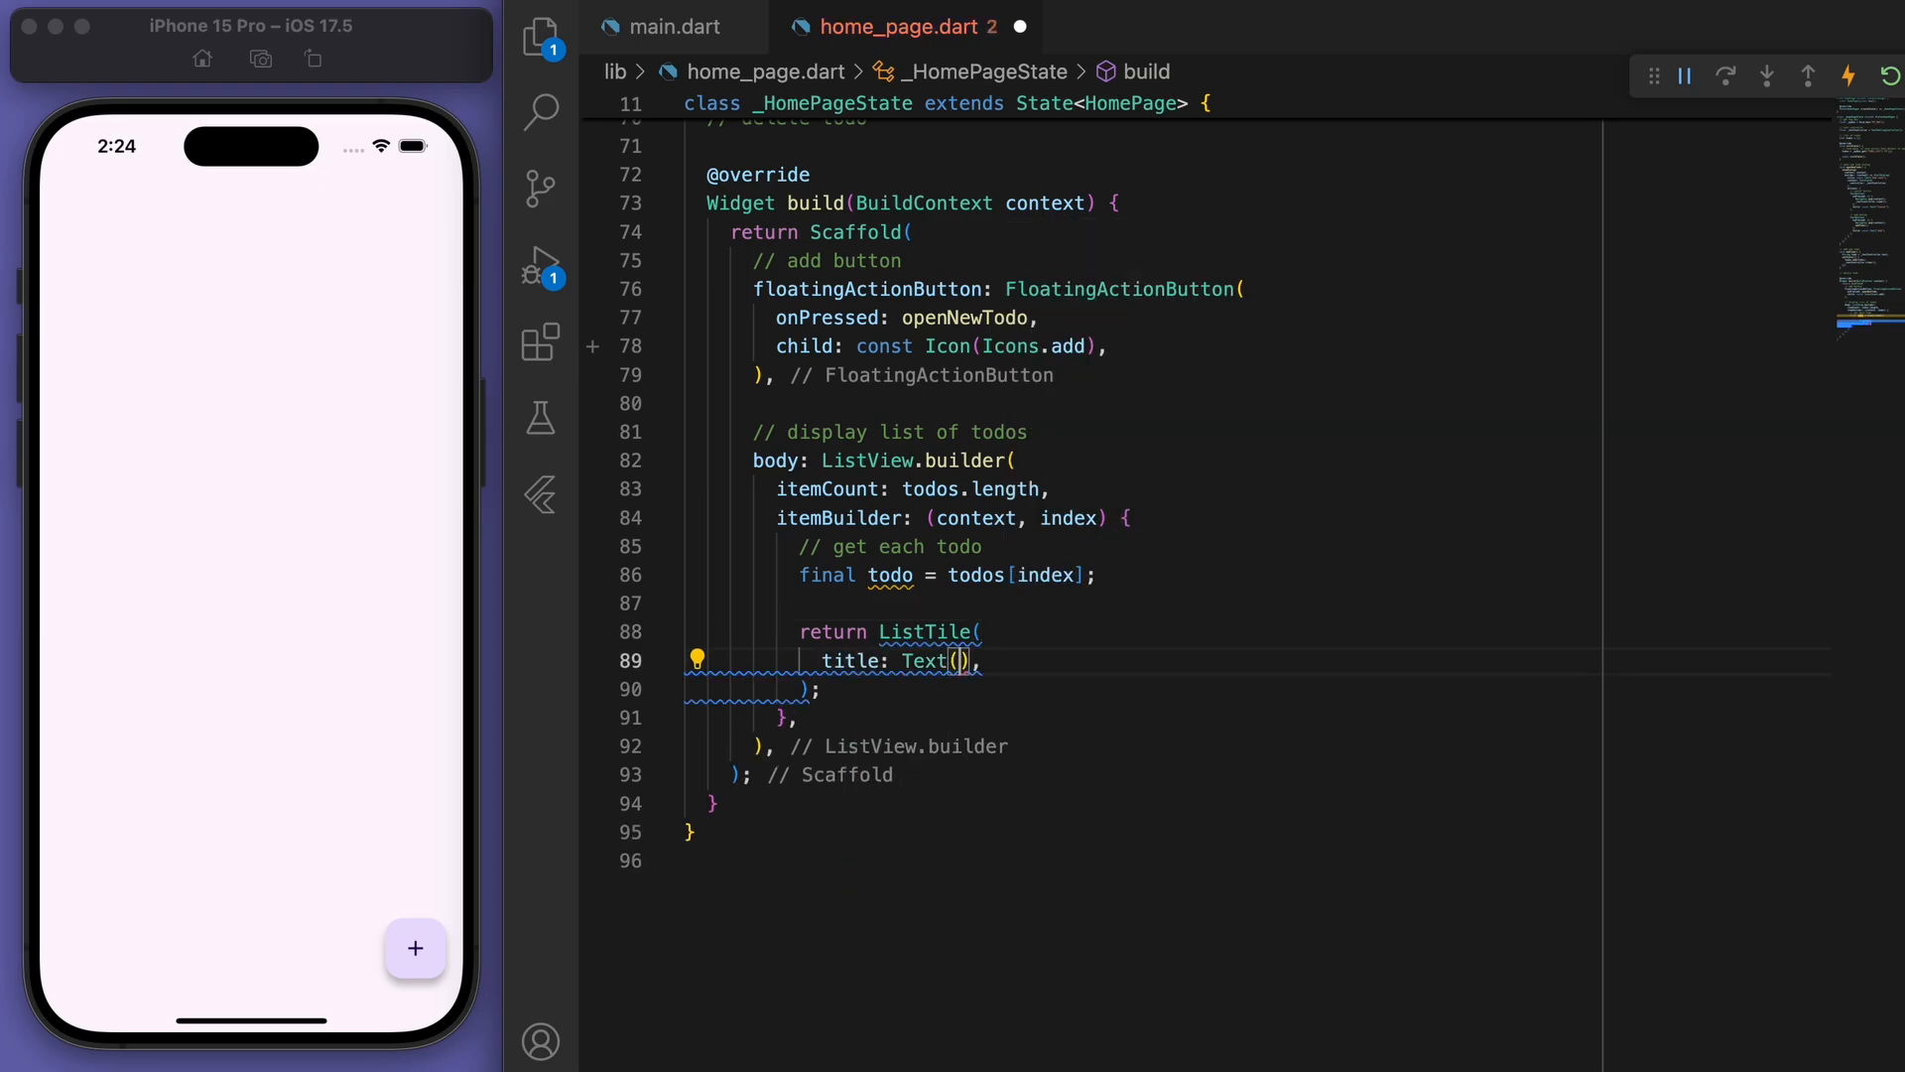
type("todo")
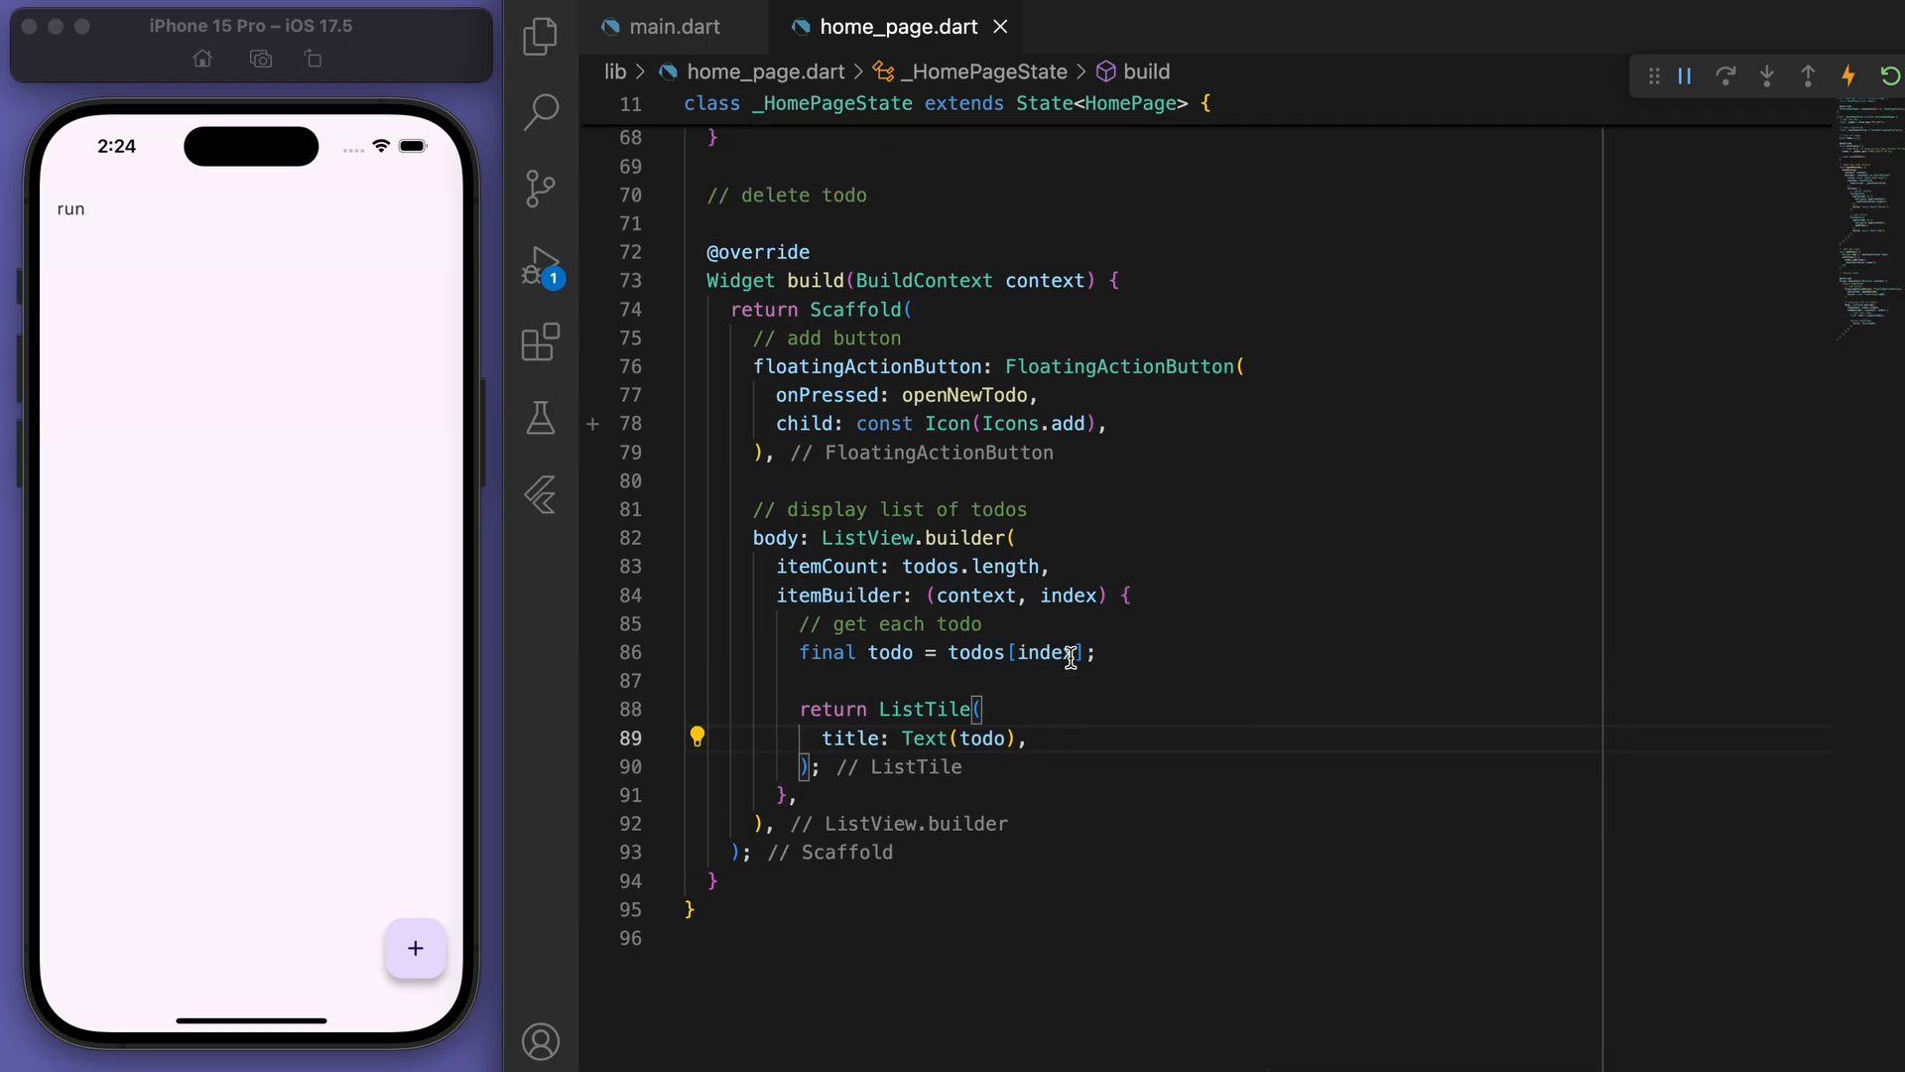
Try adding a task in the simulator, then relaunch the app to see the empty unsaved list.
left_click(414, 949)
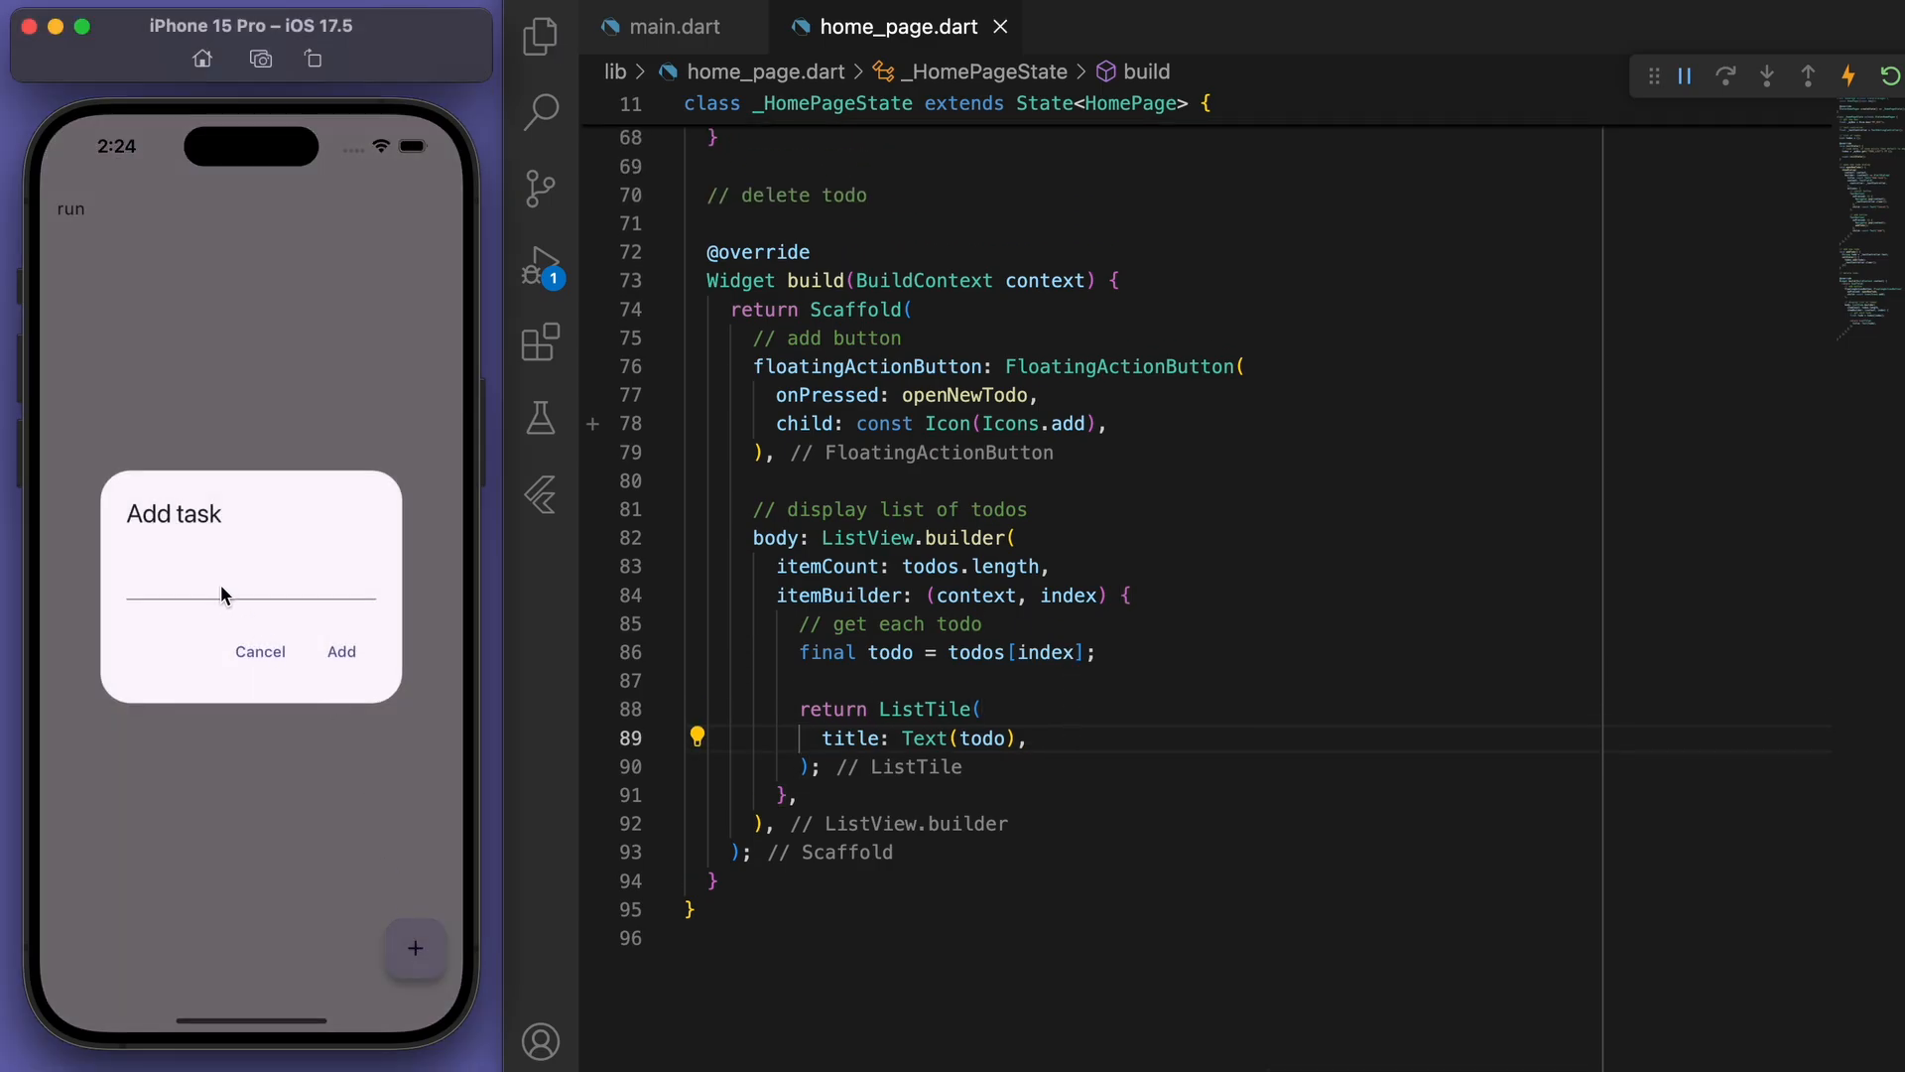
left_click(250, 596)
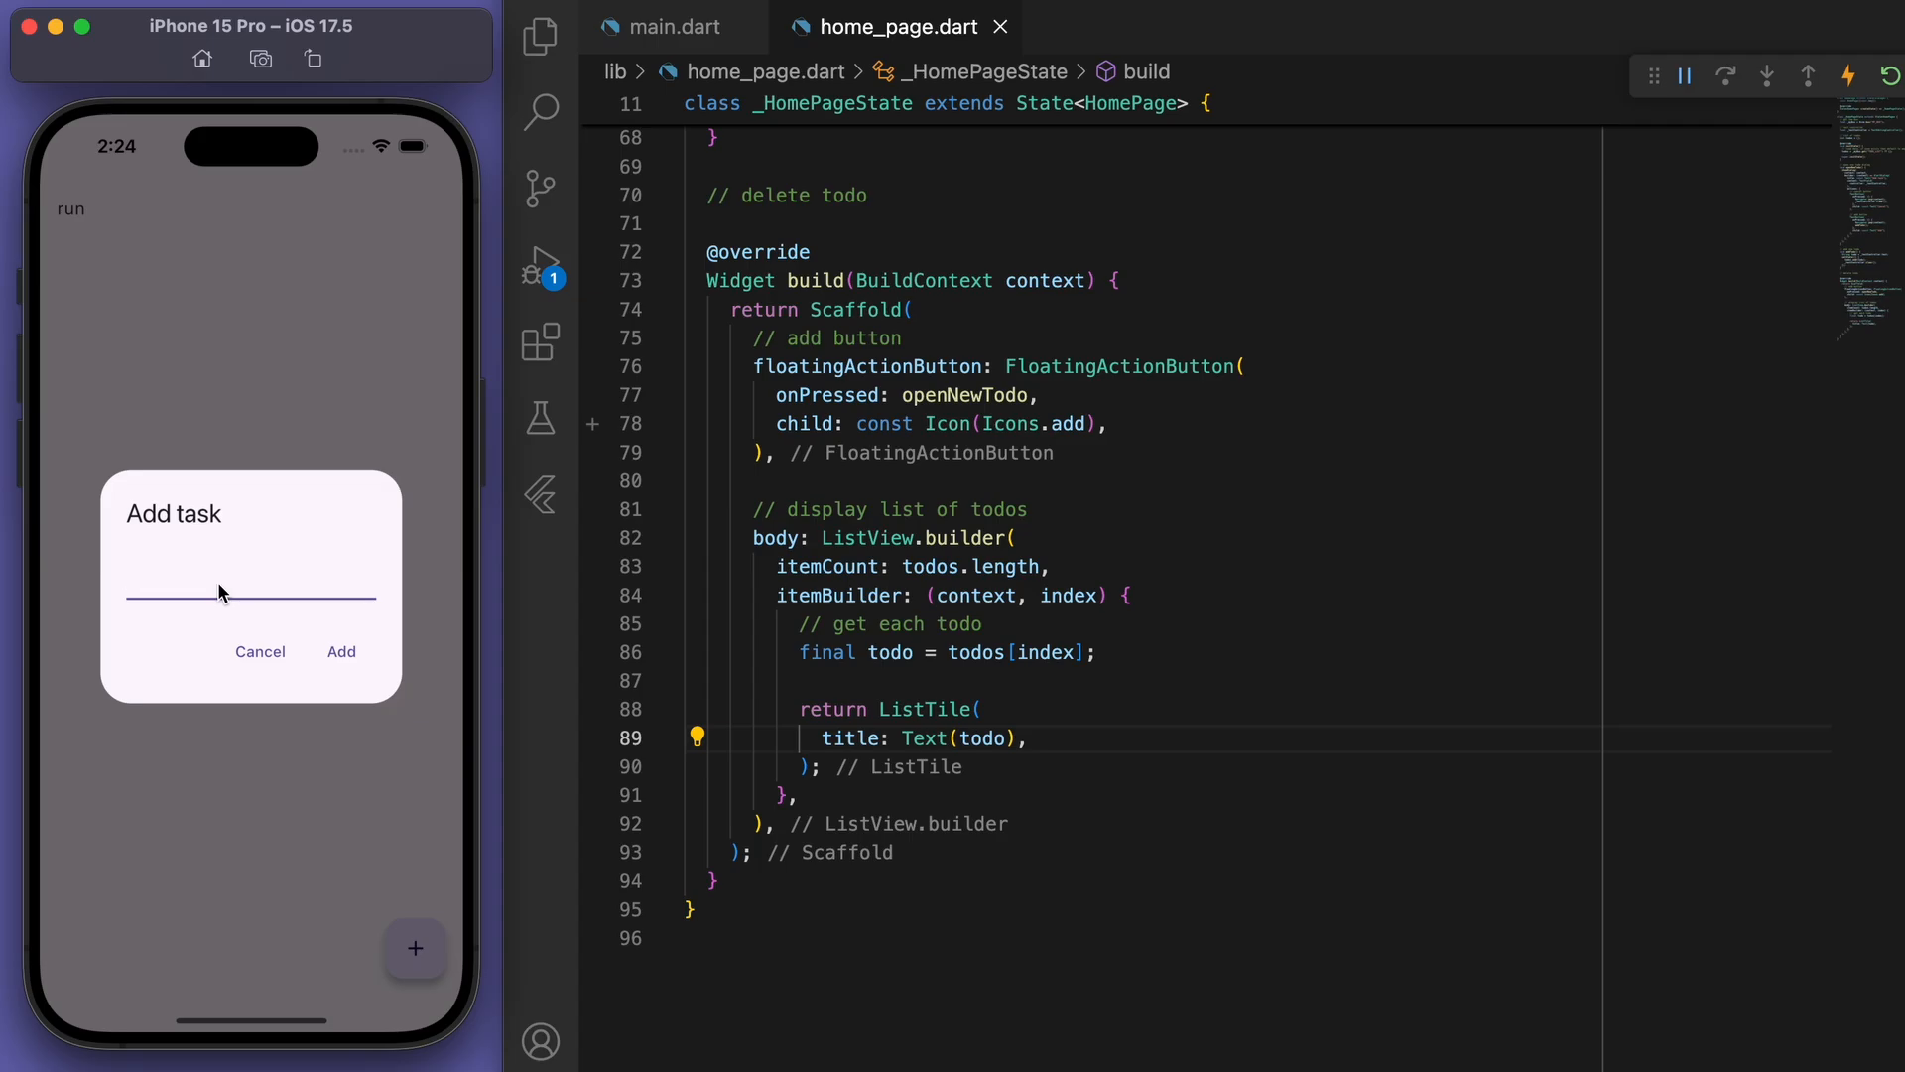
left_click(341, 651)
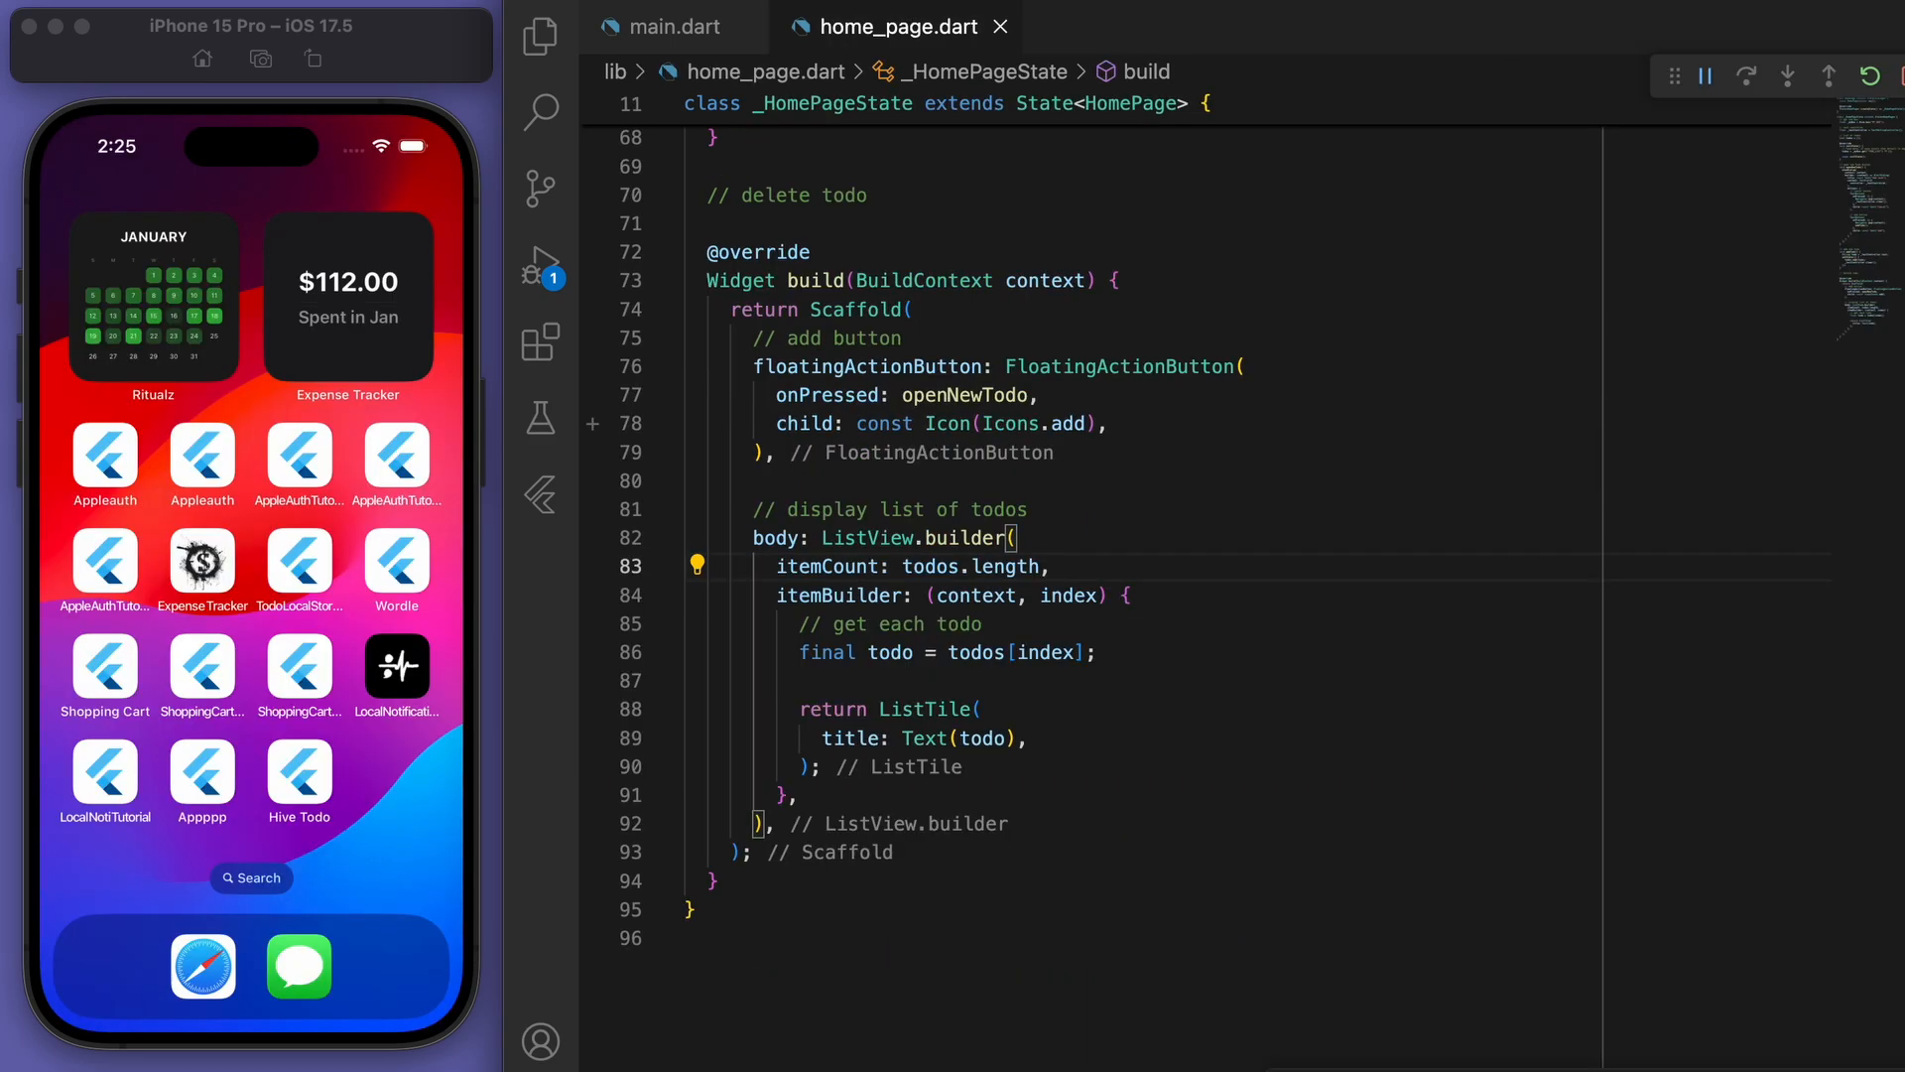
left_click(1844, 75)
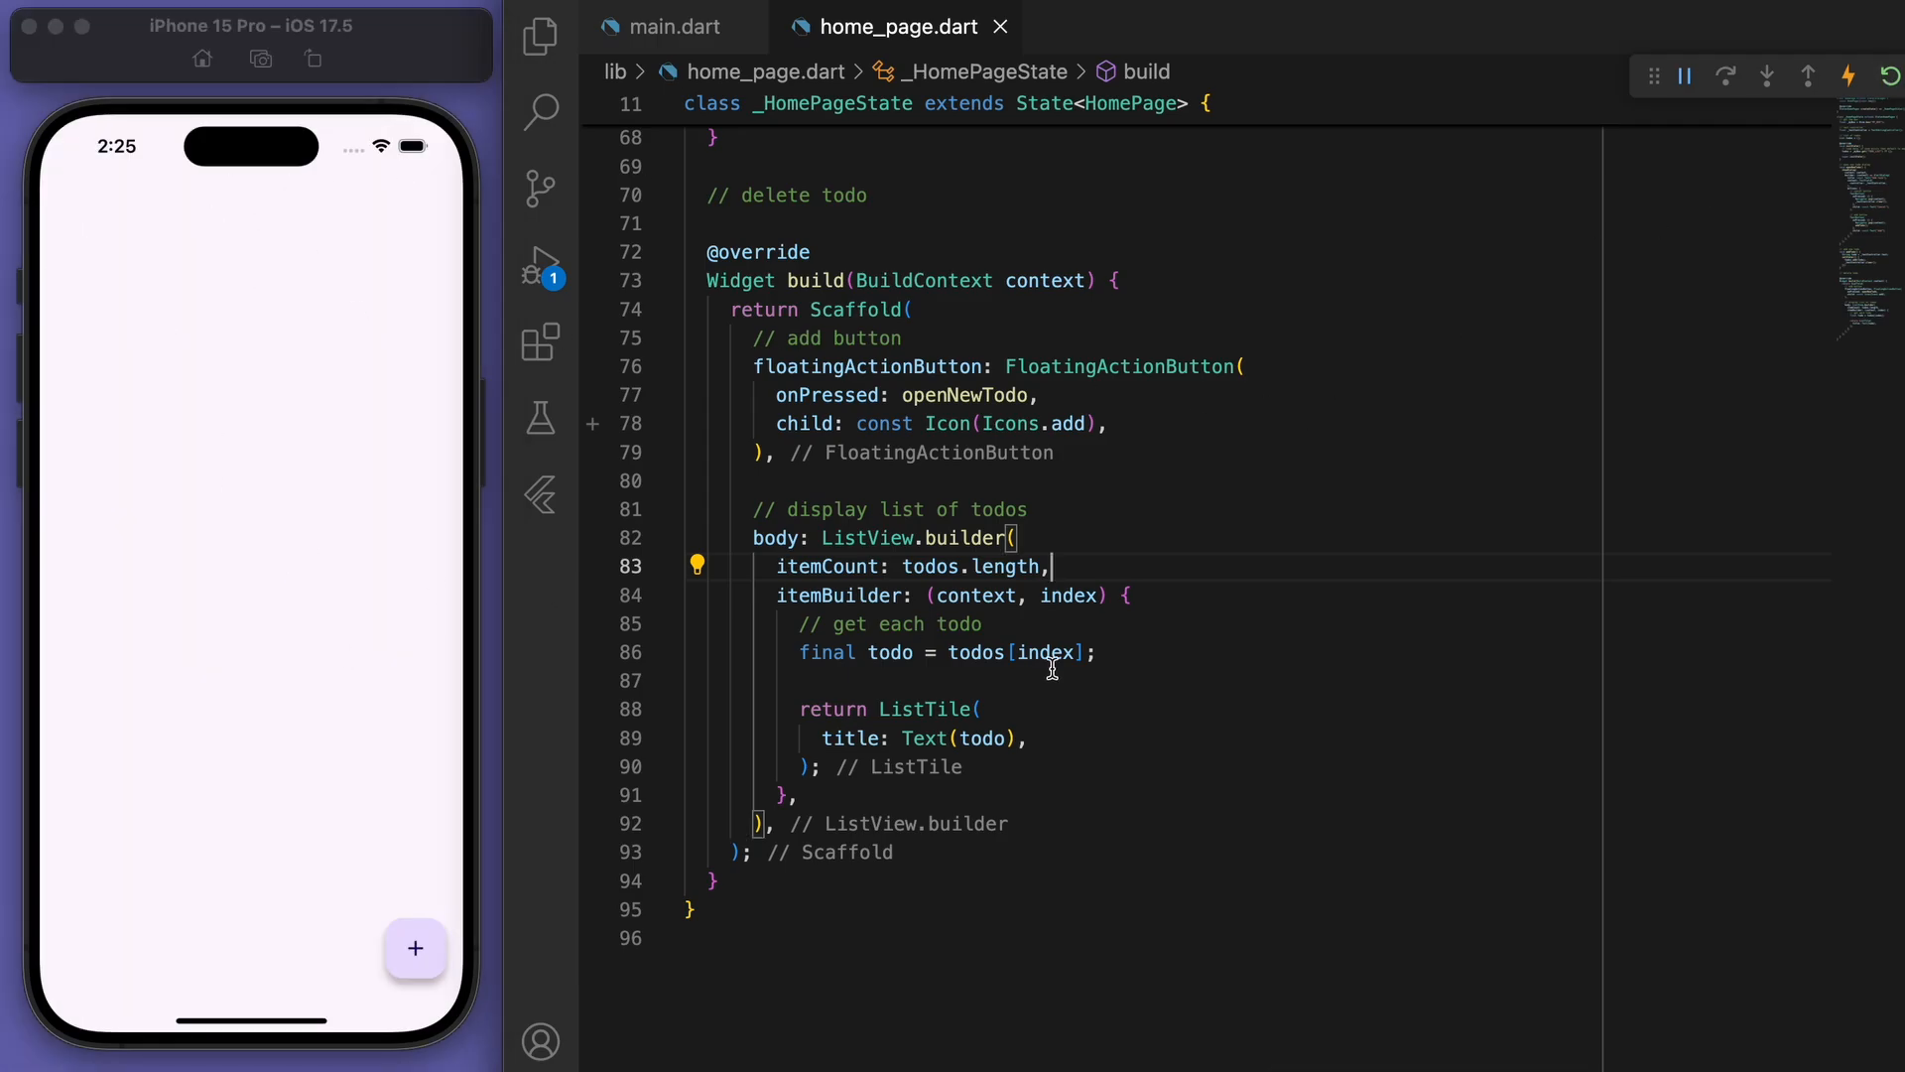
scroll("up", 3)
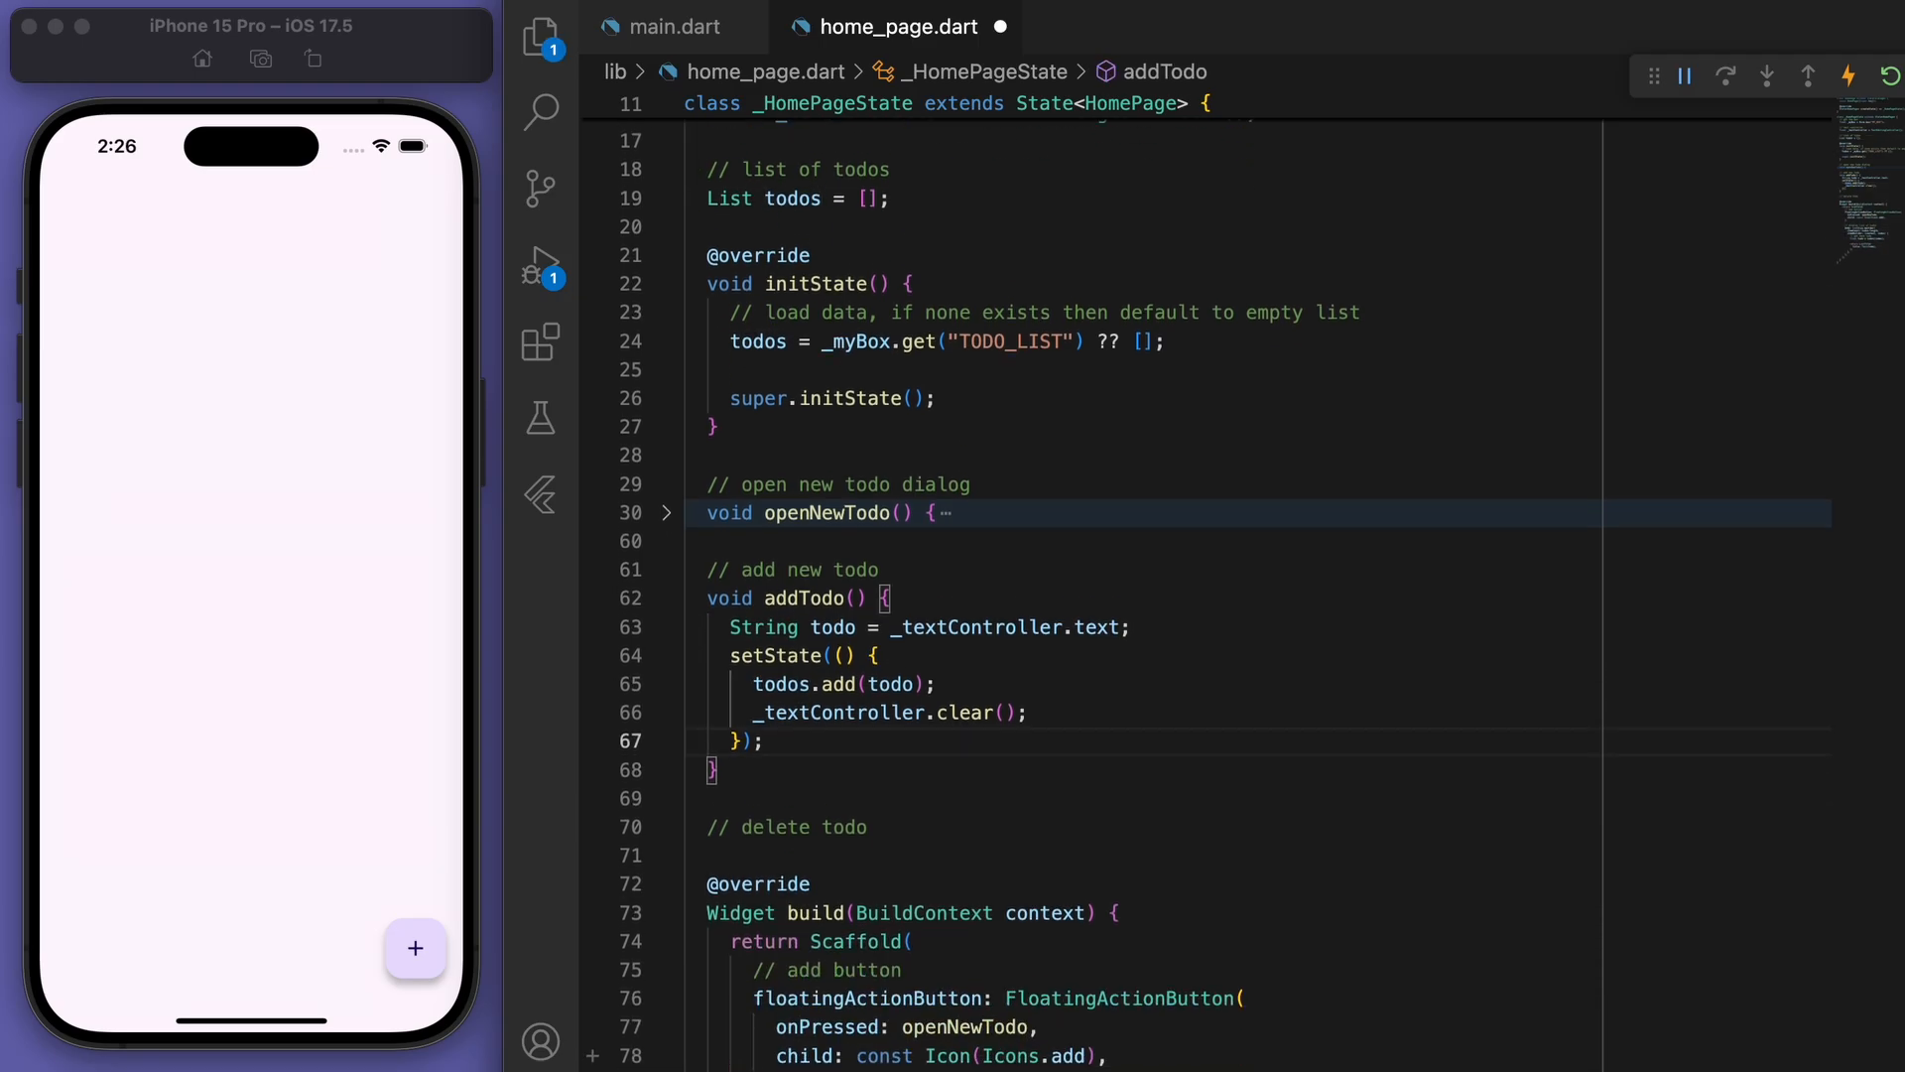
Write saveToDatabase putting todos into _myBox under "TODO_LIST", then move to the end of addTodo.
type("// save to database")
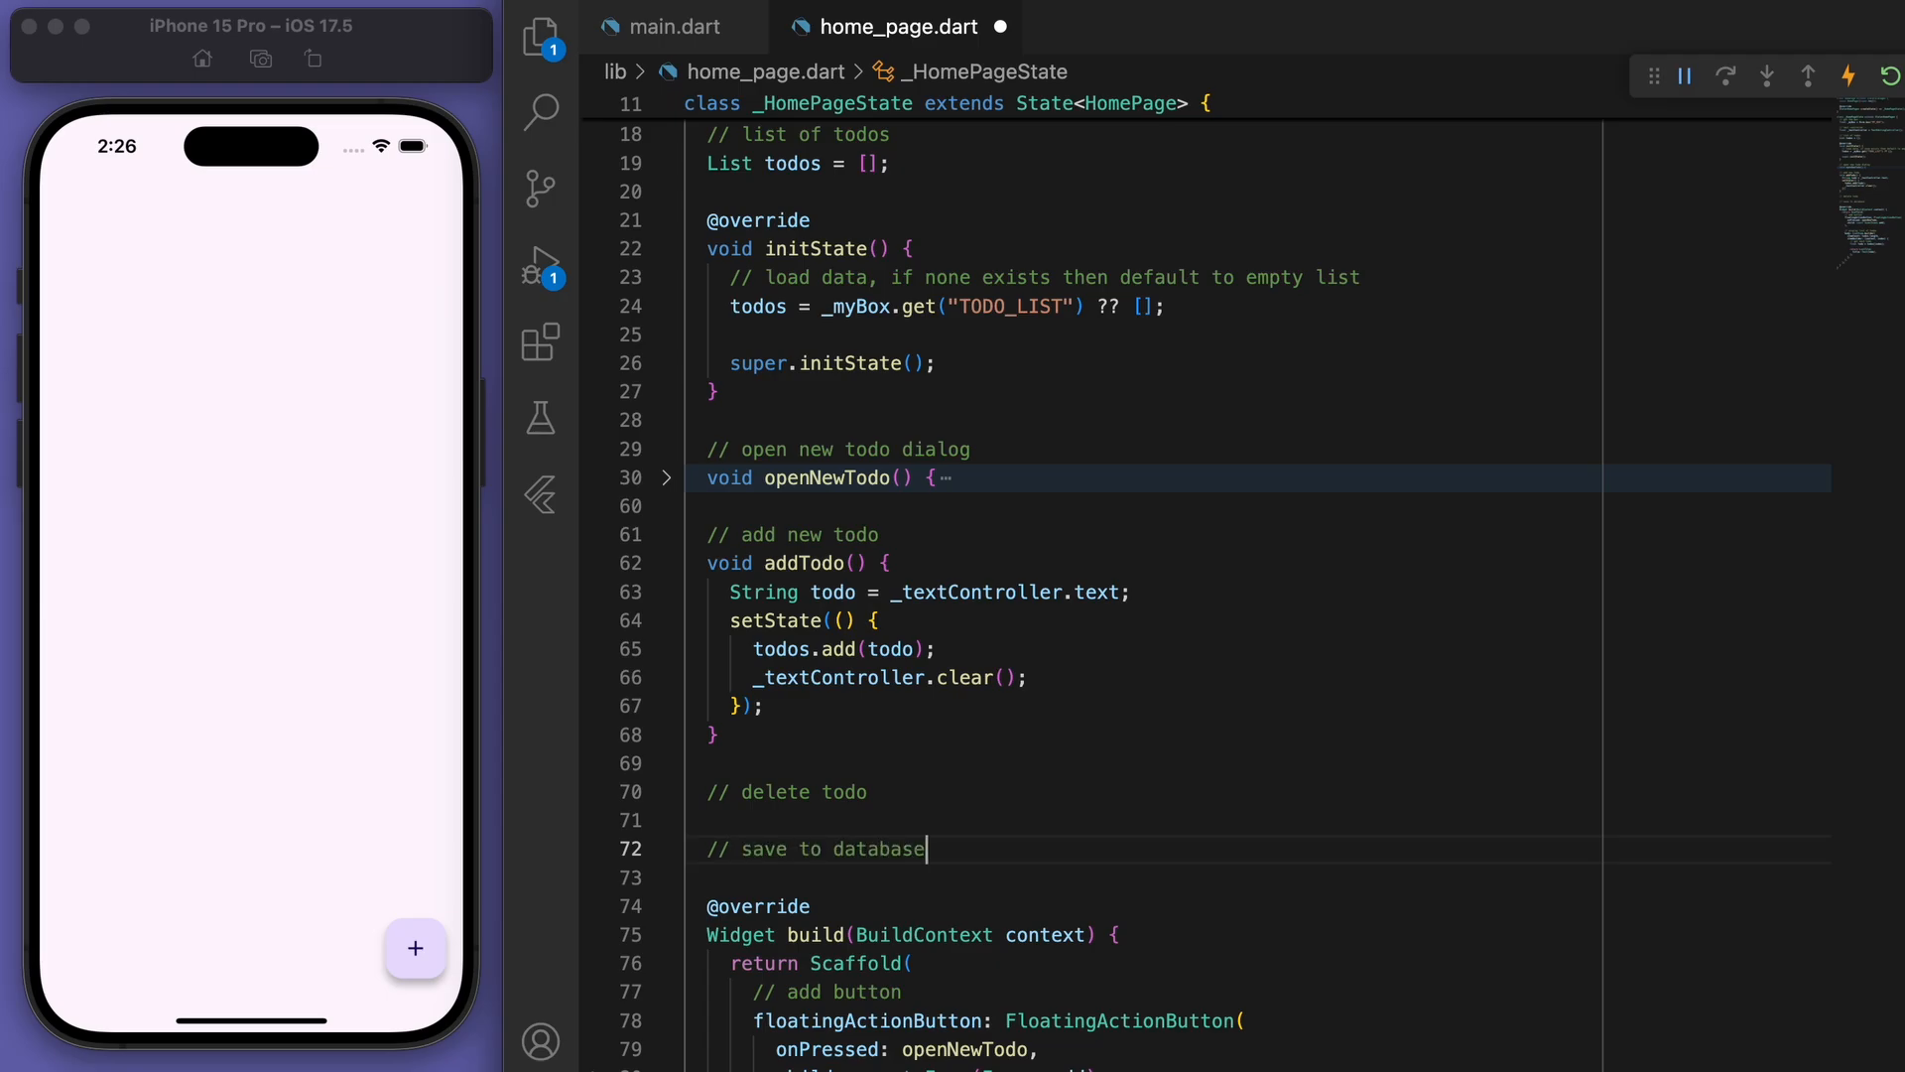
type("void saveTod")
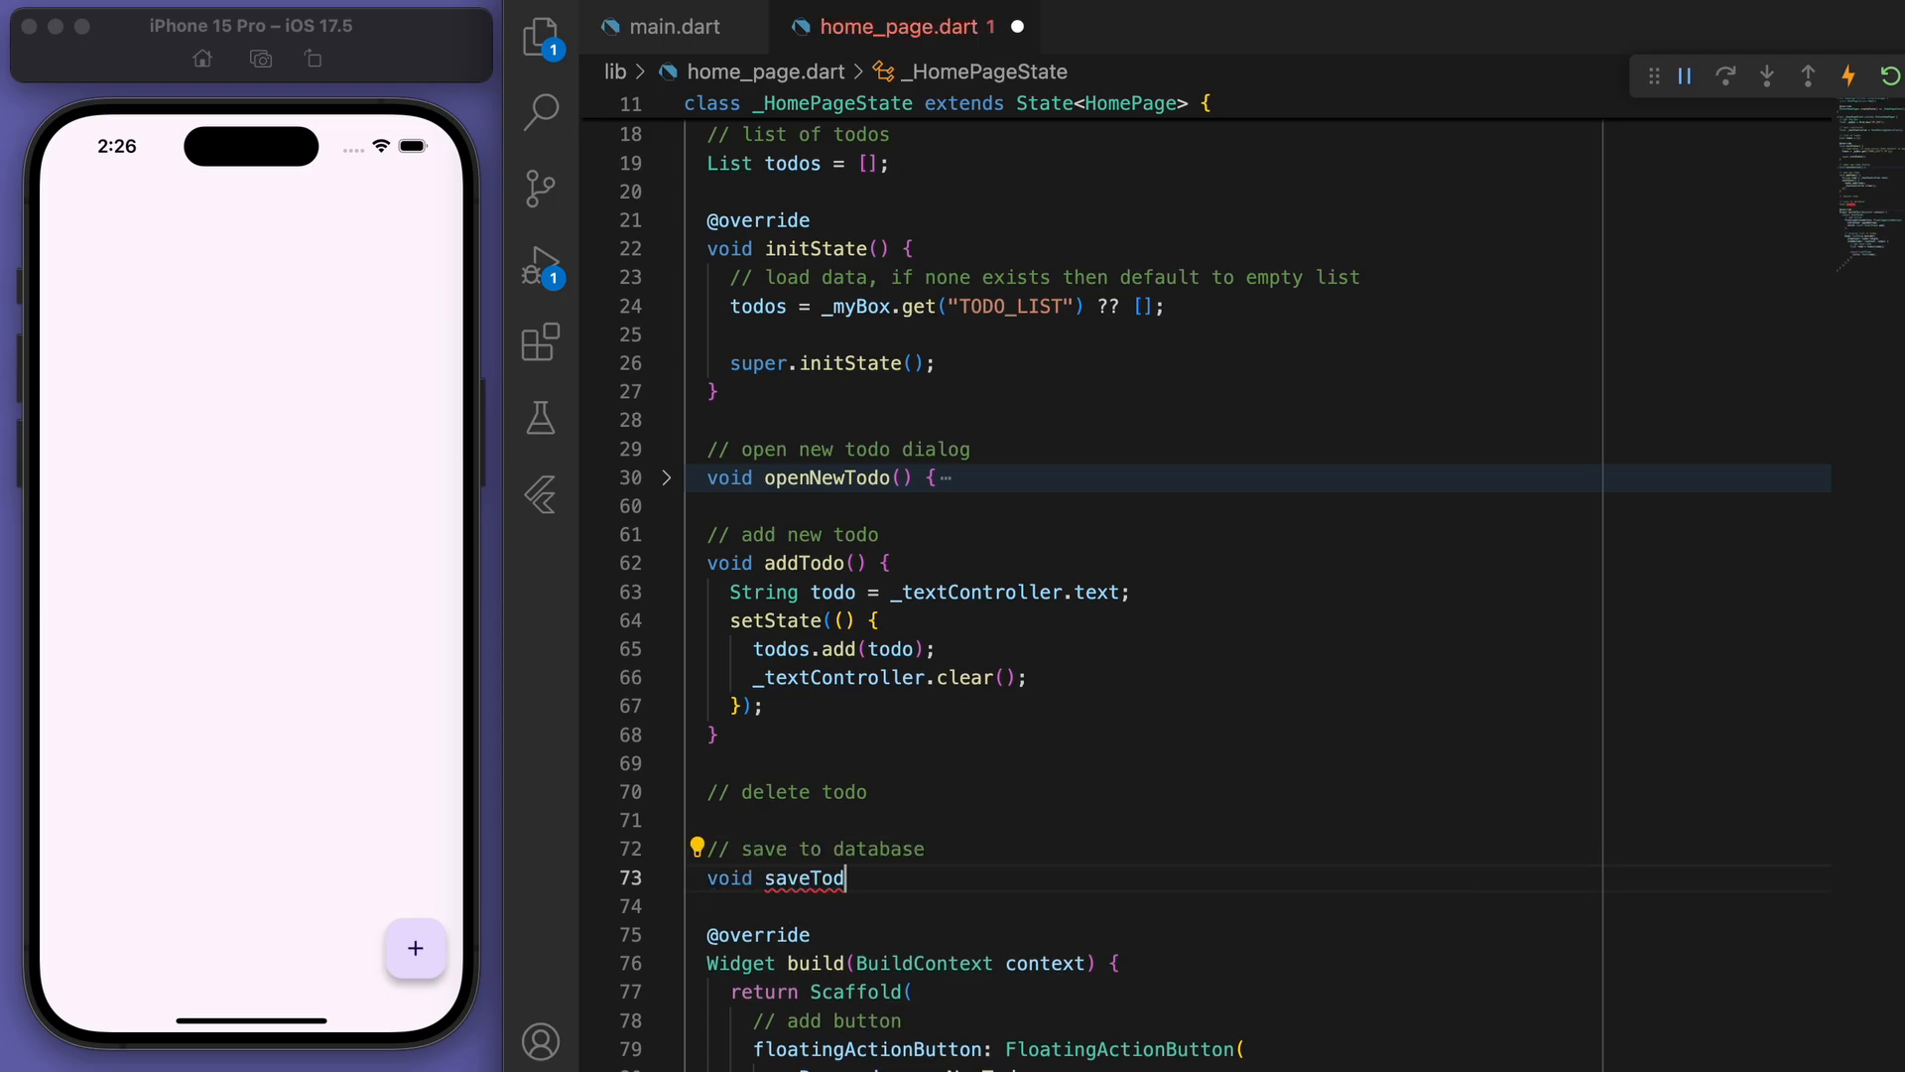
type("Database")
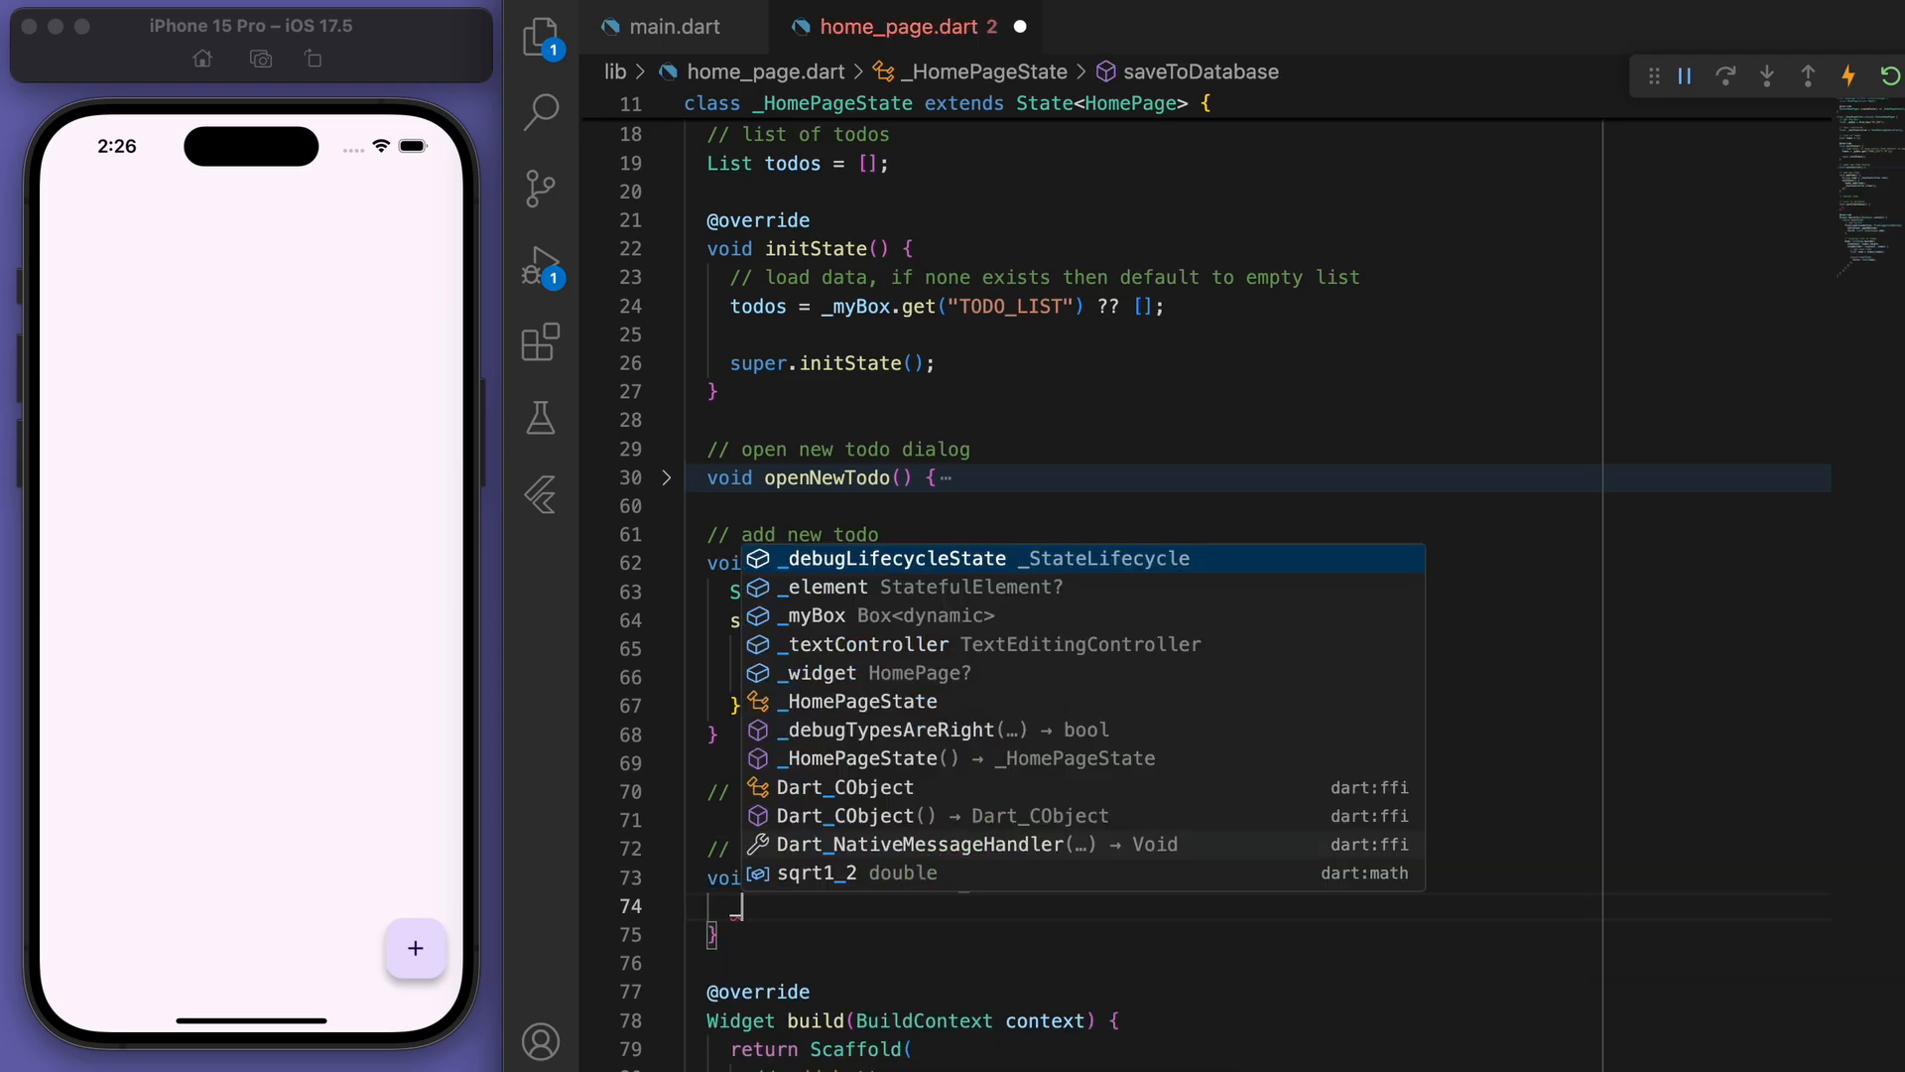
type("_myBox.put(\"\", value")
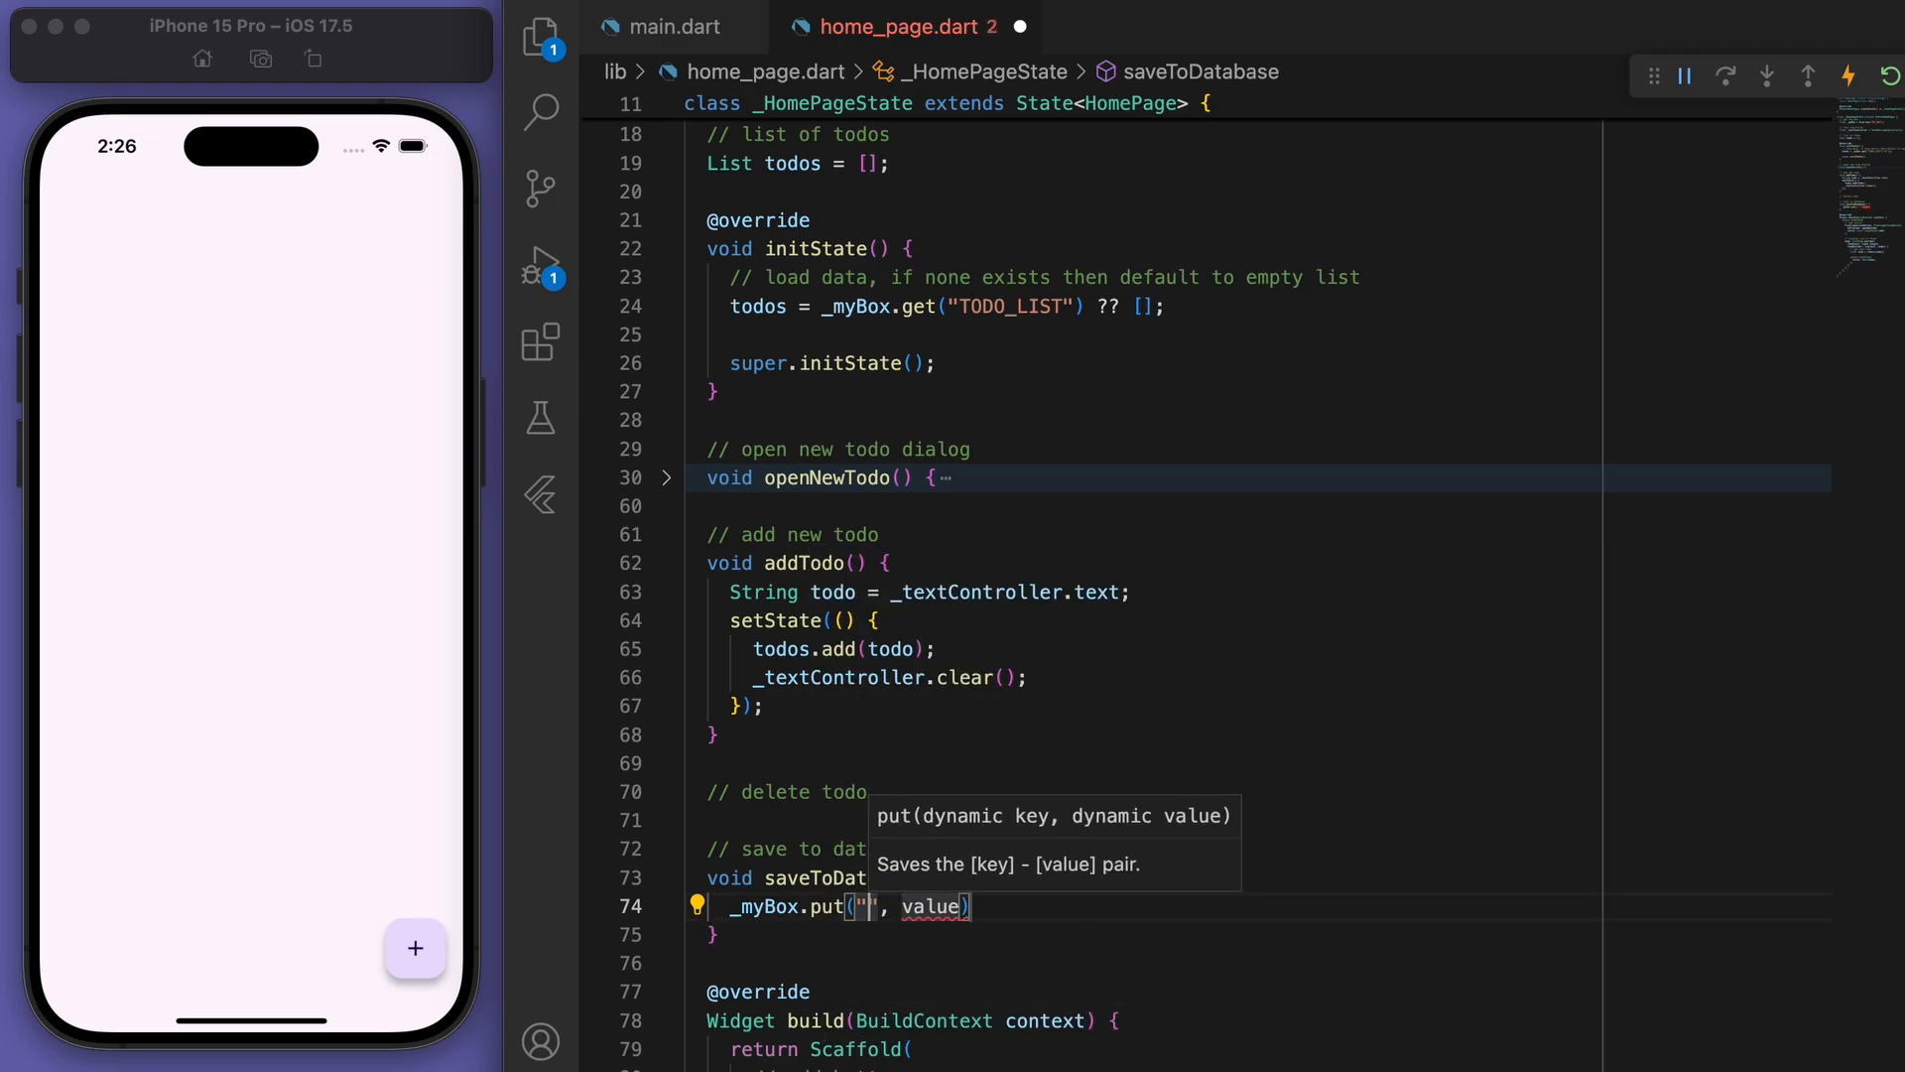
type("TODO_LIST")
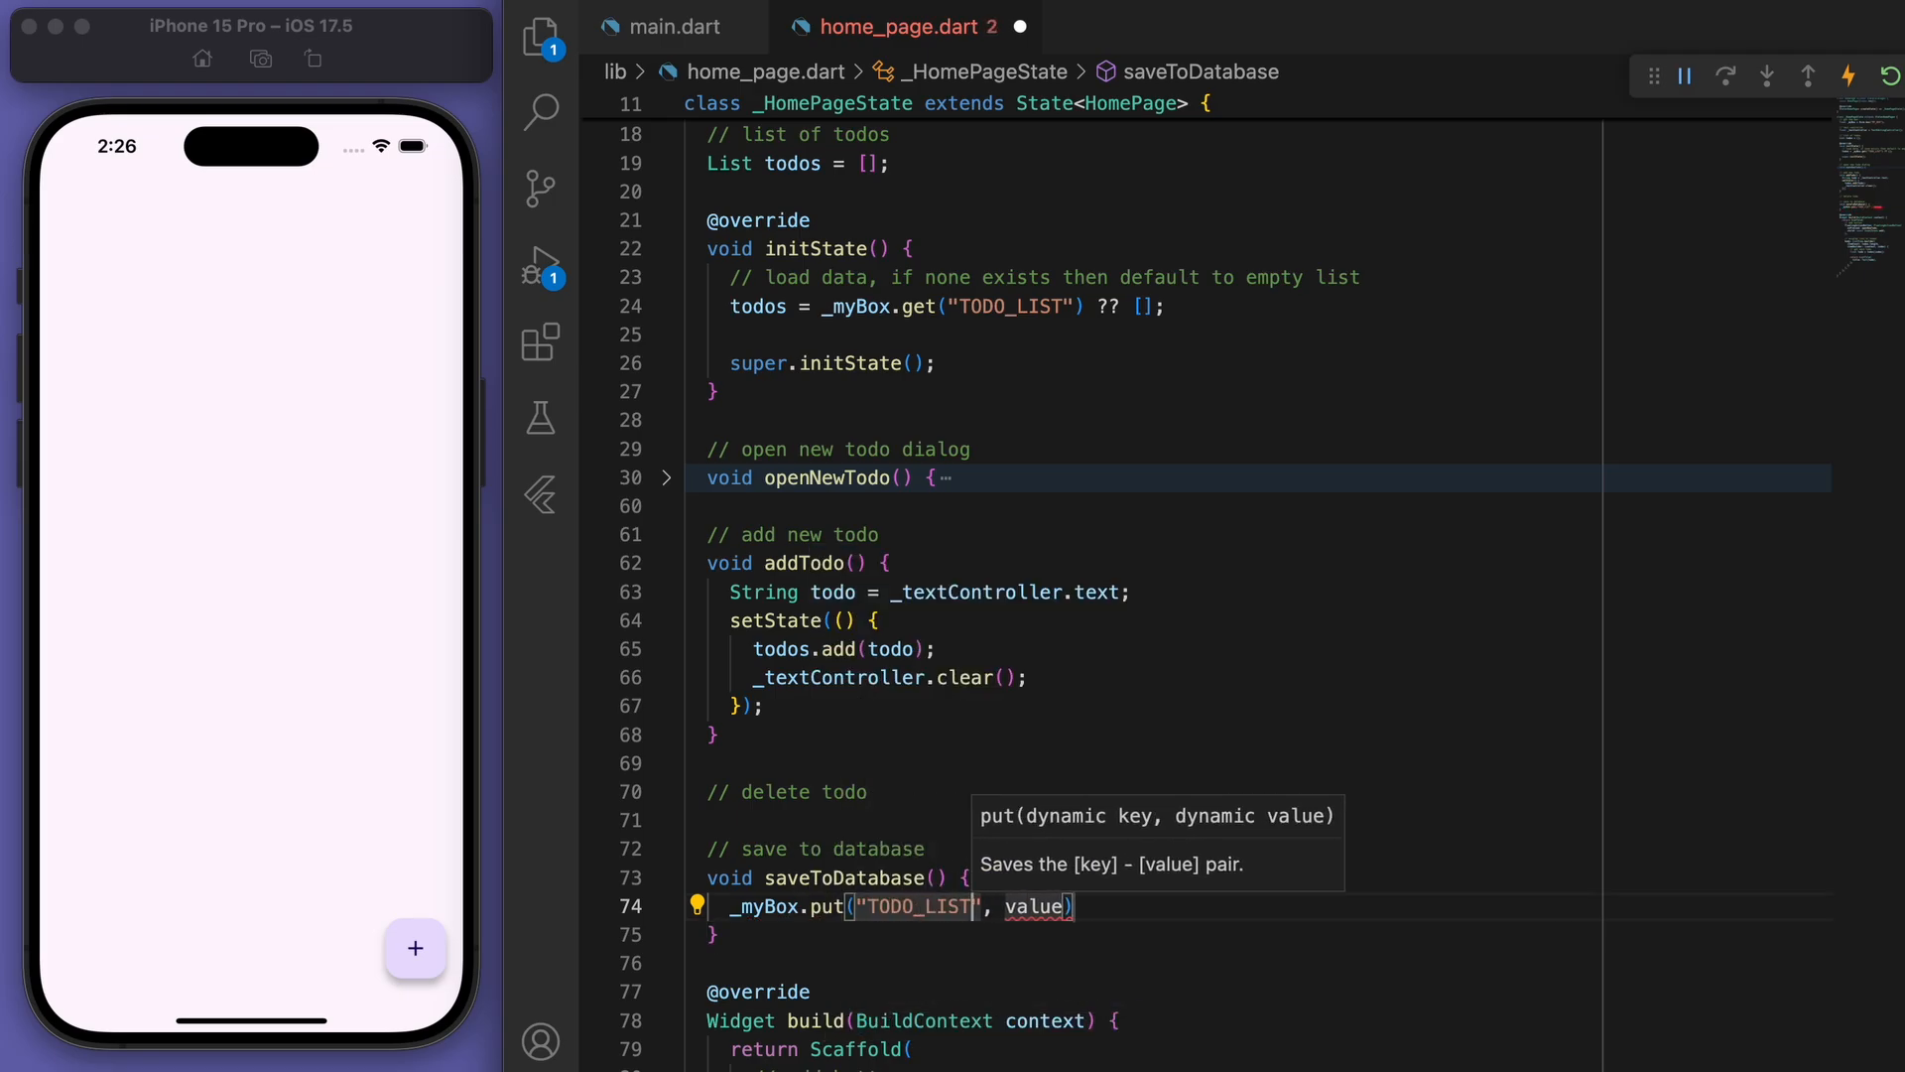
type("todos")
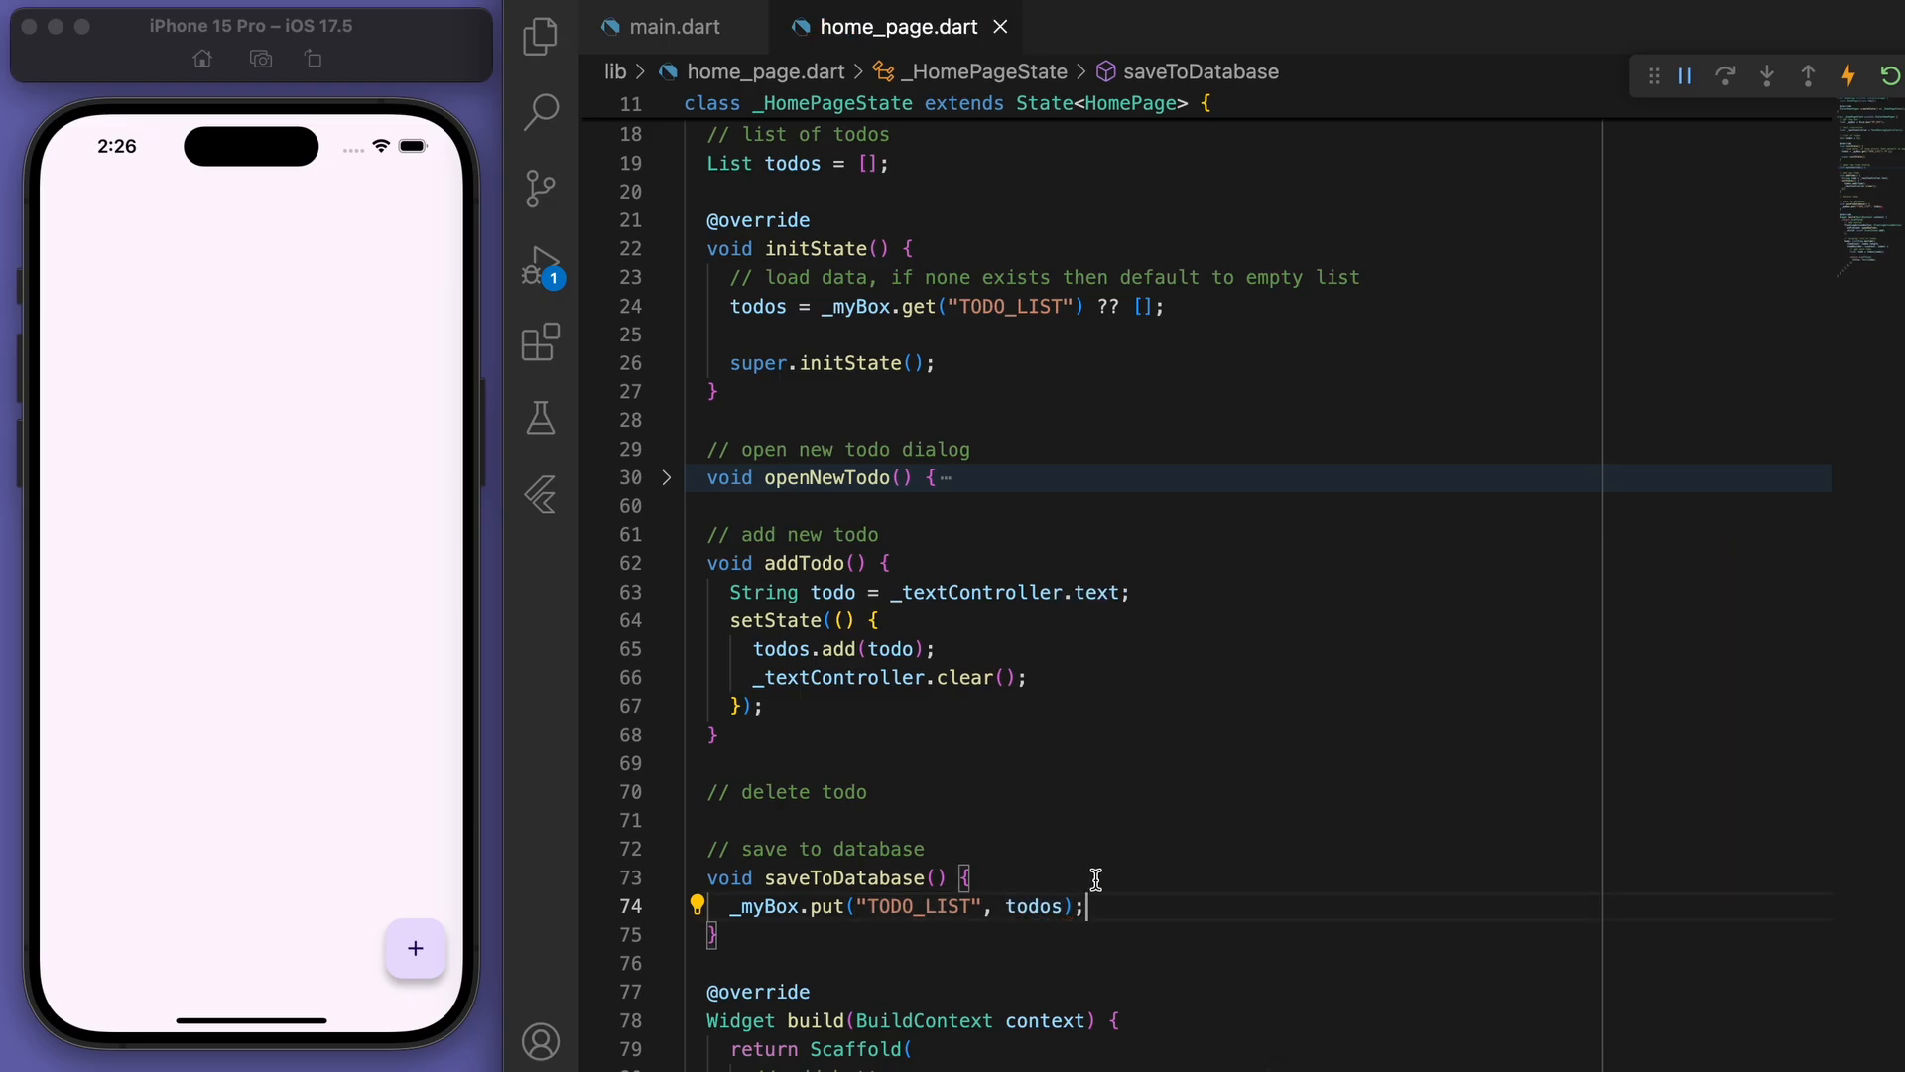
left_click(414, 948)
type("saveToDatabase();")
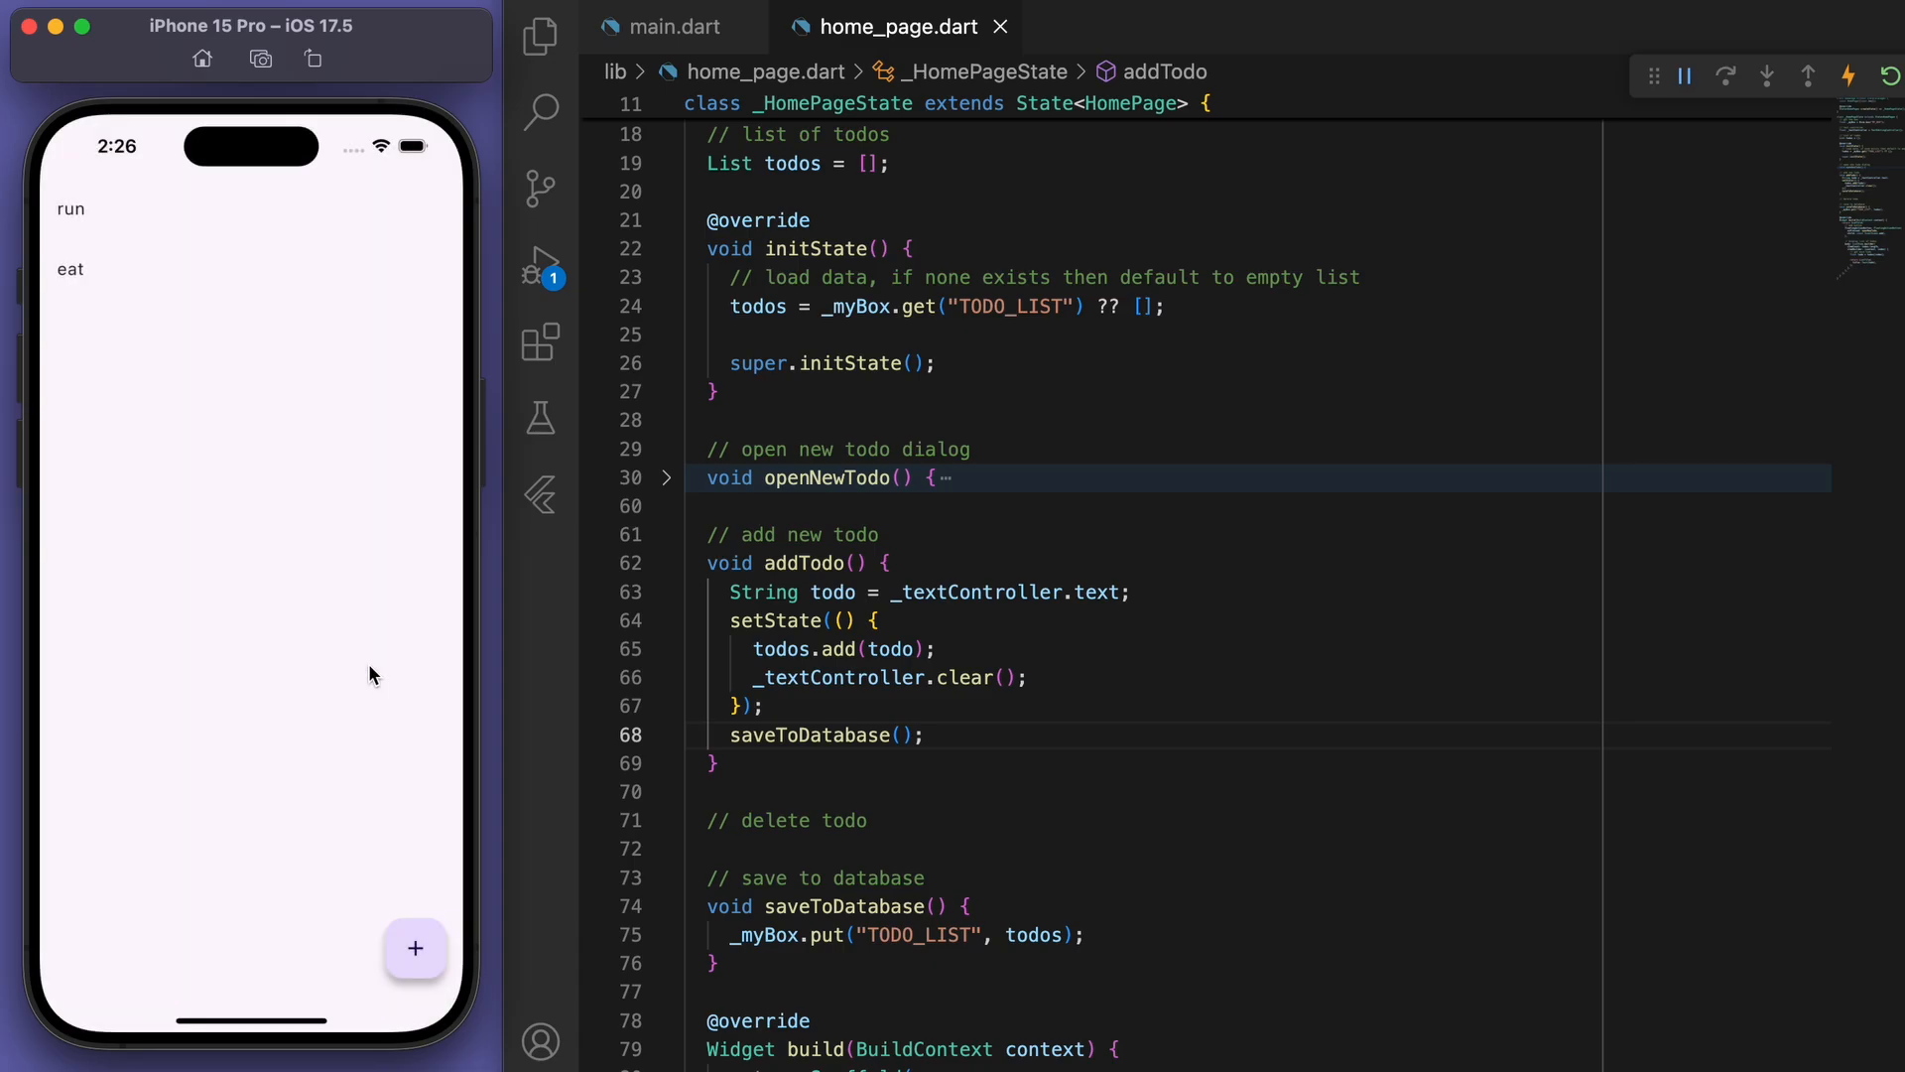
Call saveToDatabase() in addTodo and start a new line below the ListTile title.
double_click(935, 448)
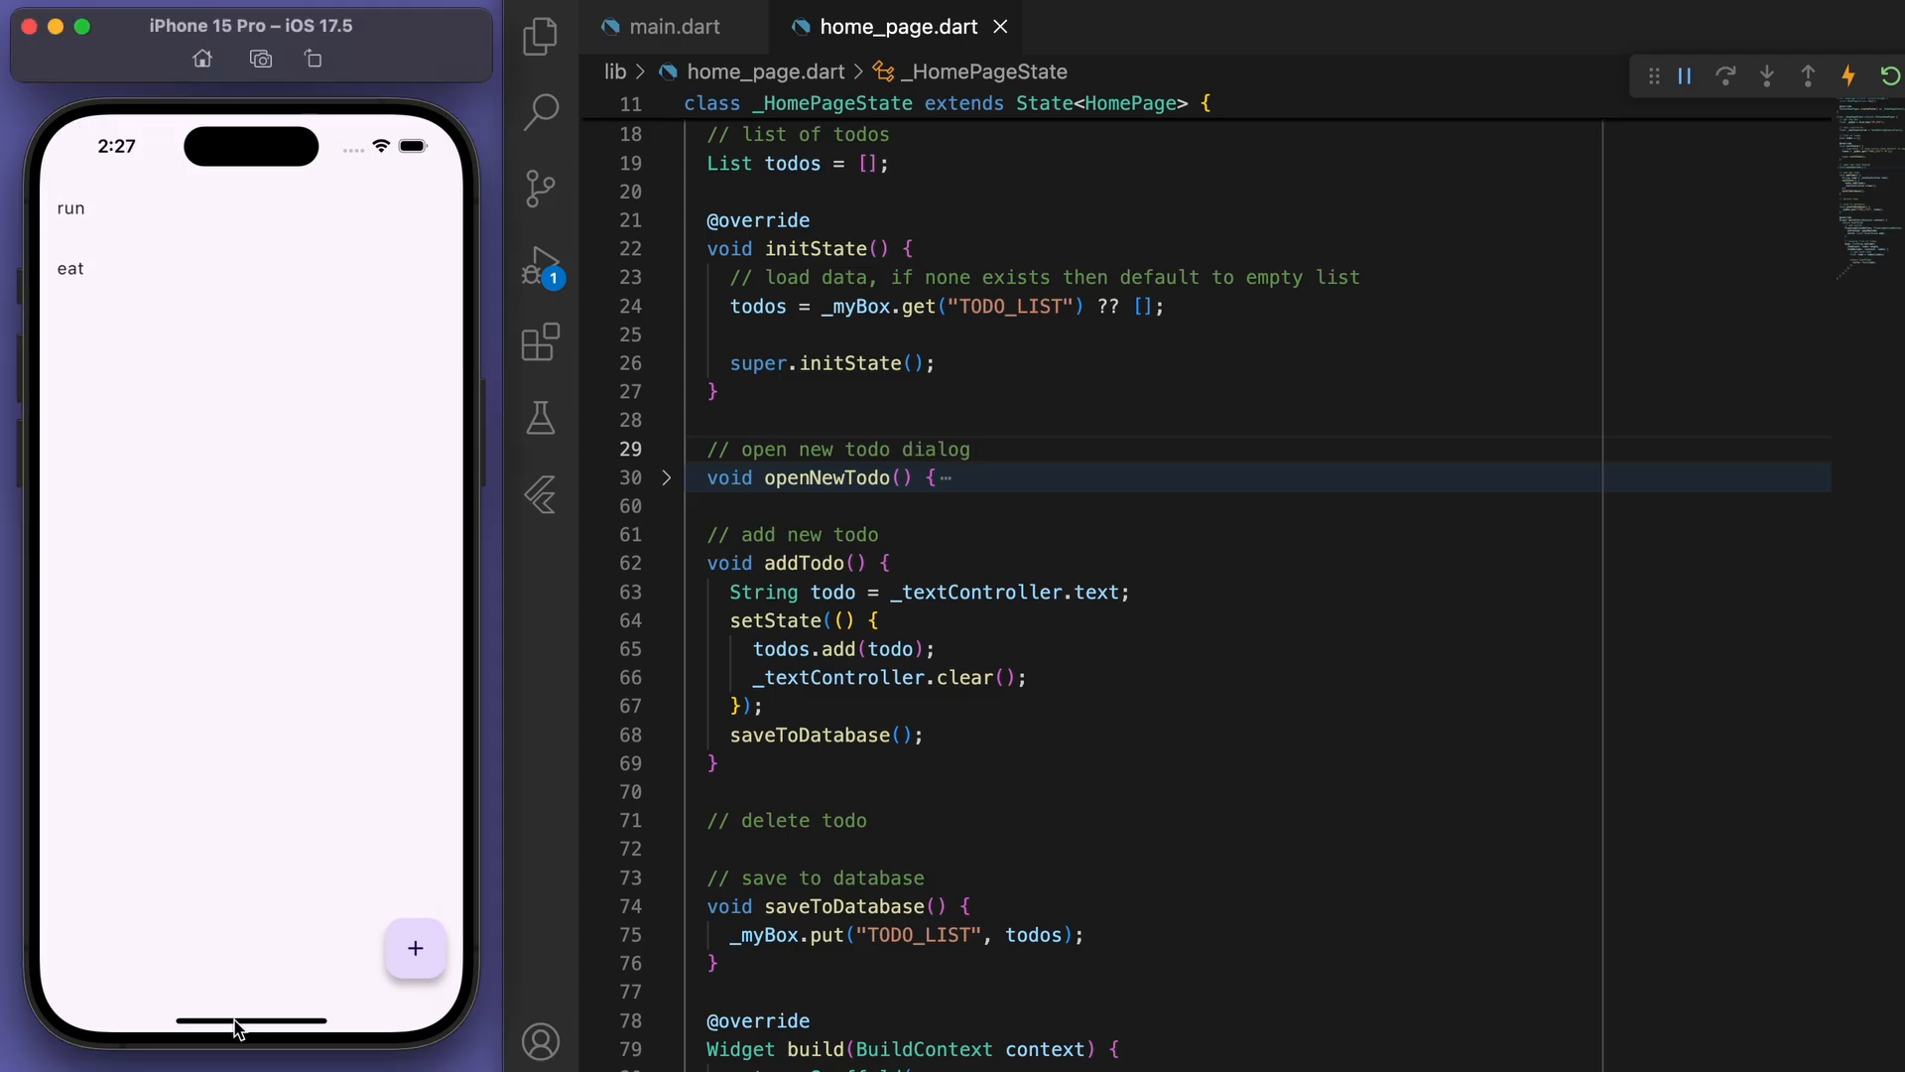
mouse_move(274, 1058)
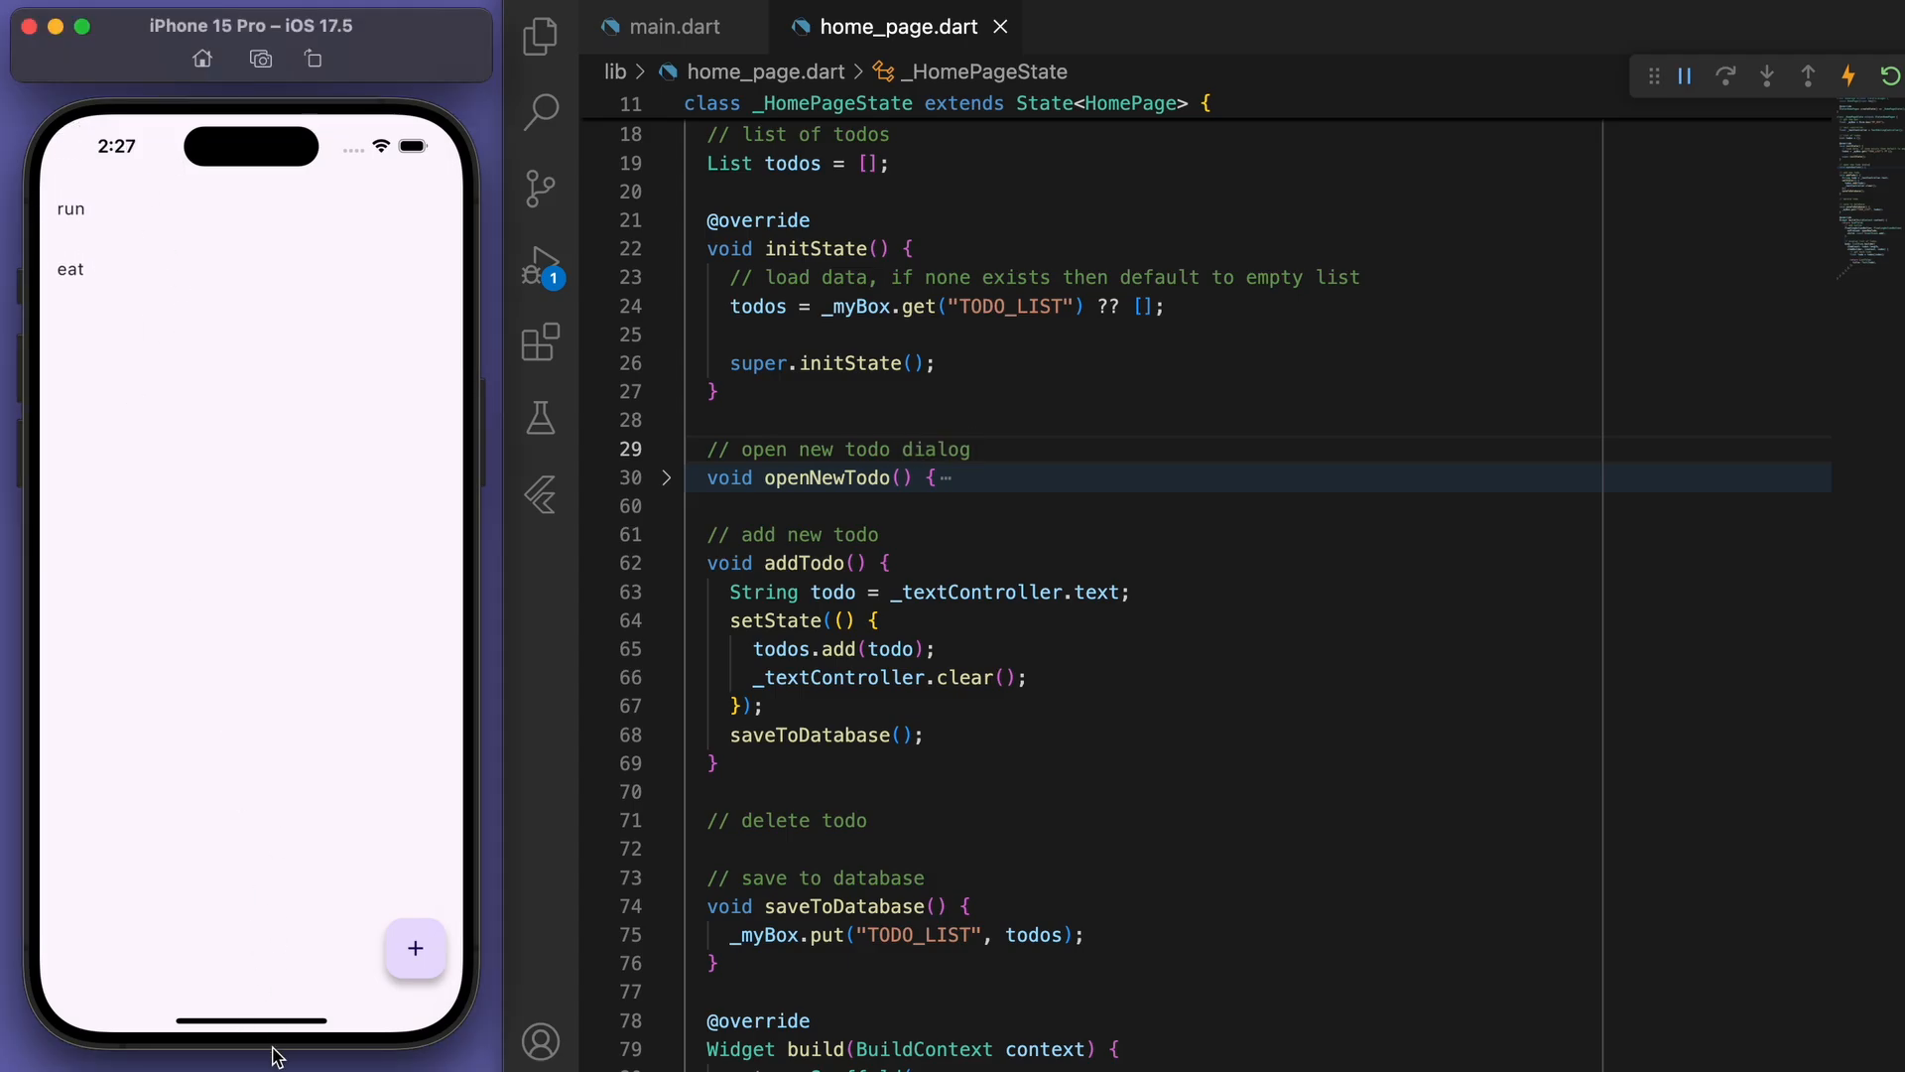
left_click(593, 879)
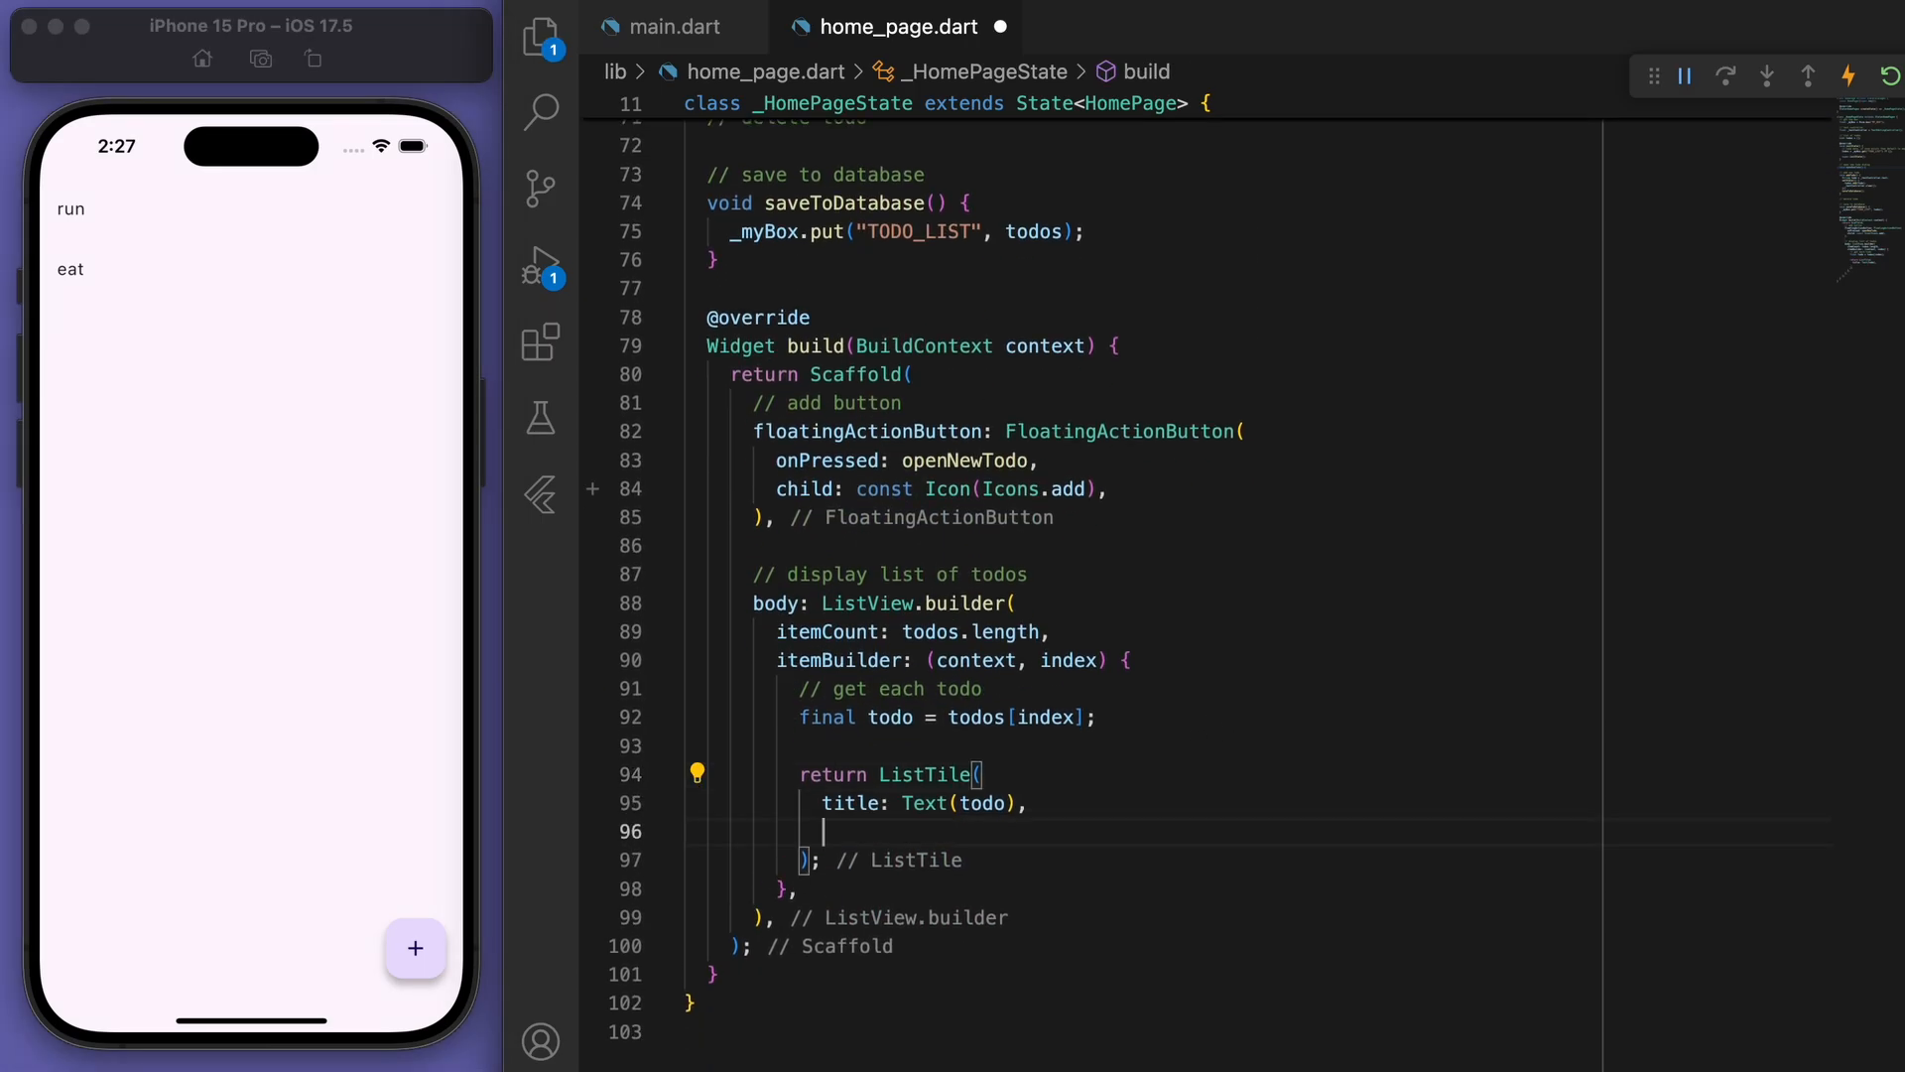
Give each ListTile a trailing IconButton with const Icon(Icons.delete).
type("trailing: ,")
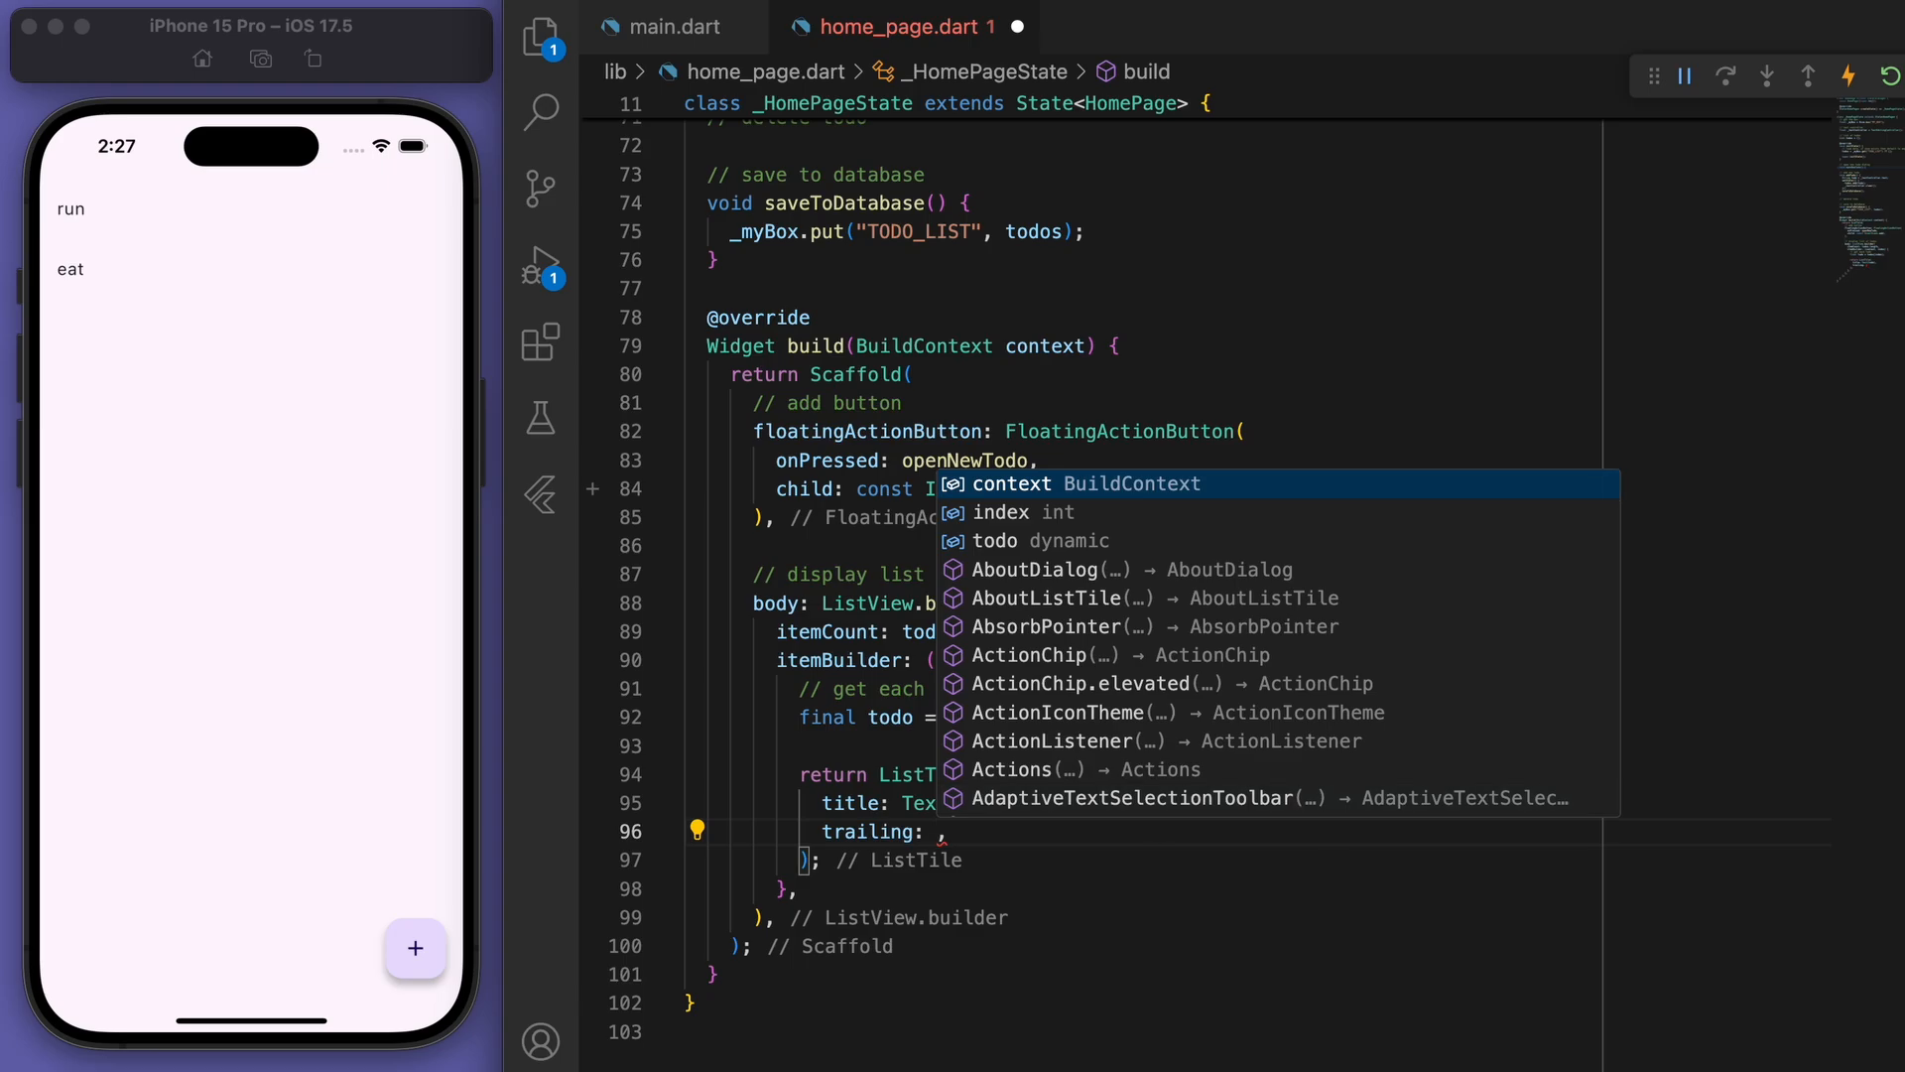
type("IconButton(")
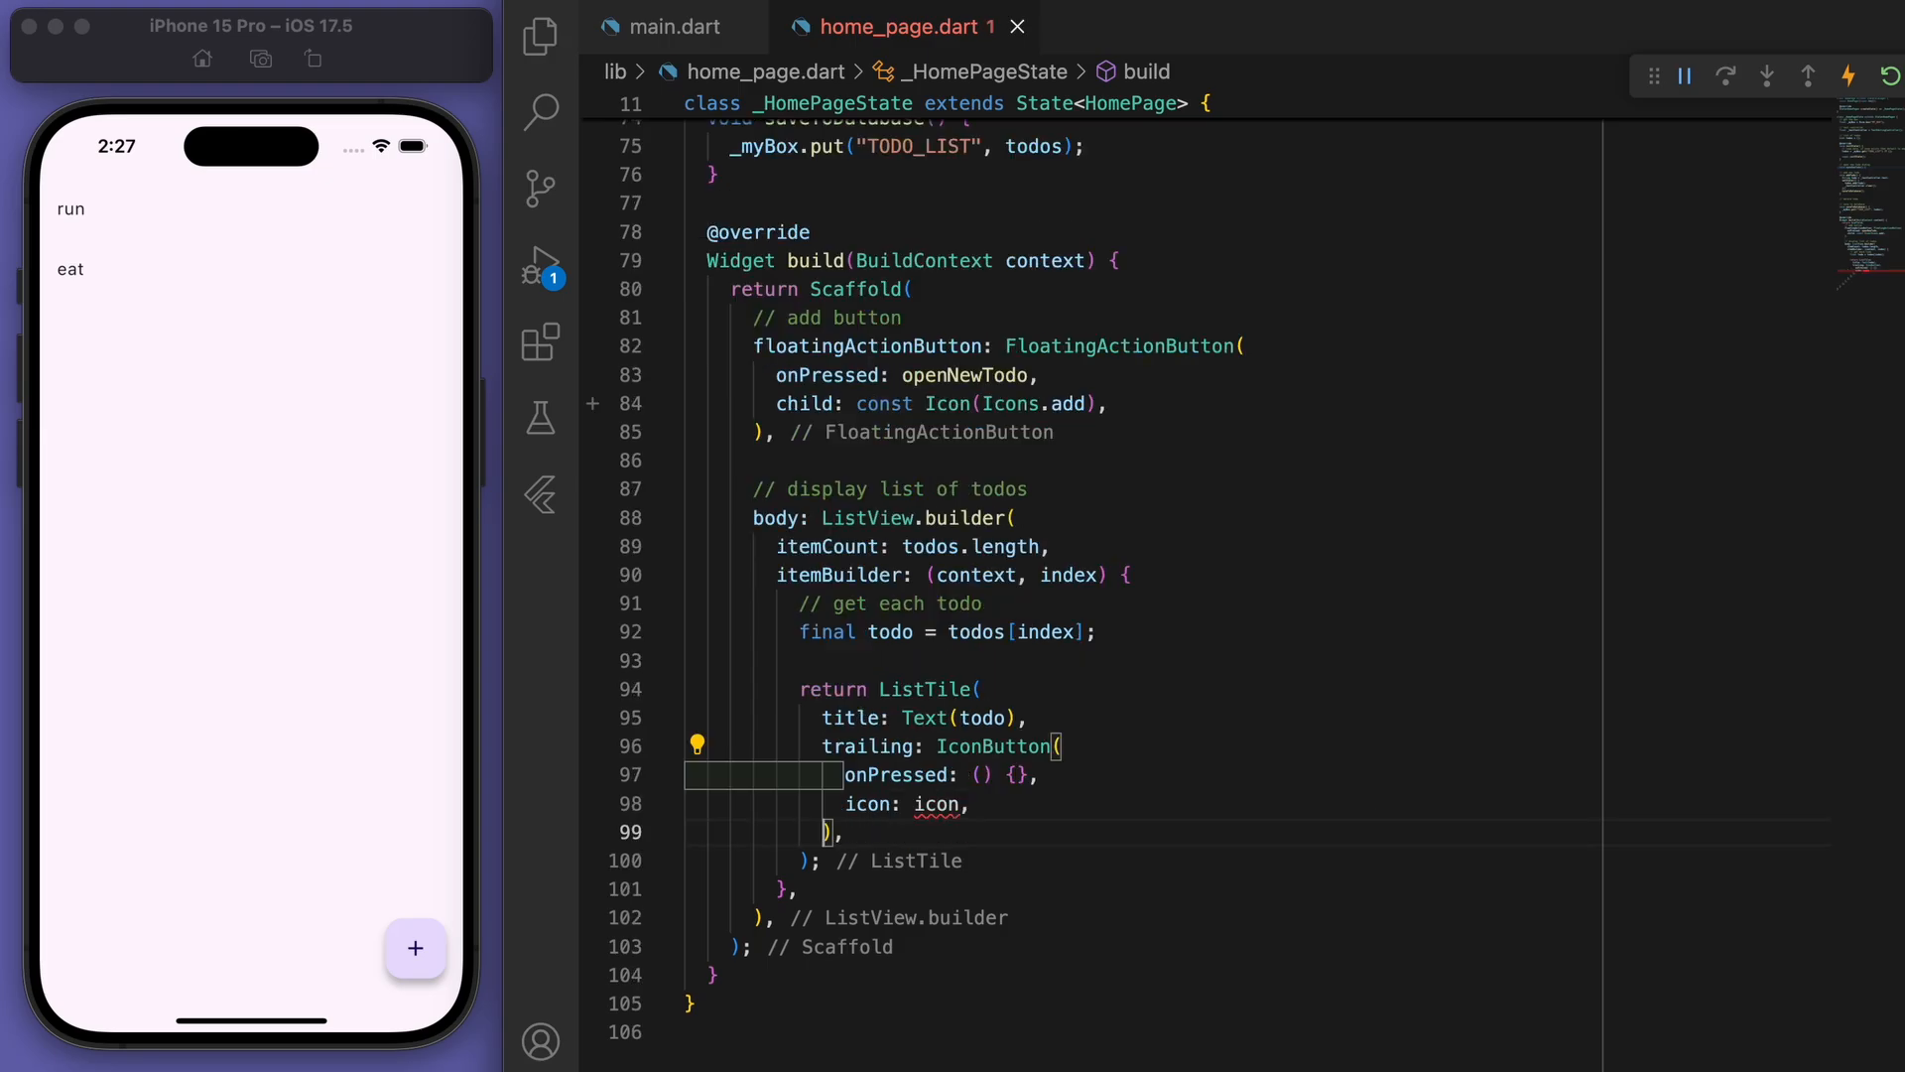
type("Icon(Icons.delete")
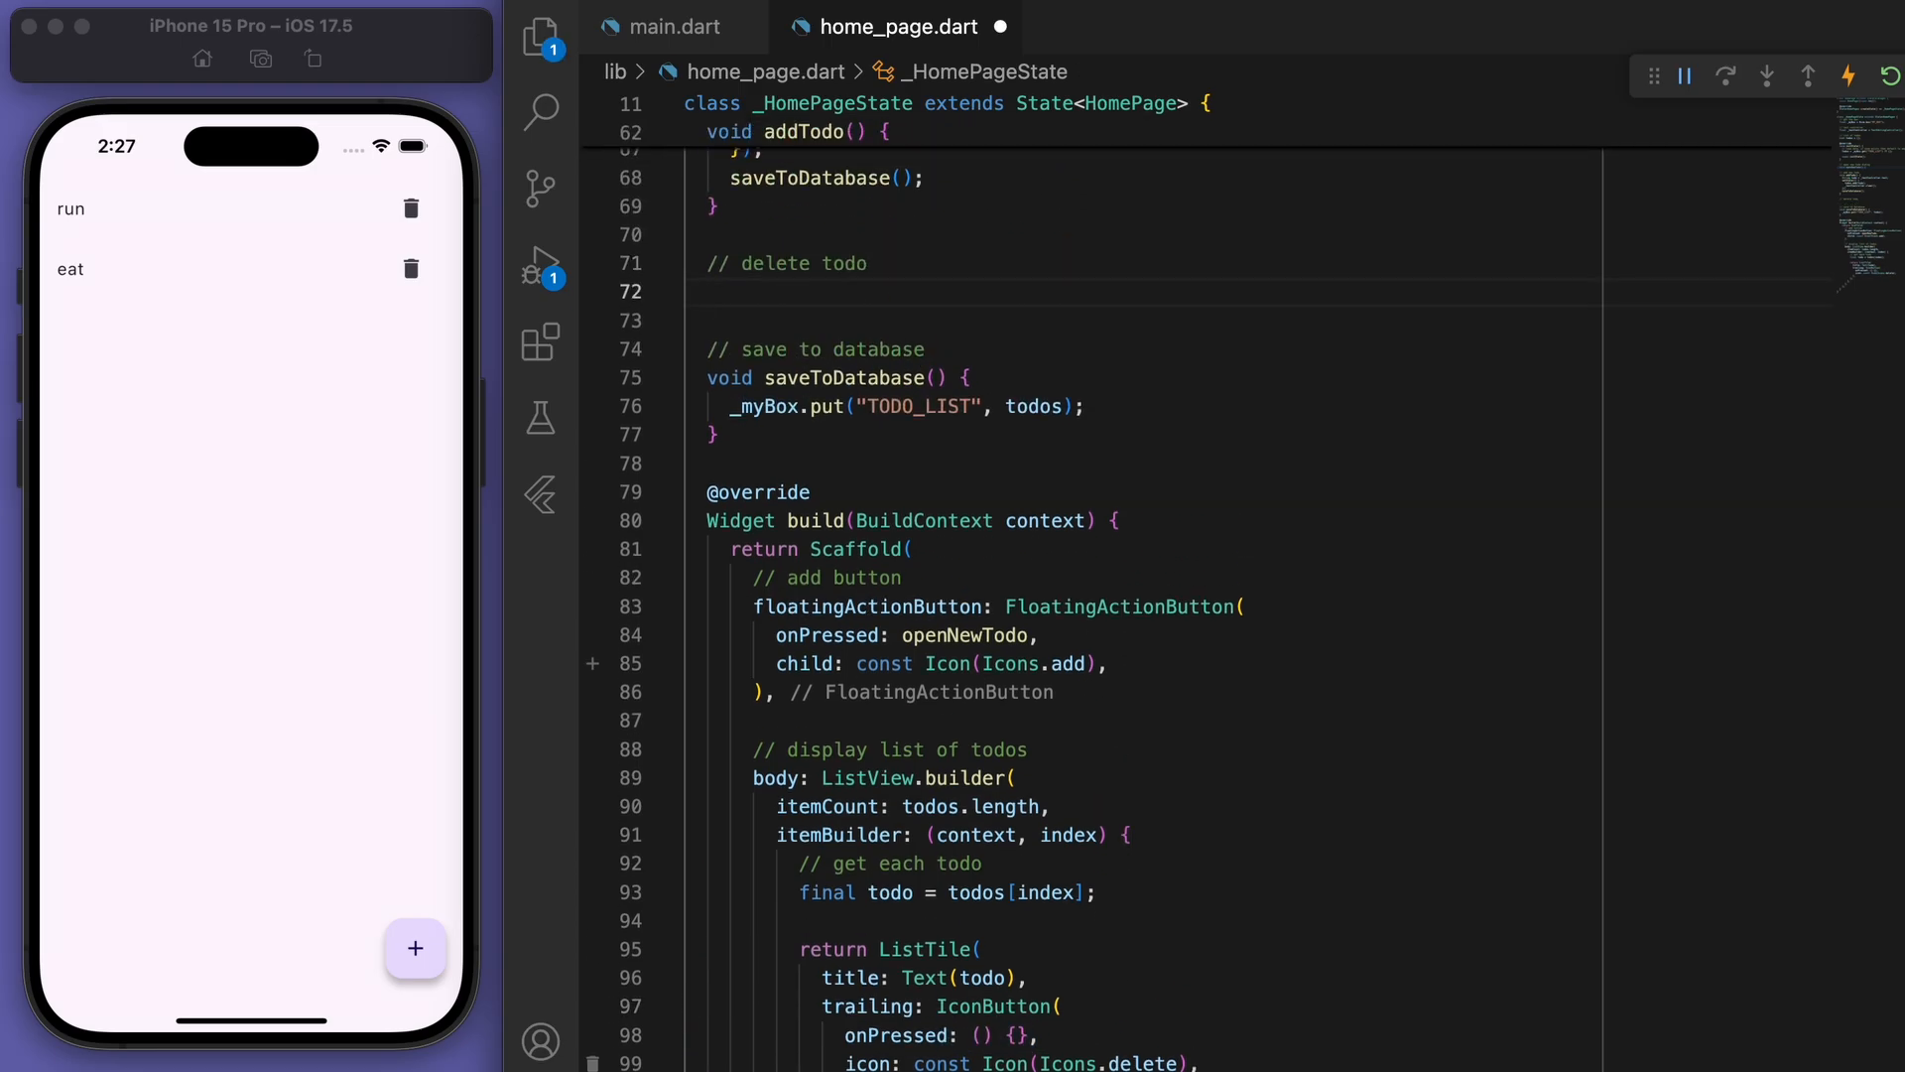
Write deleteTodo(int index) that removes the todo at index inside setState and saves.
type("void del")
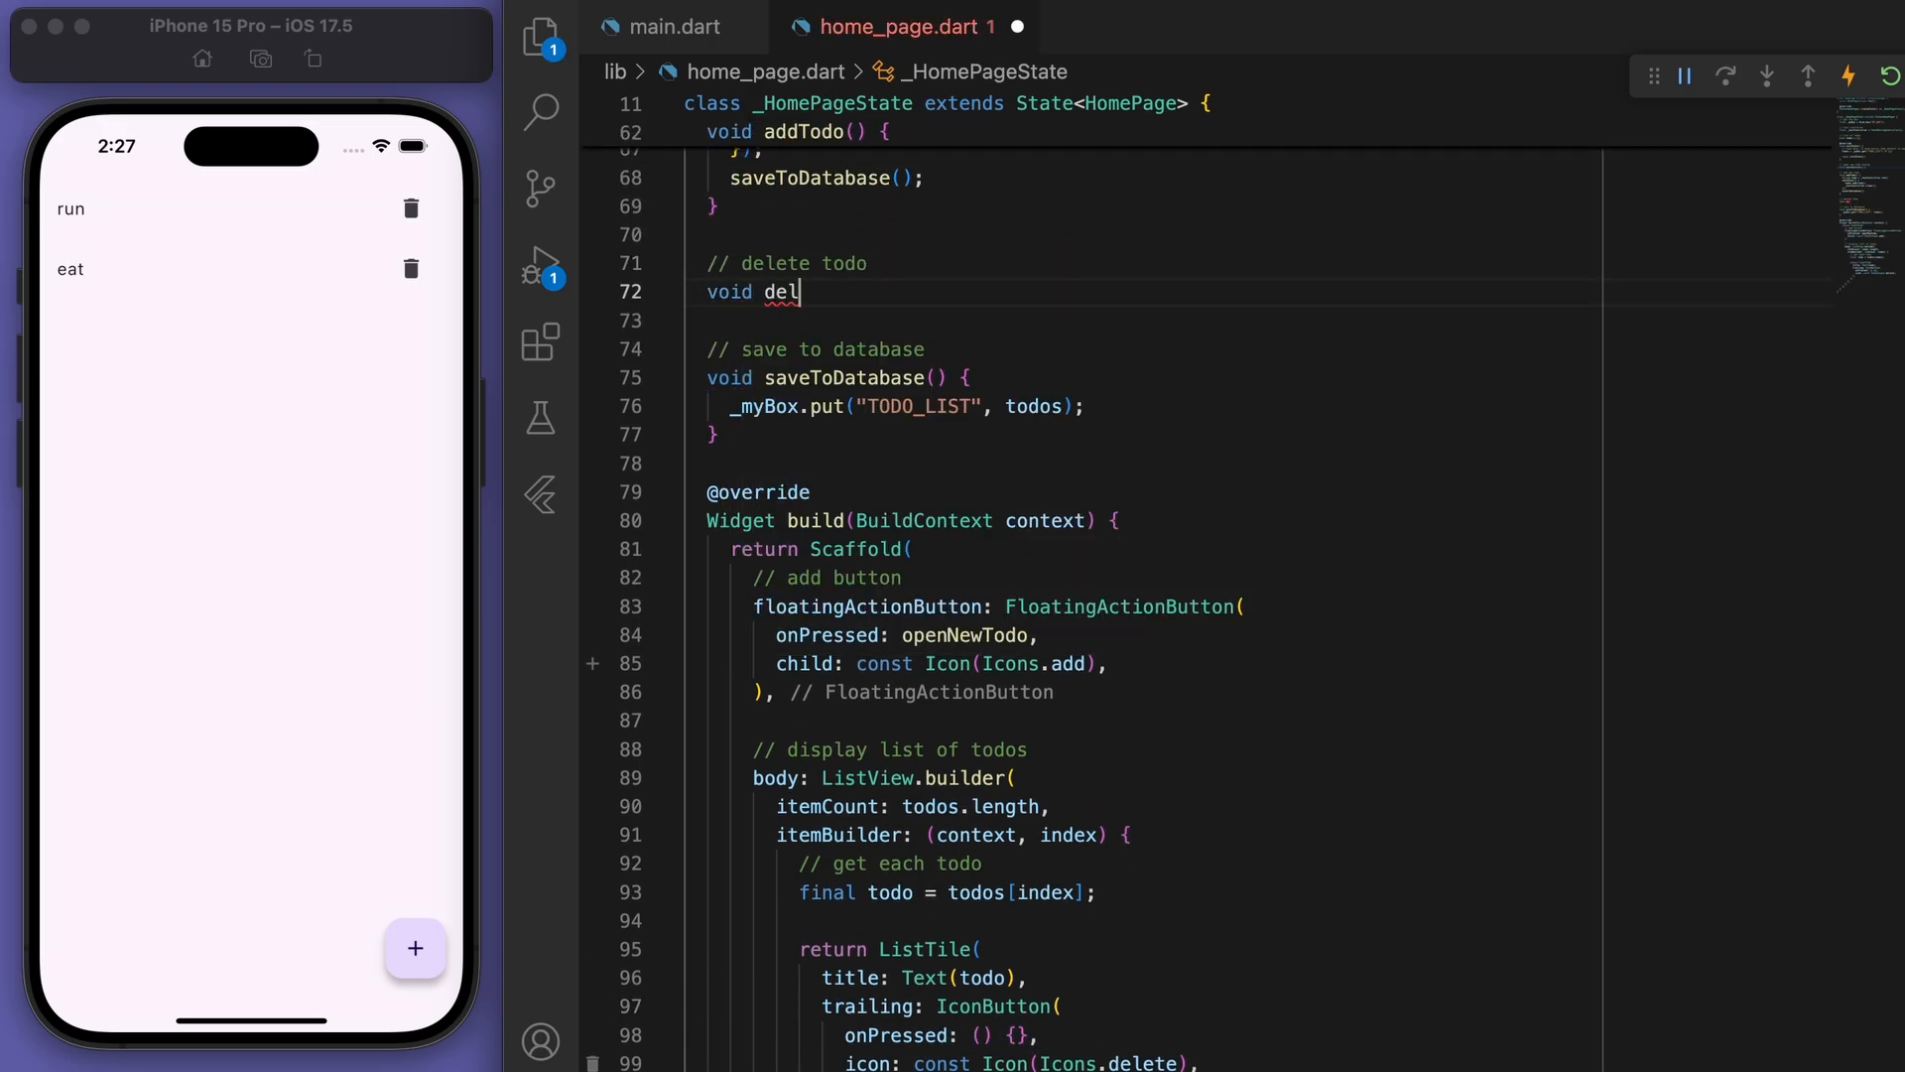
type("eteTodo() {")
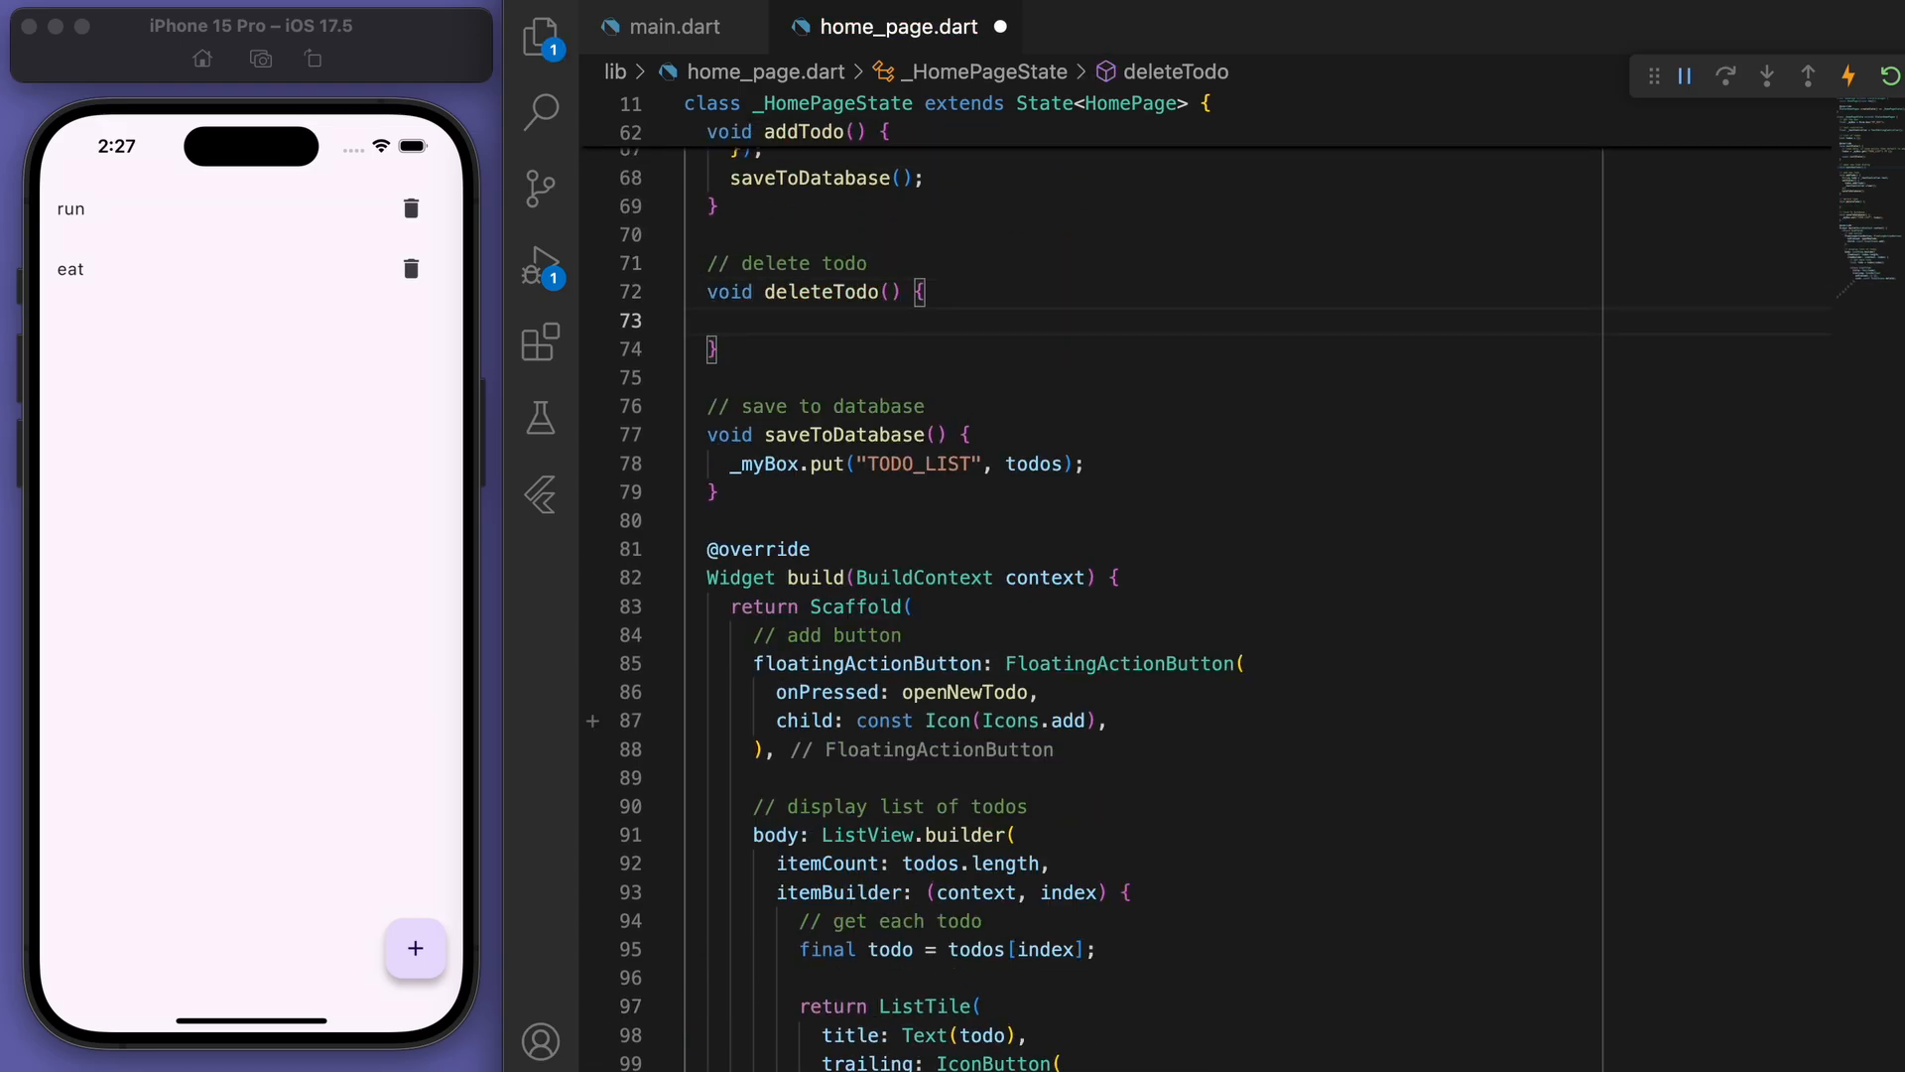
type("setState(() {")
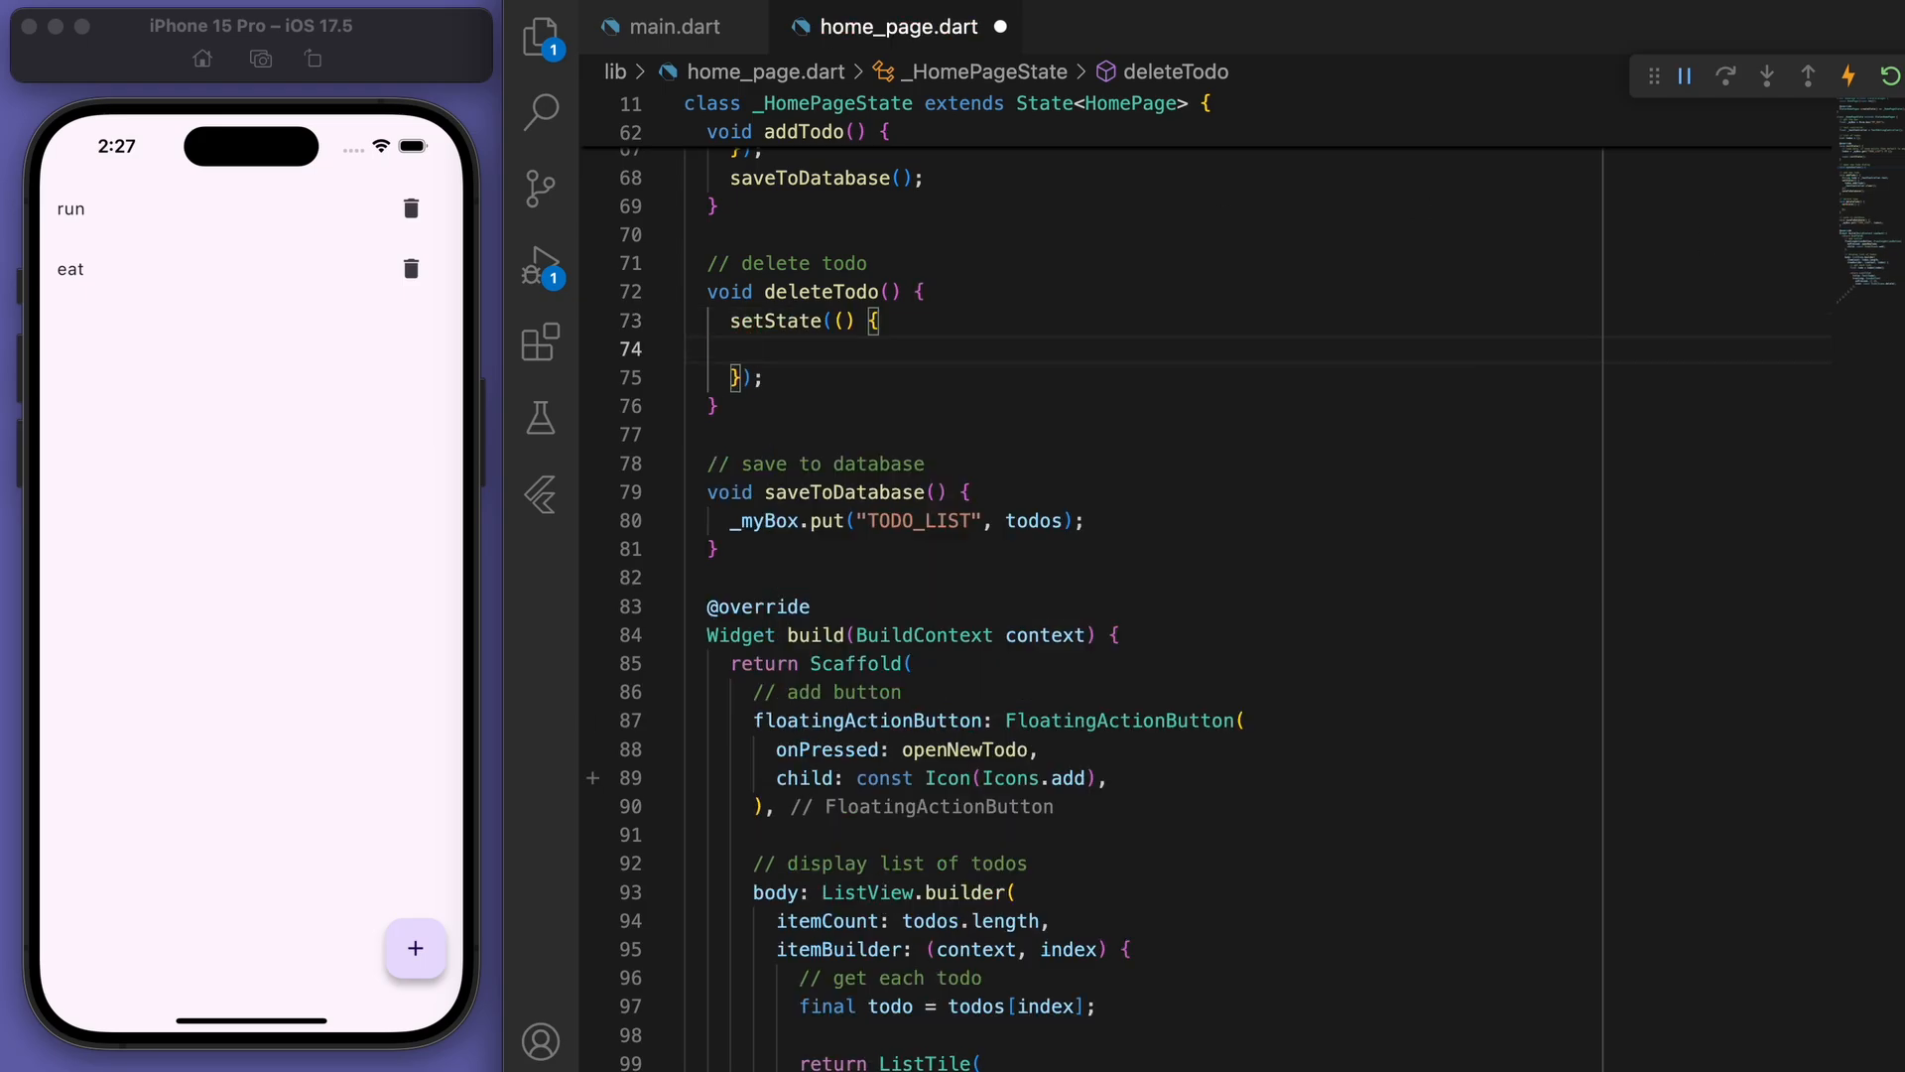
type("todos.remov")
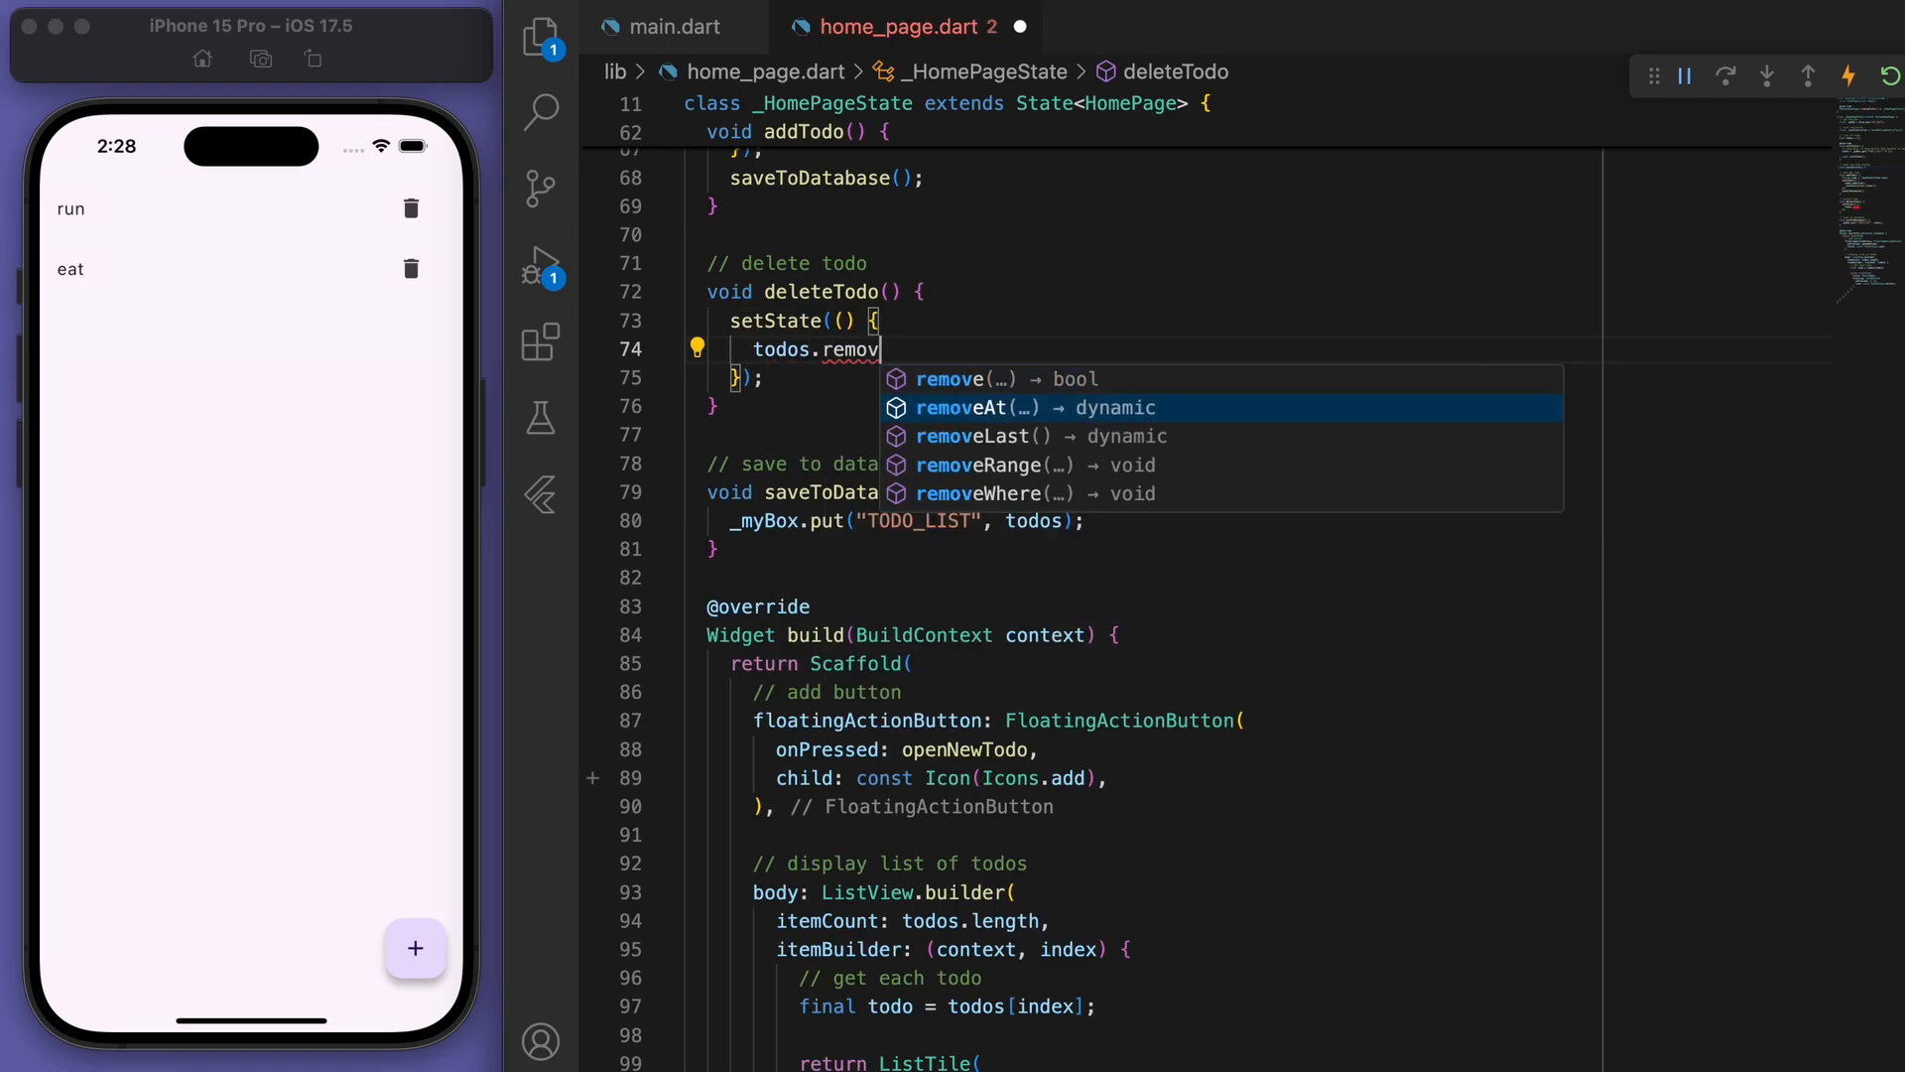
left_click(961, 407)
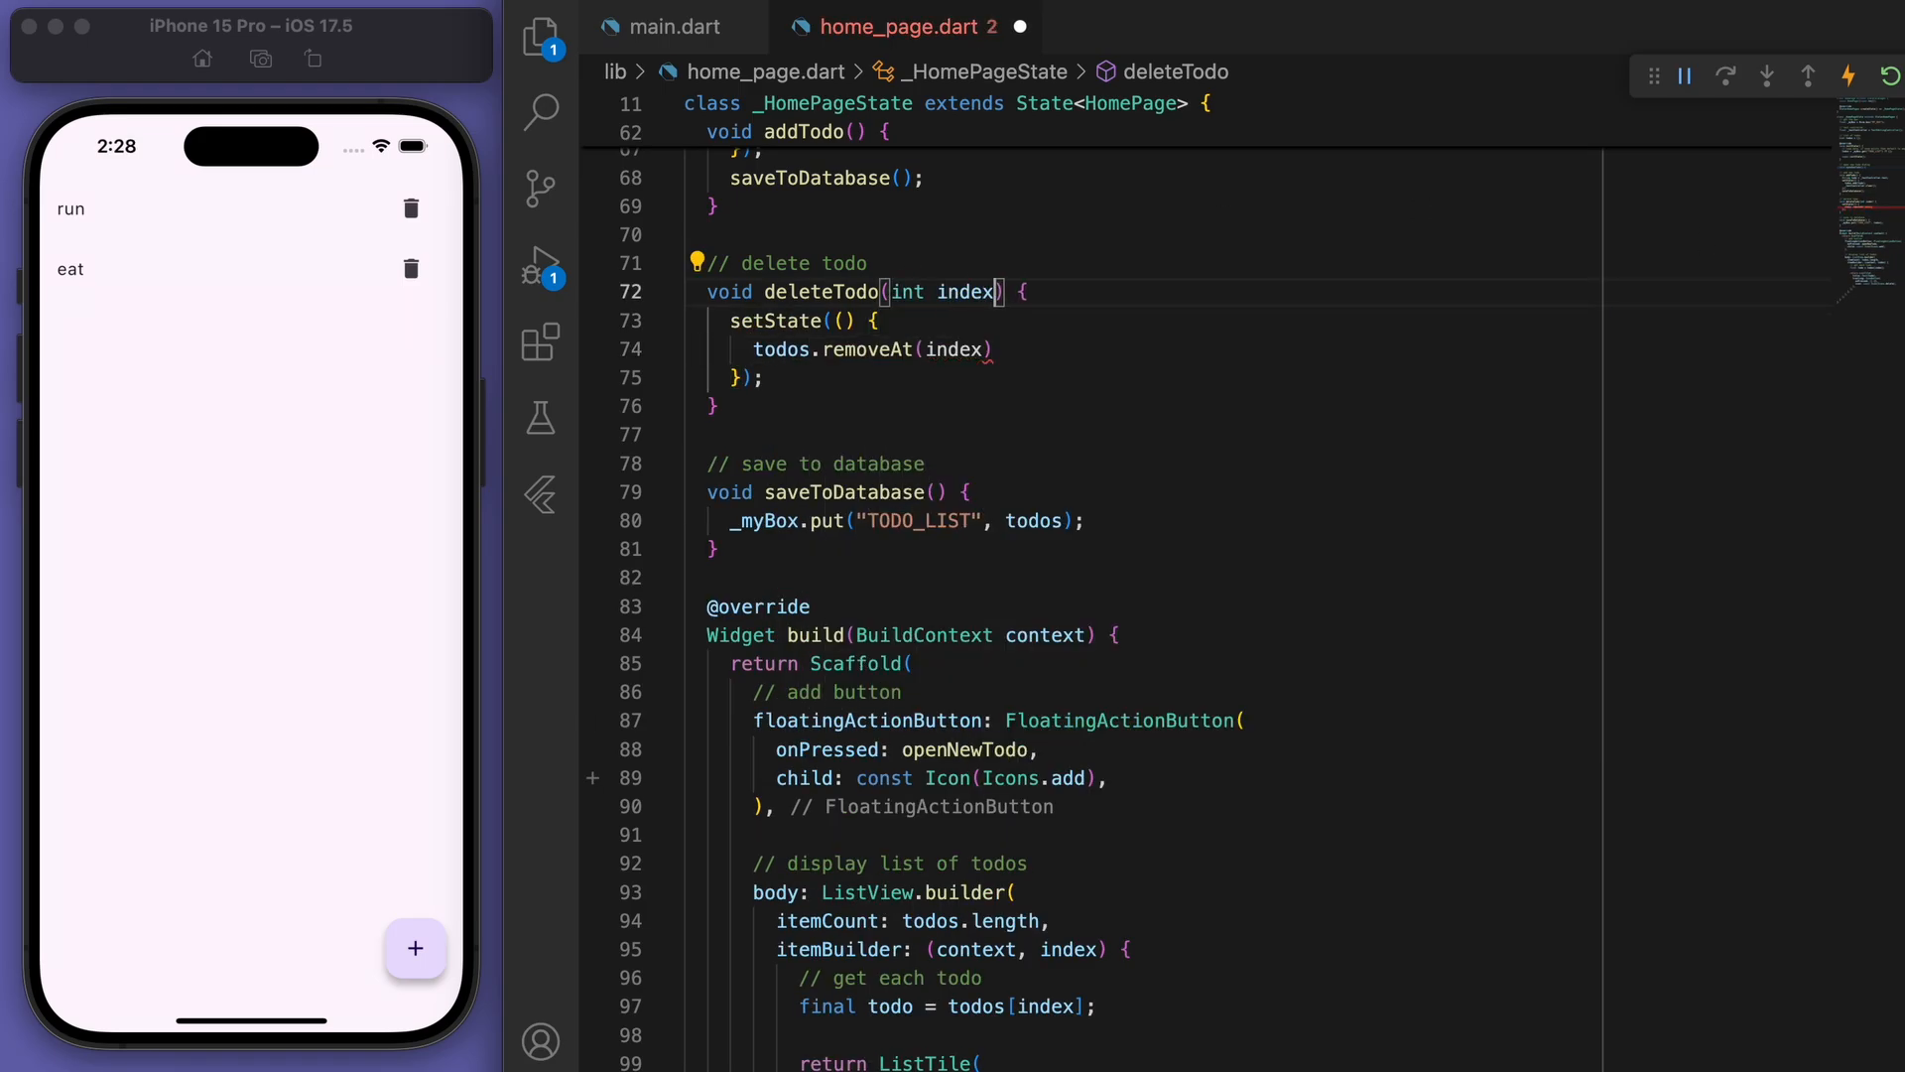
type("save")
type("onPressed: () => deleteTodo(),")
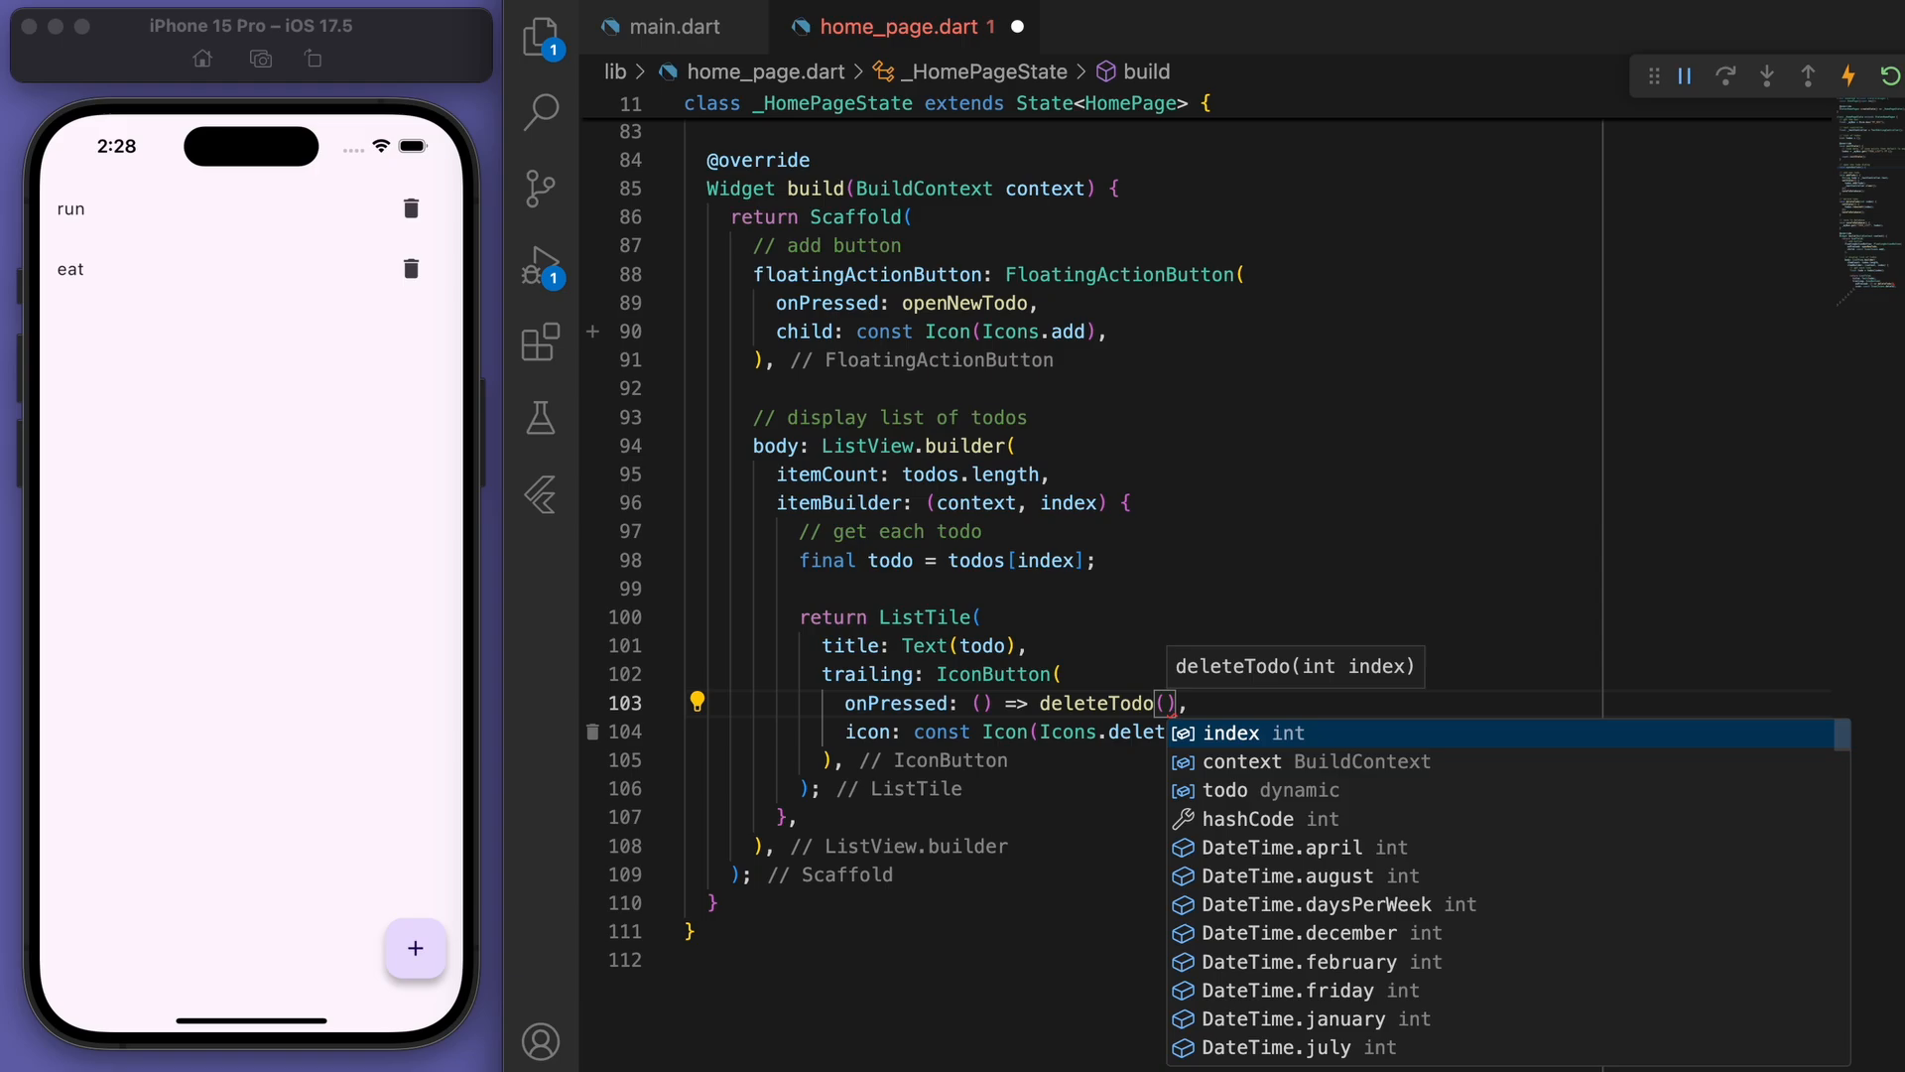
Wire each delete button's onPressed to deleteTodo(index).
left_click(1230, 732)
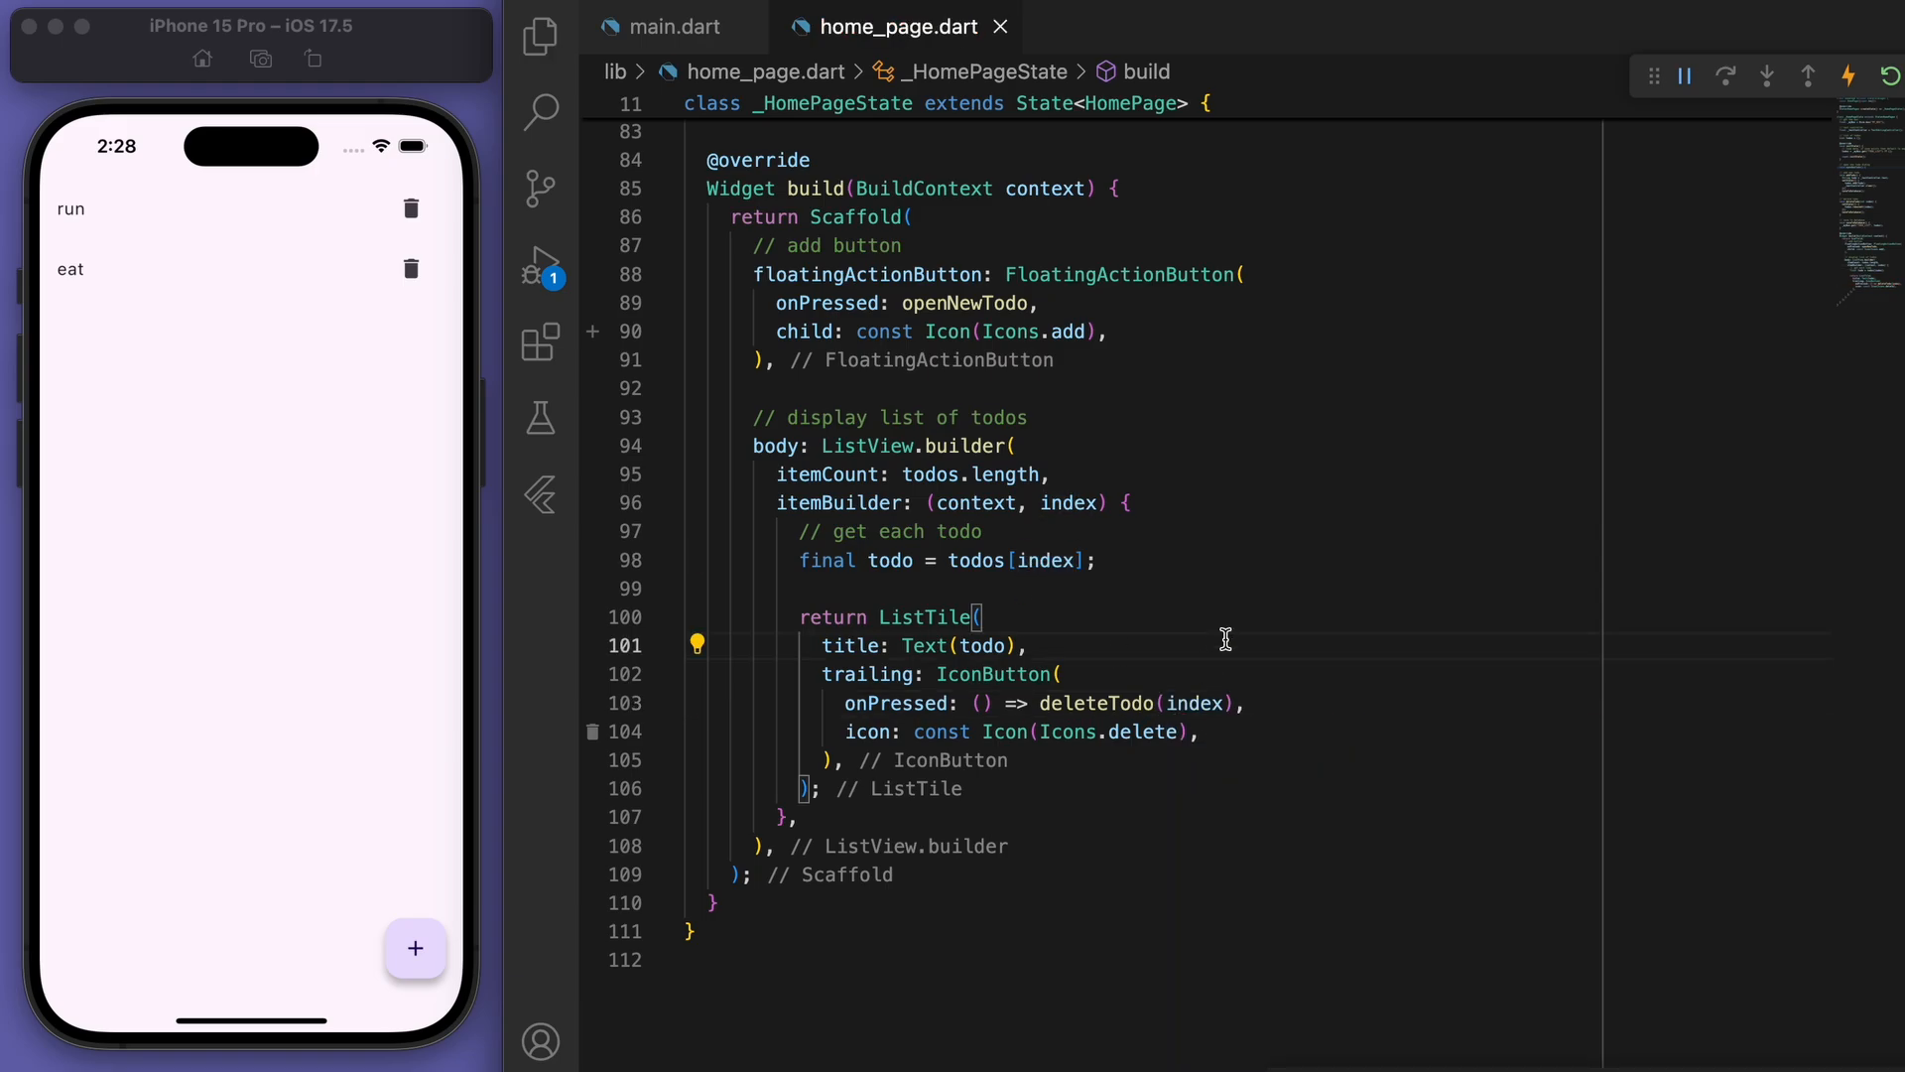
Delete the eat task with its trash icon, then bring up the Add task dialog.
left_click(411, 268)
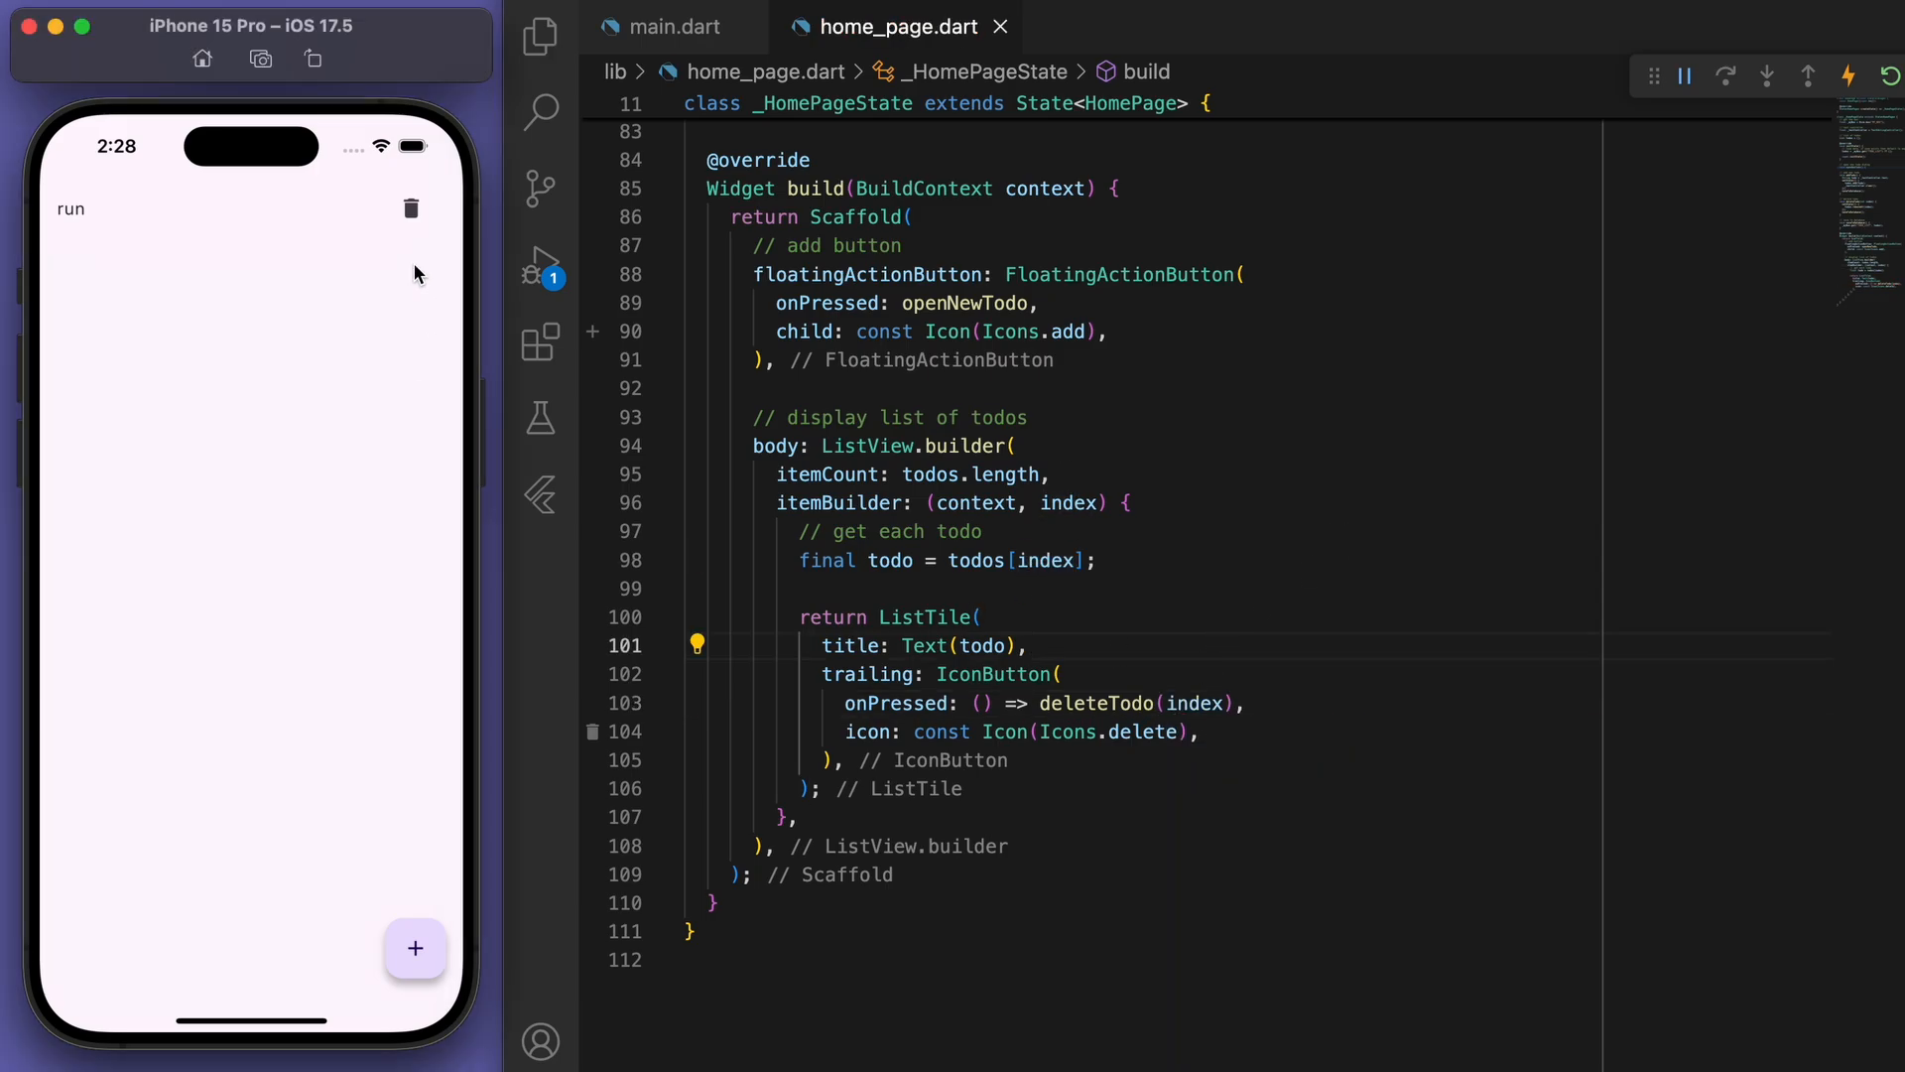
left_click(415, 949)
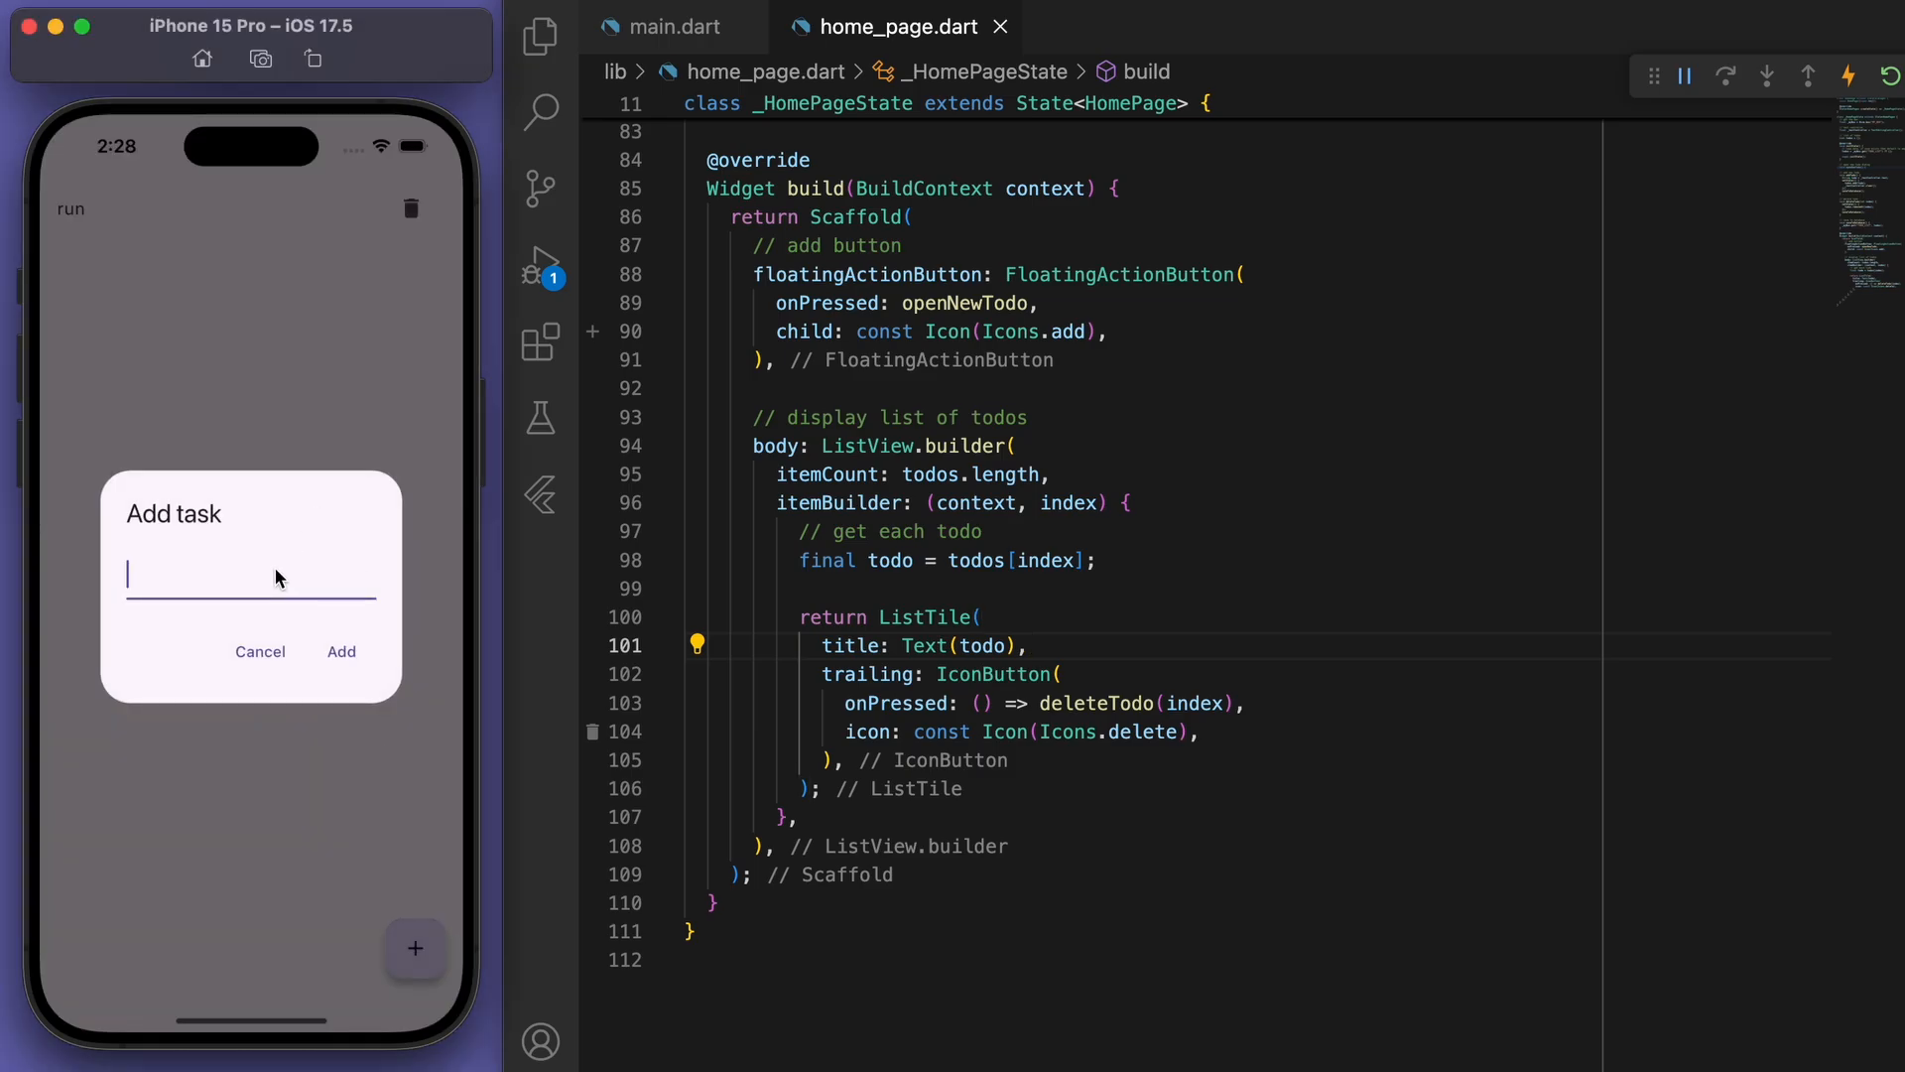